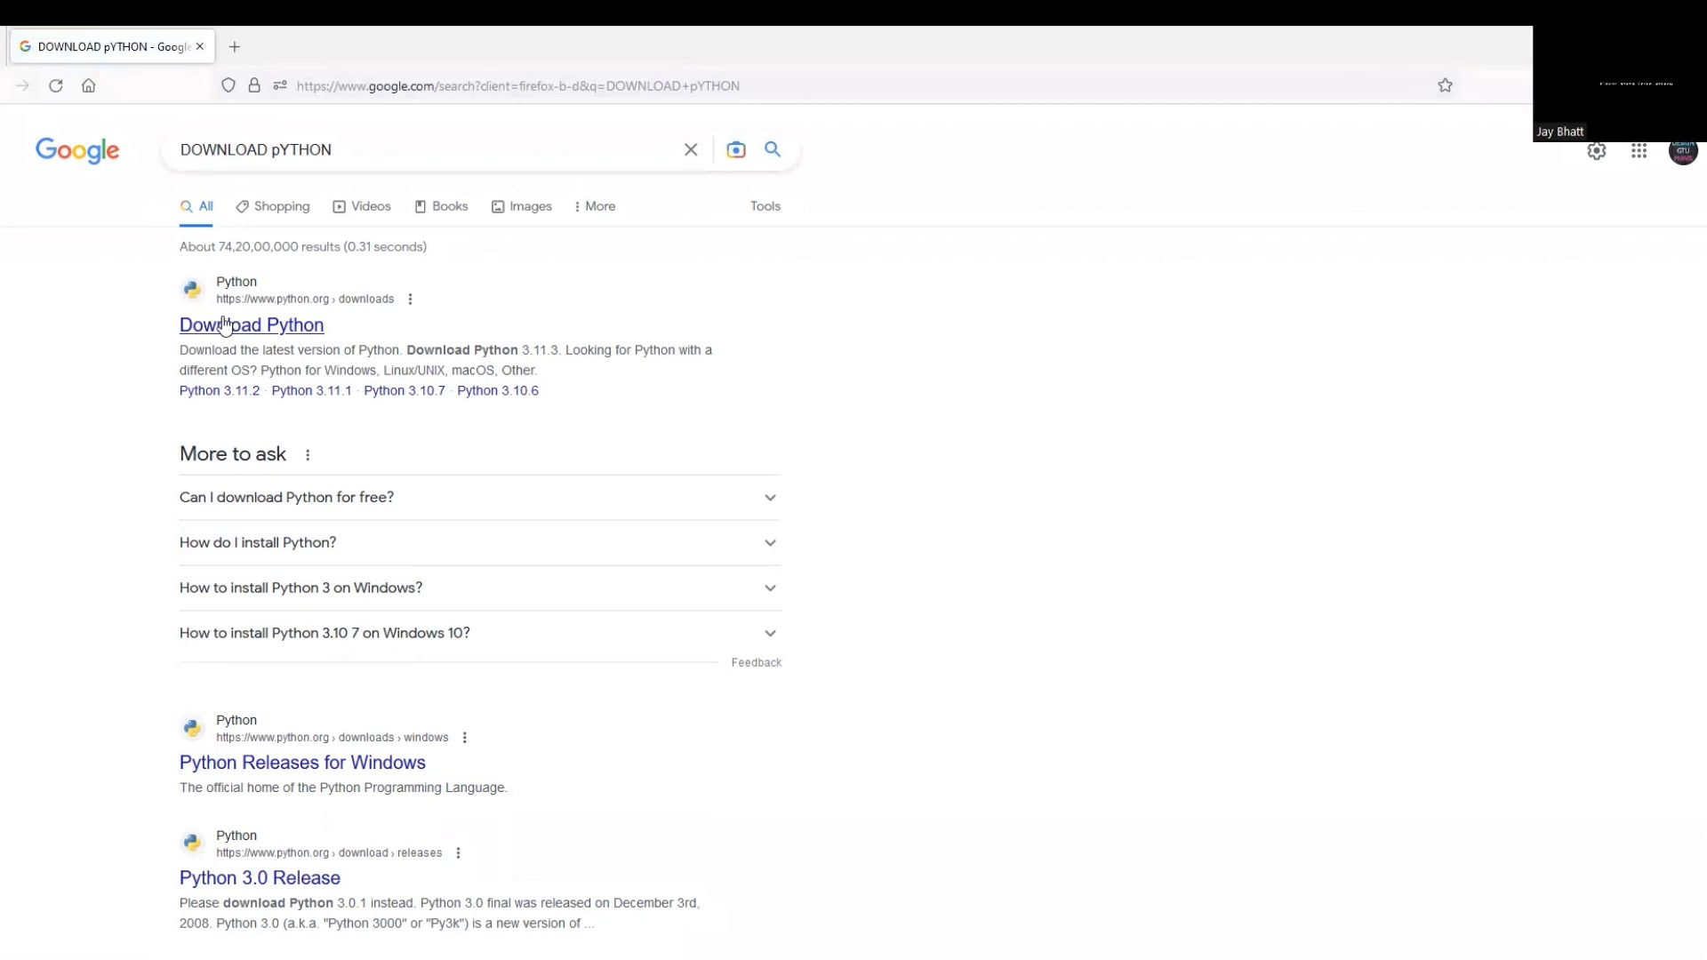
# Download the Python 3.11.3 Windows installer from the official python.org downloads page
pyautogui.click(251, 323)
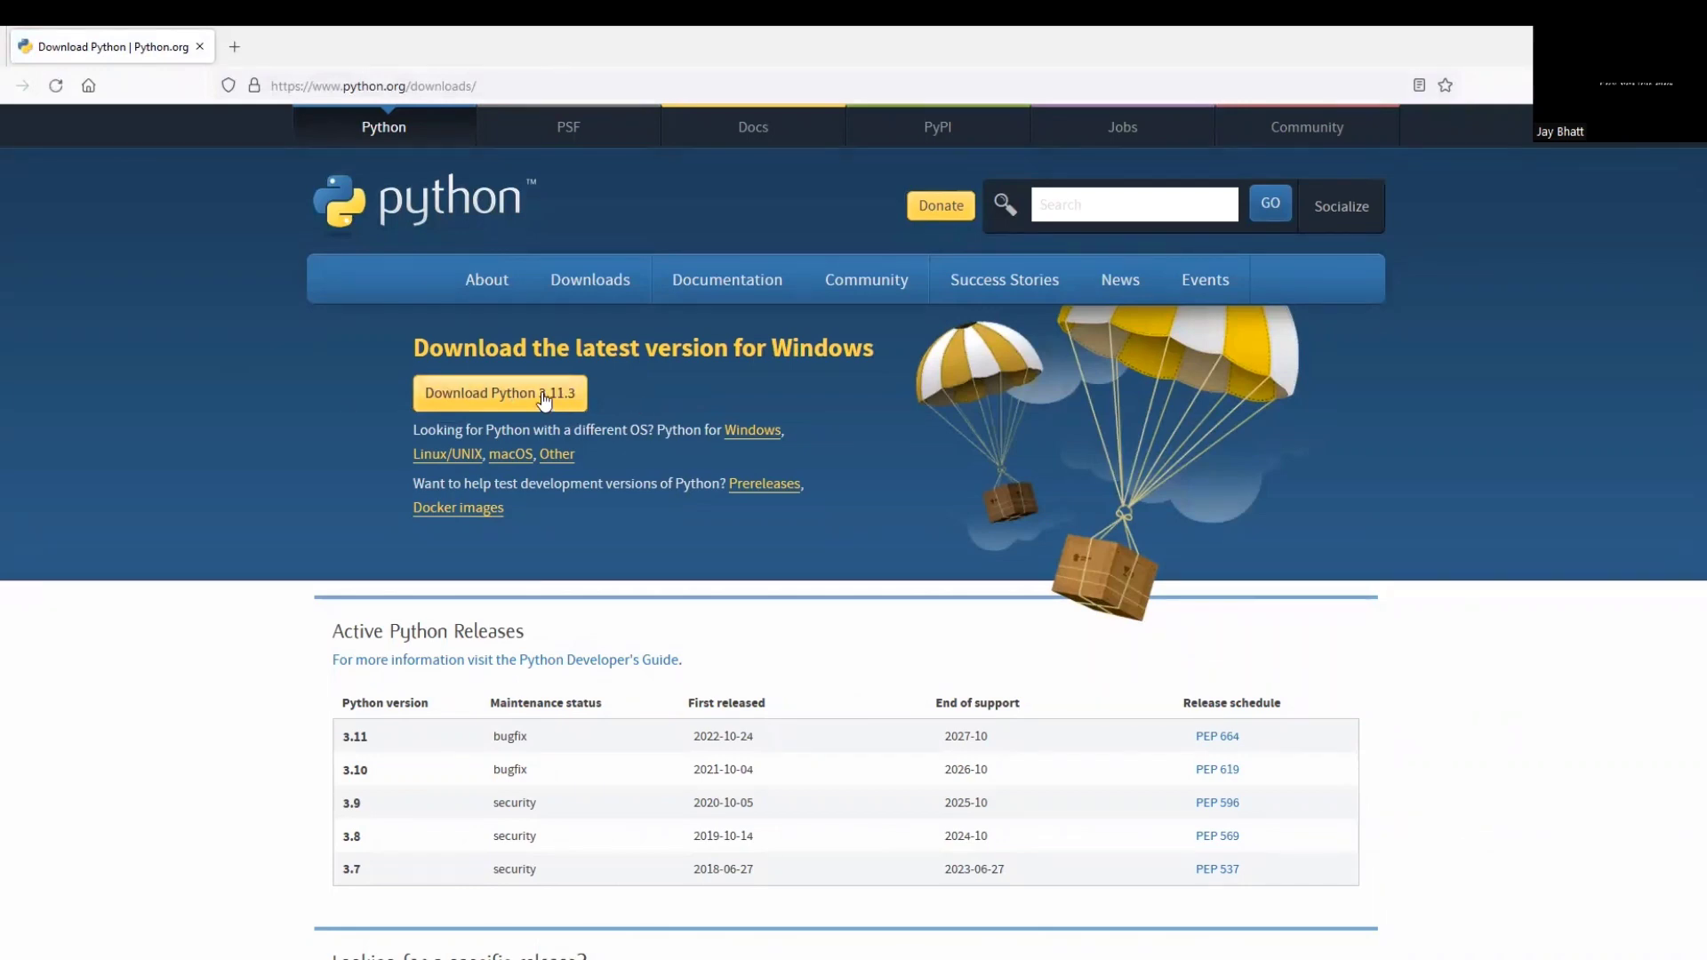
pyautogui.click(498, 393)
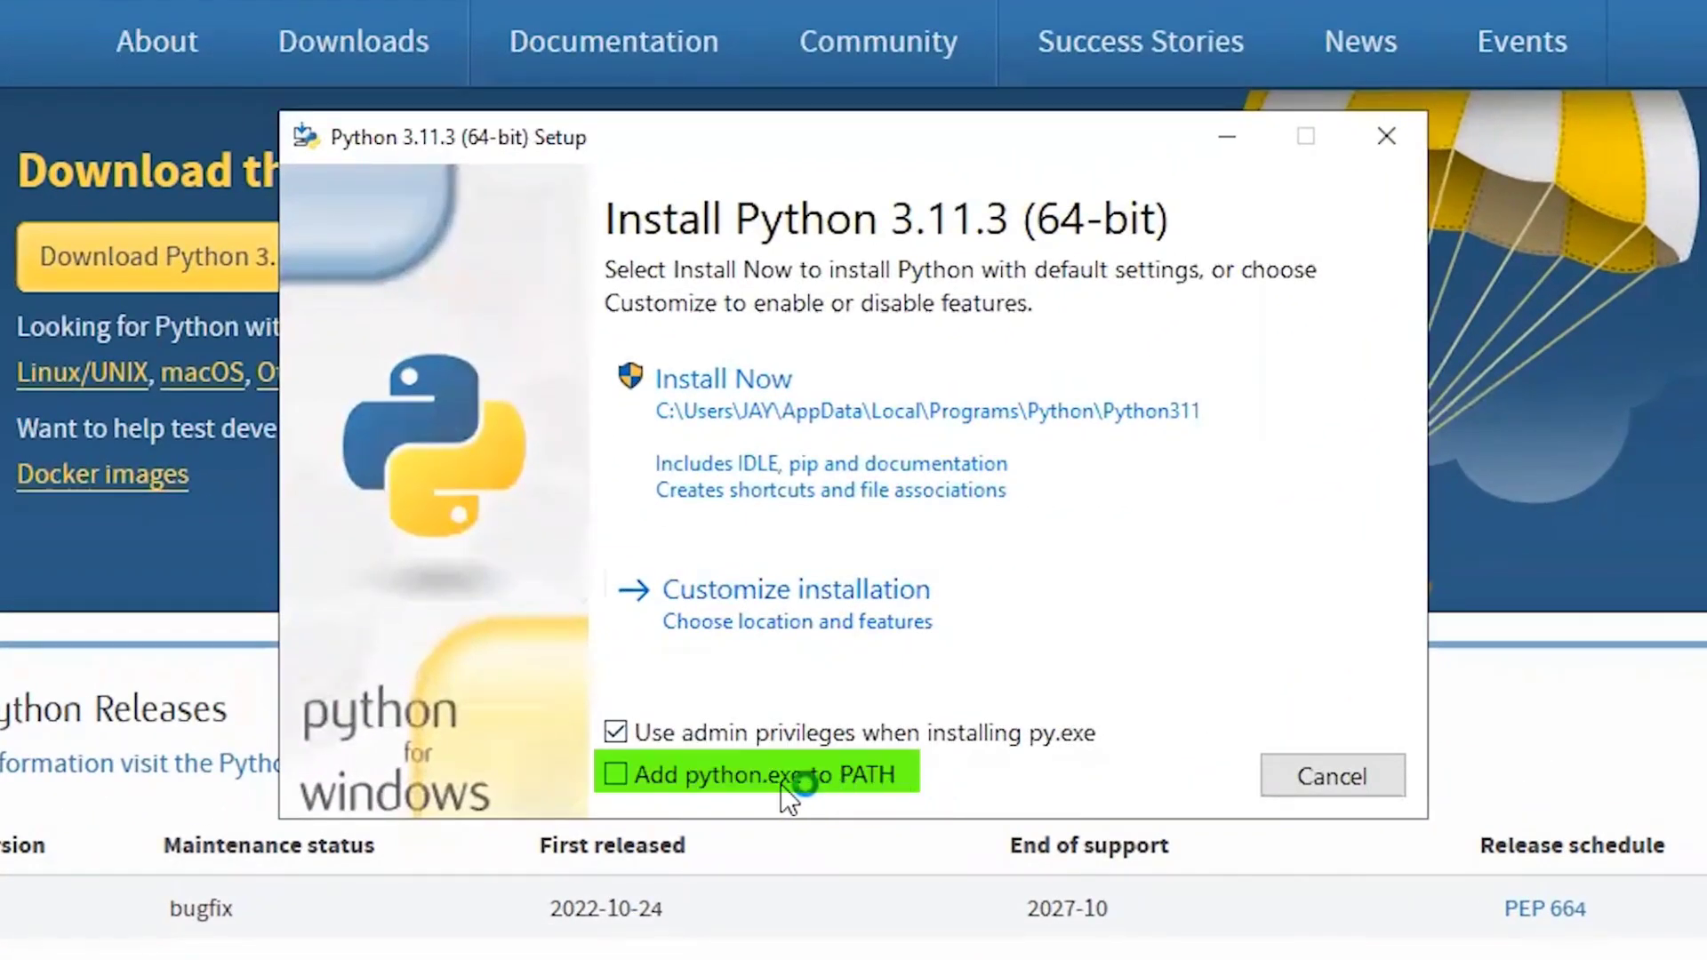
# Install Python 3.11.3 with python.exe added to PATH, then close the successful setup
pyautogui.click(613, 775)
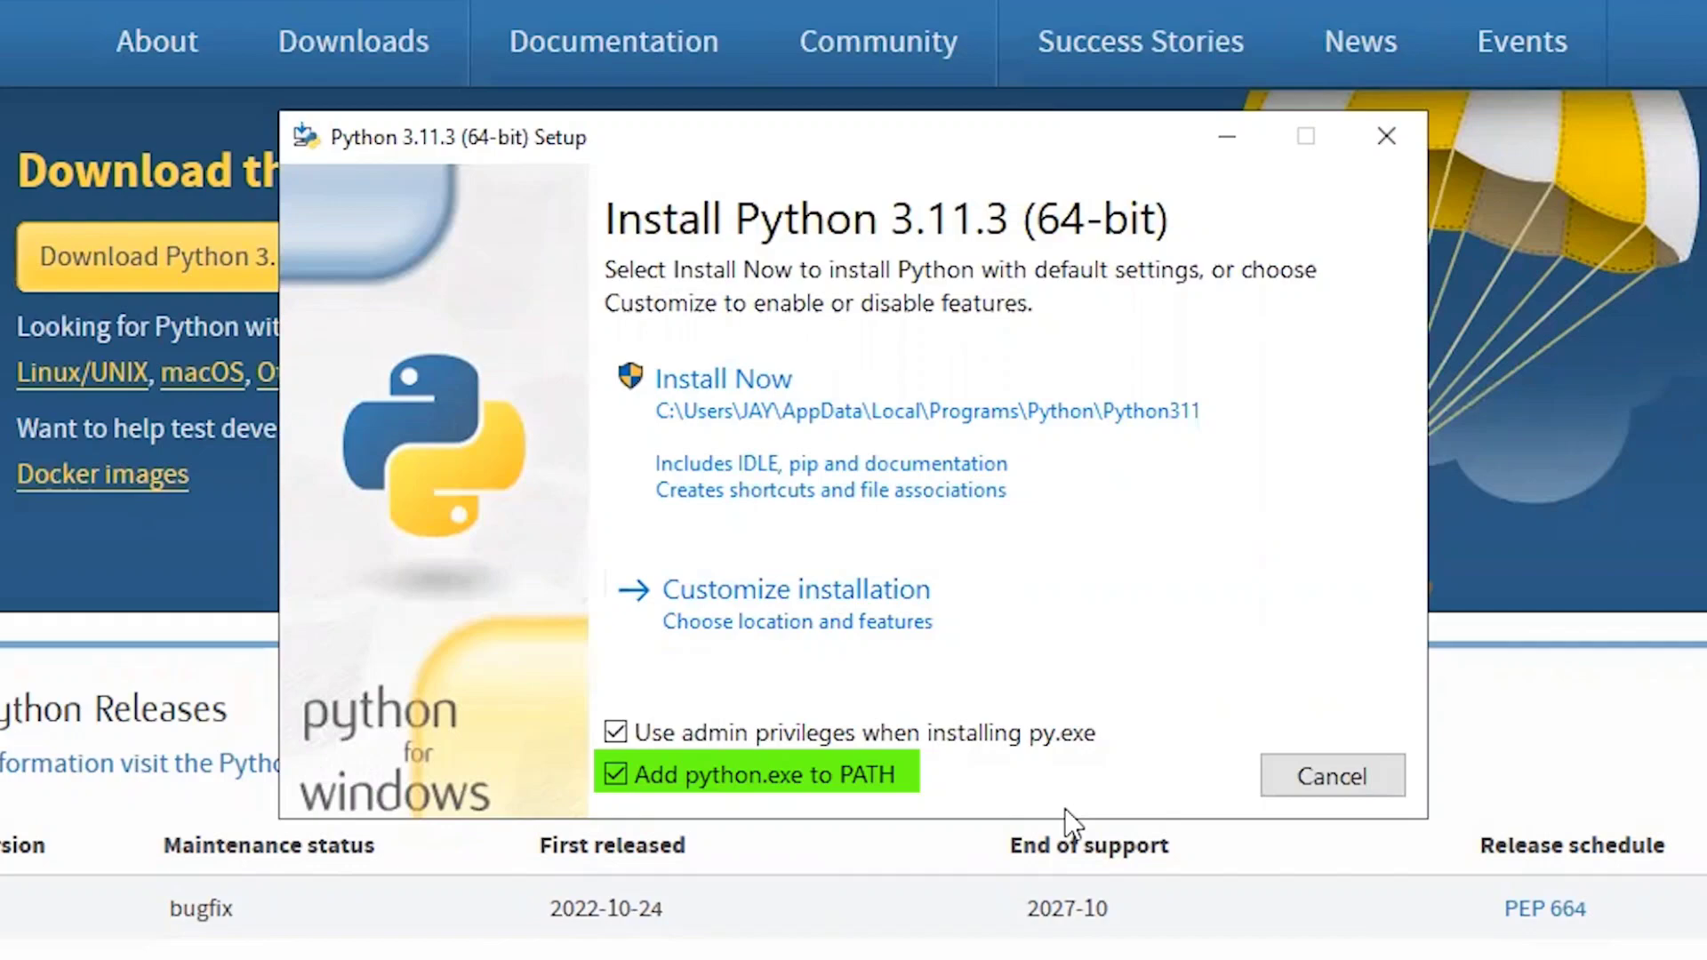
pyautogui.click(722, 377)
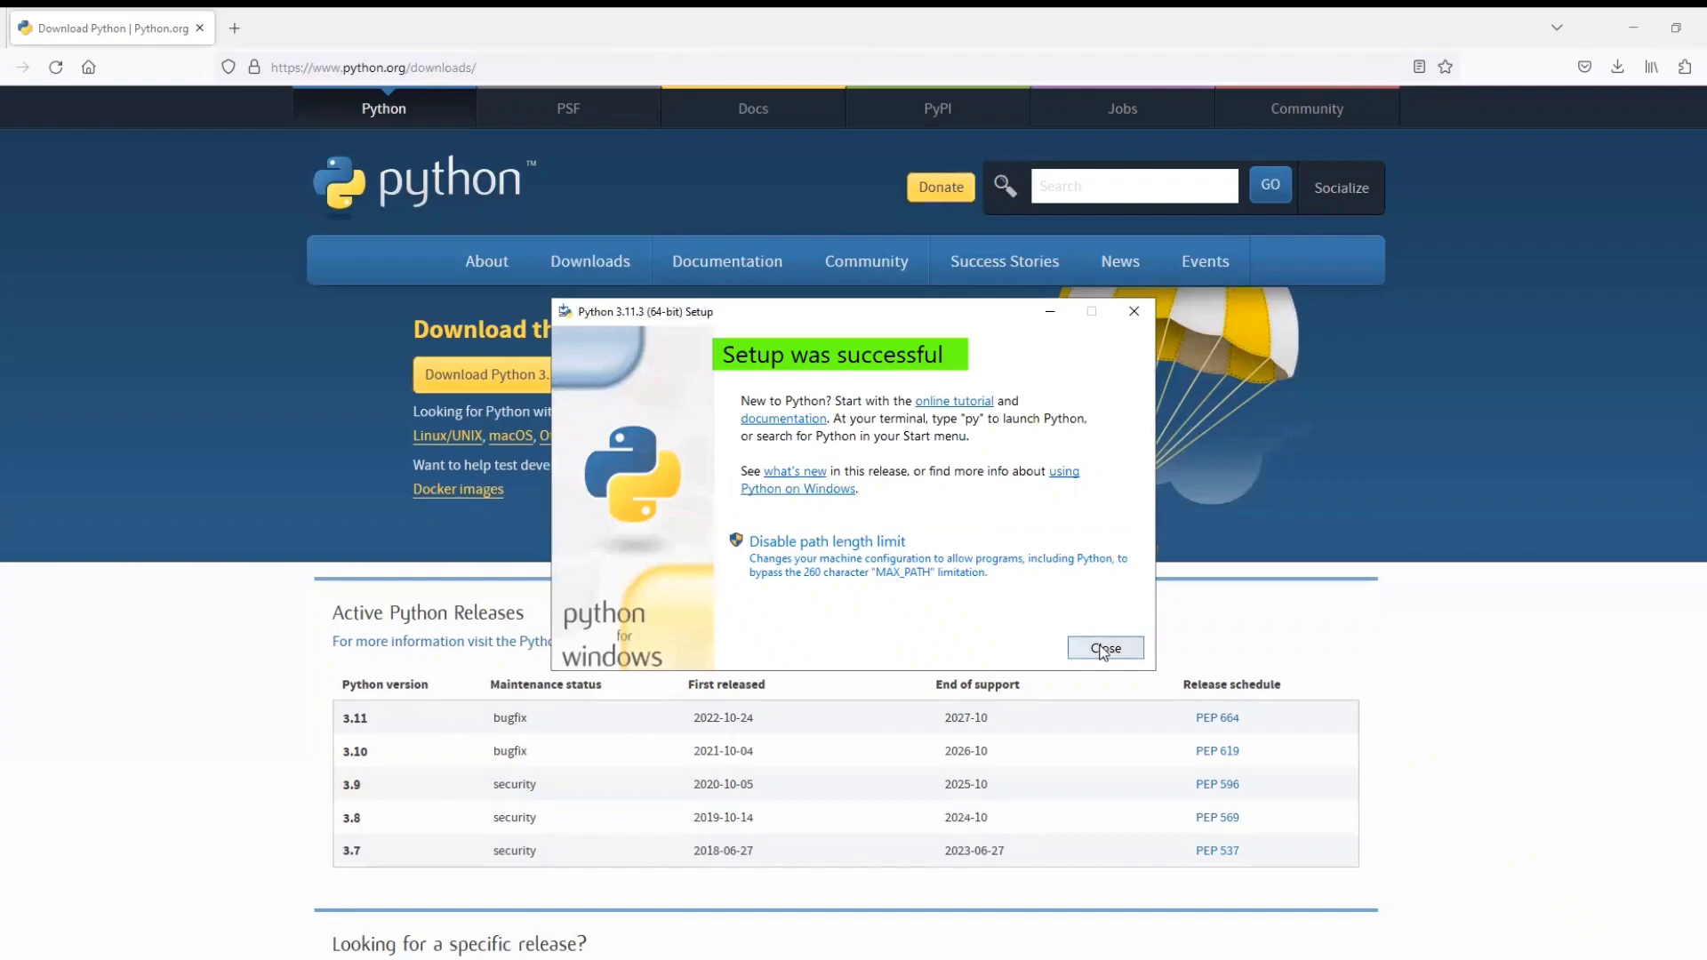
pyautogui.click(1107, 647)
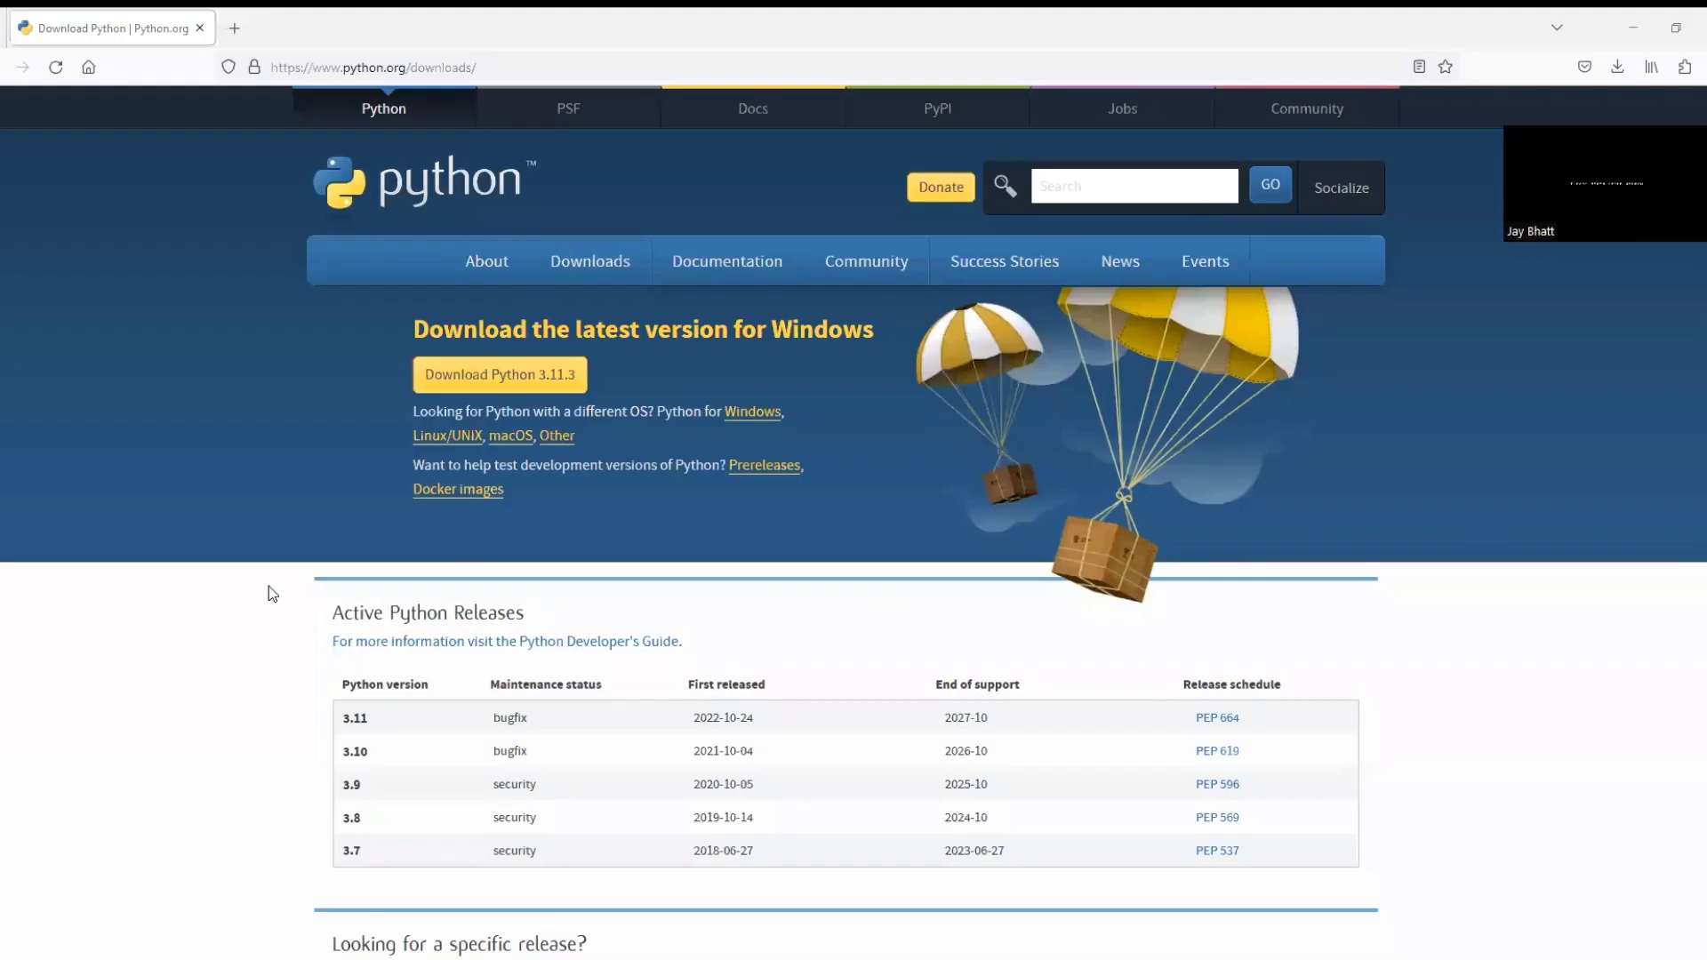
pyautogui.moveTo(132, 500)
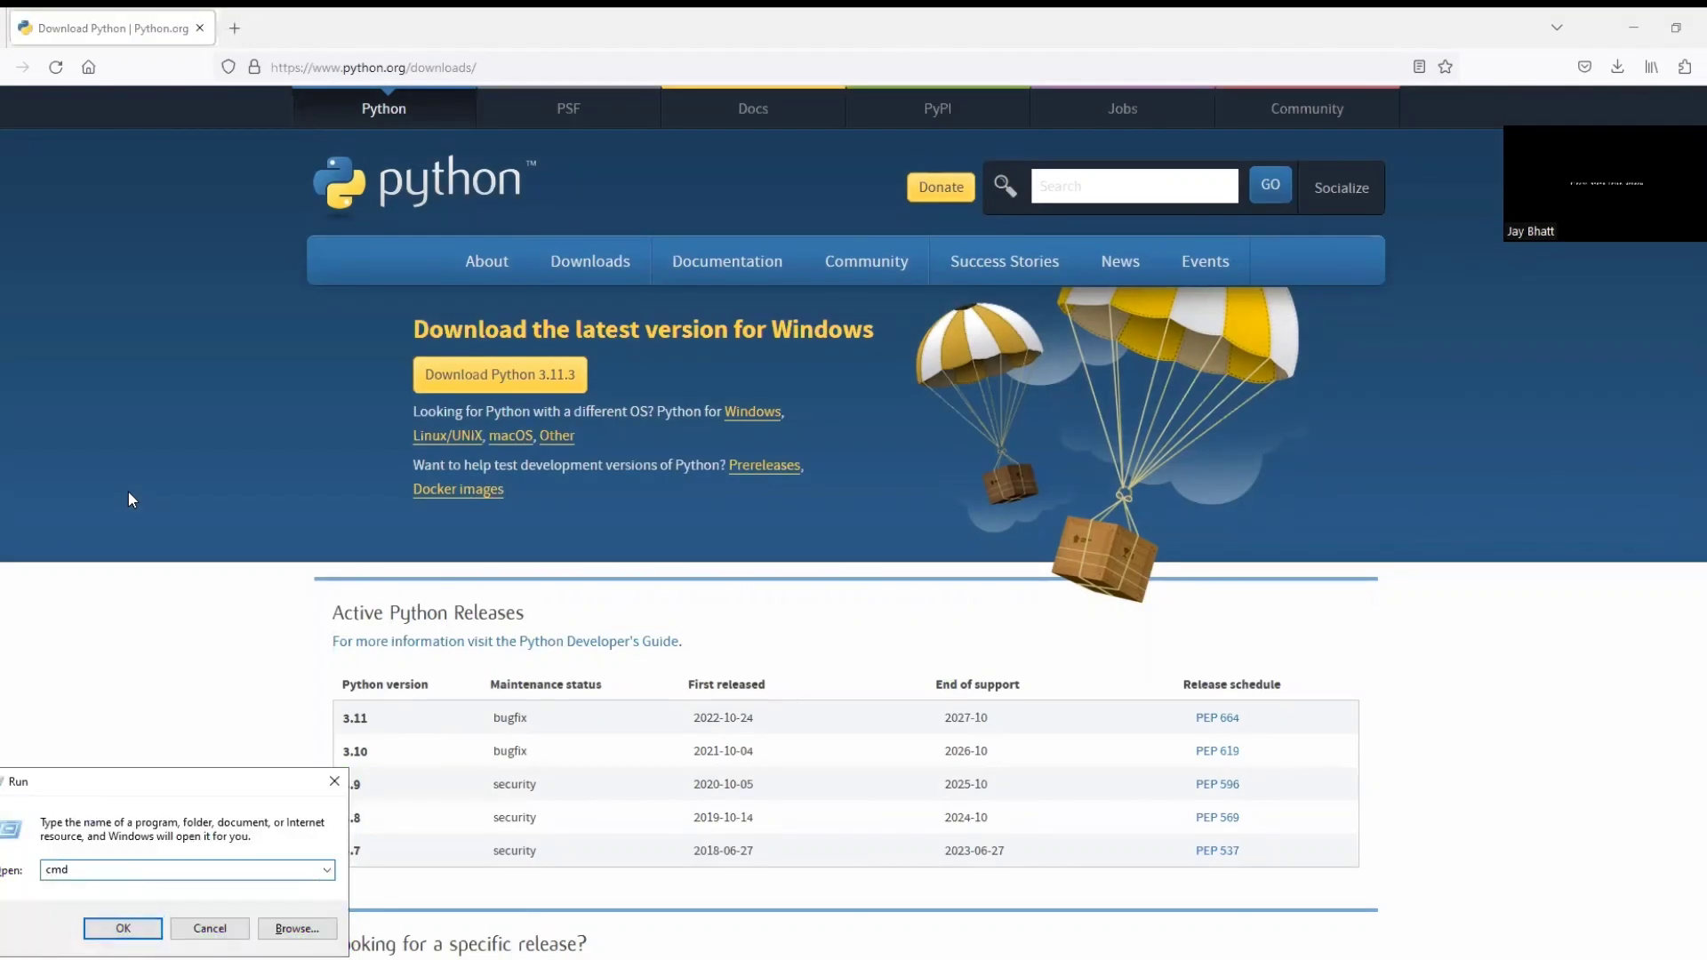
# Run 'python --version' in a new Command Prompt and confirm it reports 3.11.3
pyautogui.click(123, 928)
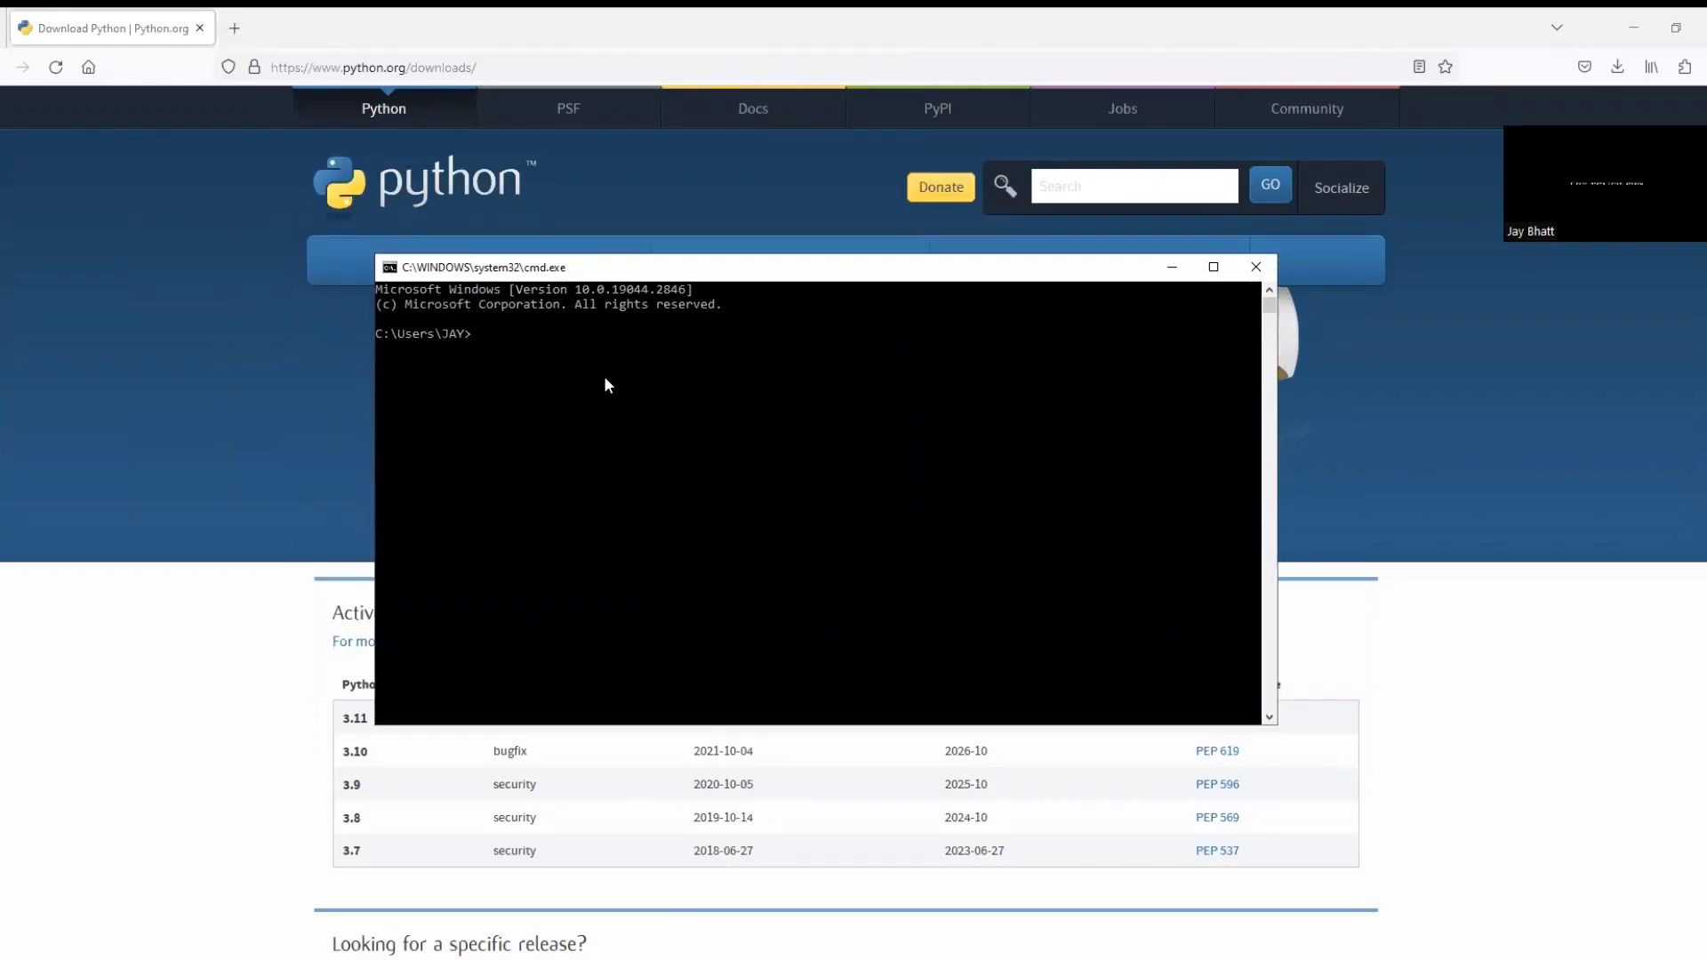
pyautogui.write('python --')
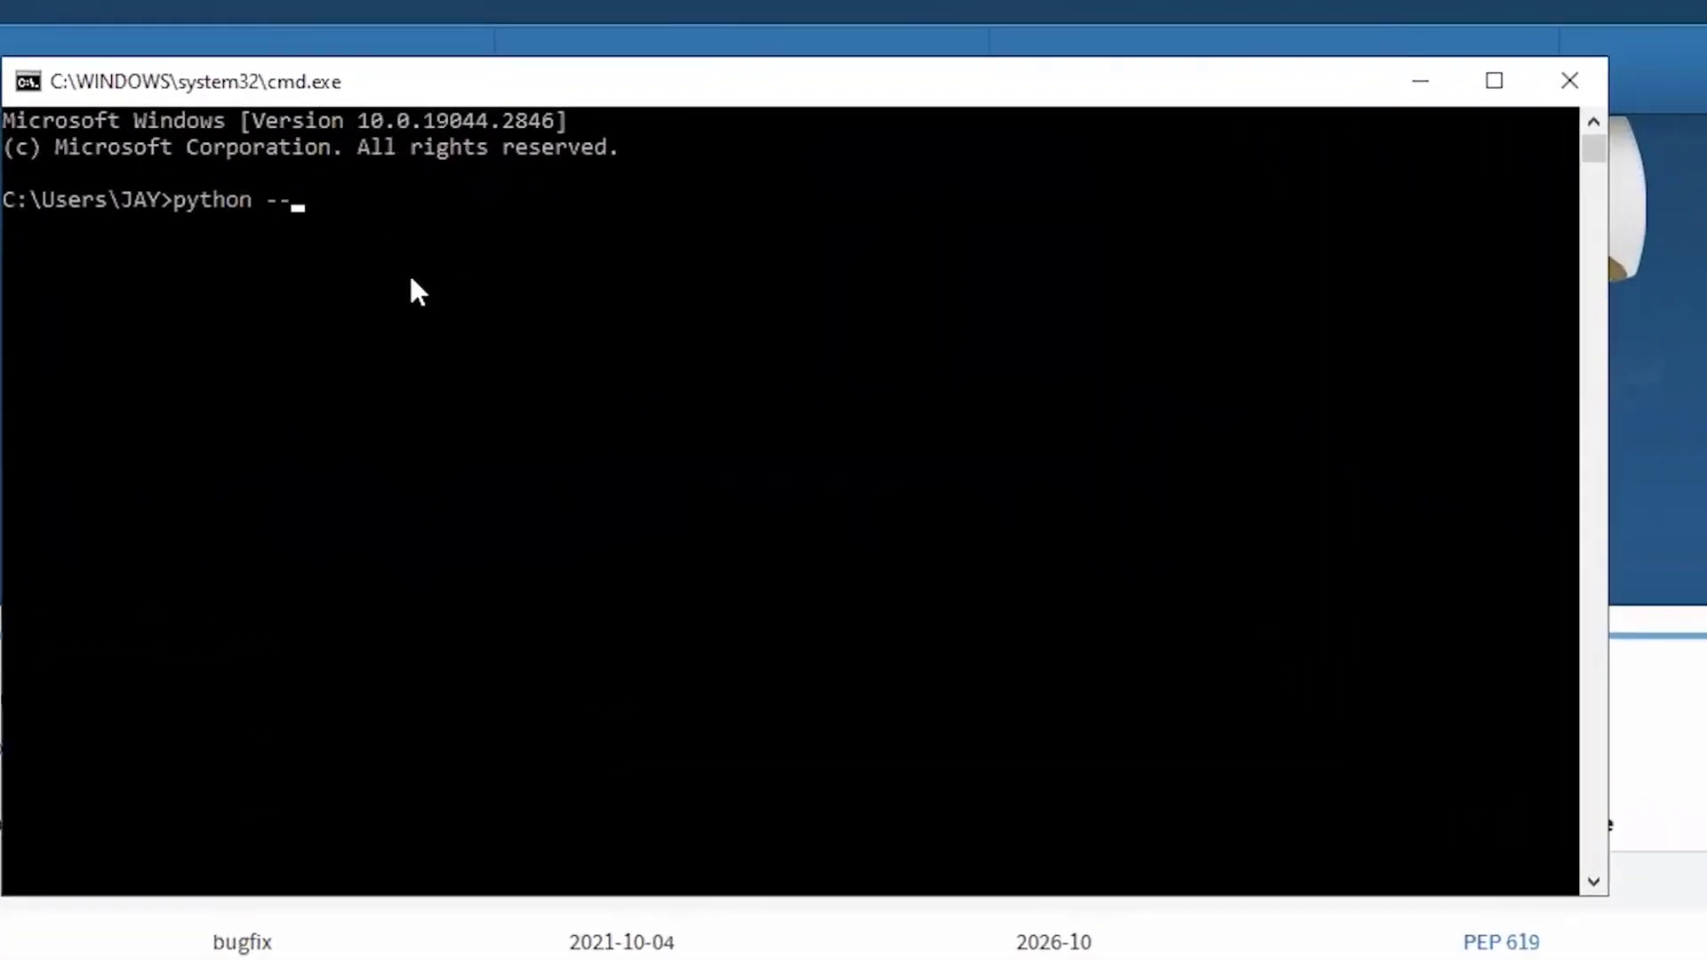
pyautogui.write('v')
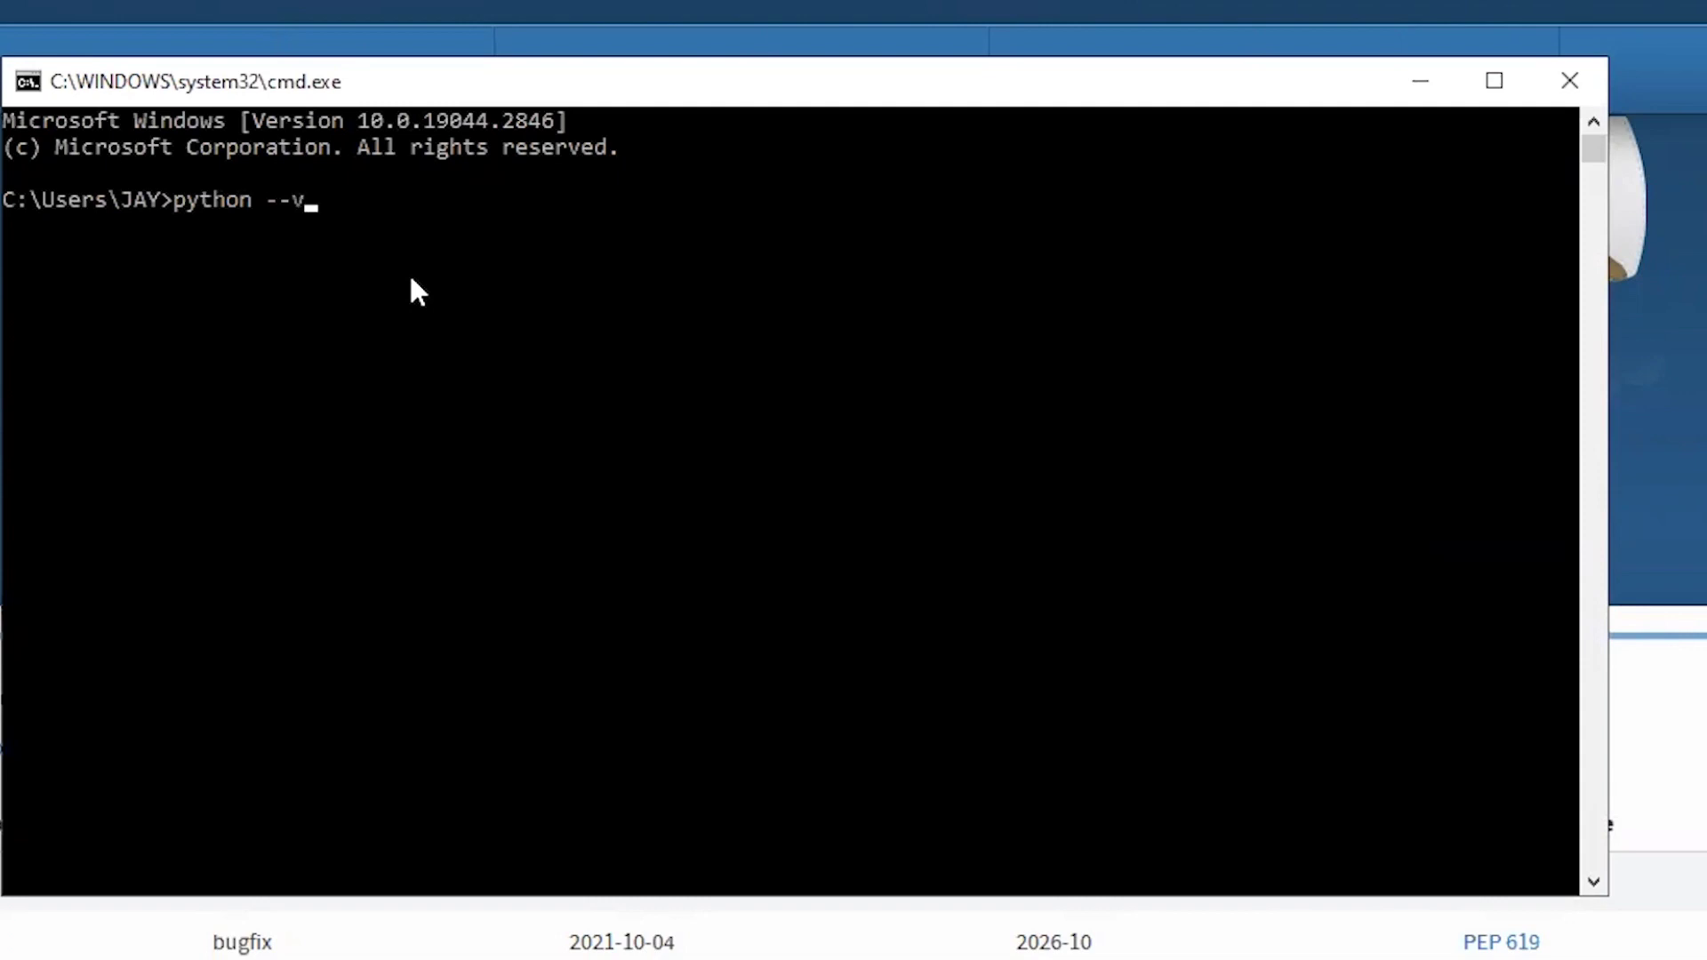
pyautogui.write('ersion')
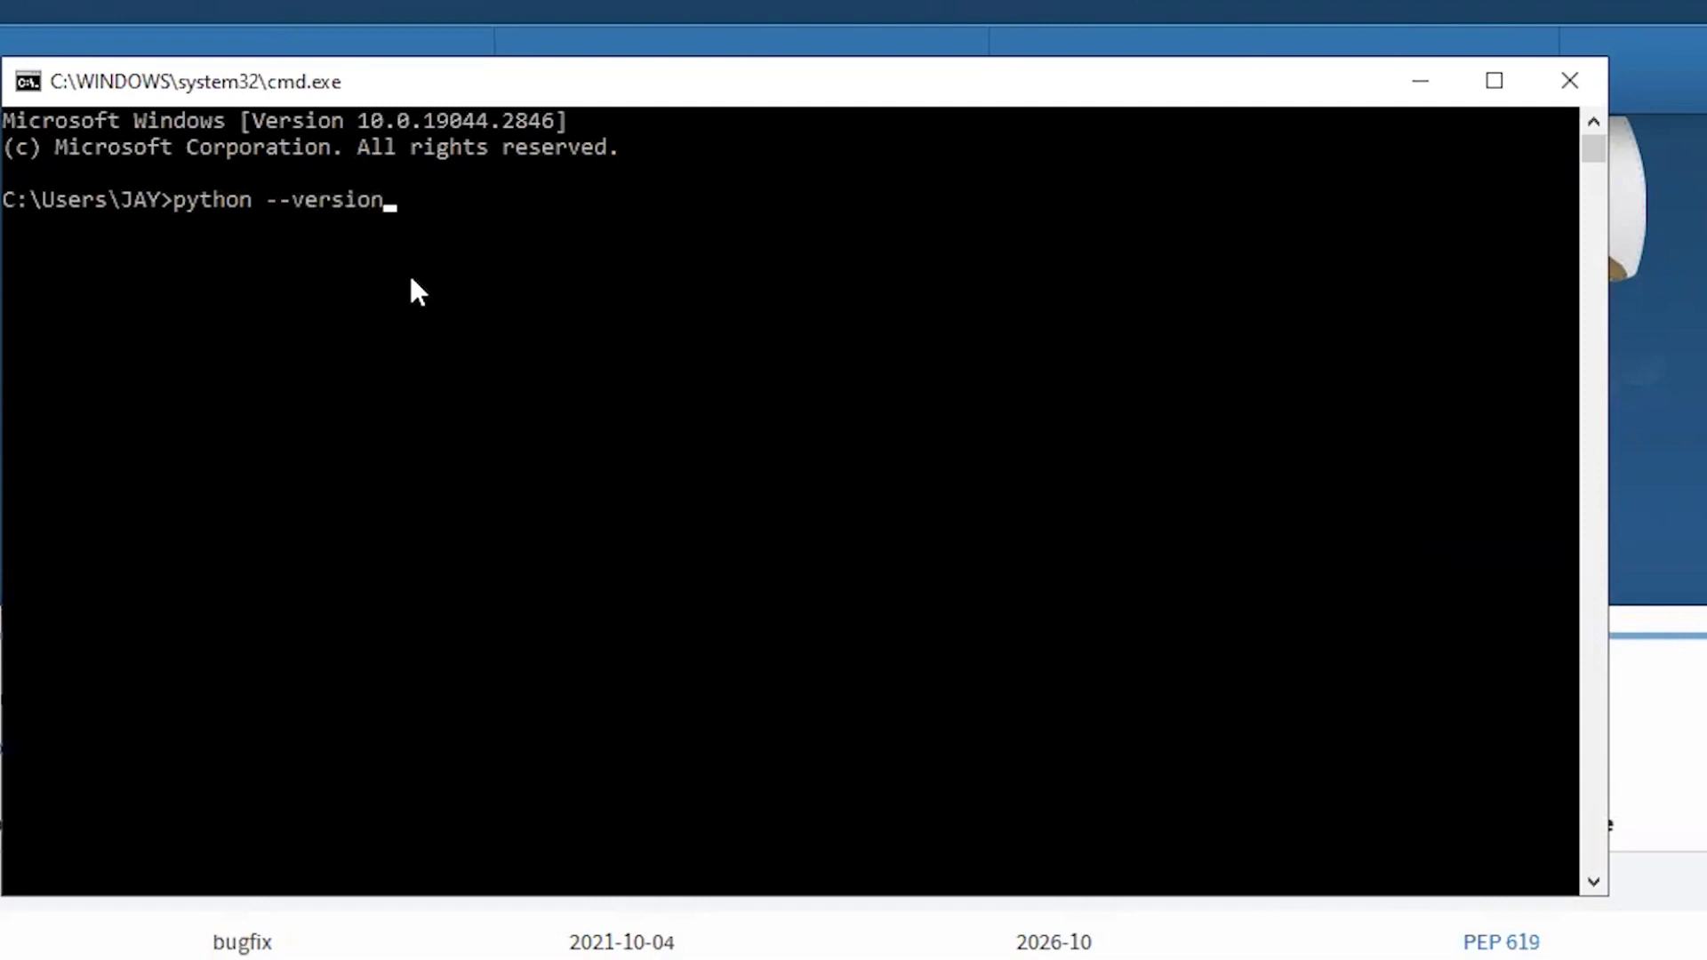
pyautogui.press('Enter')
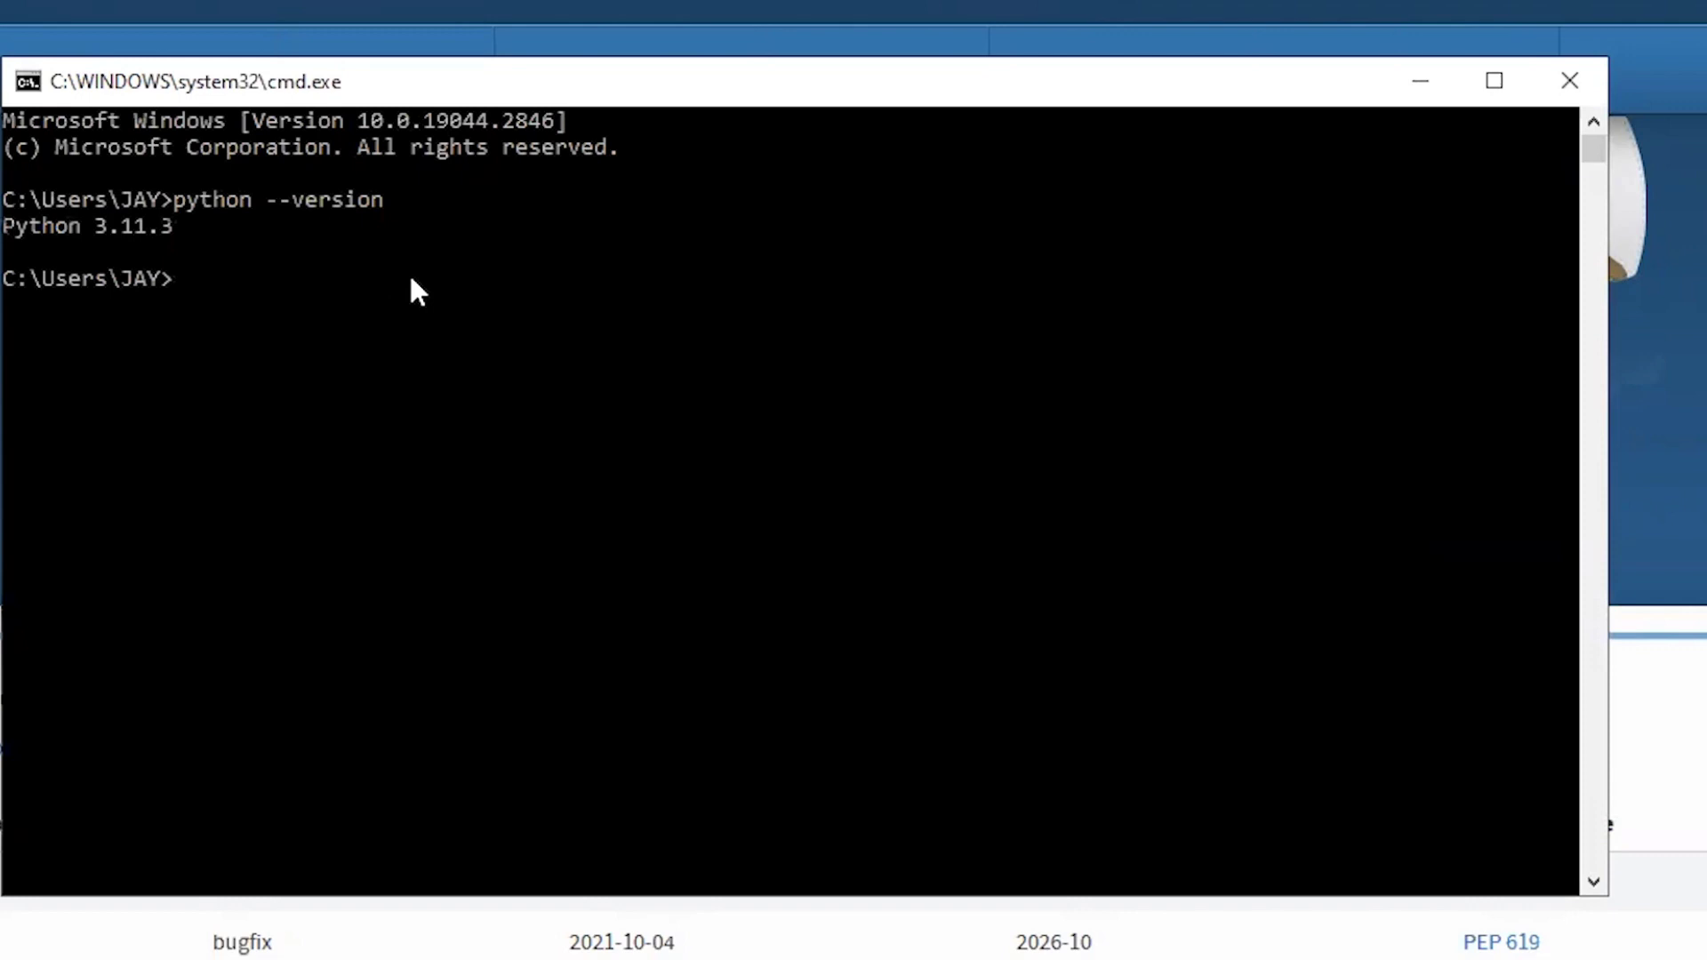
pyautogui.moveTo(85, 226); pyautogui.dragTo(196, 226)
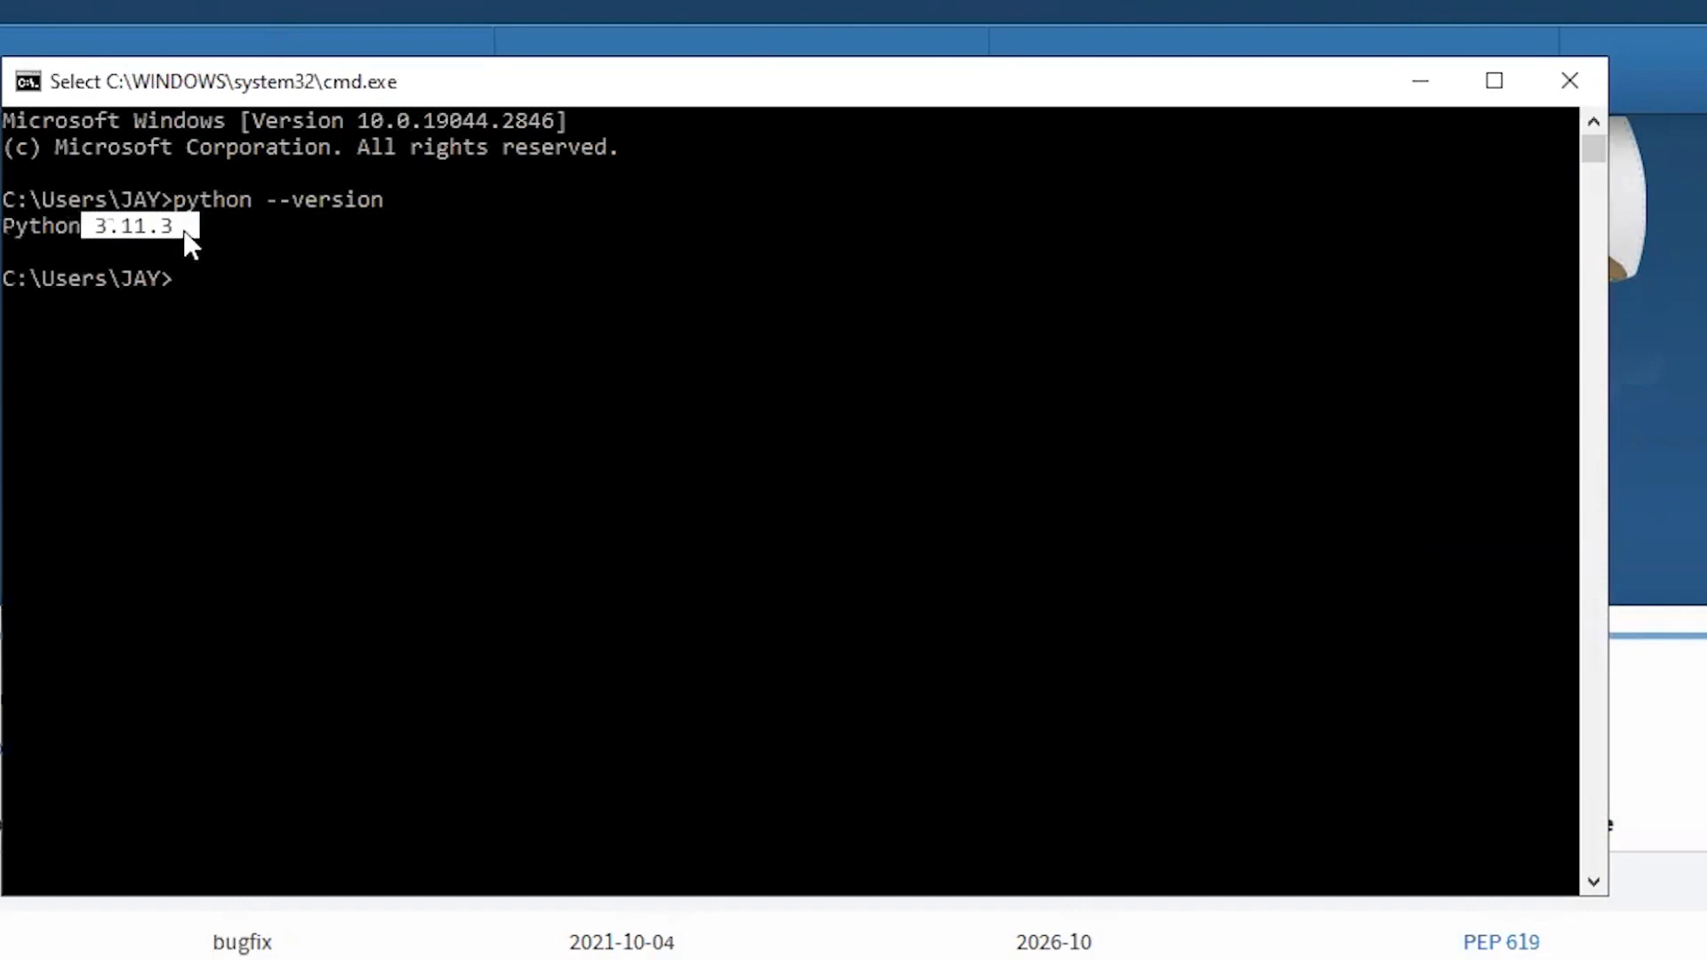
pyautogui.click(494, 198)
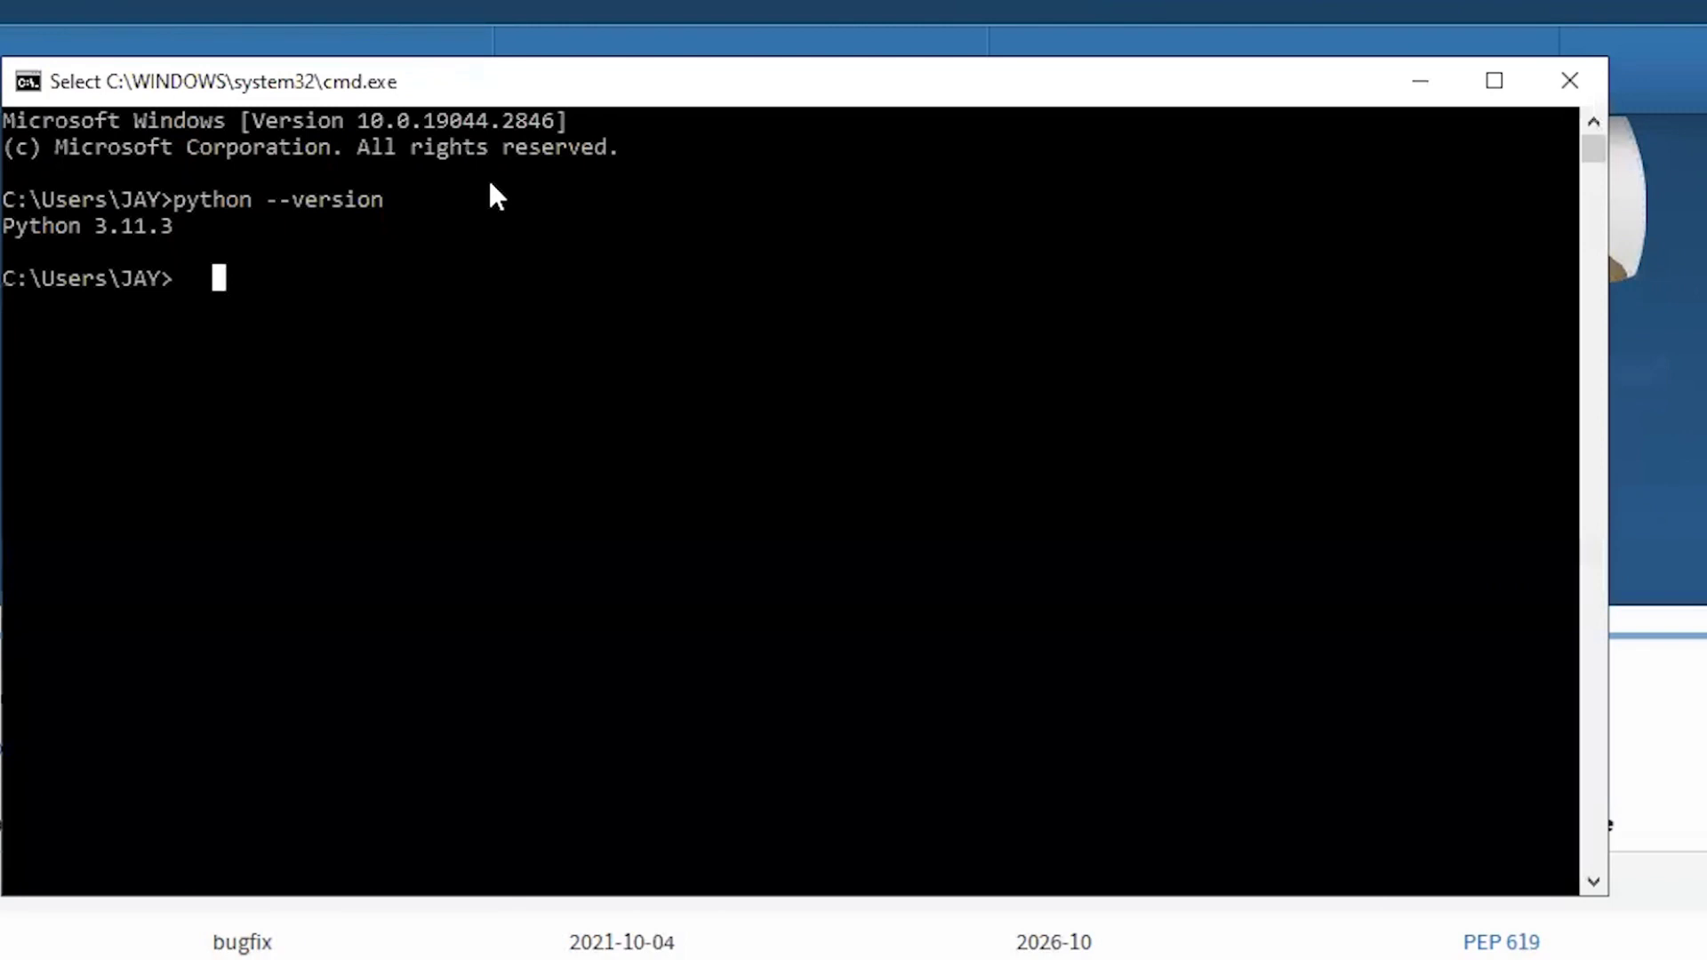
# Run 'pip --version' to check the installed pip version
pyautogui.write('pip')
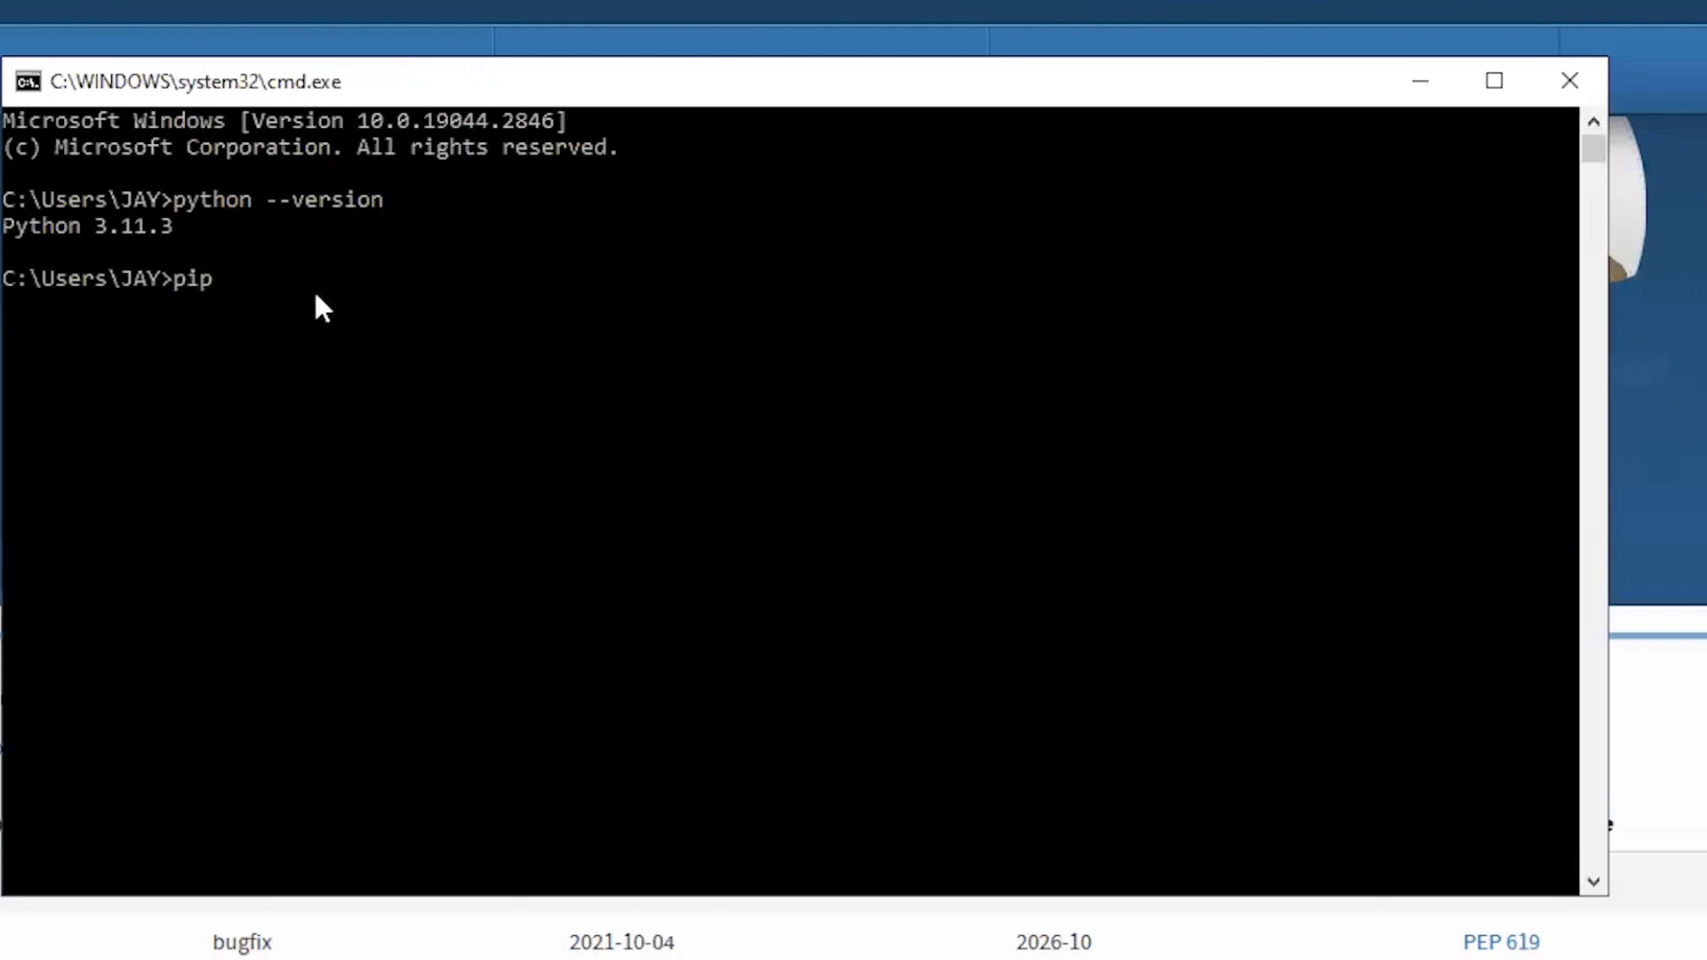
pyautogui.write('--version')
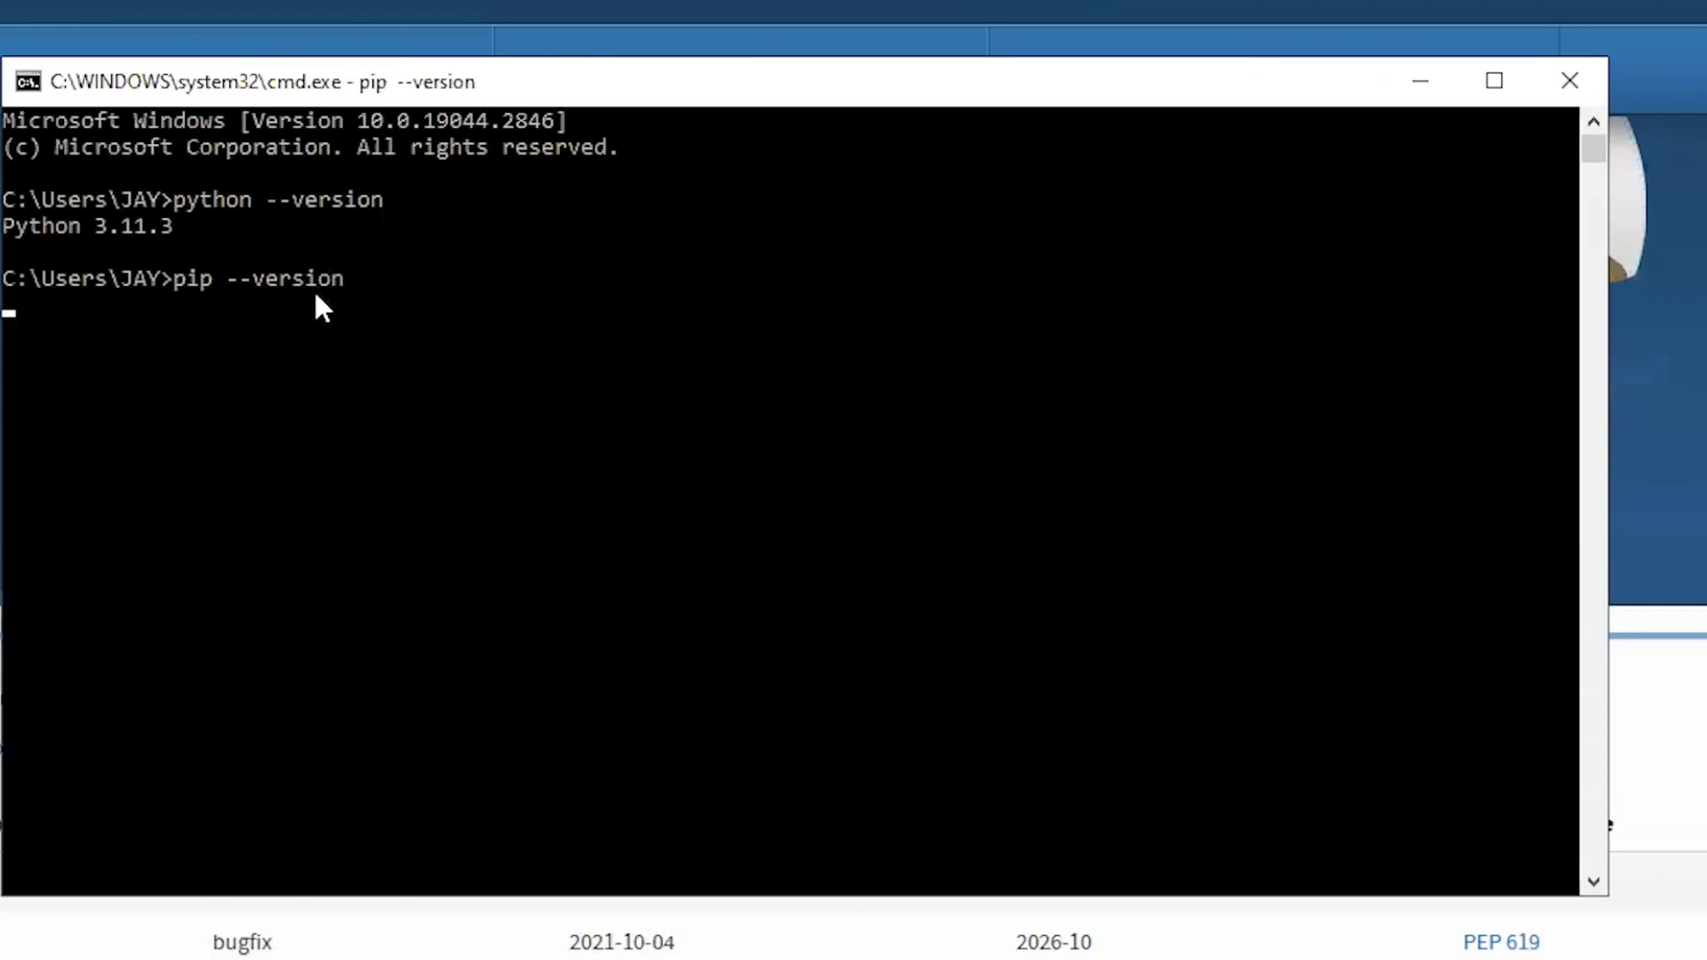
pyautogui.press('Enter')
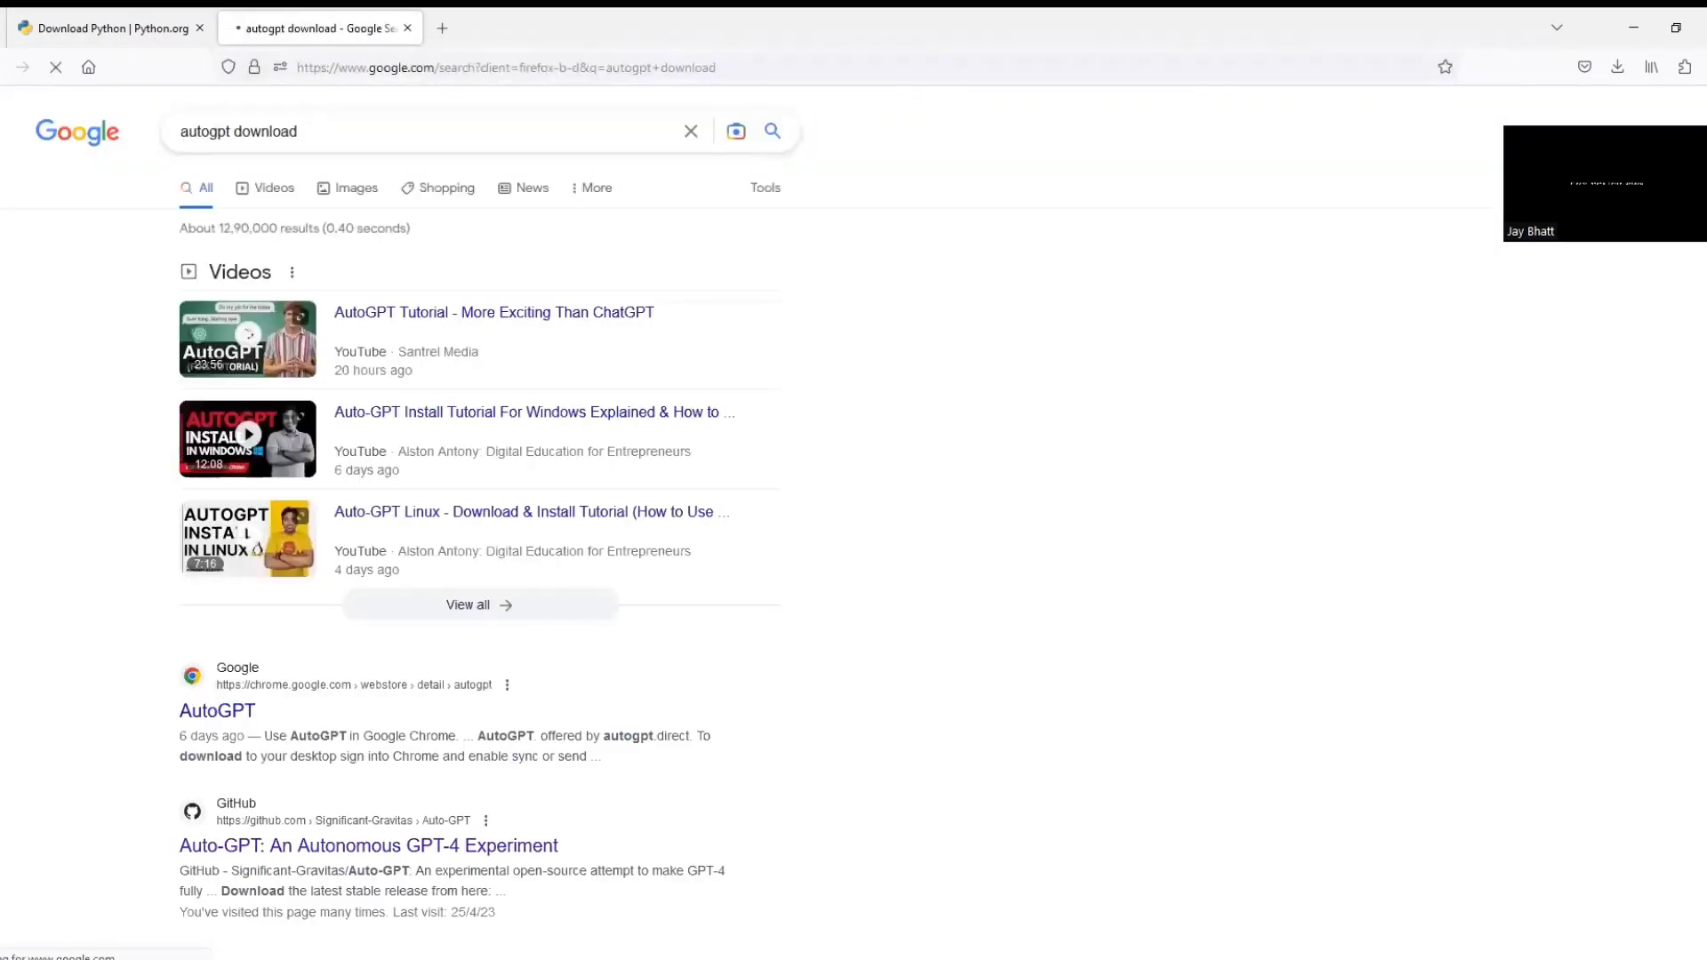
# Open the Significant-Gravitas Auto-GPT GitHub repository from the Google search results
pyautogui.scroll(-3)
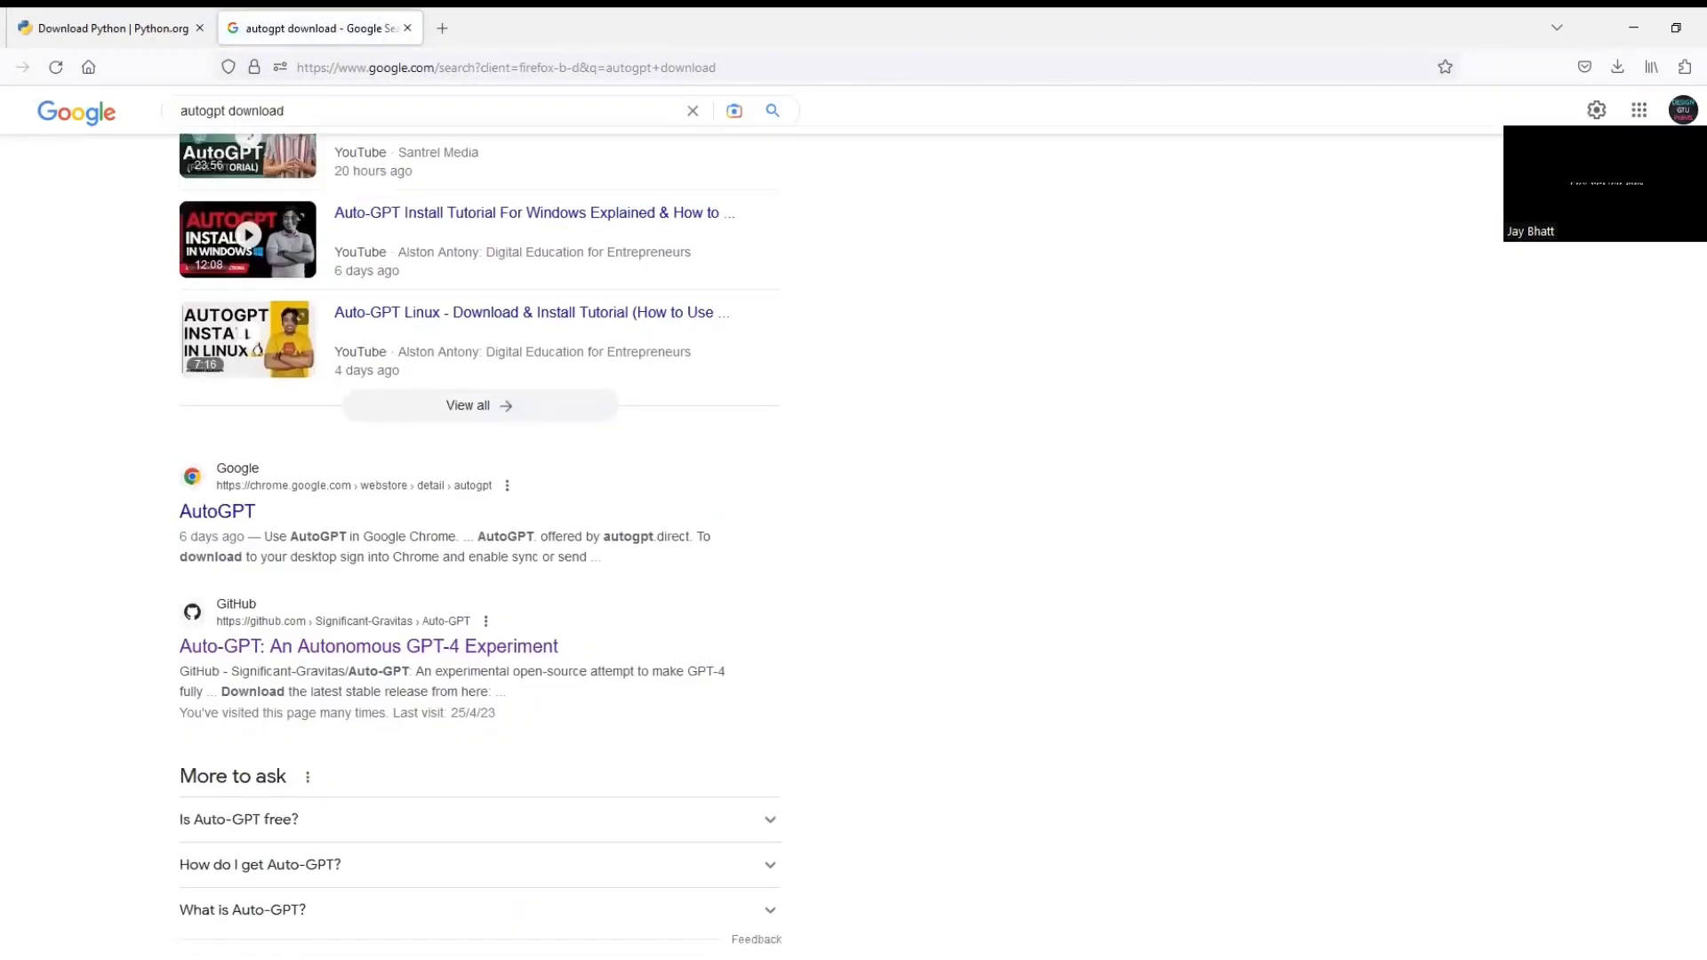
pyautogui.scroll(-3)
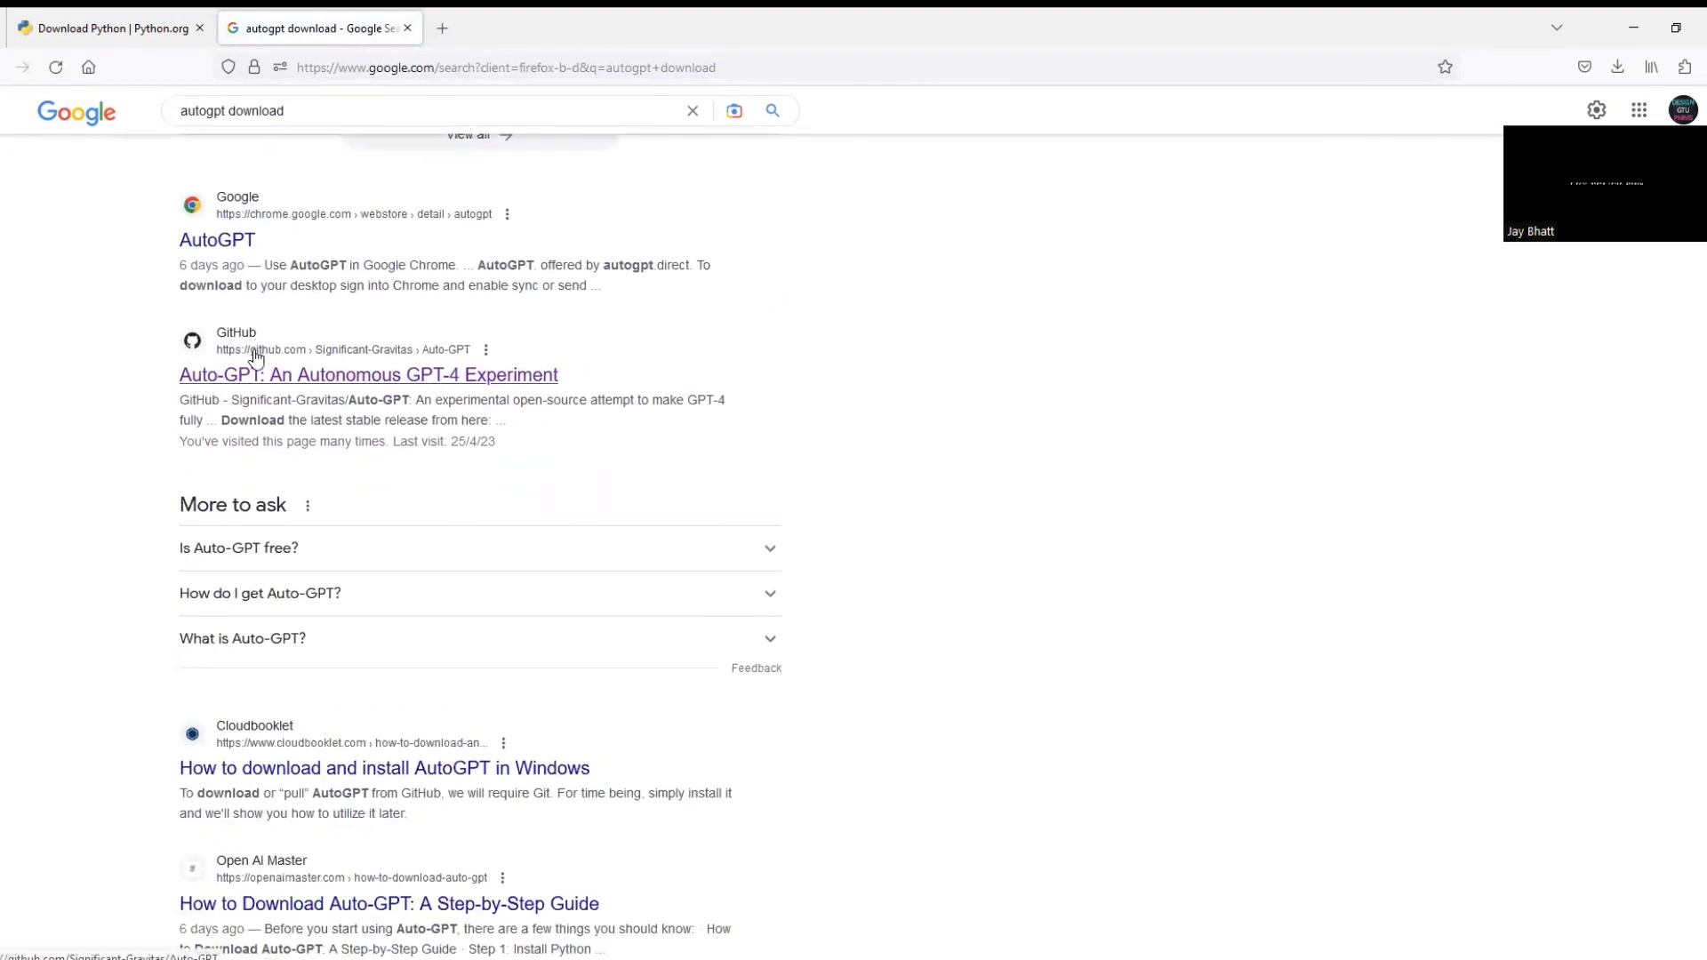
pyautogui.click(366, 373)
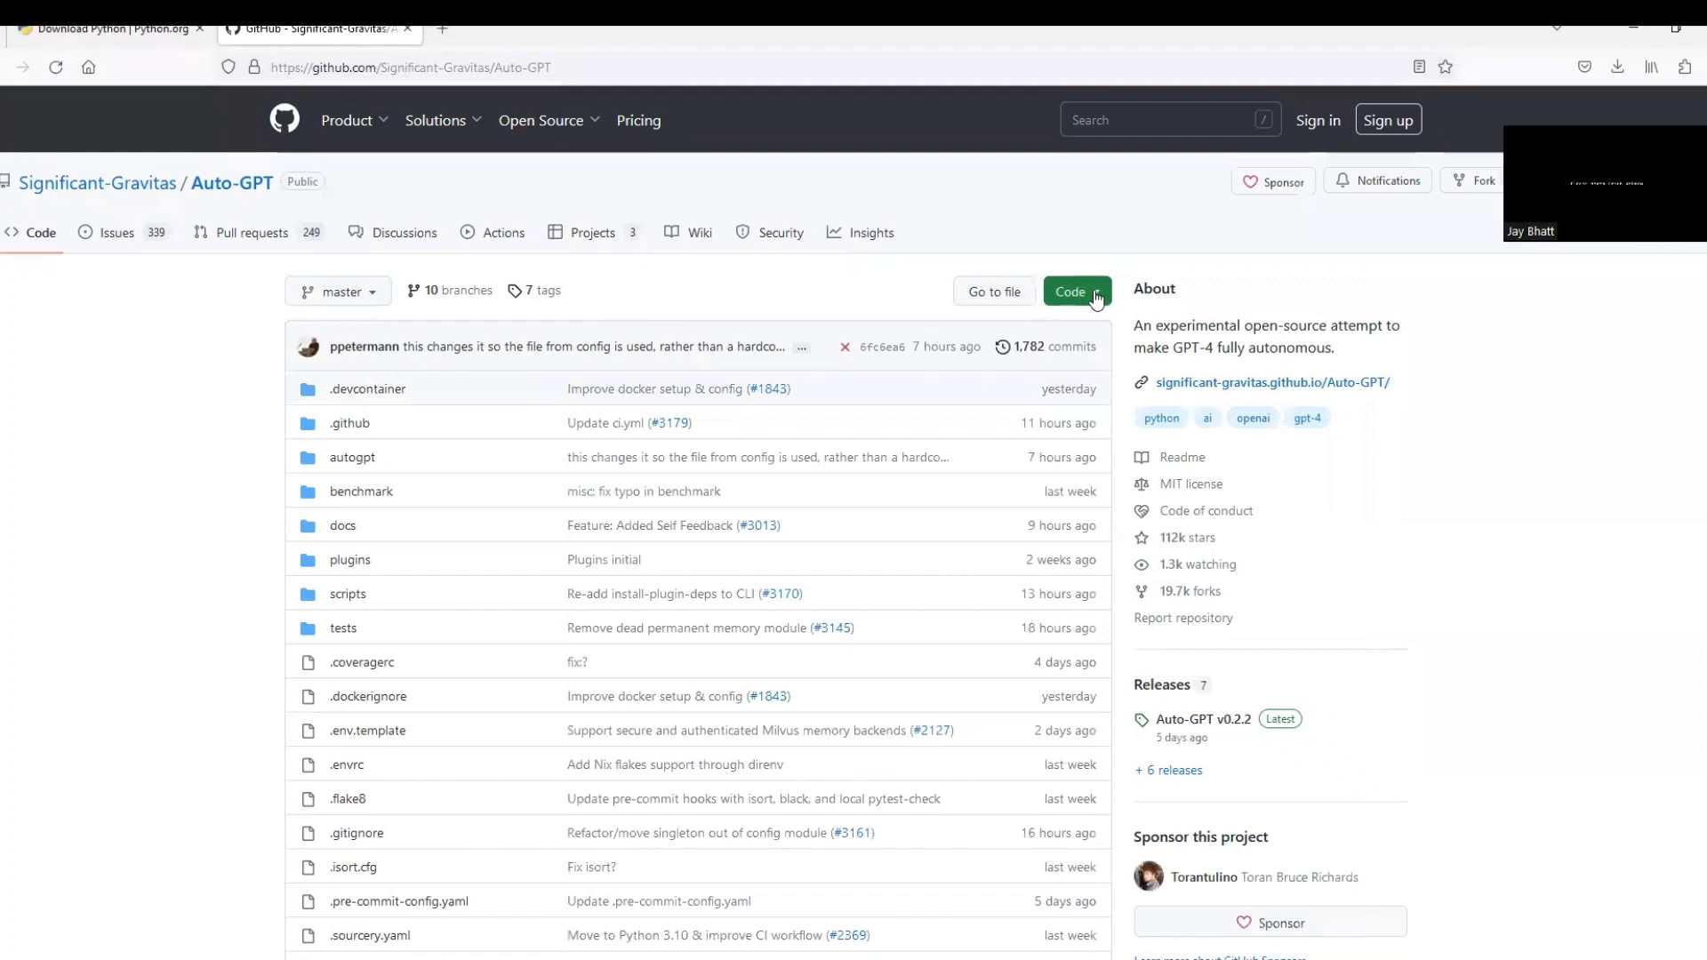
# Download the Auto-GPT v0.2.2 release as 'Source code (zip)' from the GitHub releases page
pyautogui.scroll(-3)
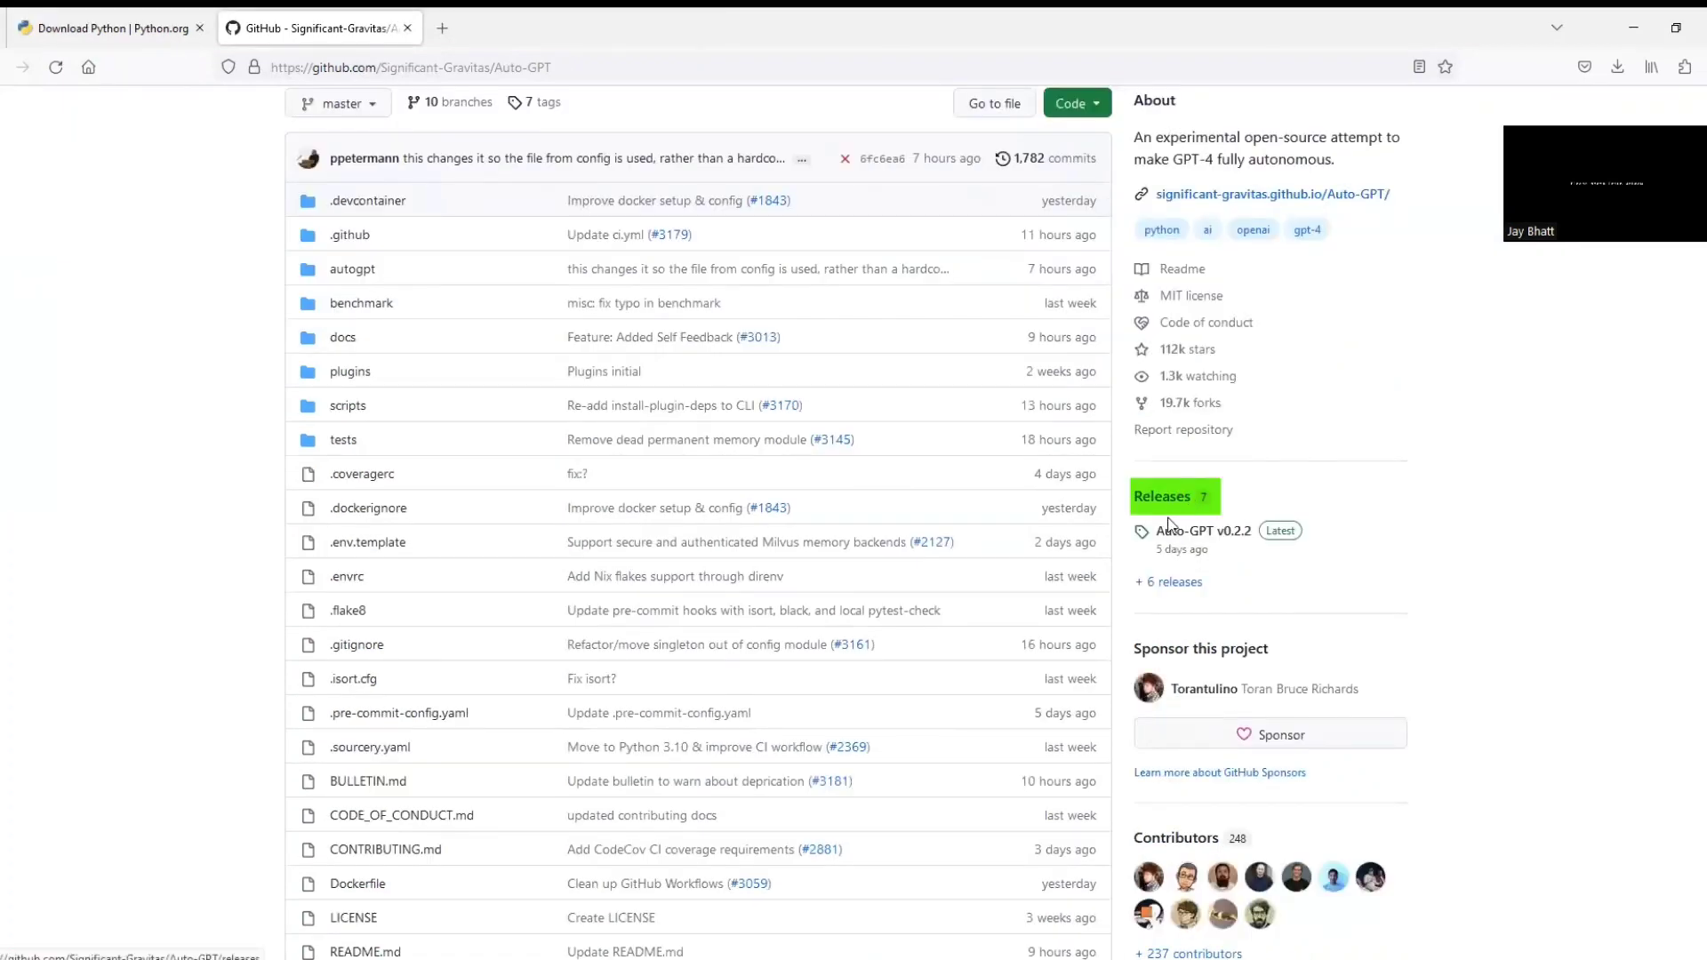
pyautogui.click(1164, 496)
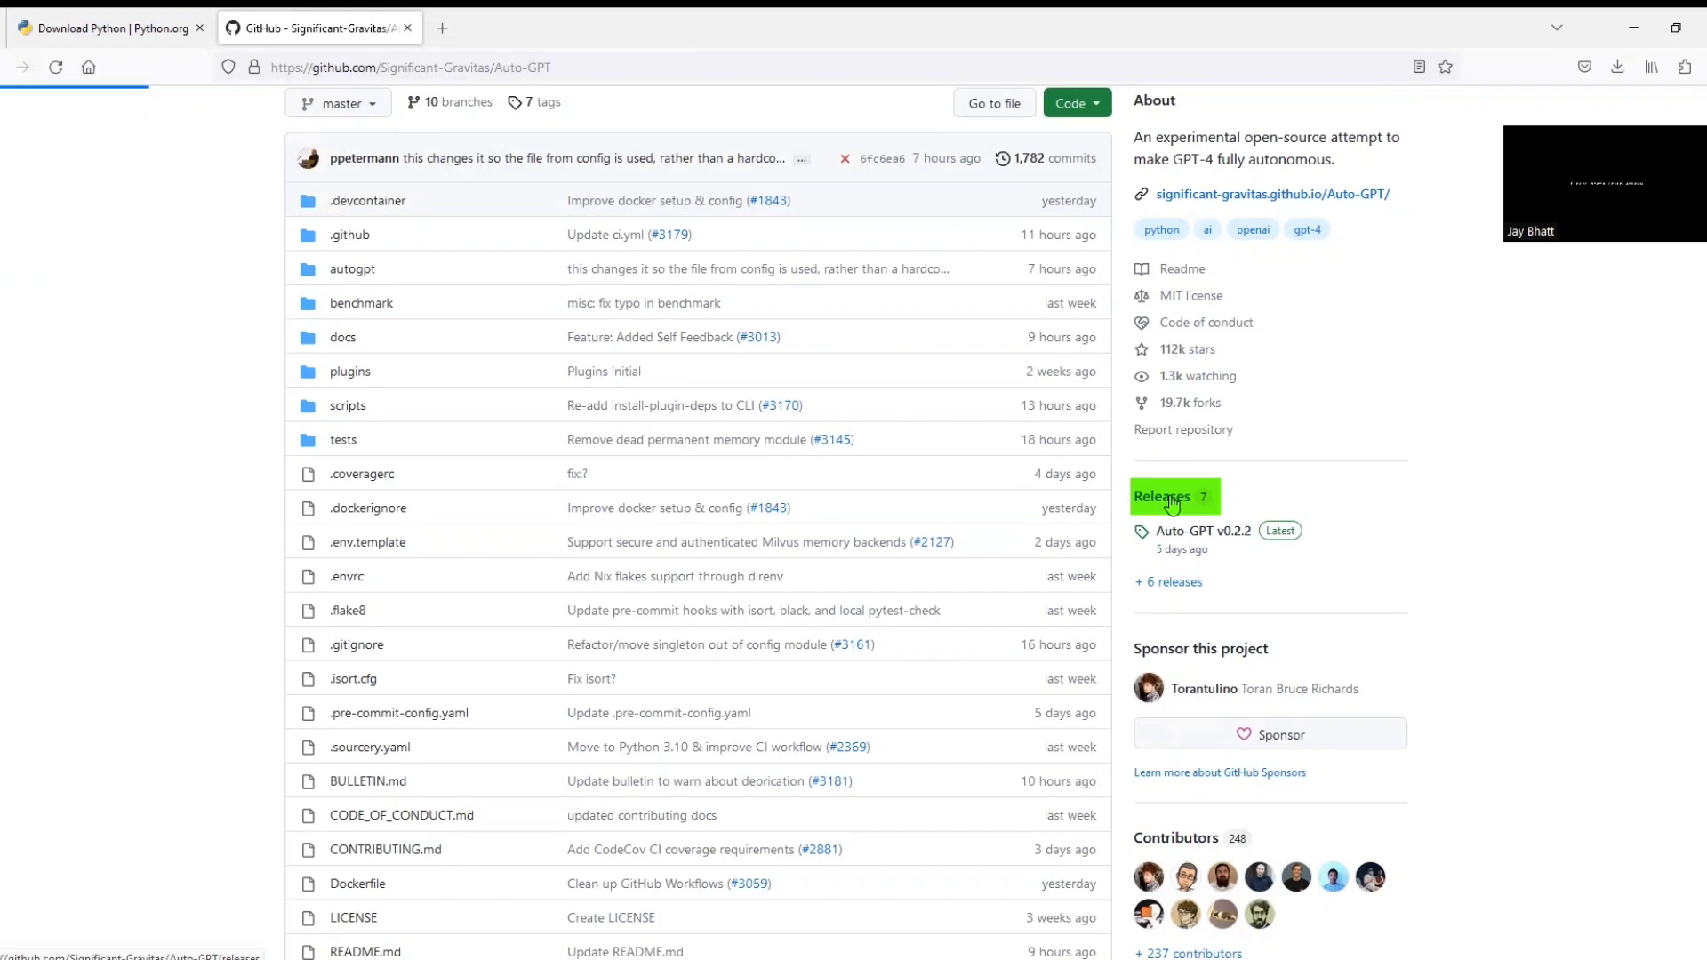
pyautogui.click(1163, 498)
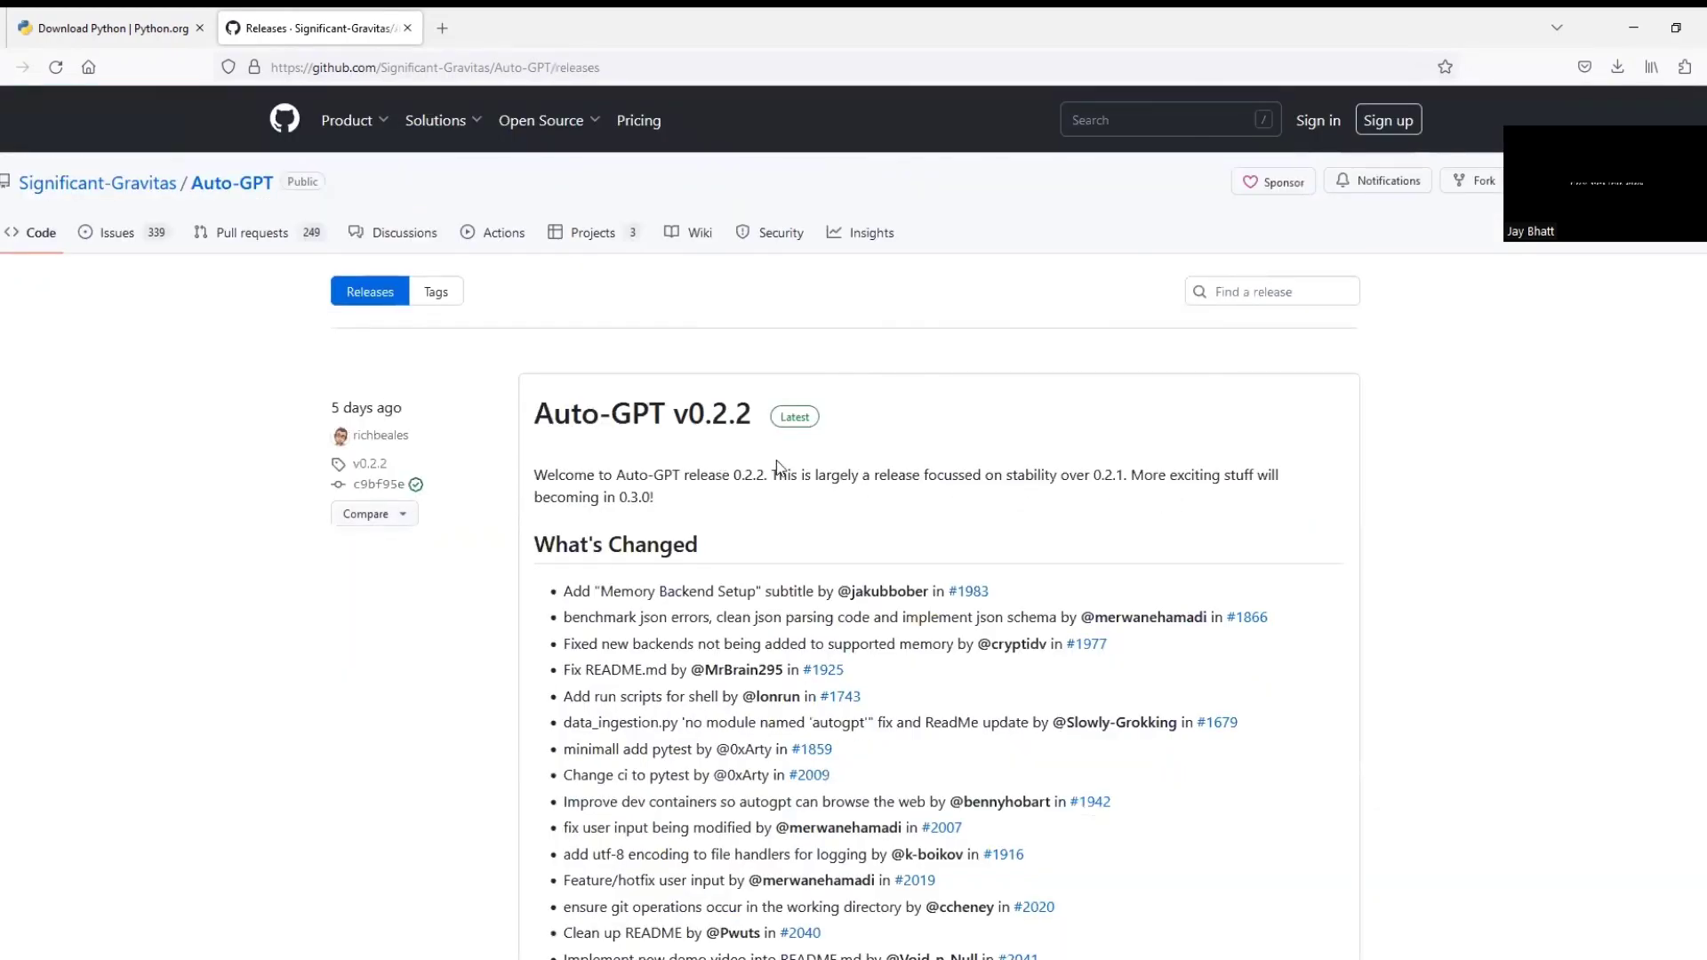
pyautogui.scroll(-3)
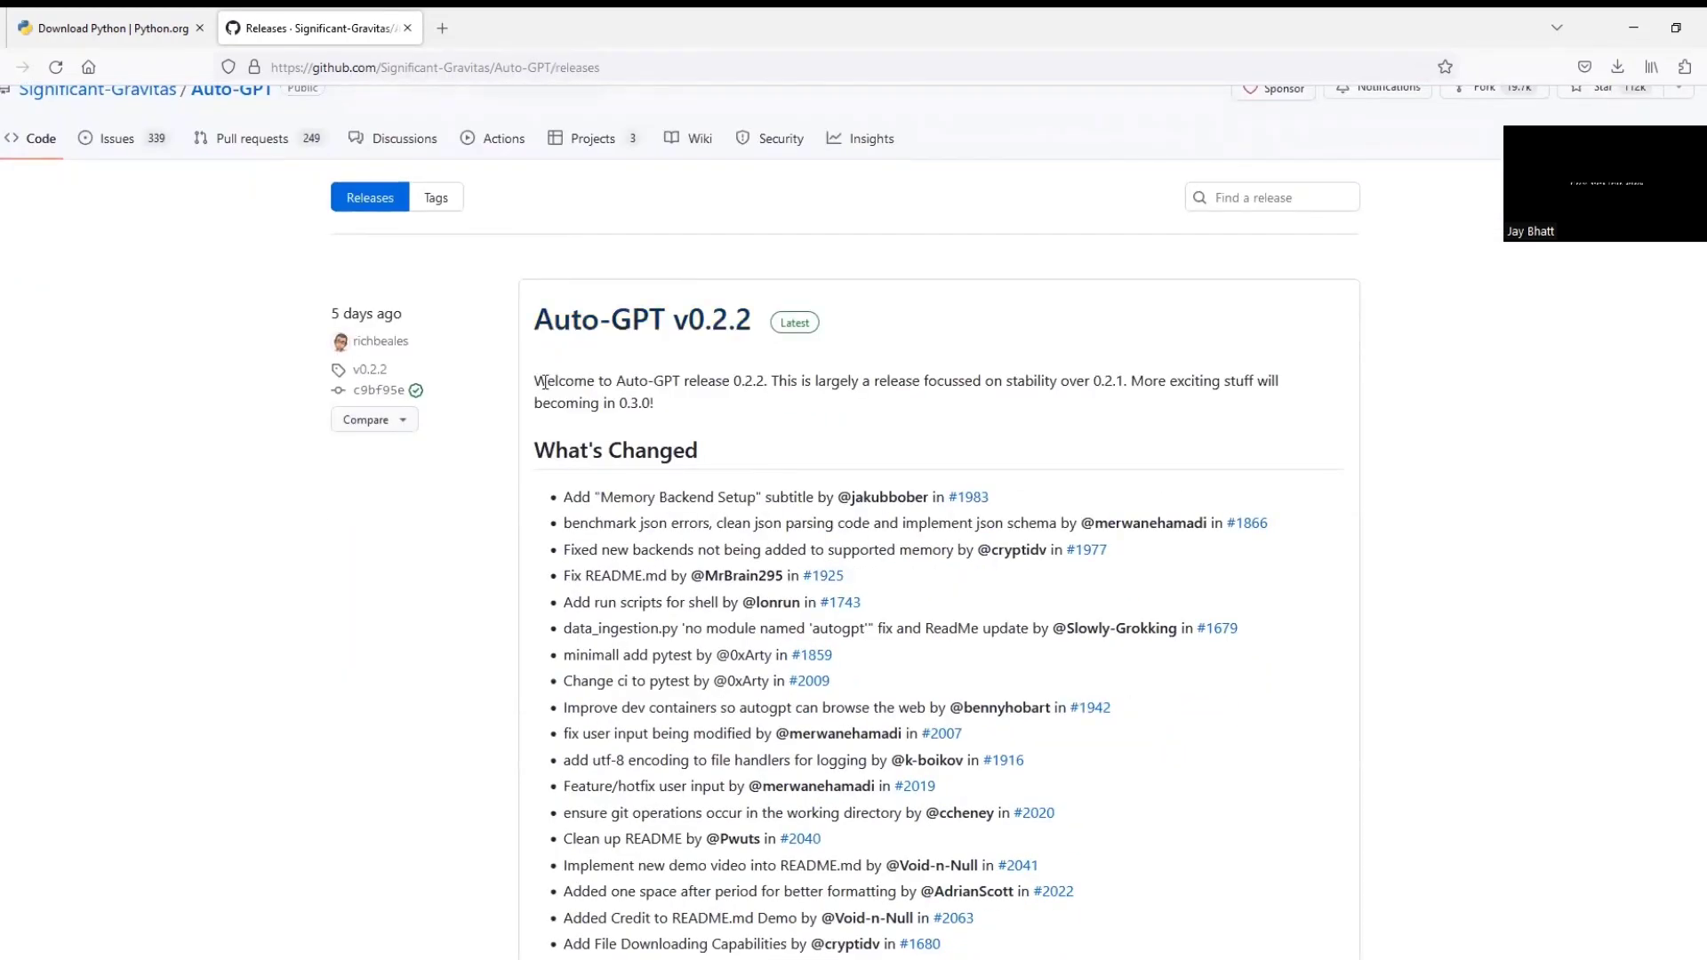
pyautogui.moveTo(895, 423)
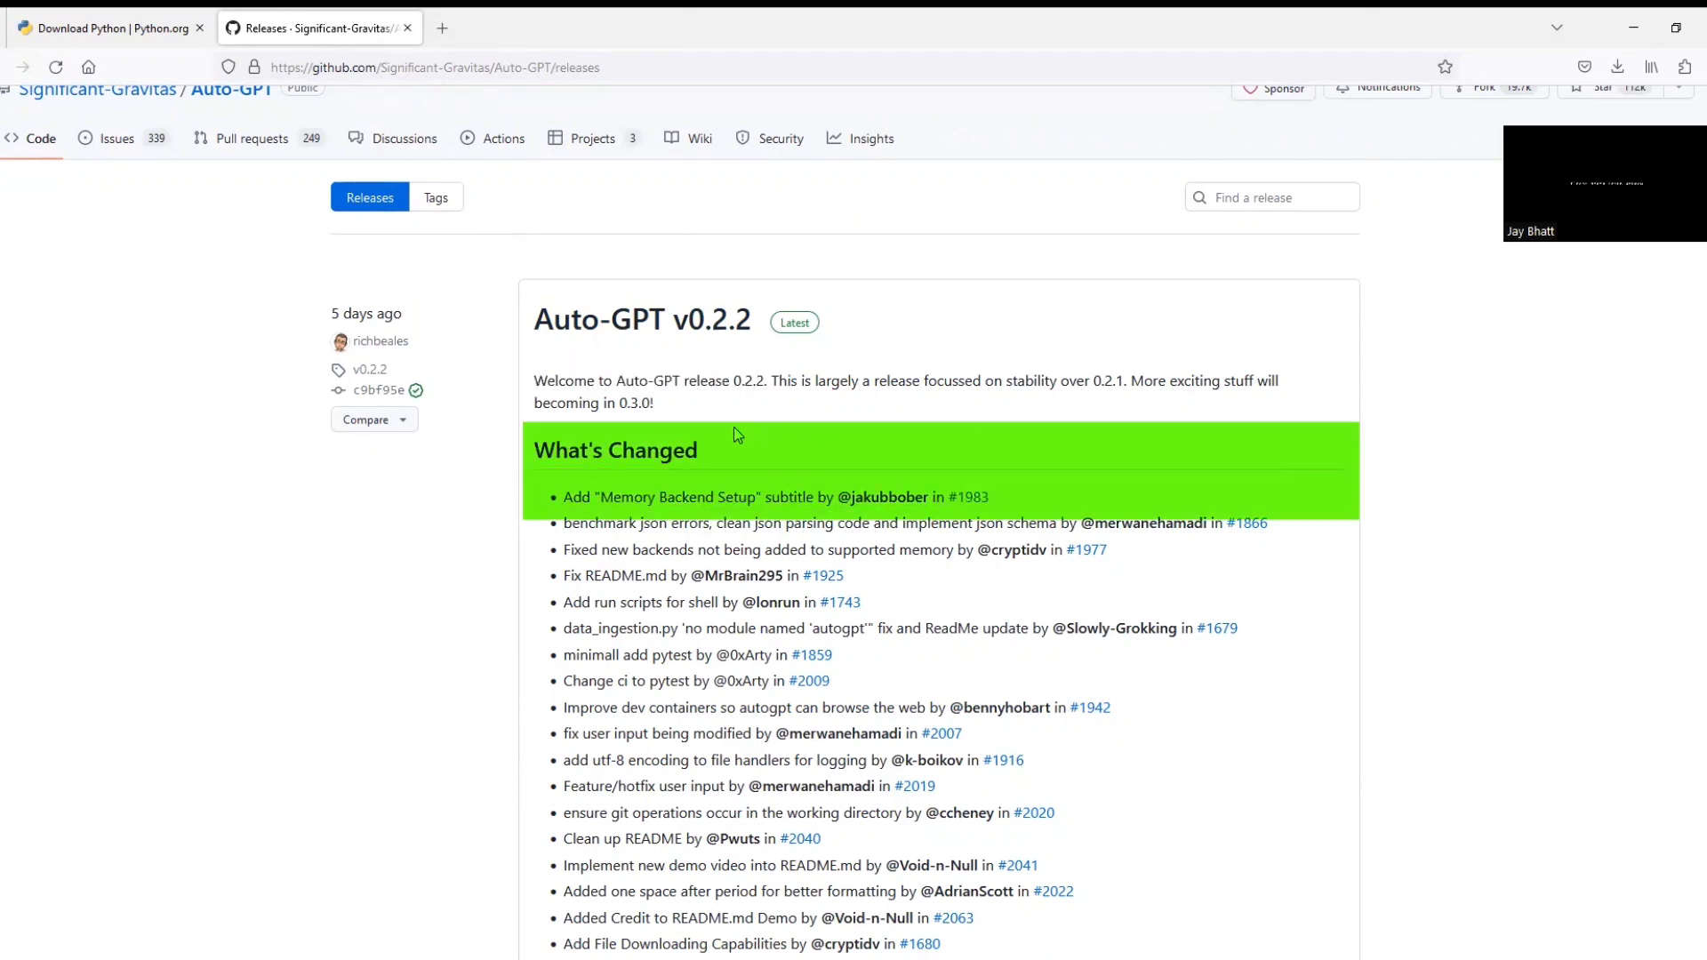
pyautogui.moveTo(416, 601)
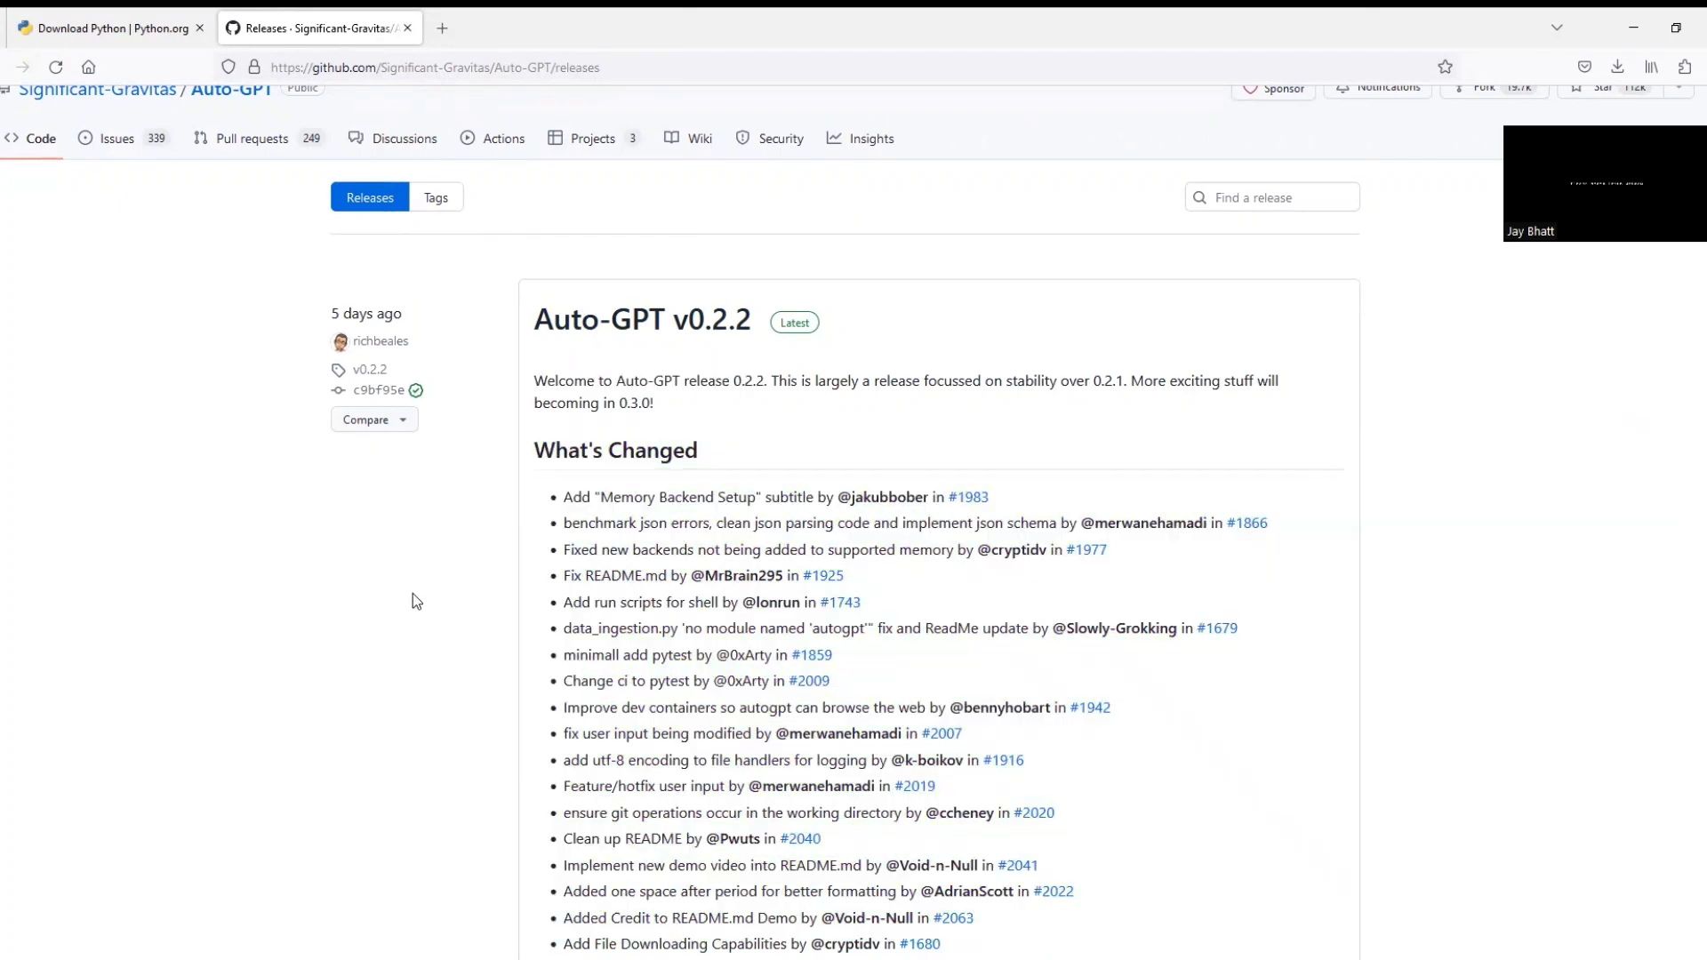
pyautogui.scroll(-3)
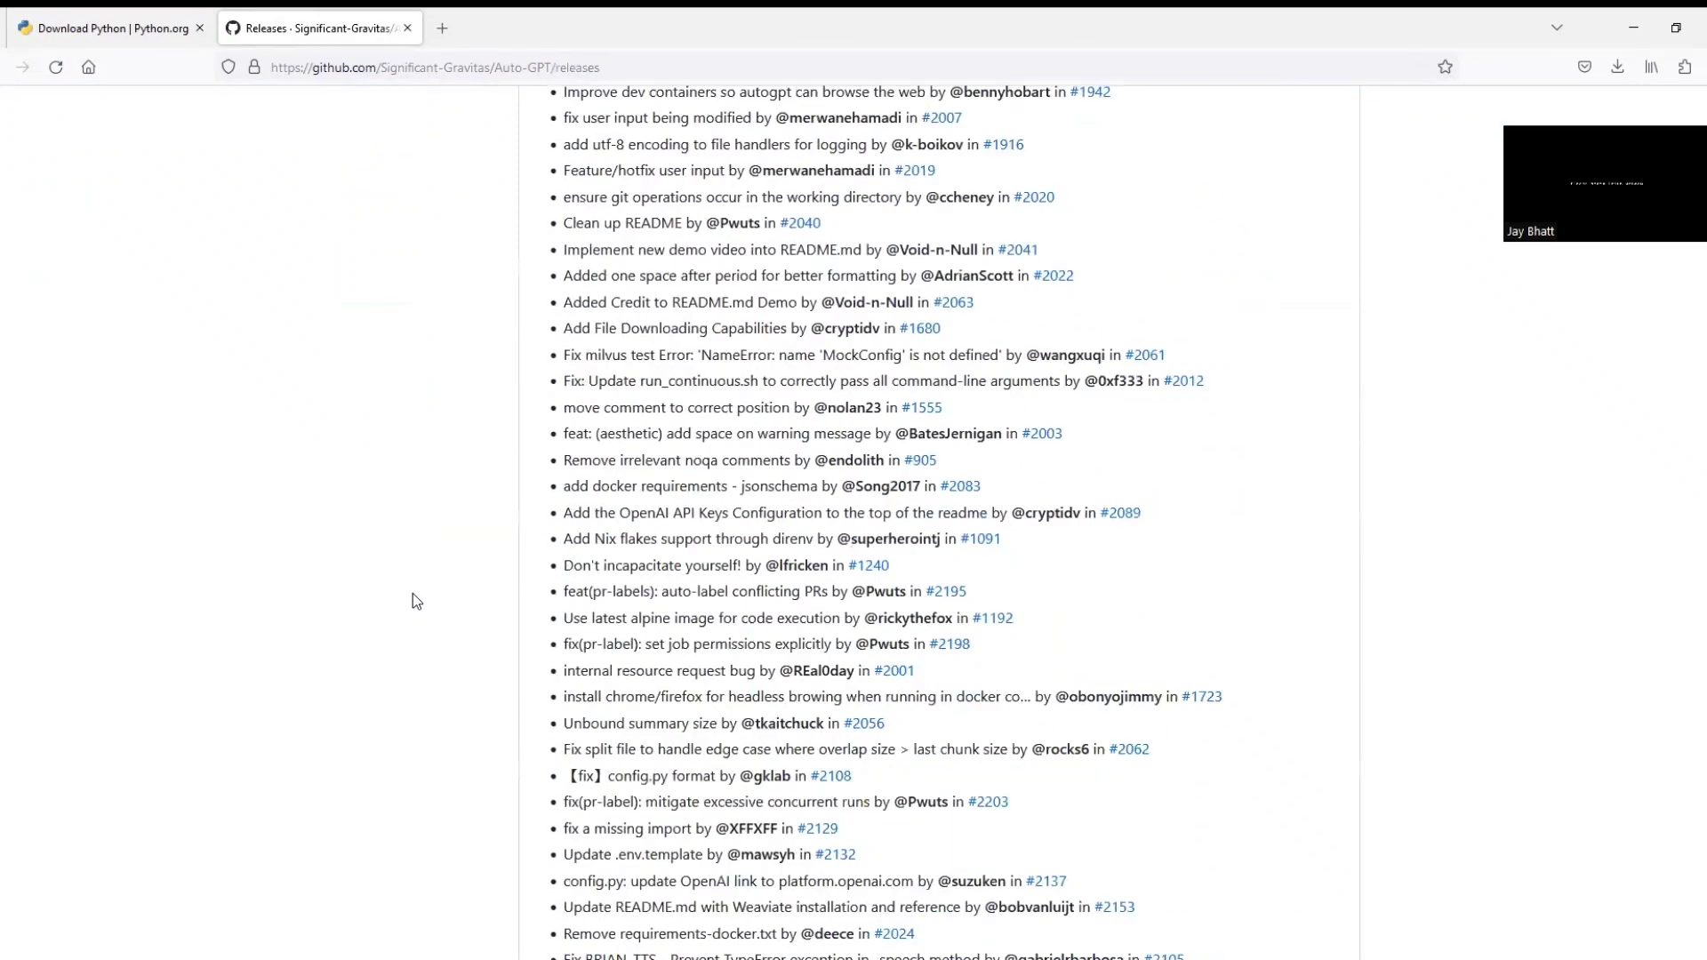
pyautogui.scroll(-3)
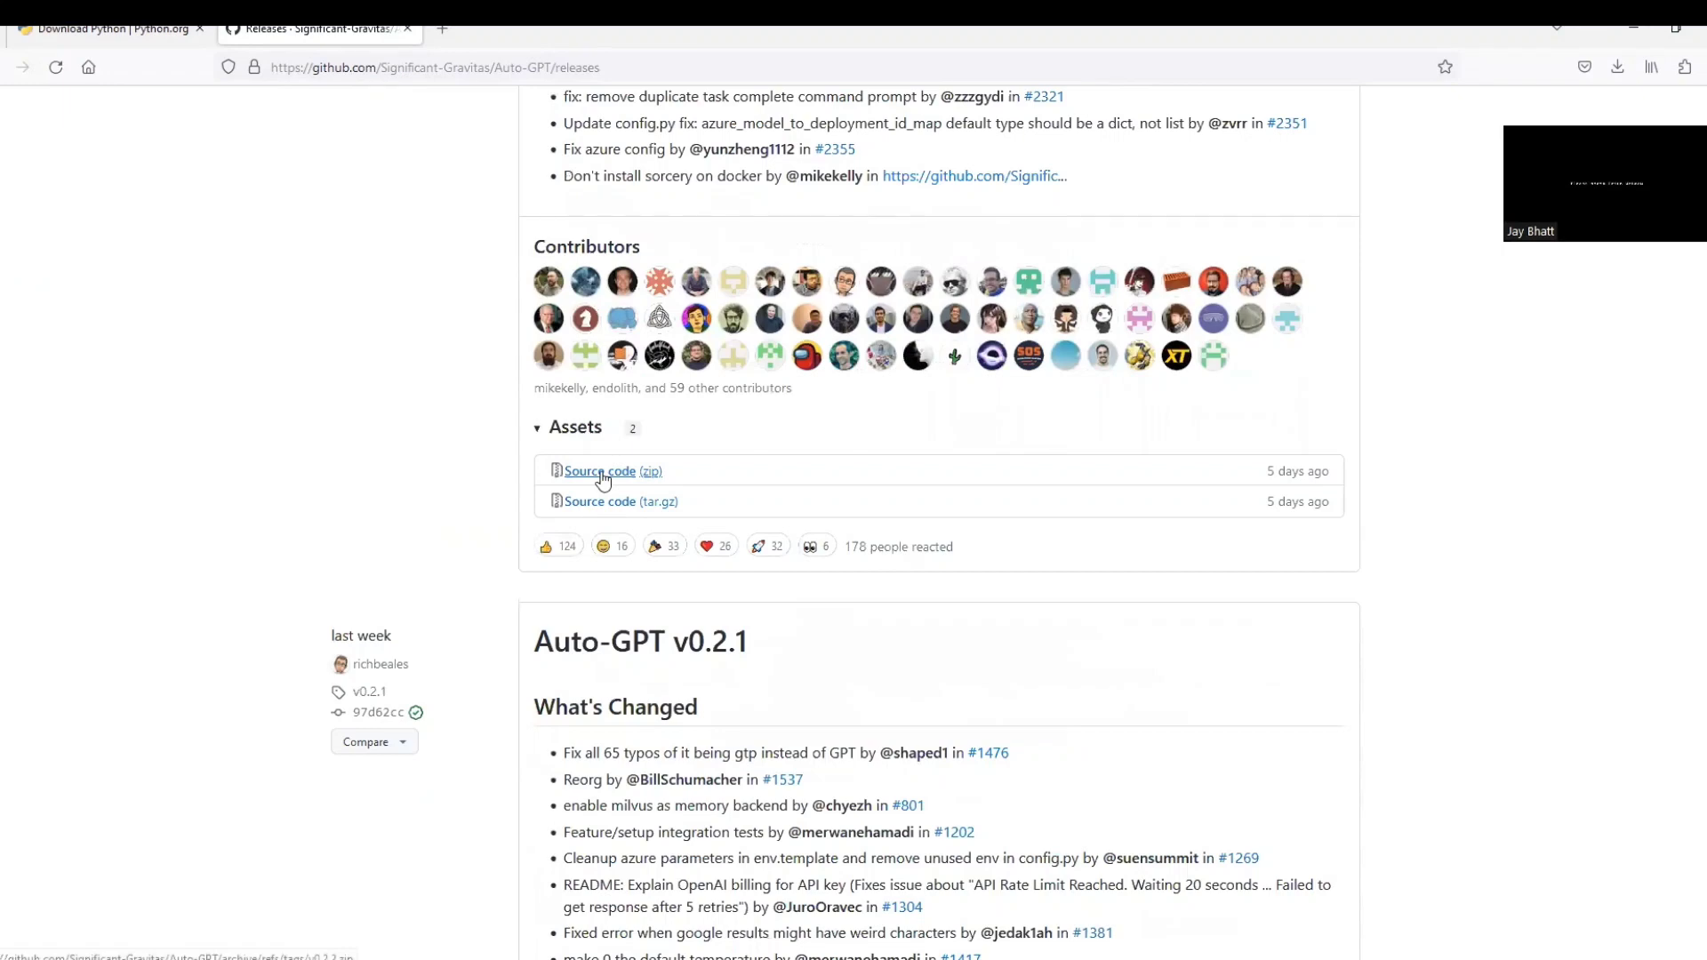
pyautogui.click(600, 472)
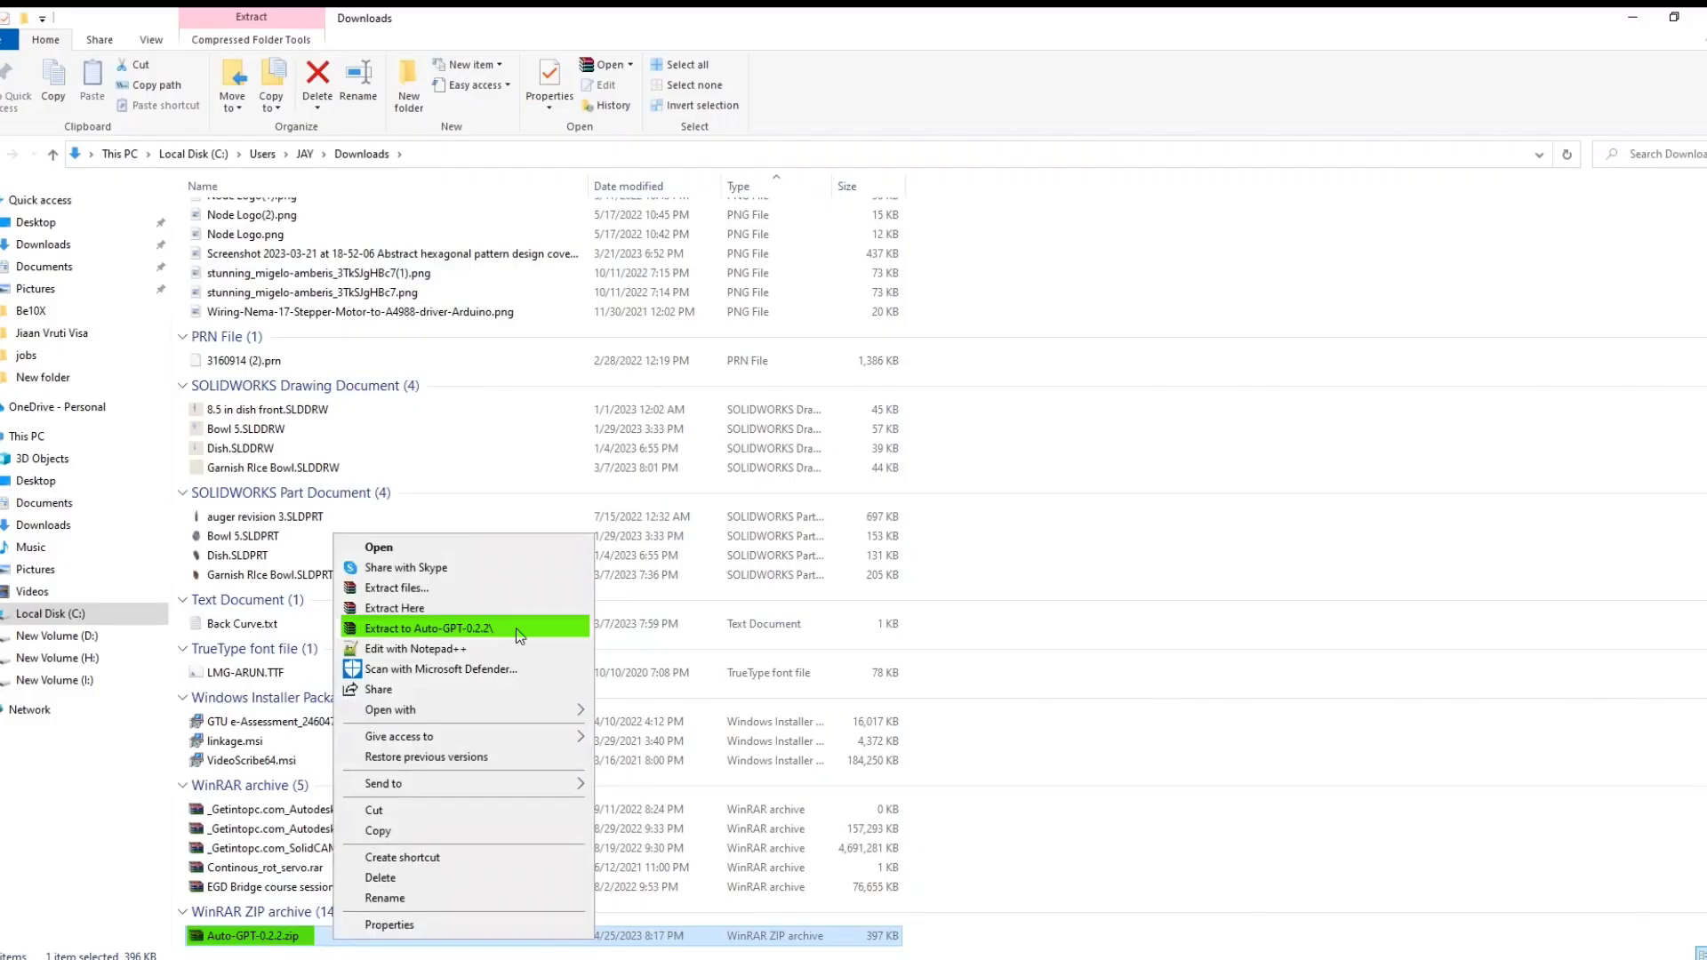
# Extract the Auto-GPT-0.2.2 zip into its own folder and select .env.template among the project files
pyautogui.click(437, 628)
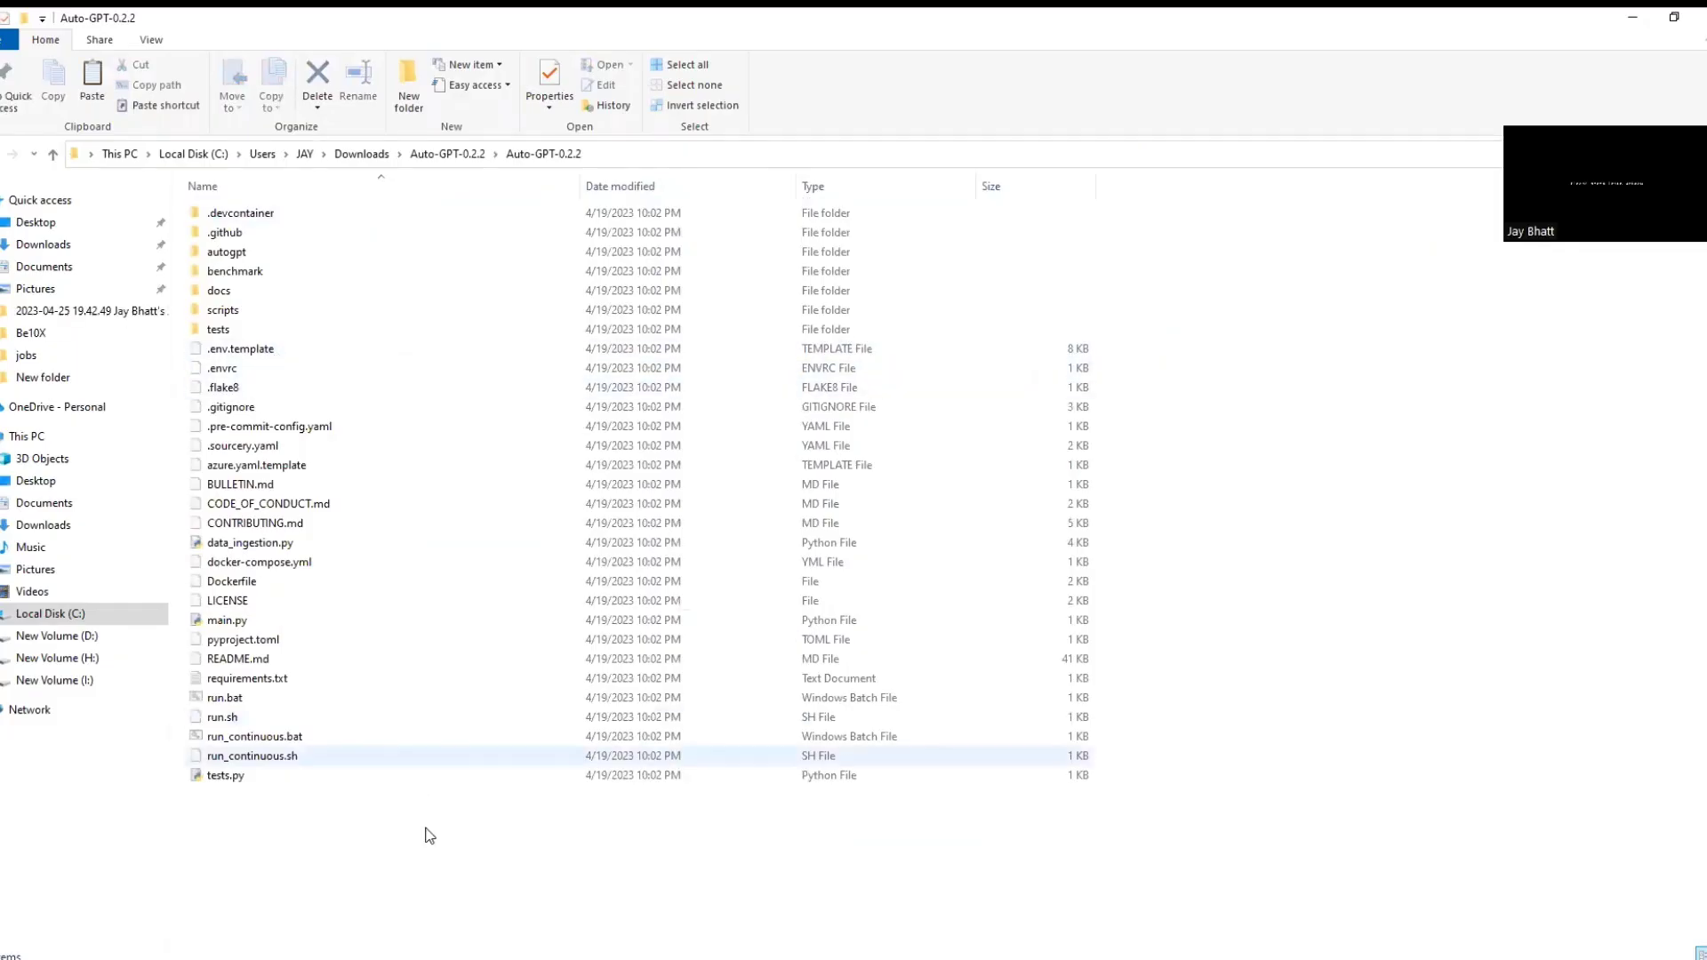
pyautogui.click(242, 348)
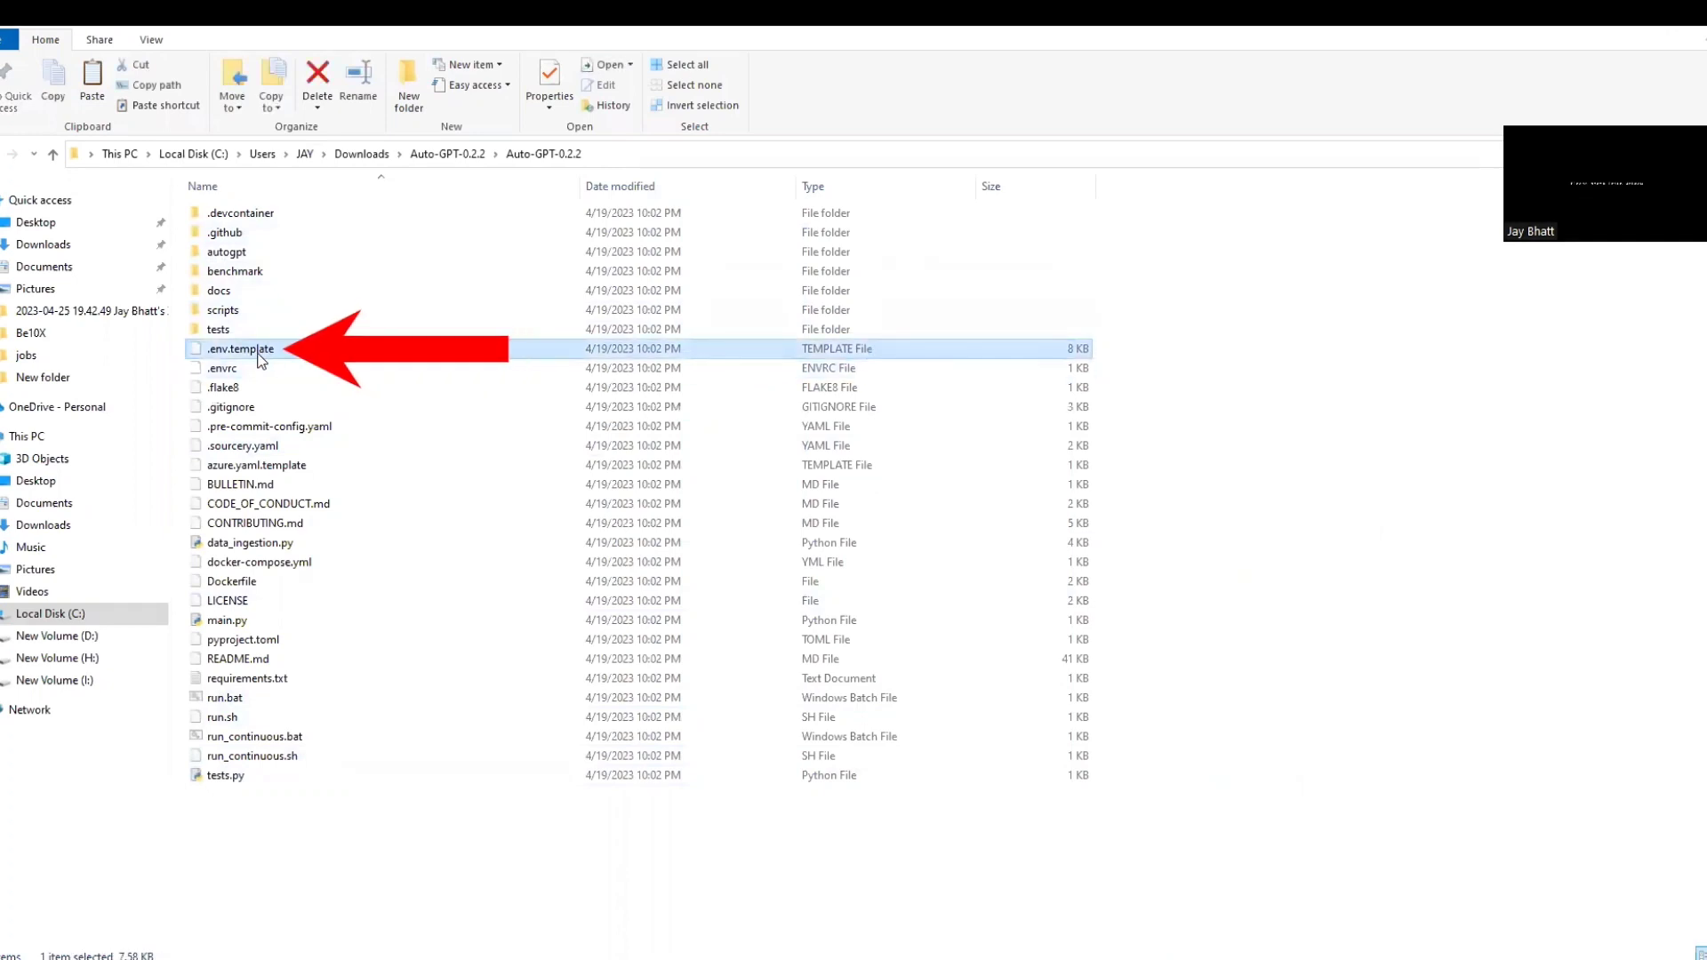
# Open .env.template with Notepad via 'Open with' and the full More apps list
pyautogui.rightClick(240, 349)
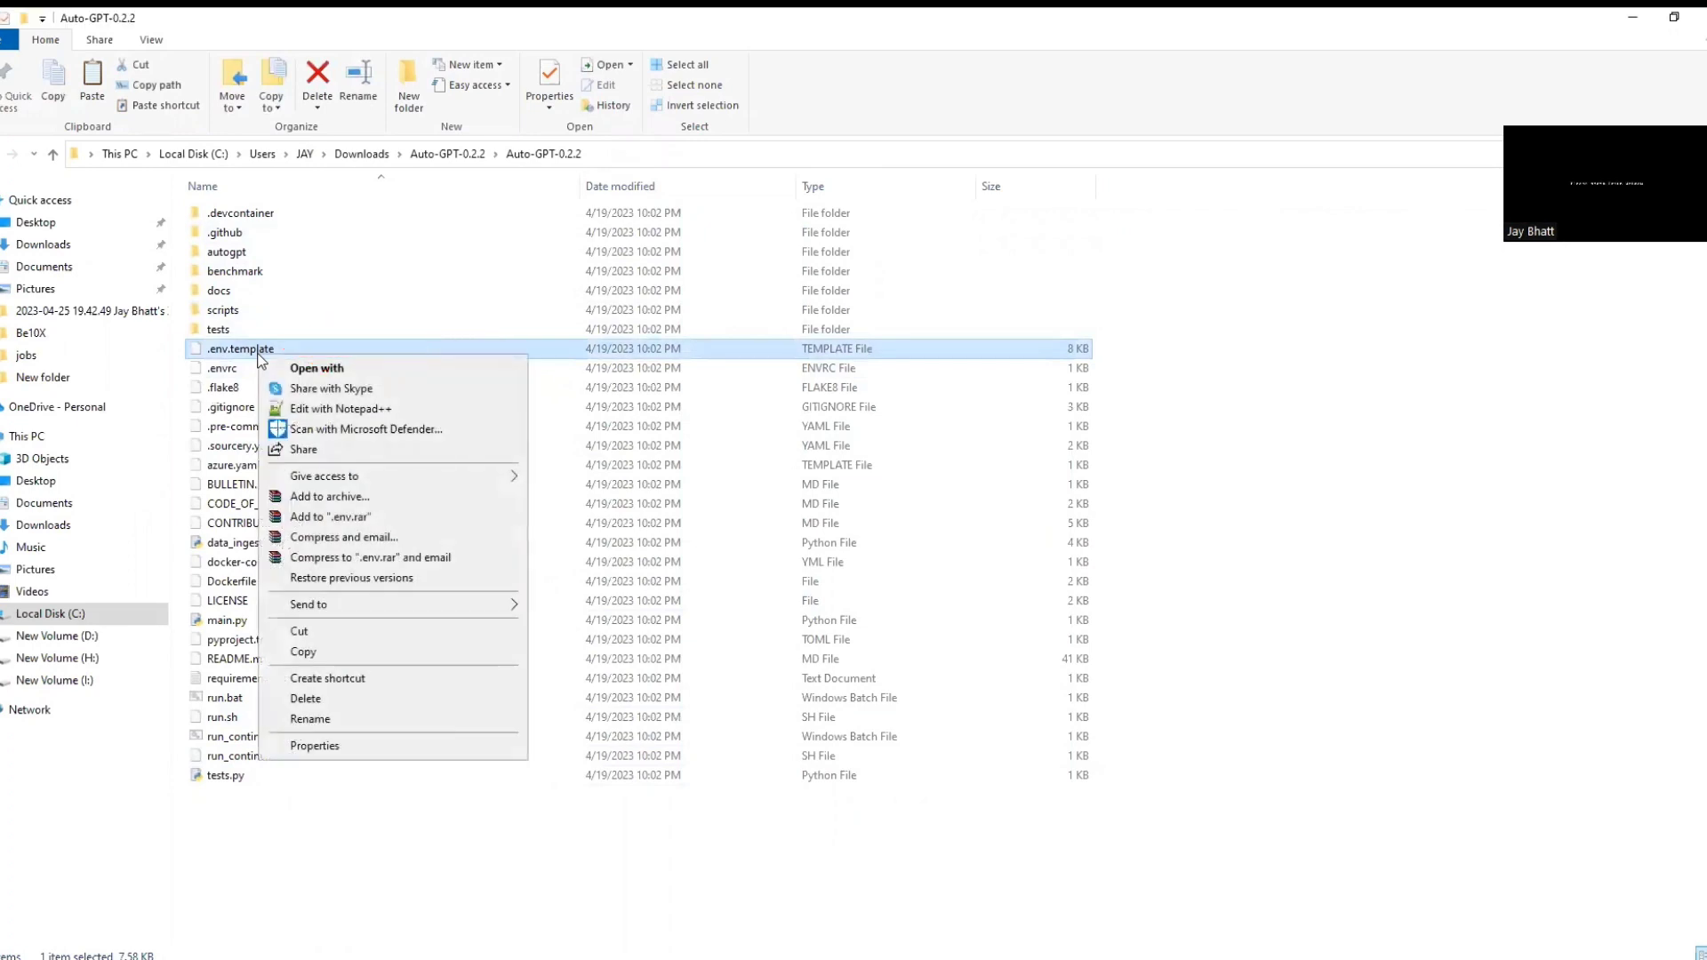
pyautogui.click(366, 370)
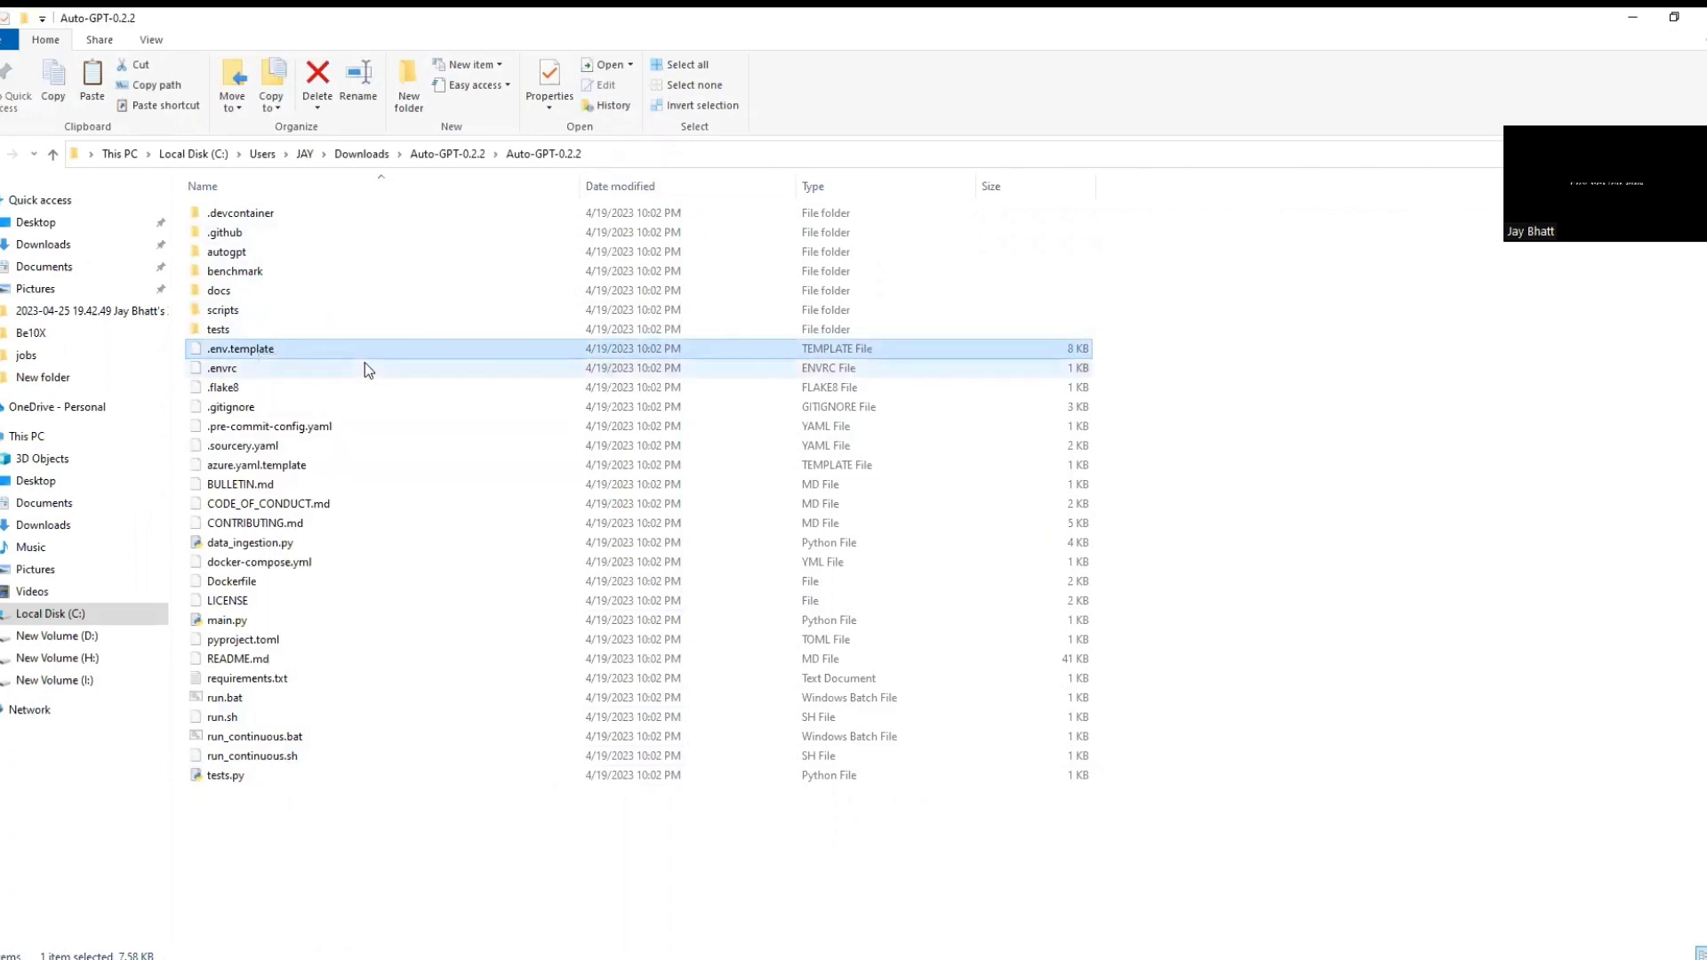
pyautogui.doubleClick(240, 348)
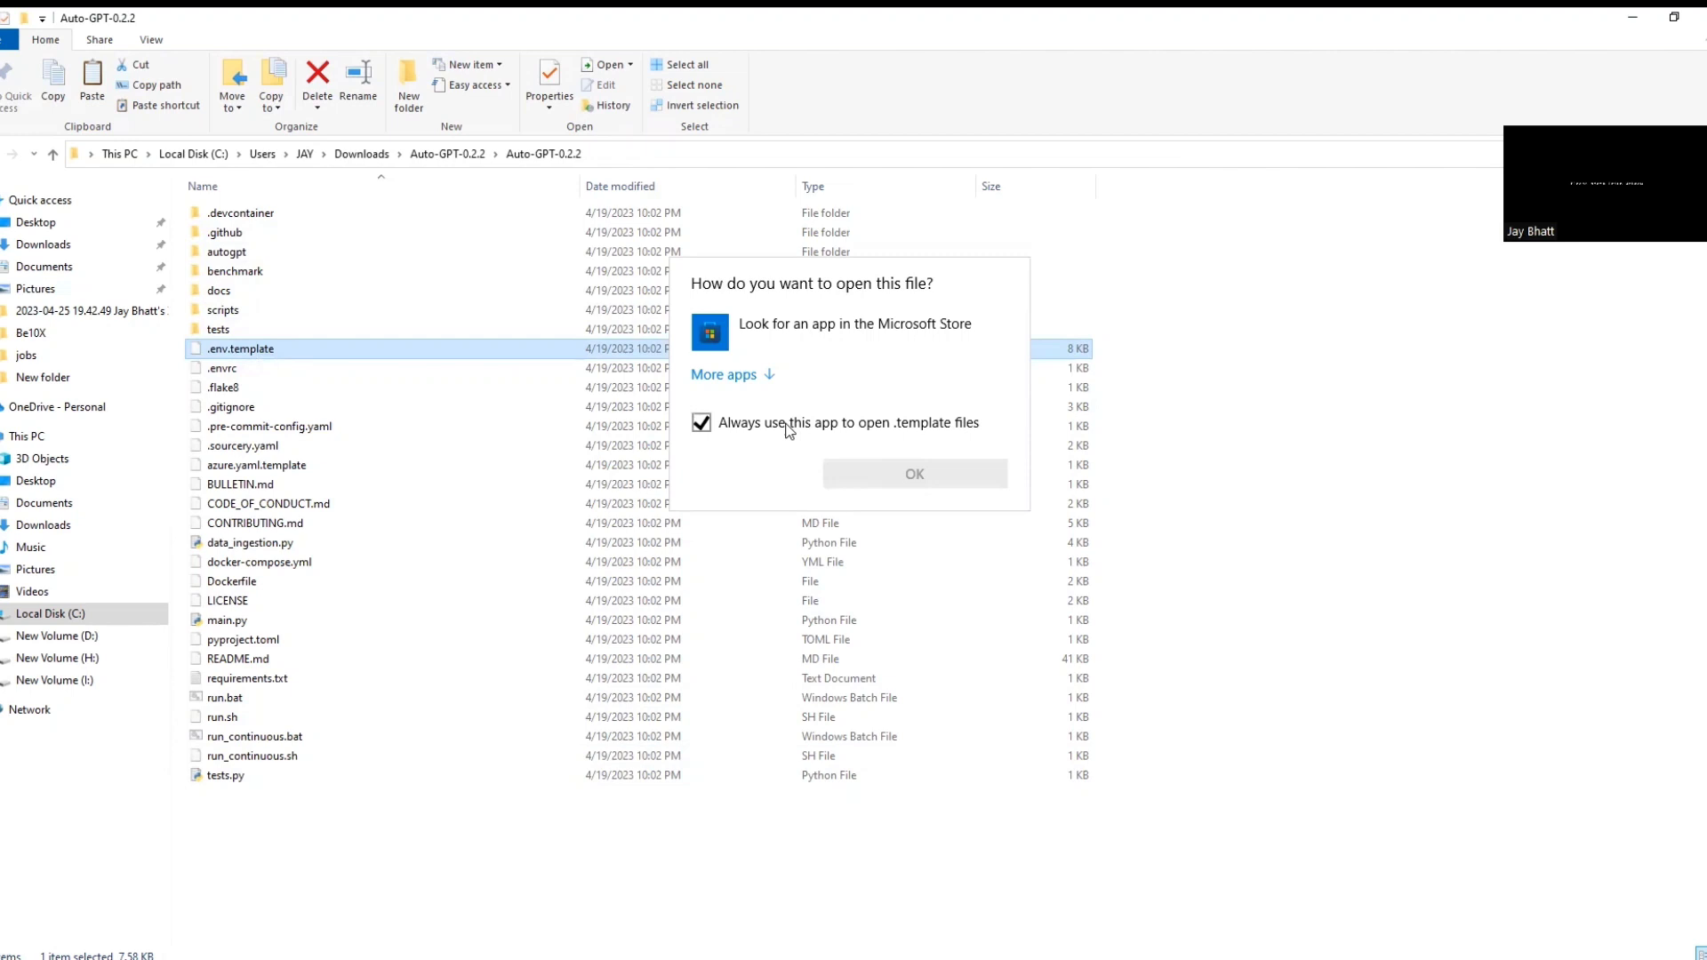
pyautogui.click(724, 374)
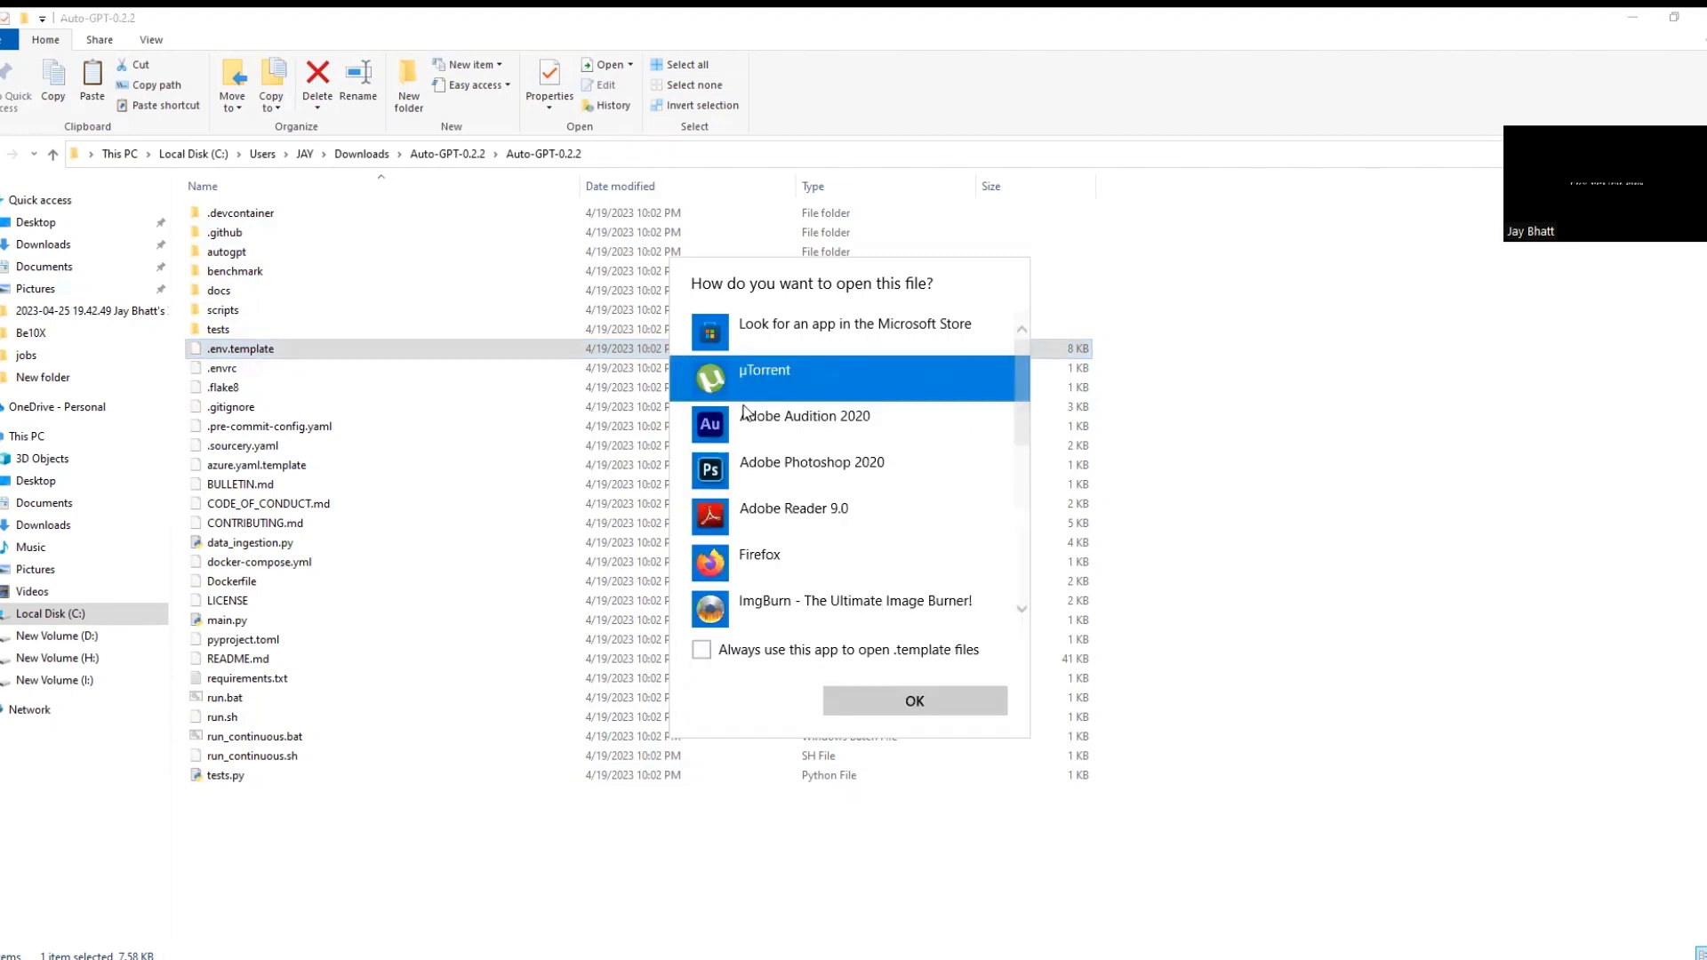
pyautogui.scroll(-3)
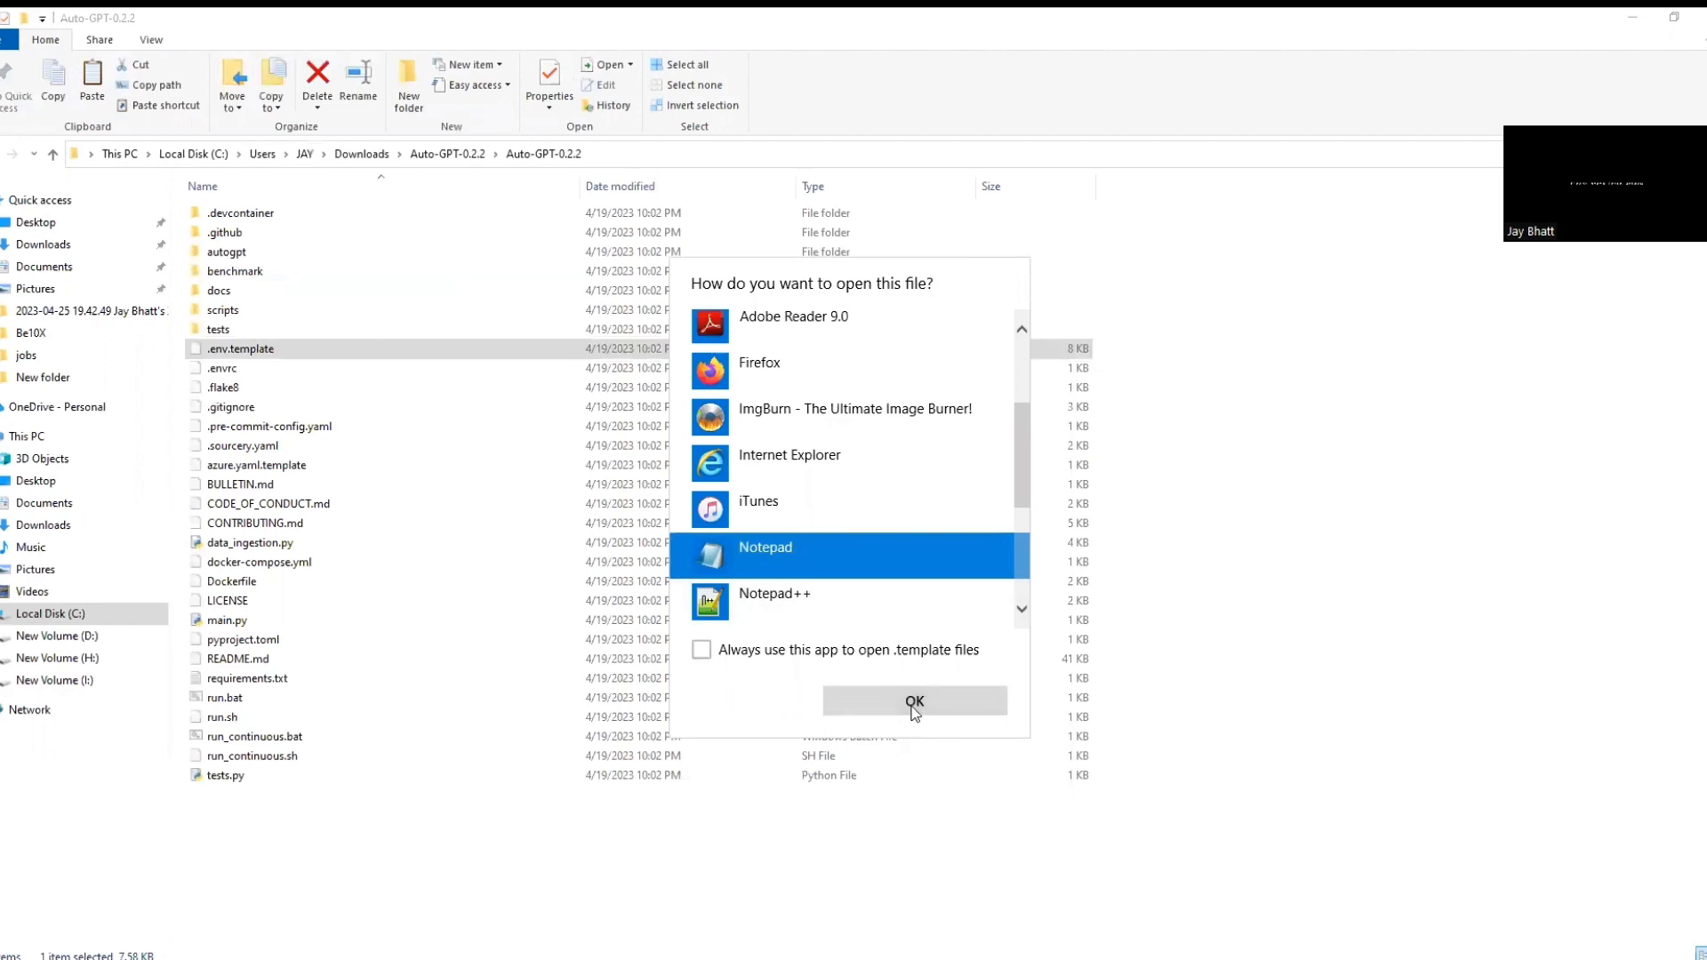
pyautogui.click(914, 701)
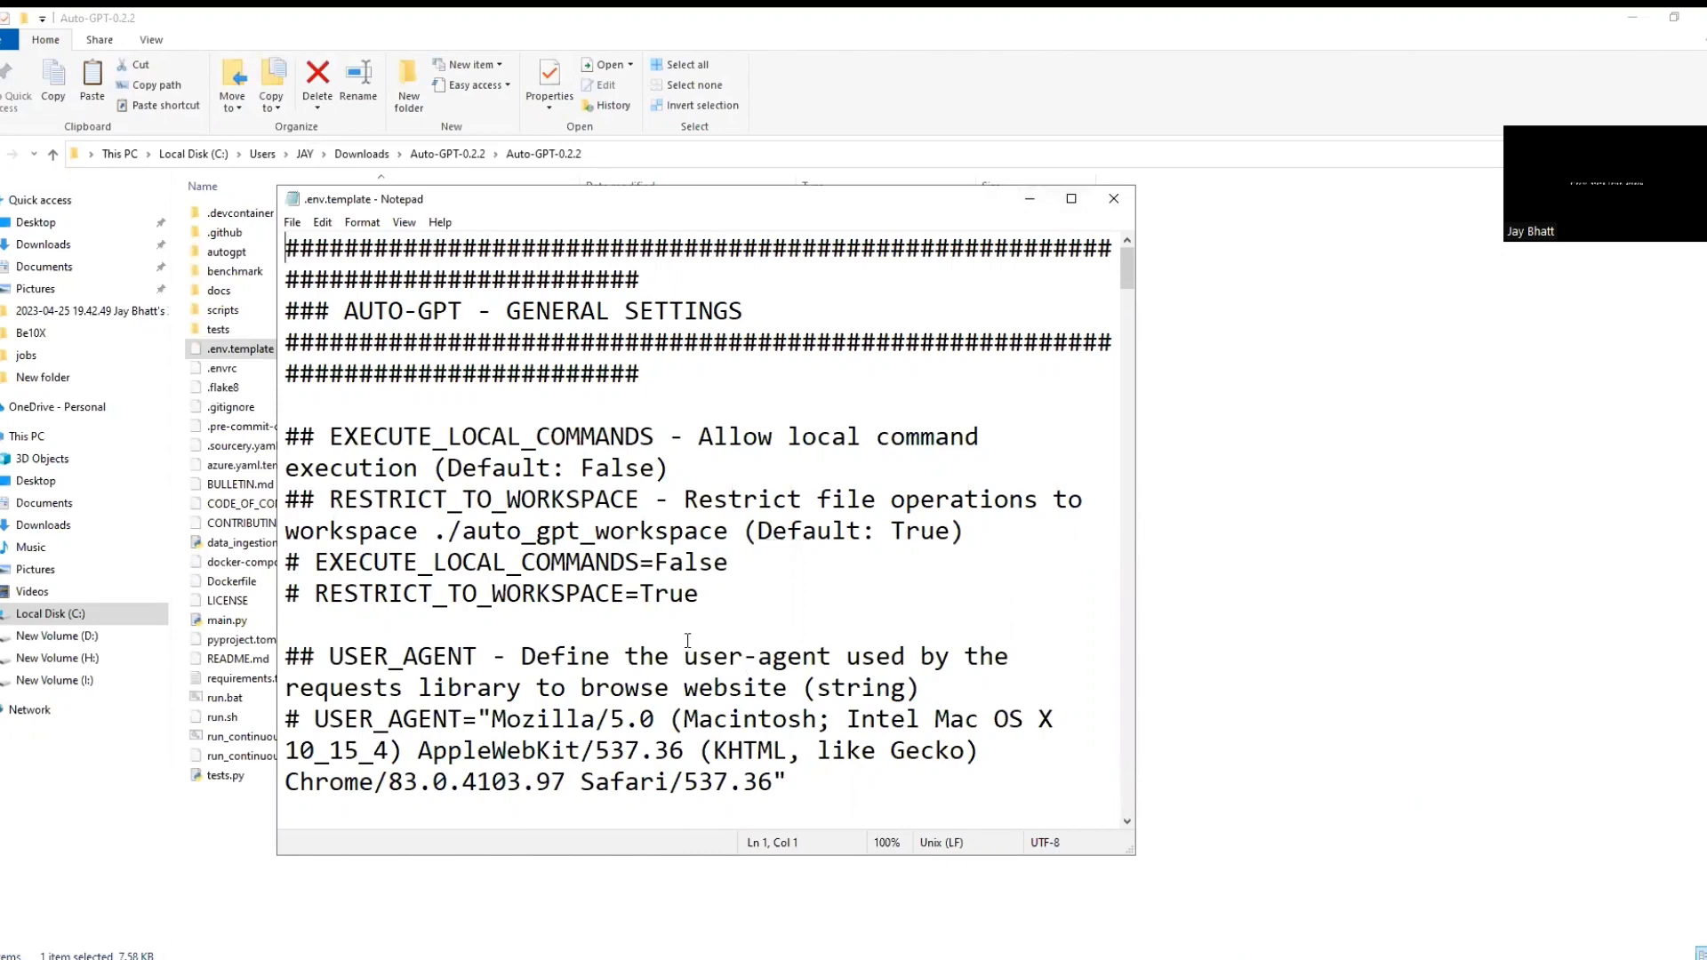
# Locate the ### OPENAI section in .env.template, then switch to the Firefox search for 'openai api key'
pyautogui.scroll(-3)
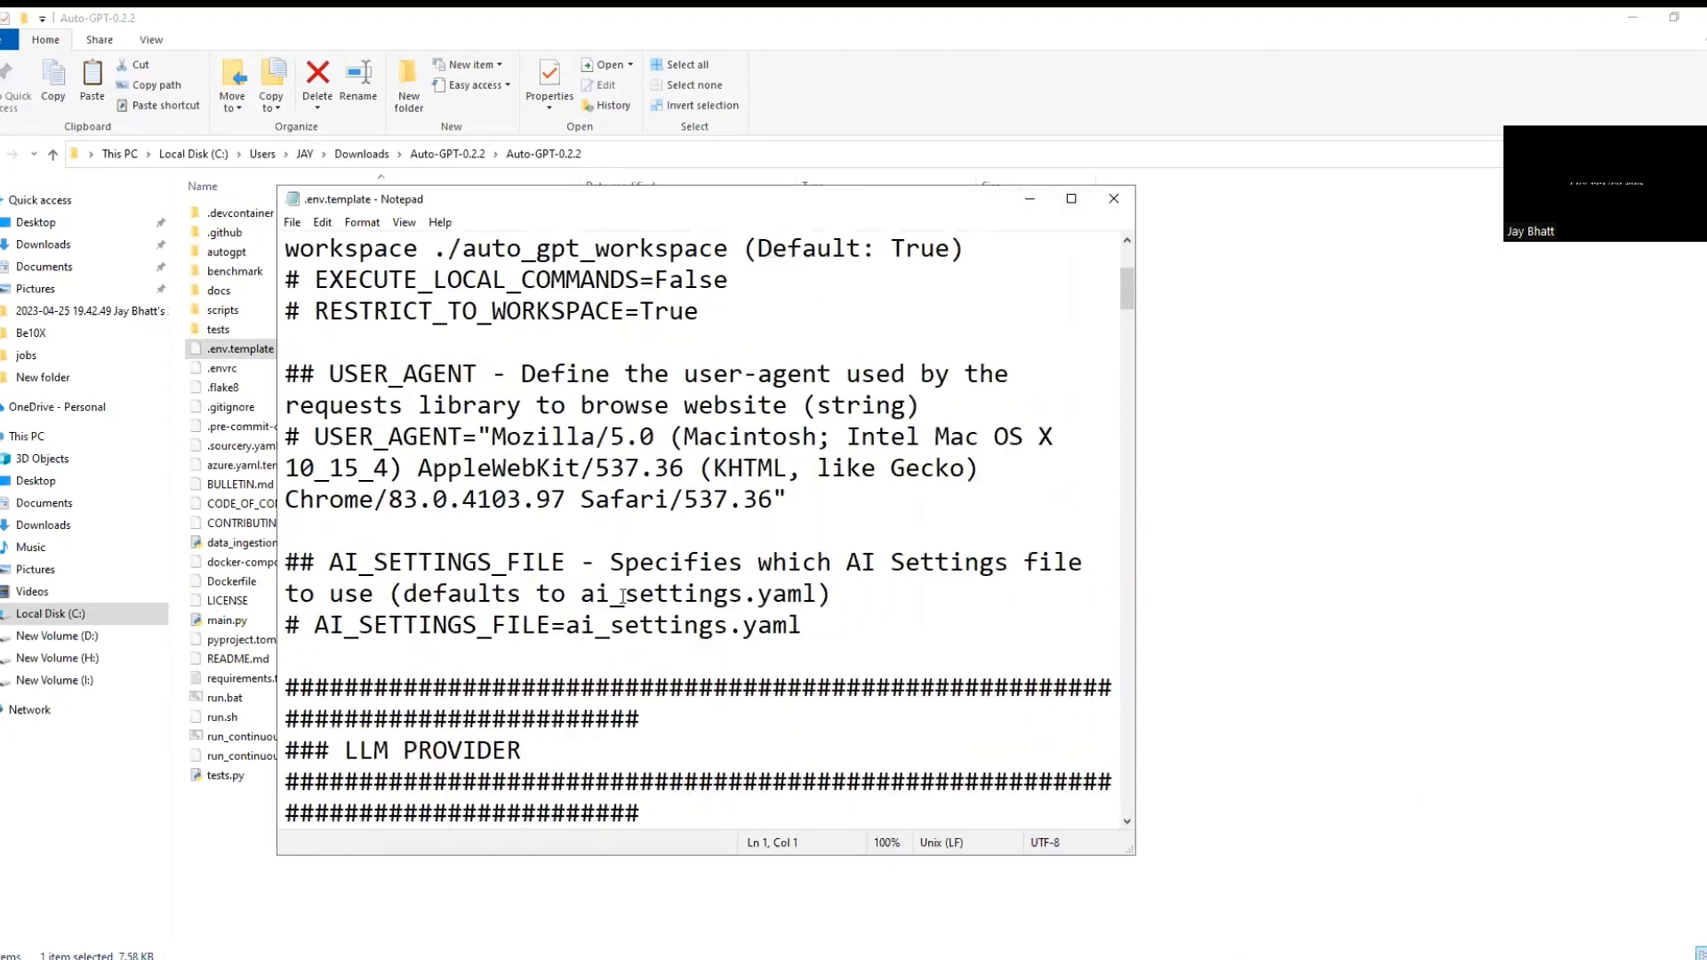
pyautogui.scroll(-3)
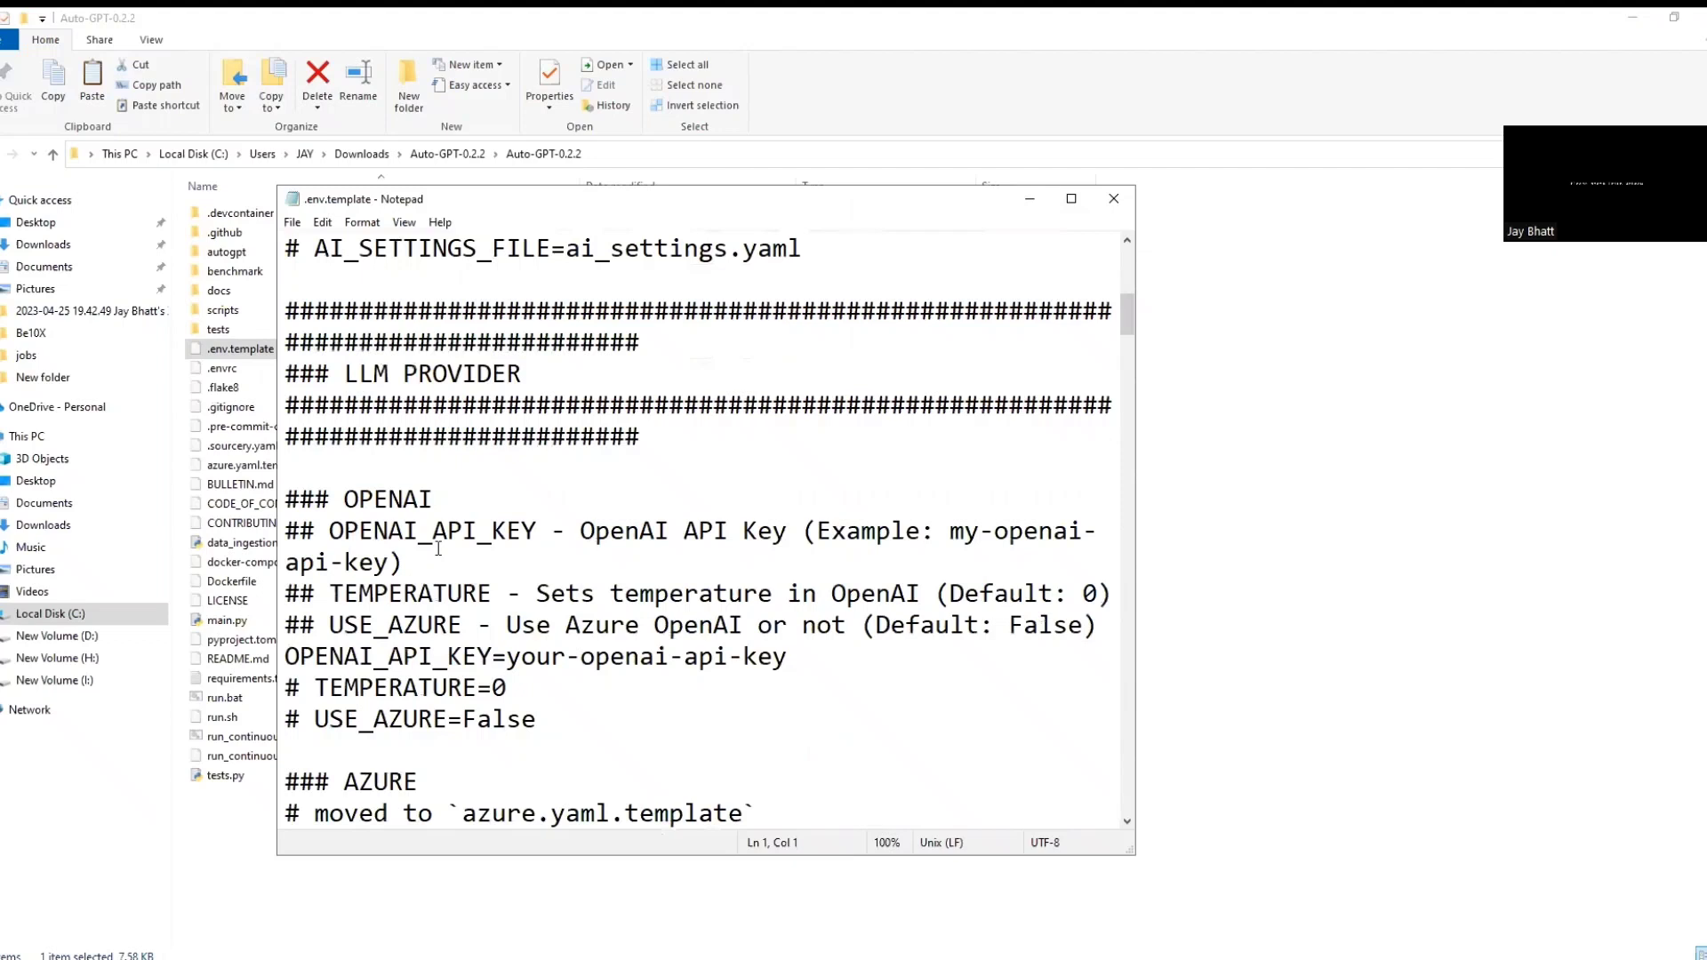
pyautogui.tripleClick(356, 498)
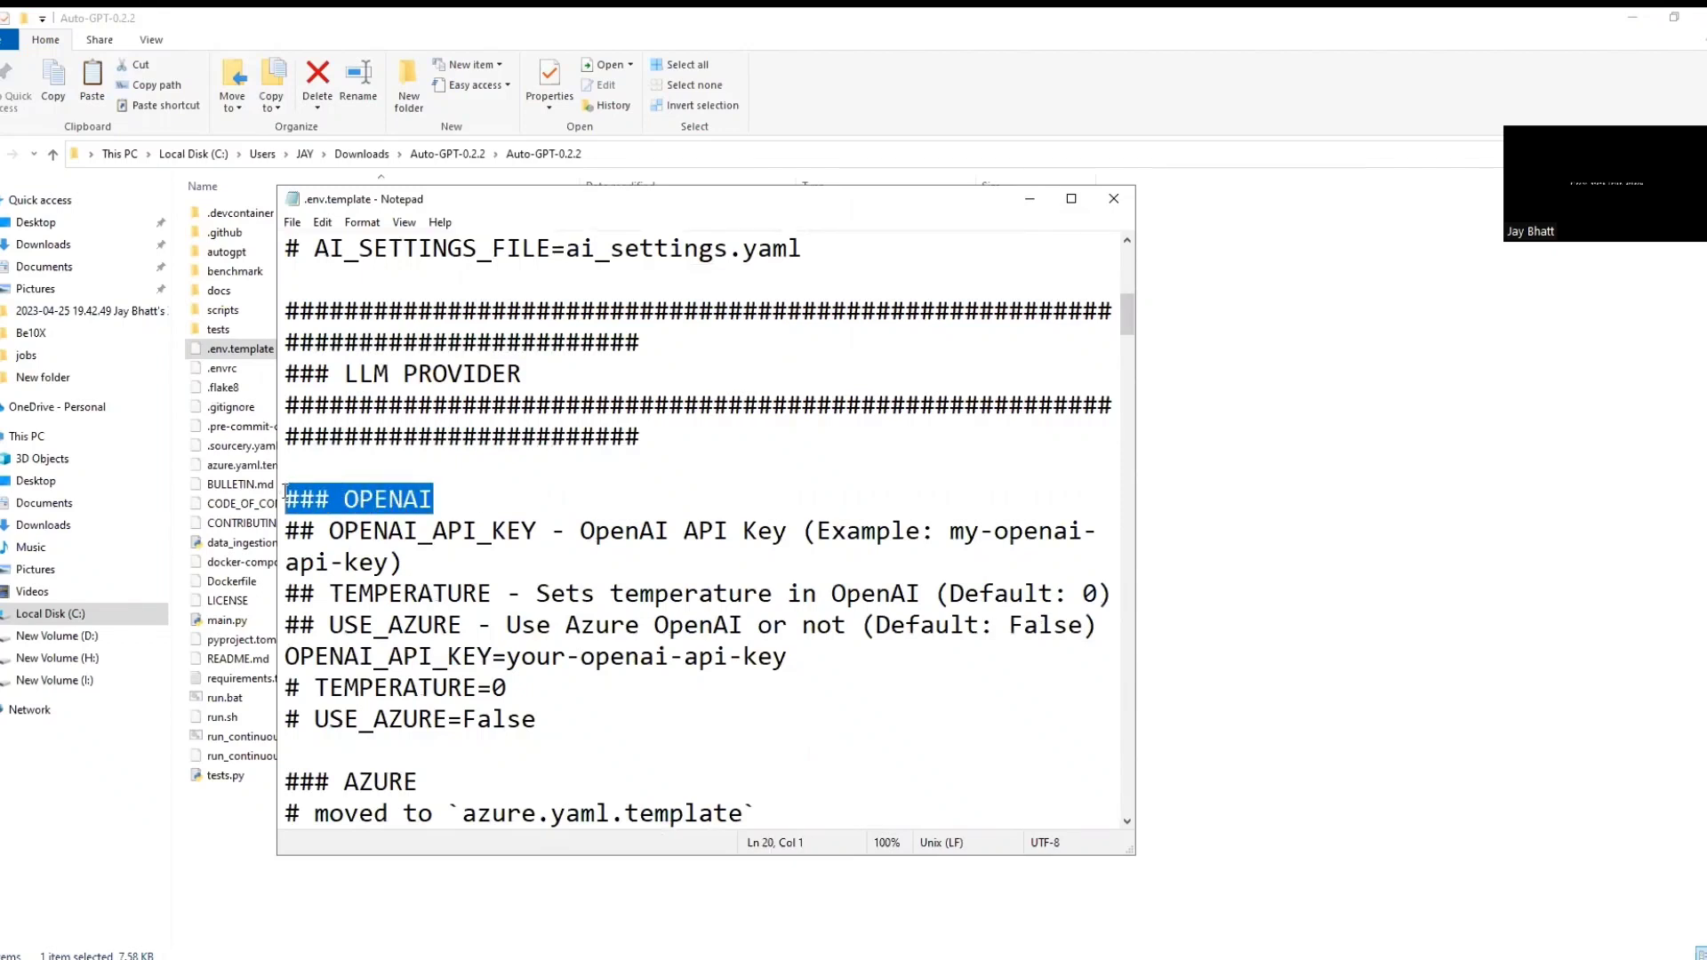
pyautogui.doubleClick(585, 562)
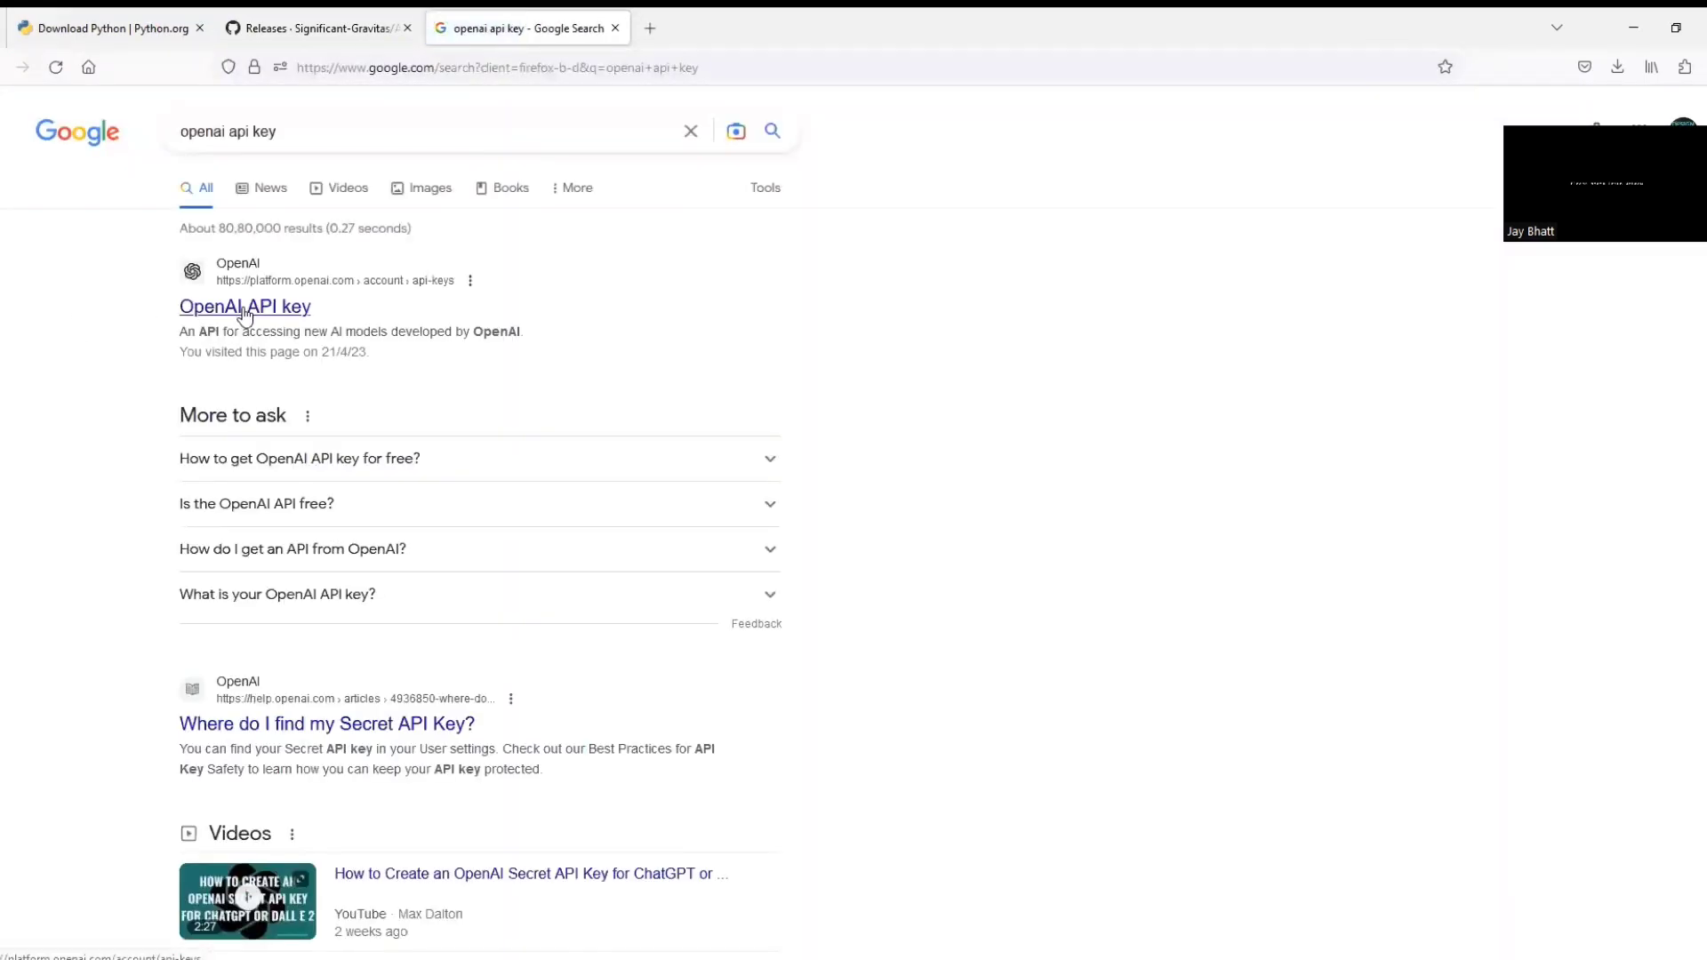
# Log in to the OpenAI Platform from the search result to reach the API keys page
pyautogui.click(245, 306)
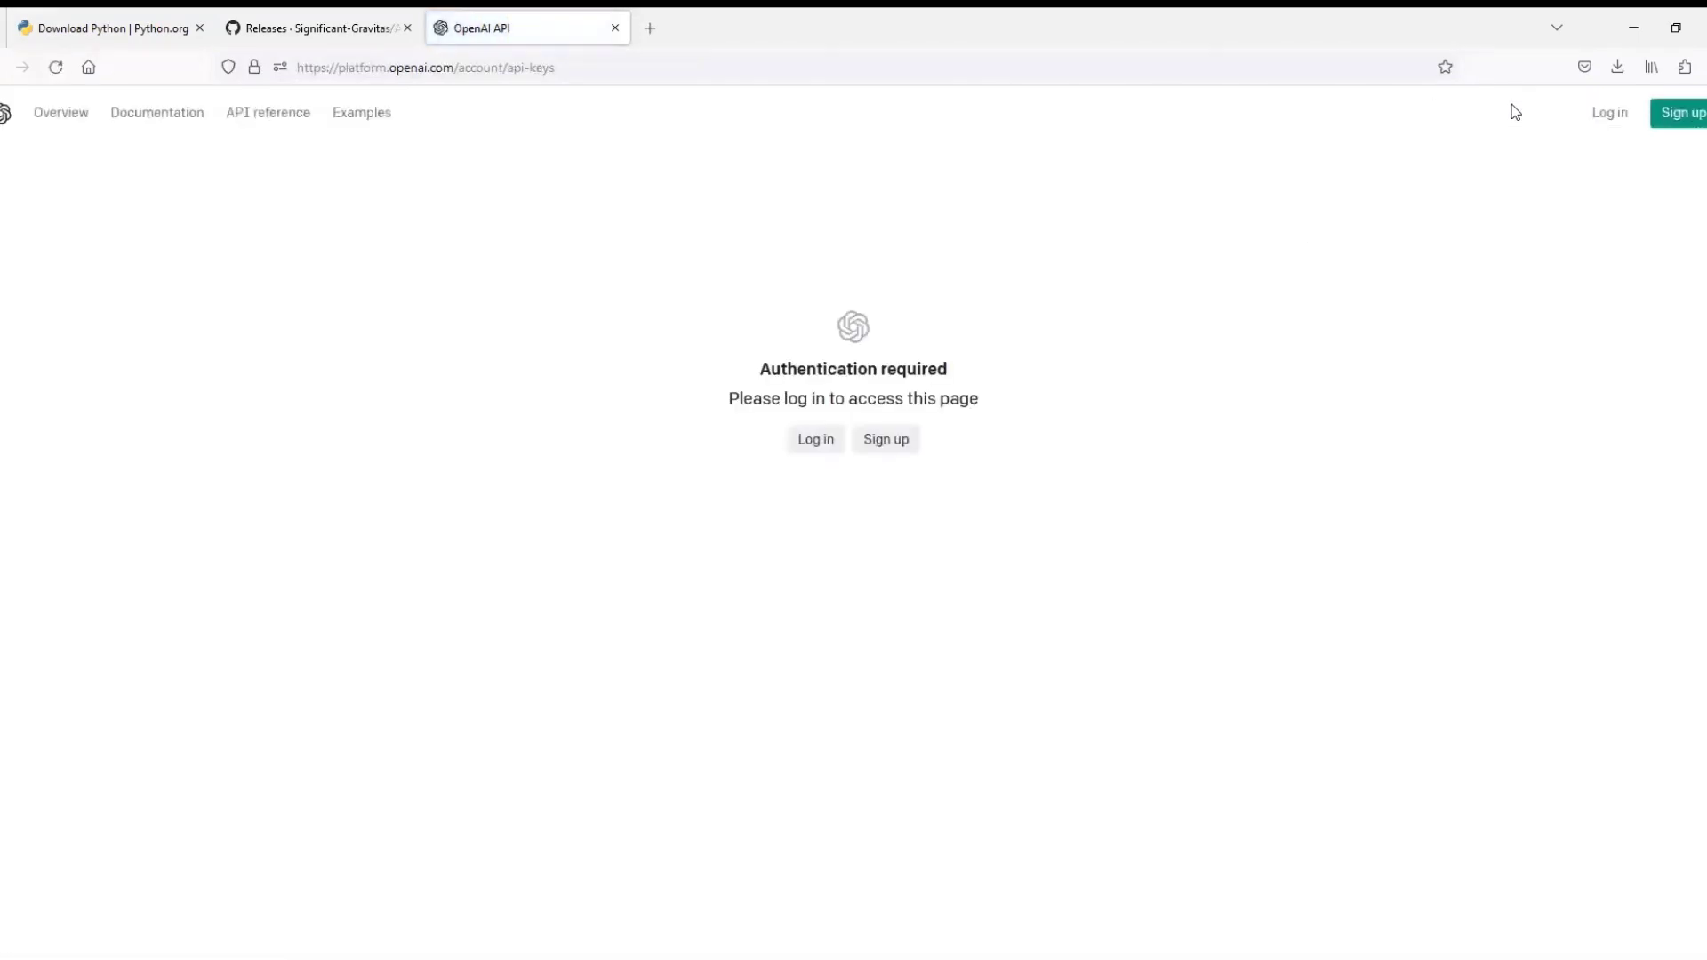
pyautogui.moveTo(839, 489)
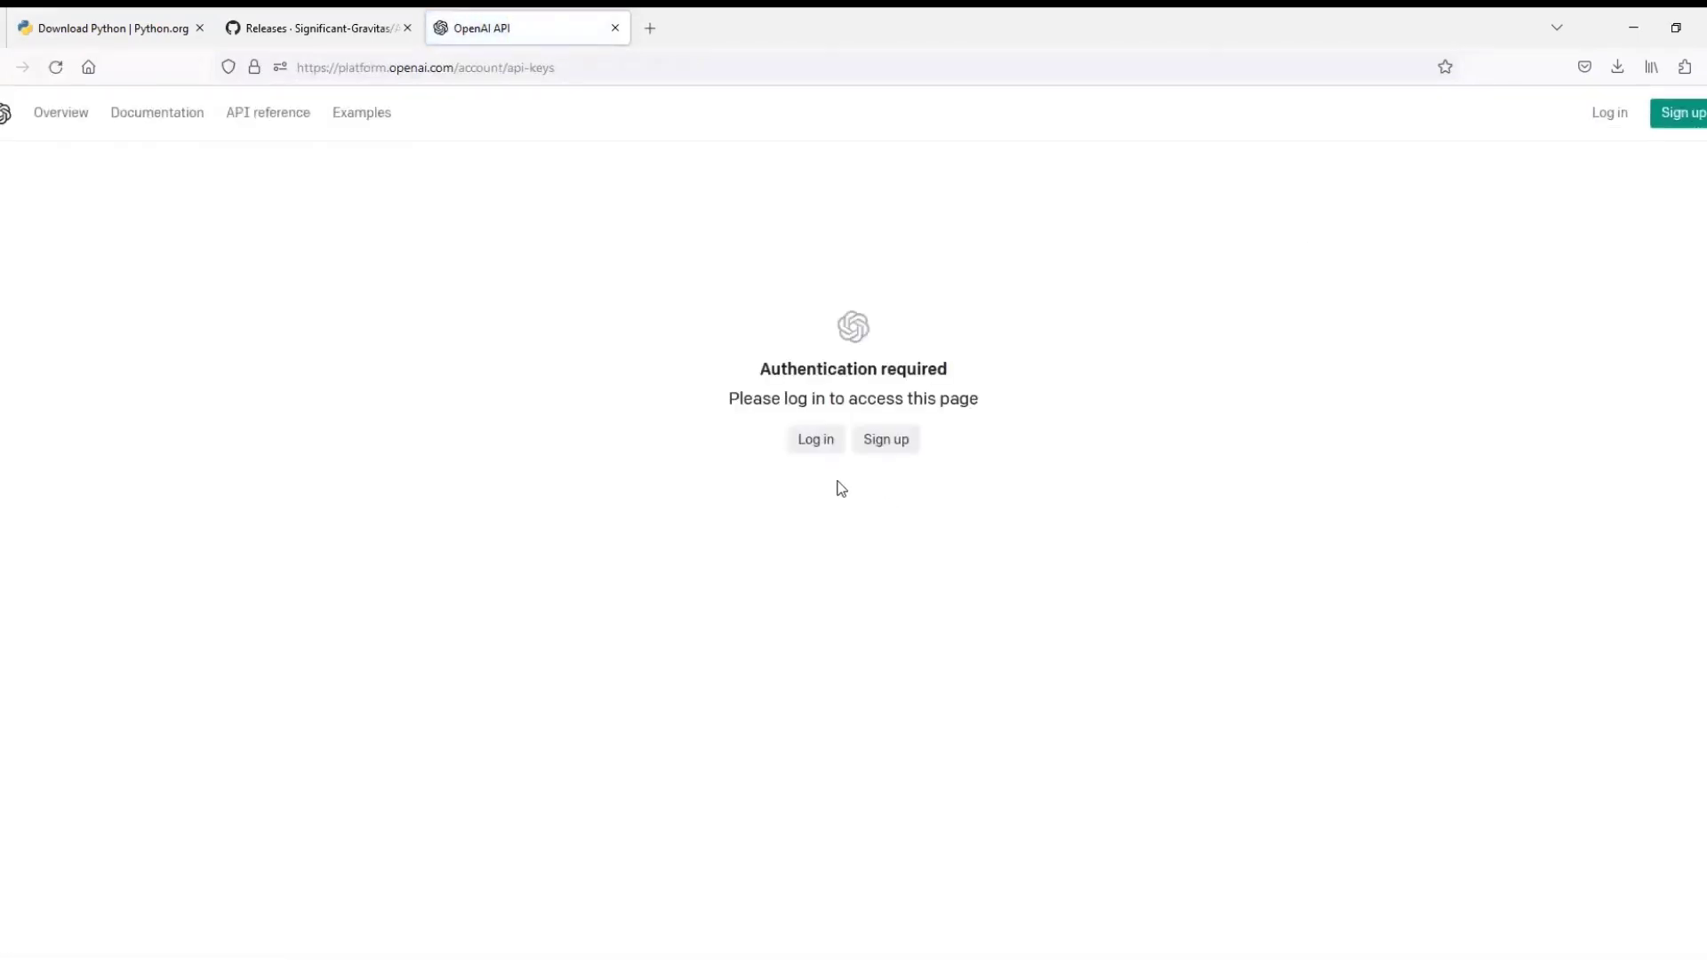
pyautogui.click(814, 440)
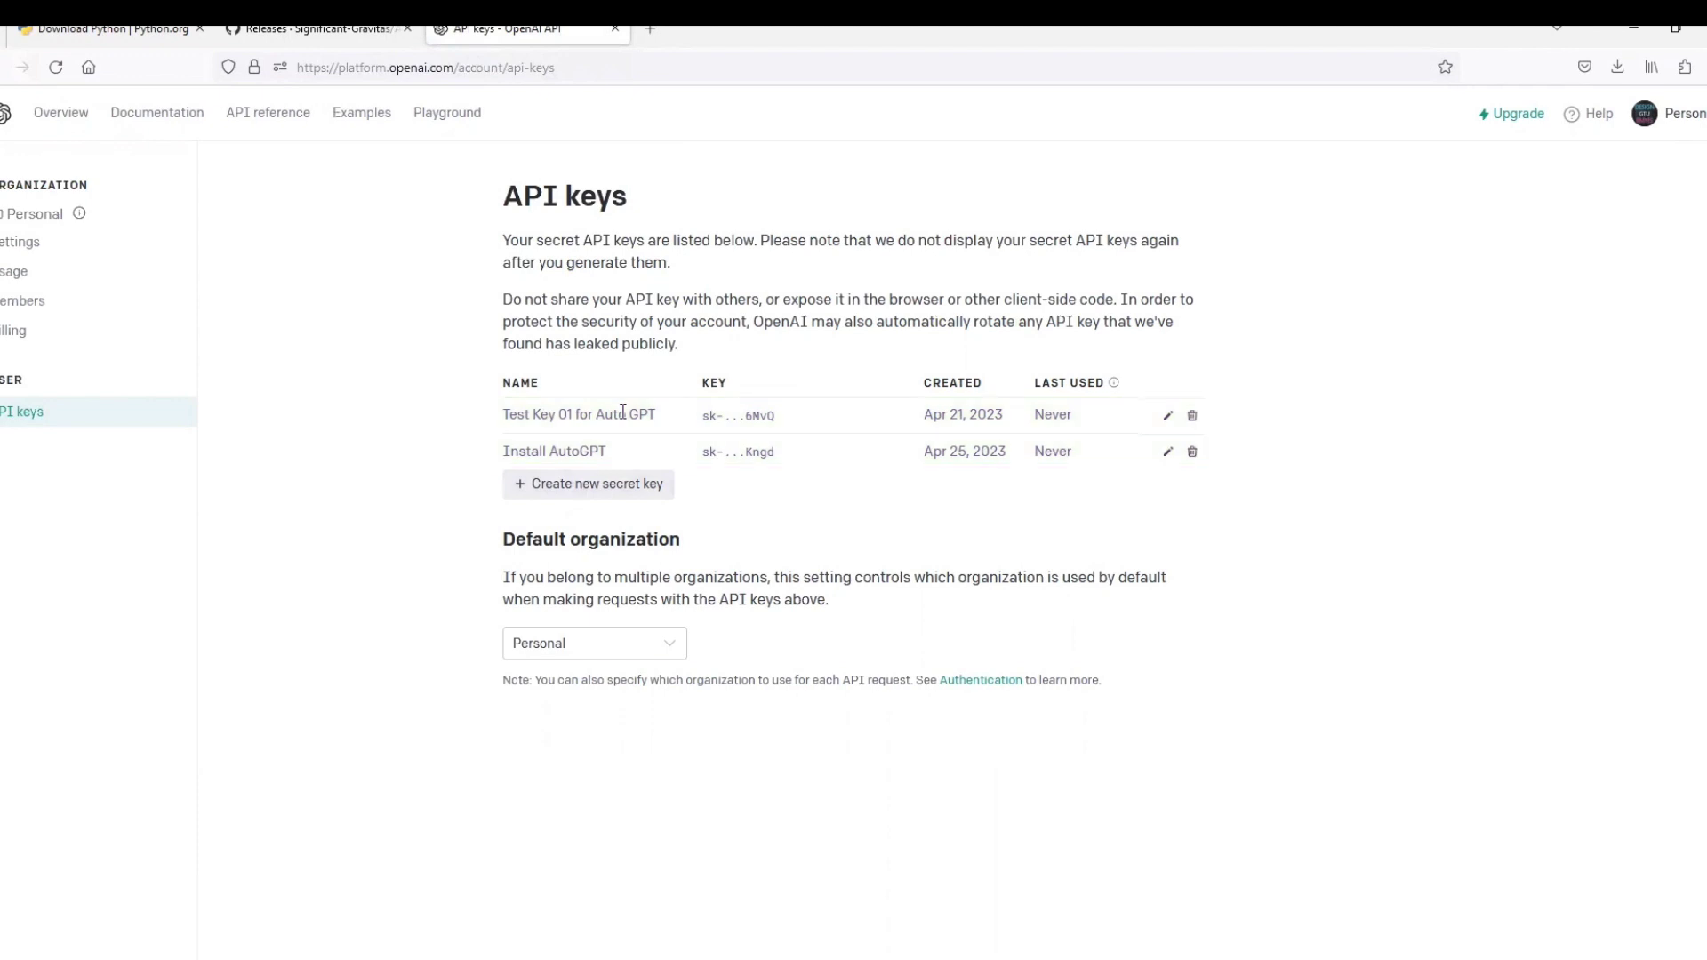
pyautogui.moveTo(577, 491)
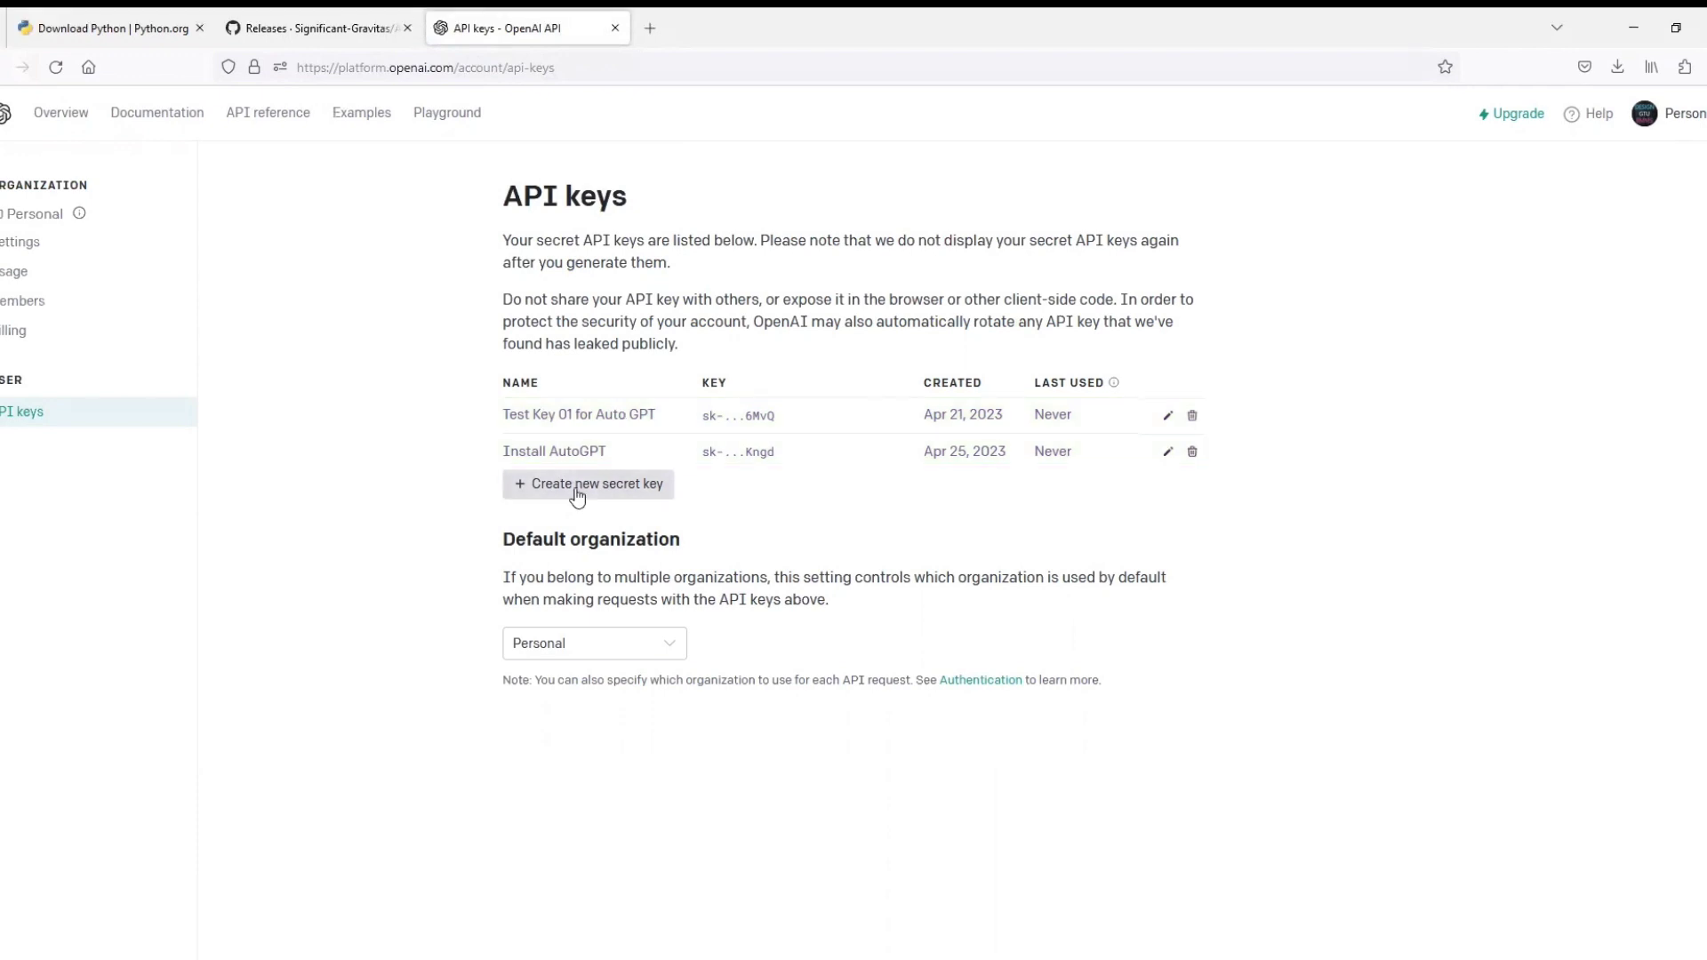
# Create a new secret key named 'Test 02 AutoGPT' and copy it to the clipboard
pyautogui.click(587, 484)
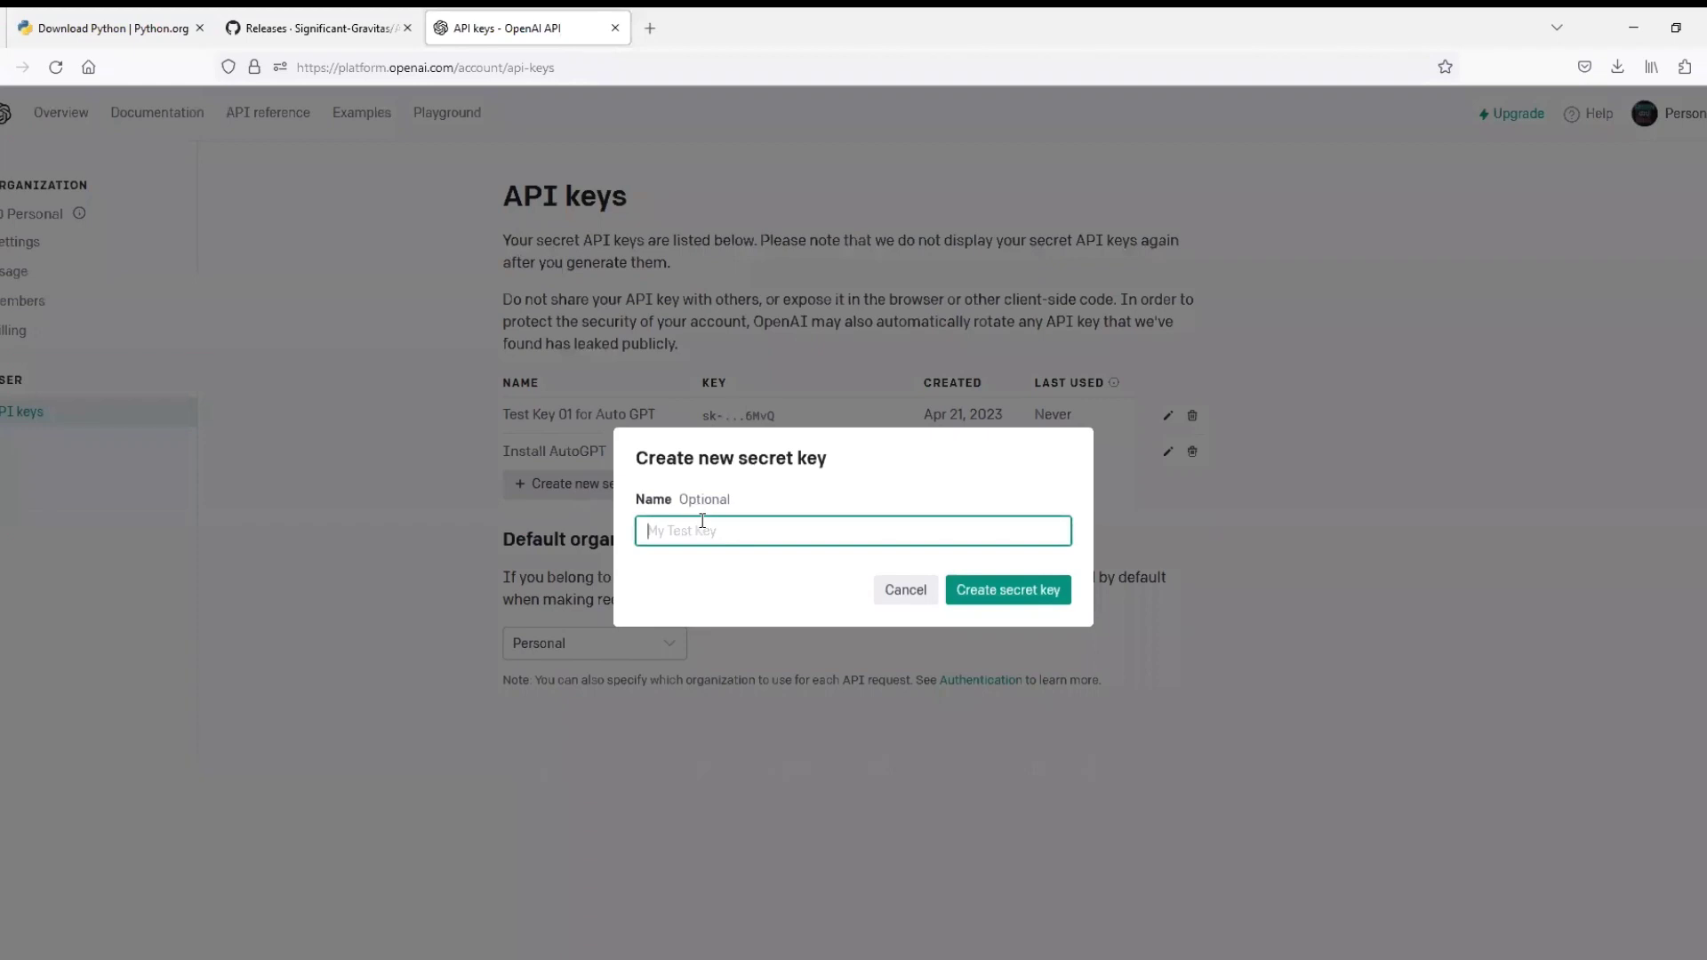
pyautogui.write('T')
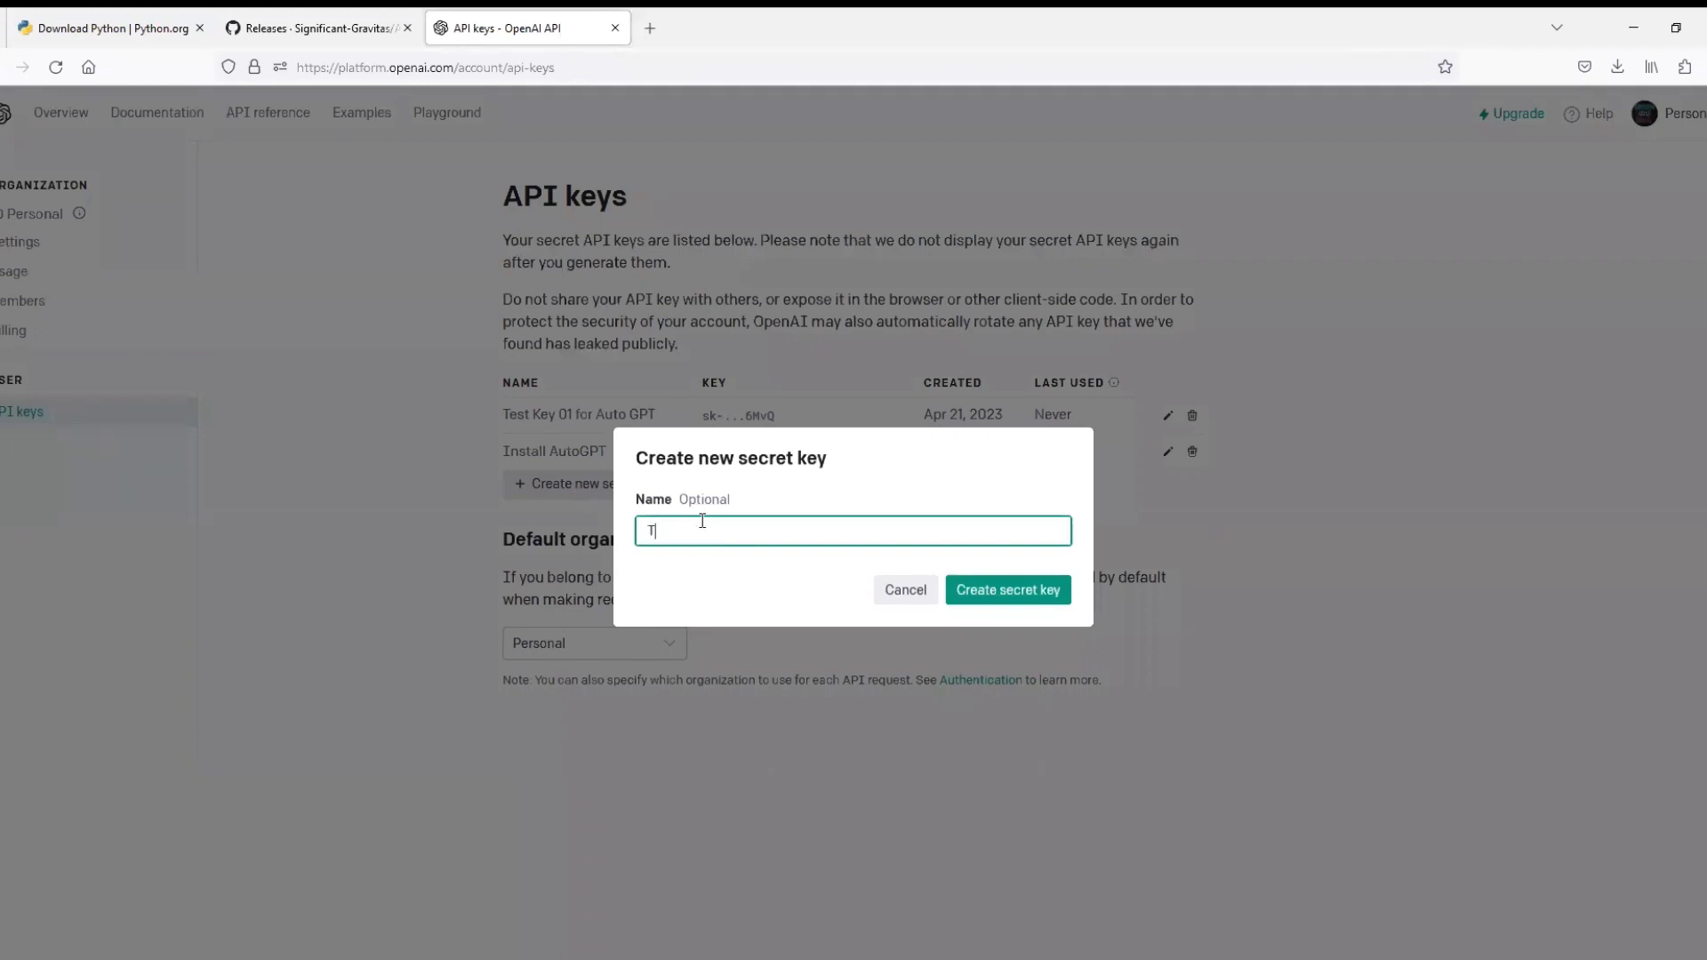
pyautogui.write('est 02')
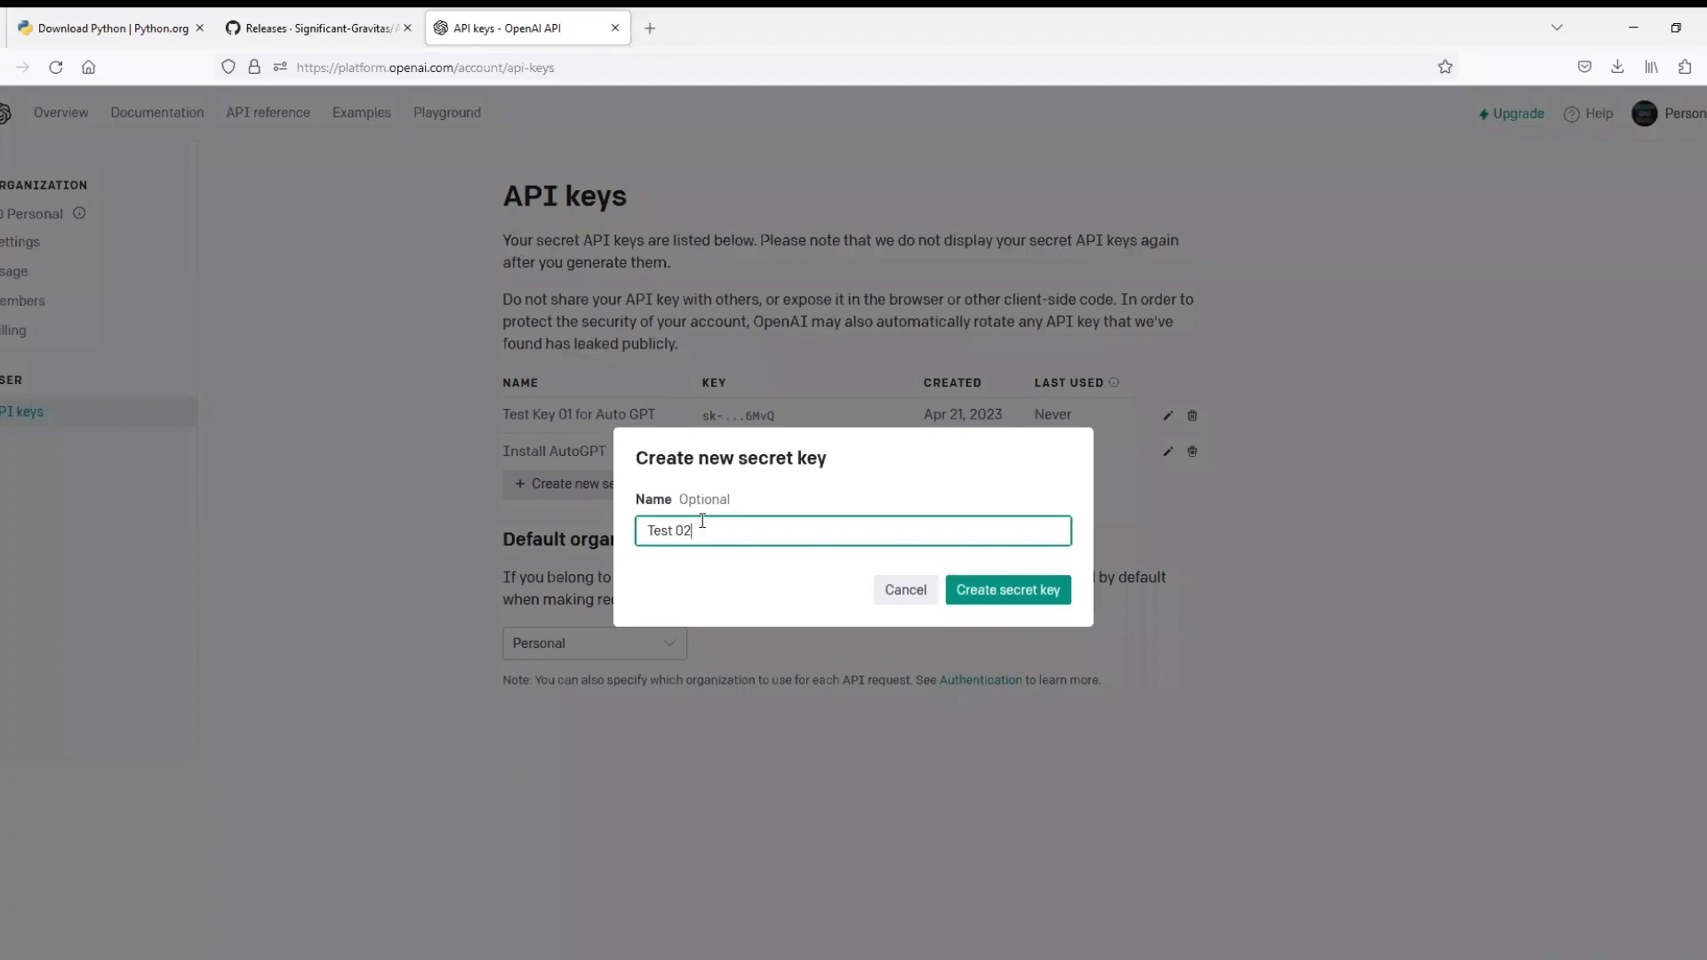
pyautogui.write('Auto')
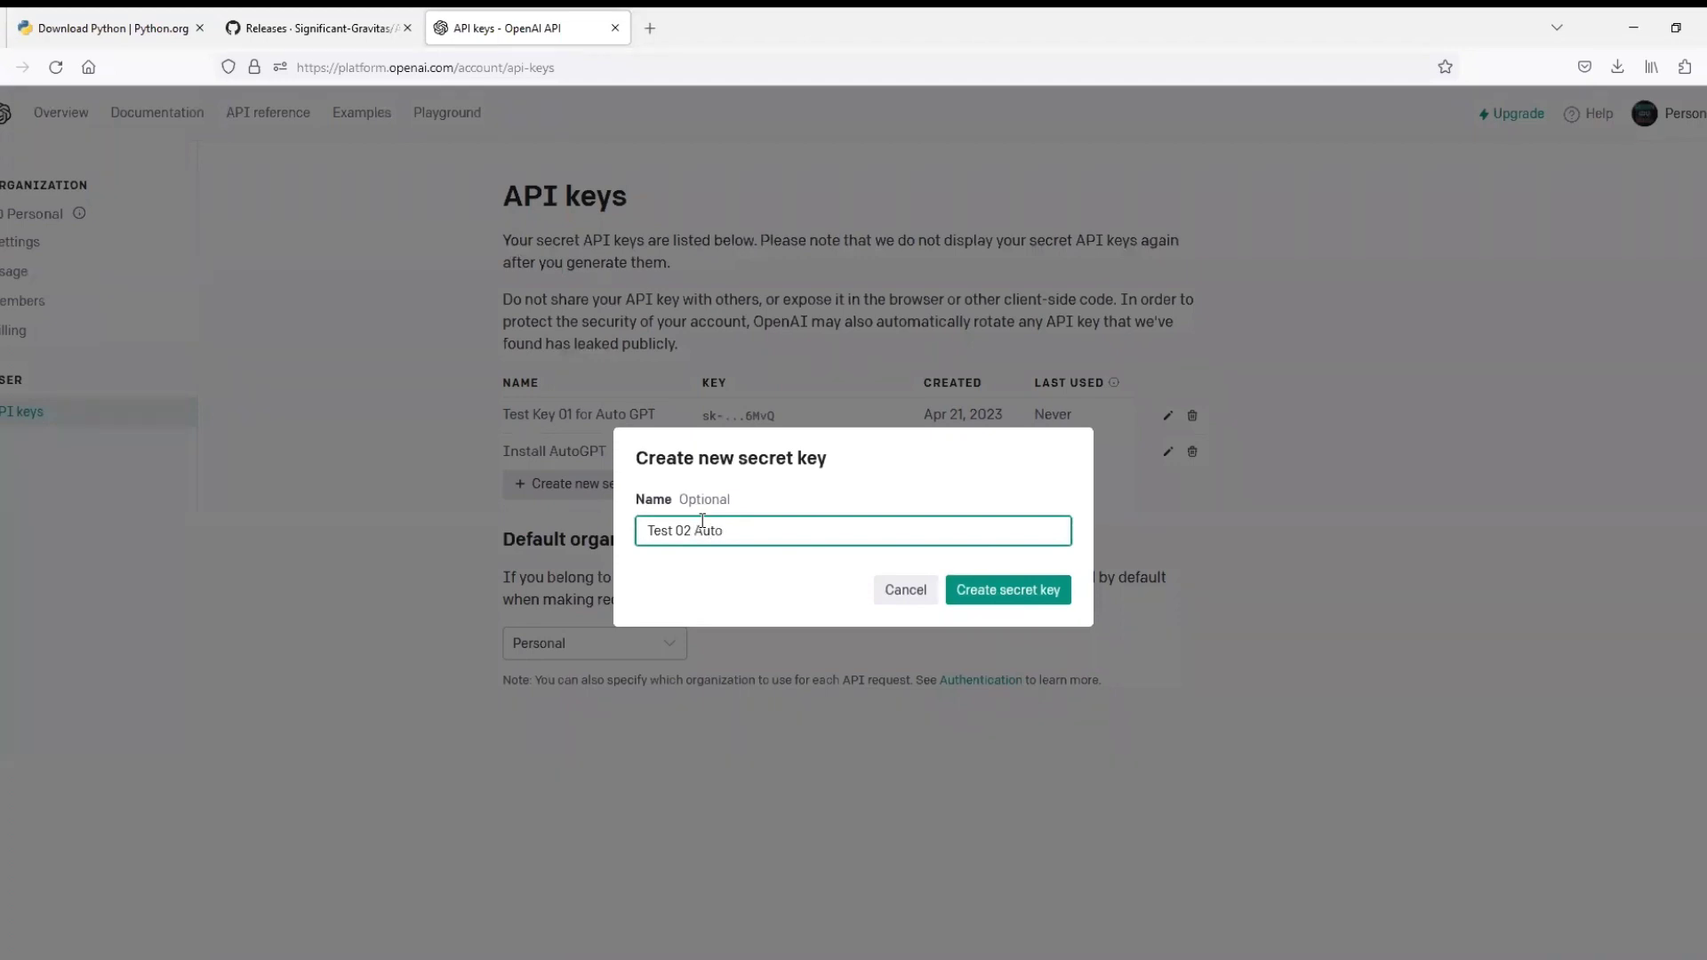
pyautogui.write('GPT')
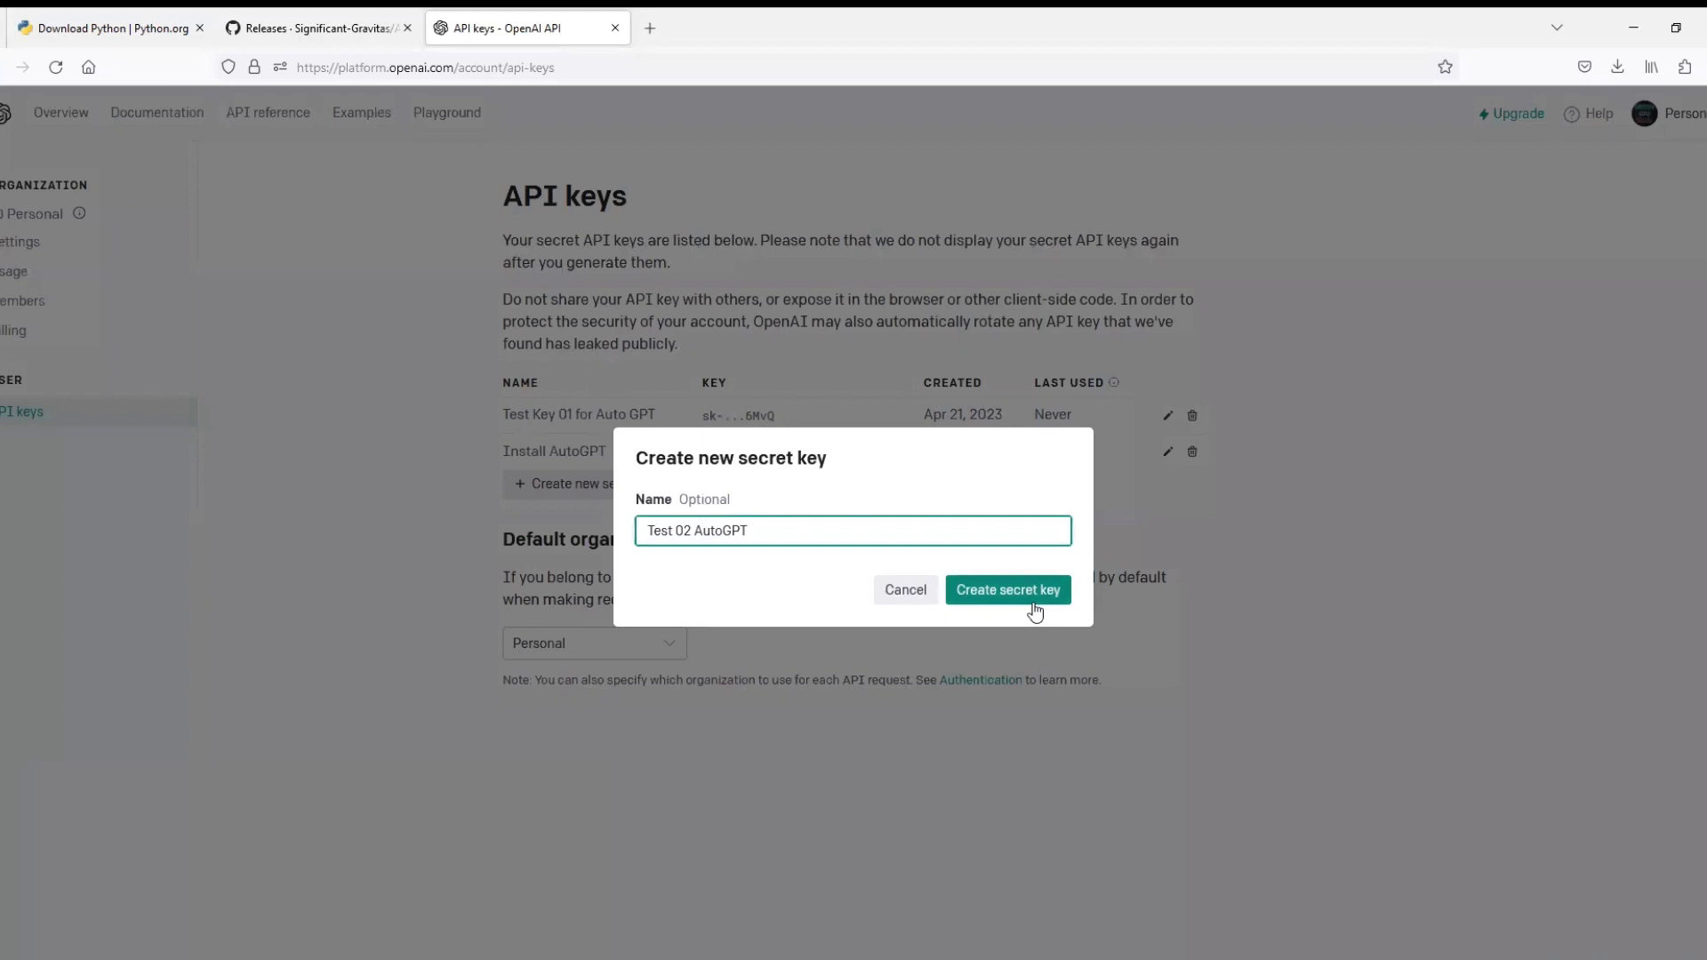
pyautogui.click(1009, 589)
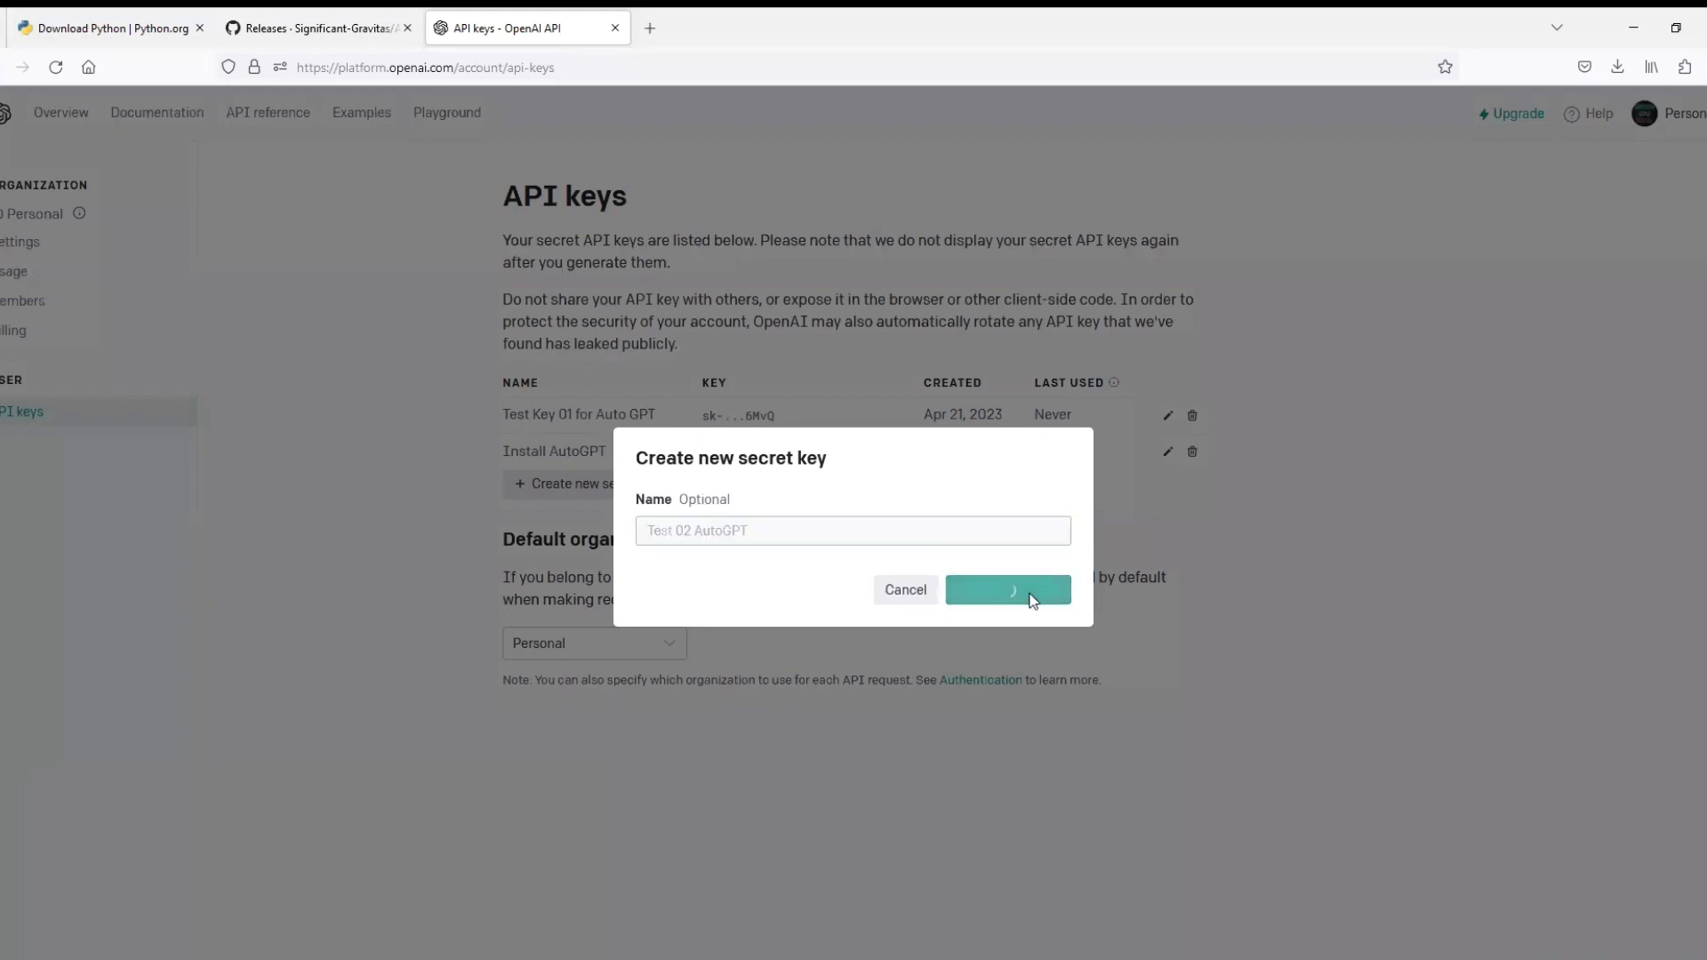
pyautogui.click(1007, 588)
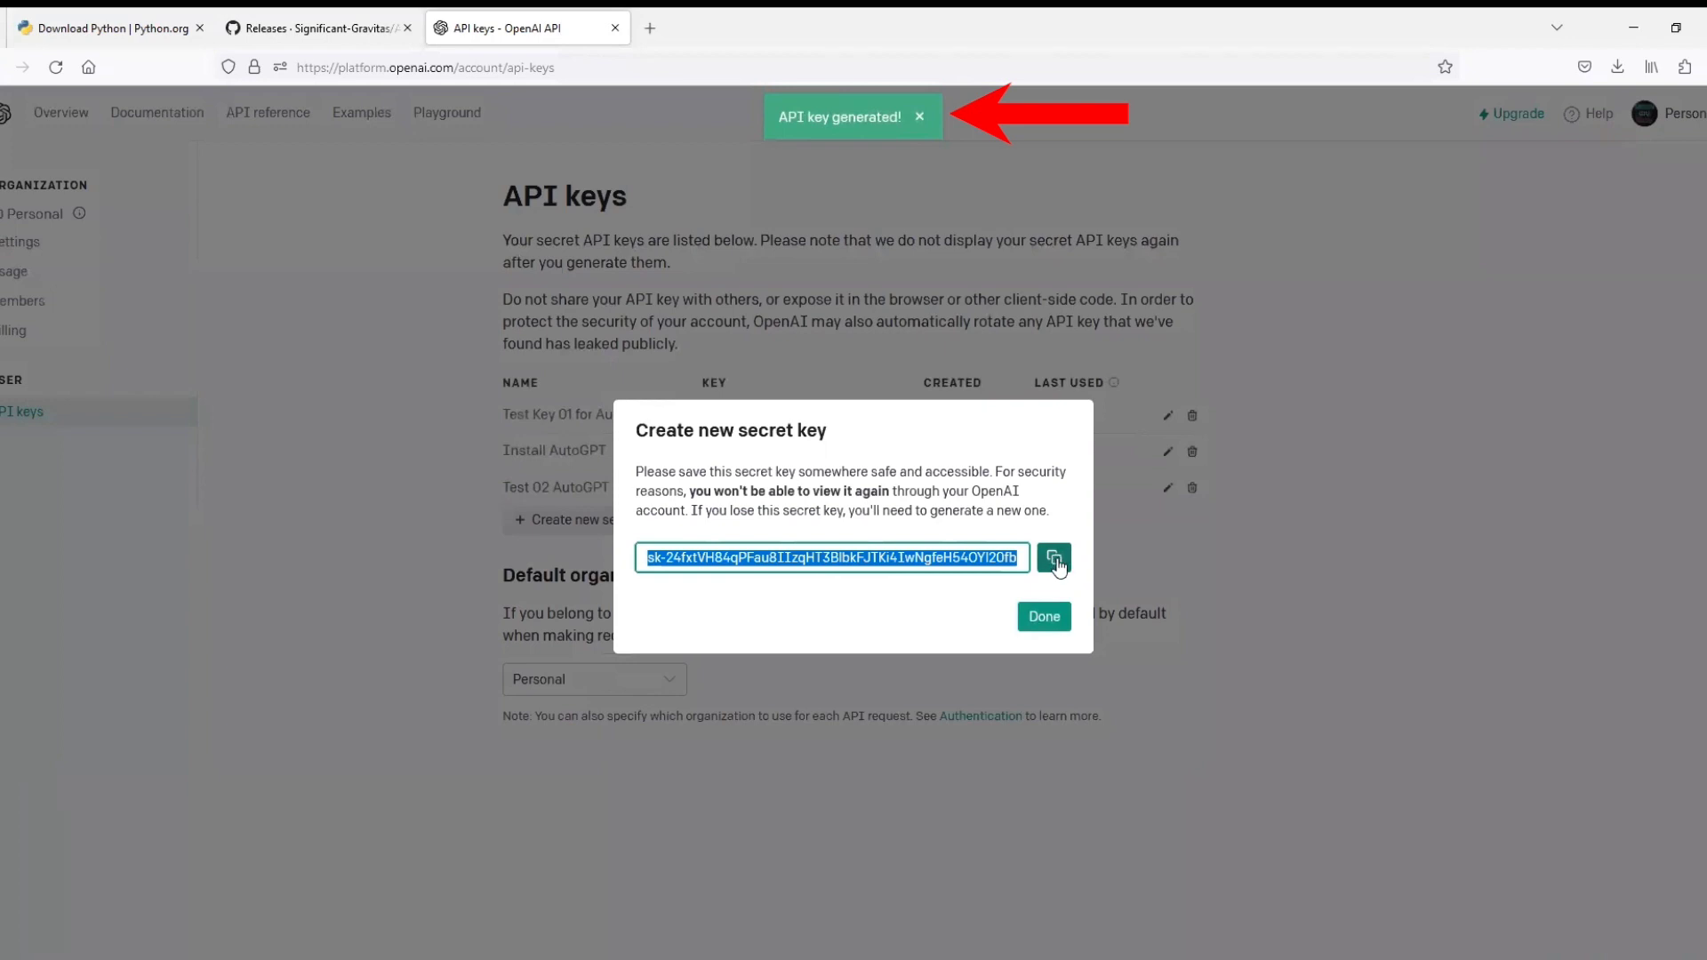
pyautogui.click(1052, 556)
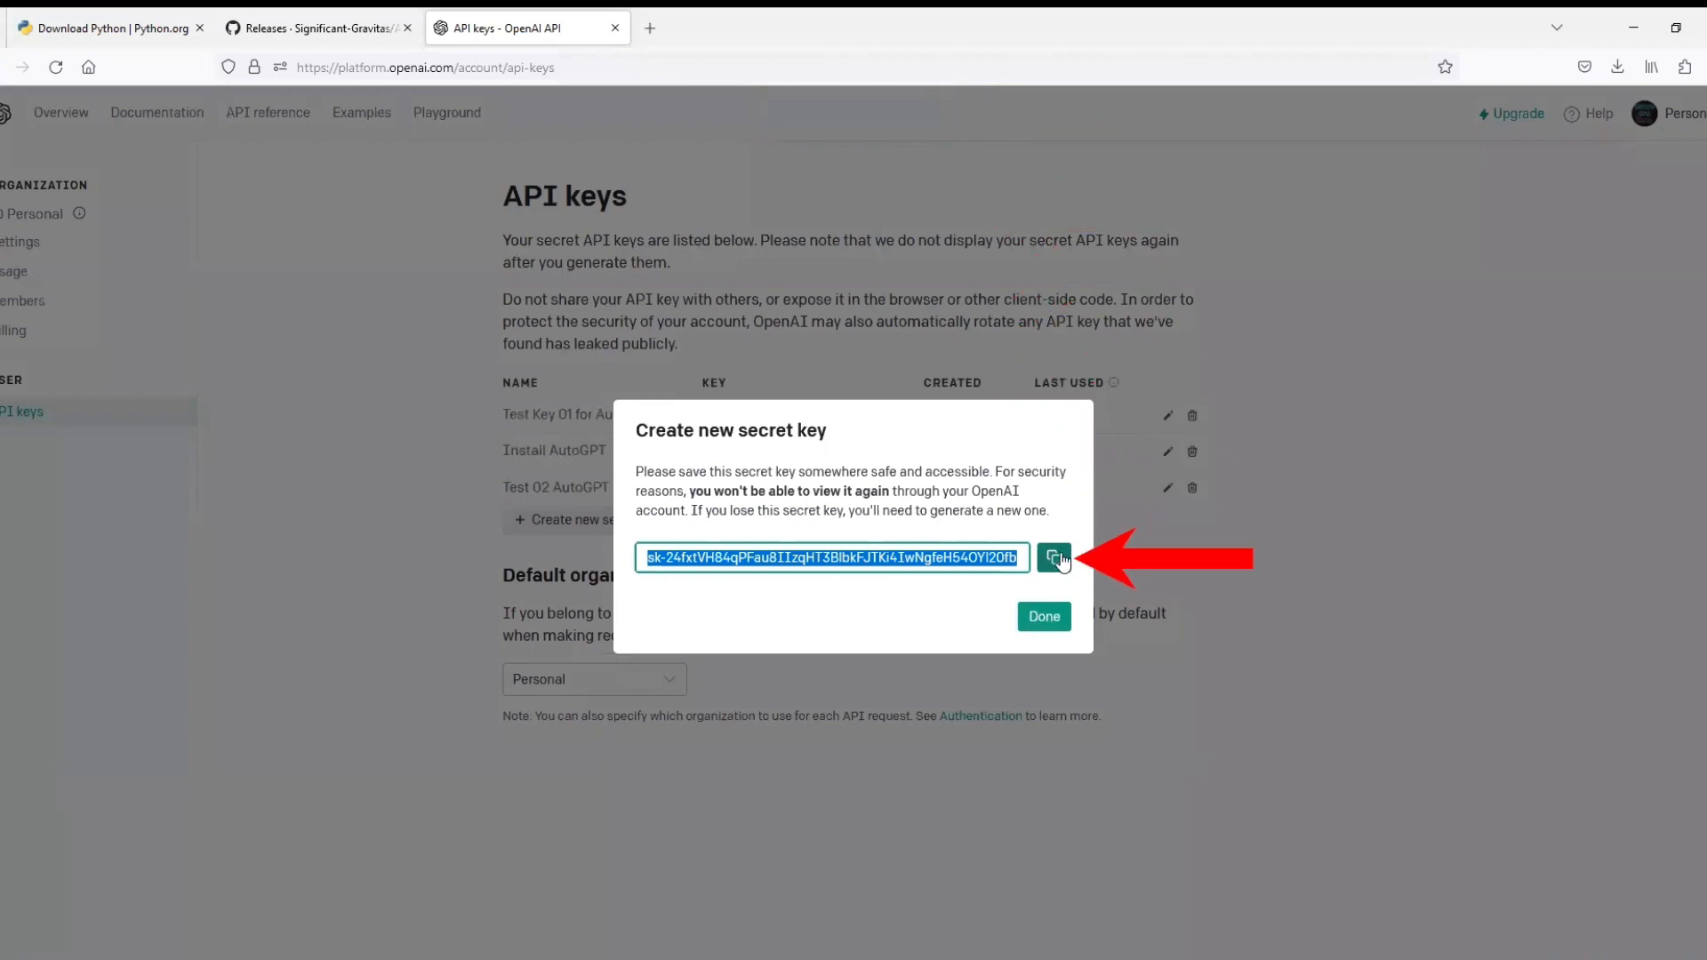
pyautogui.click(1052, 557)
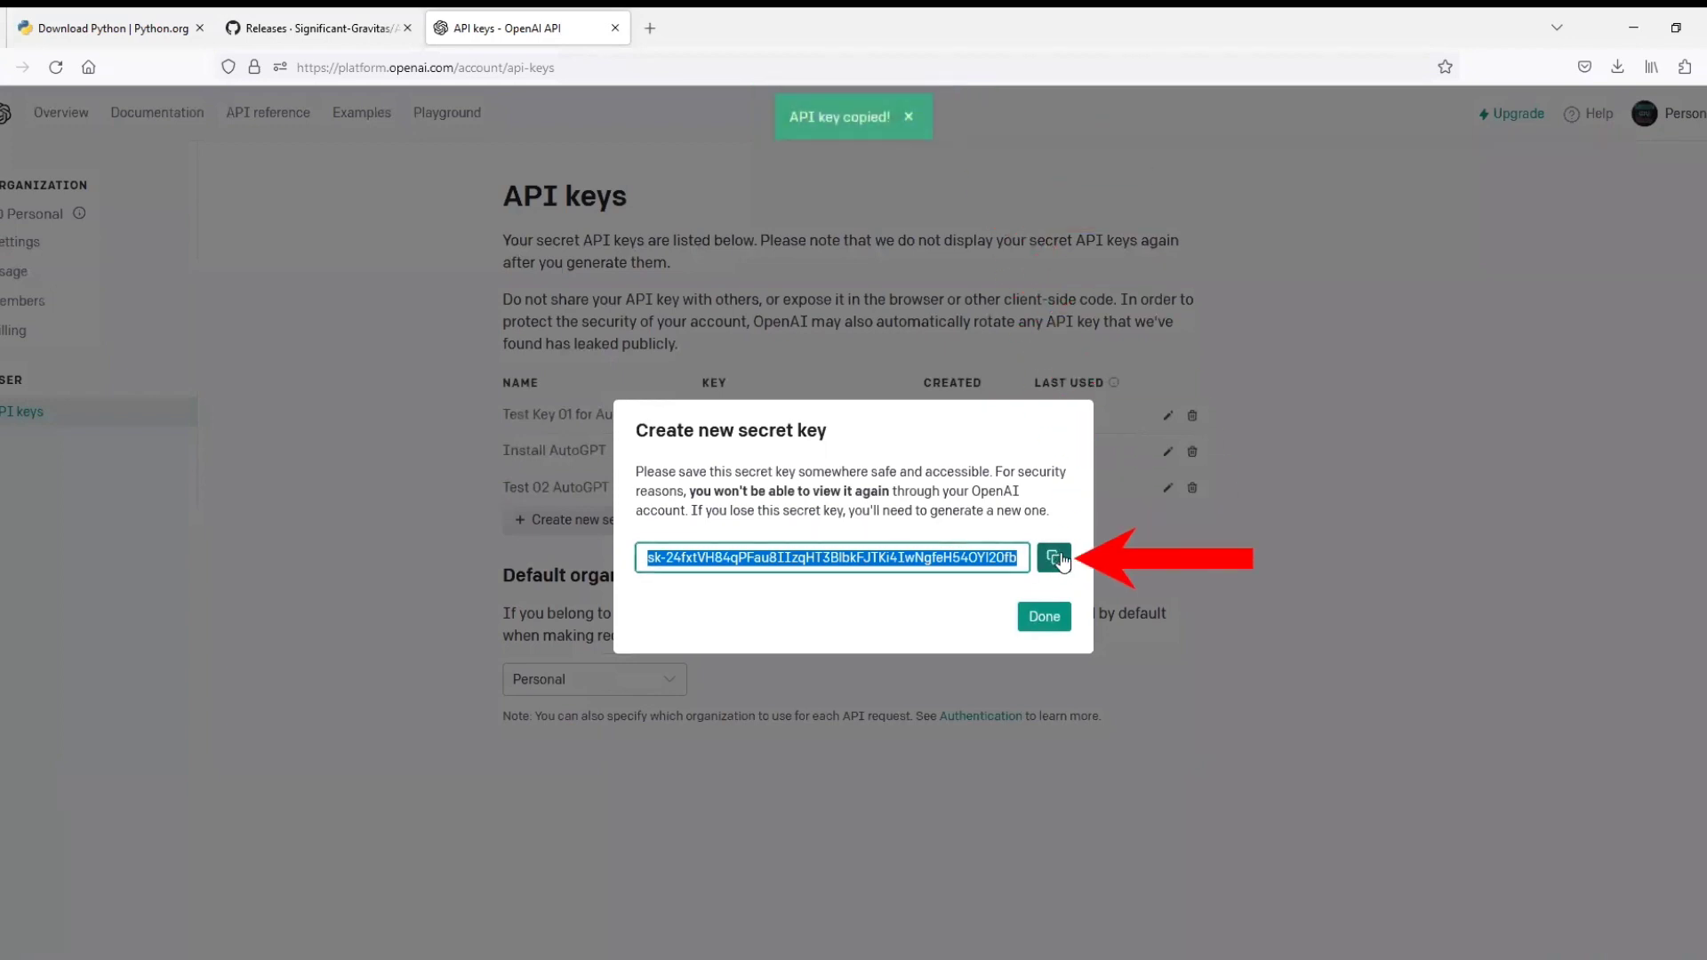
pyautogui.moveTo(583, 842)
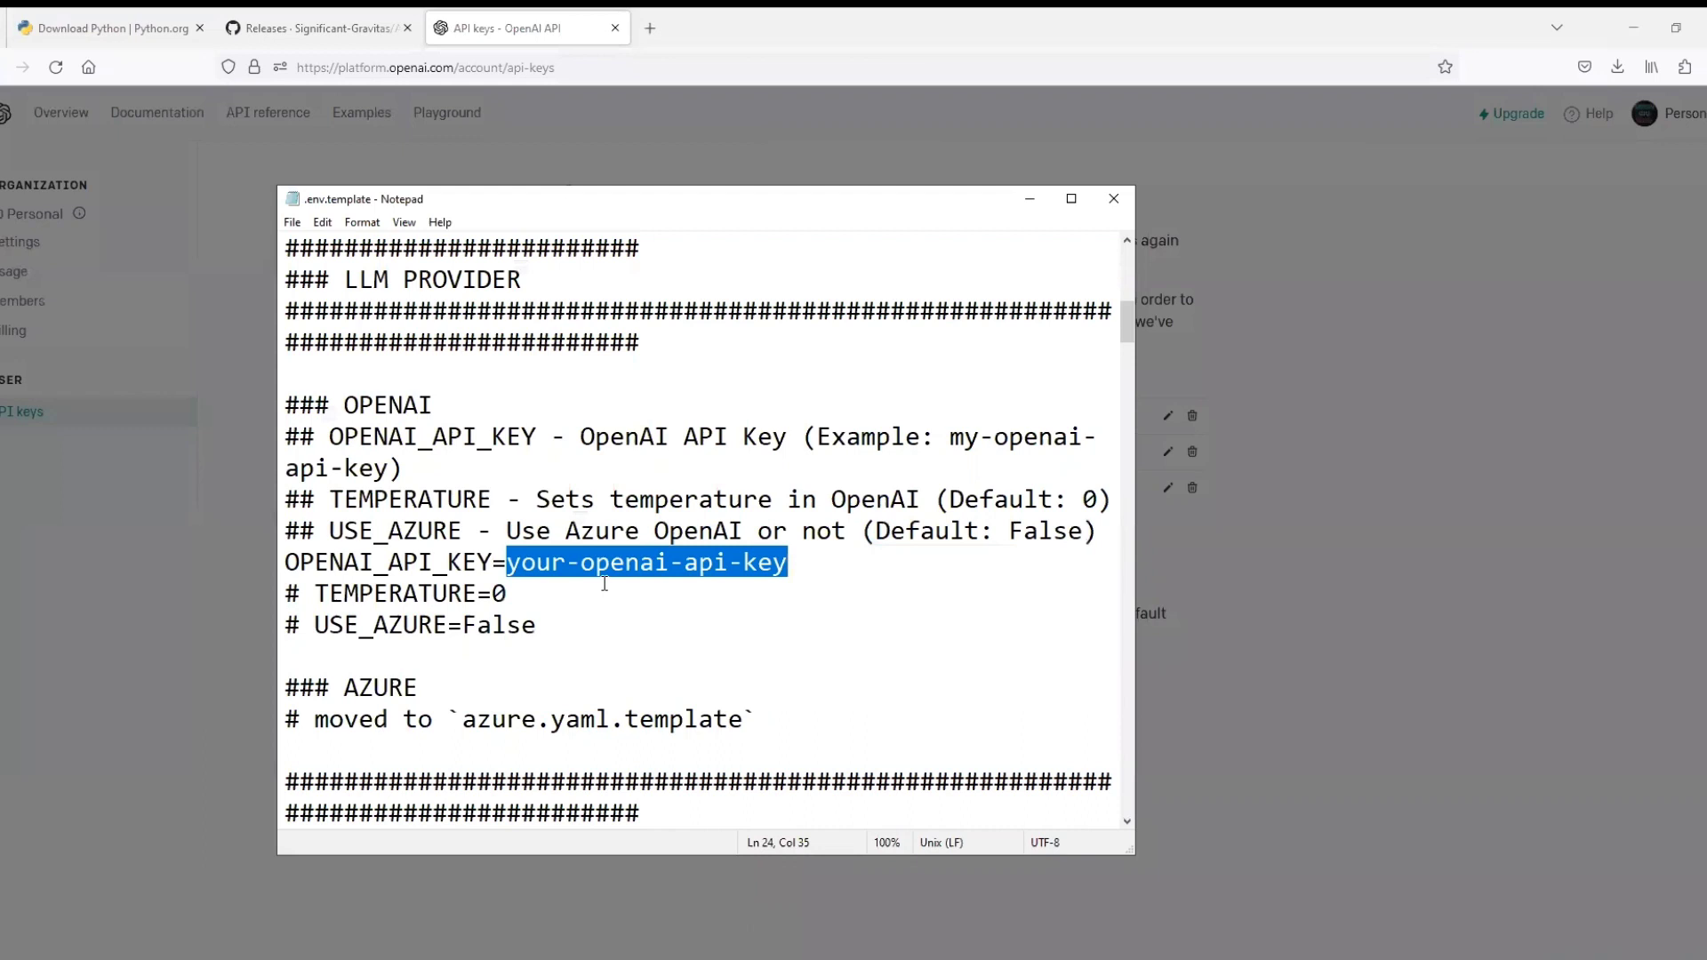
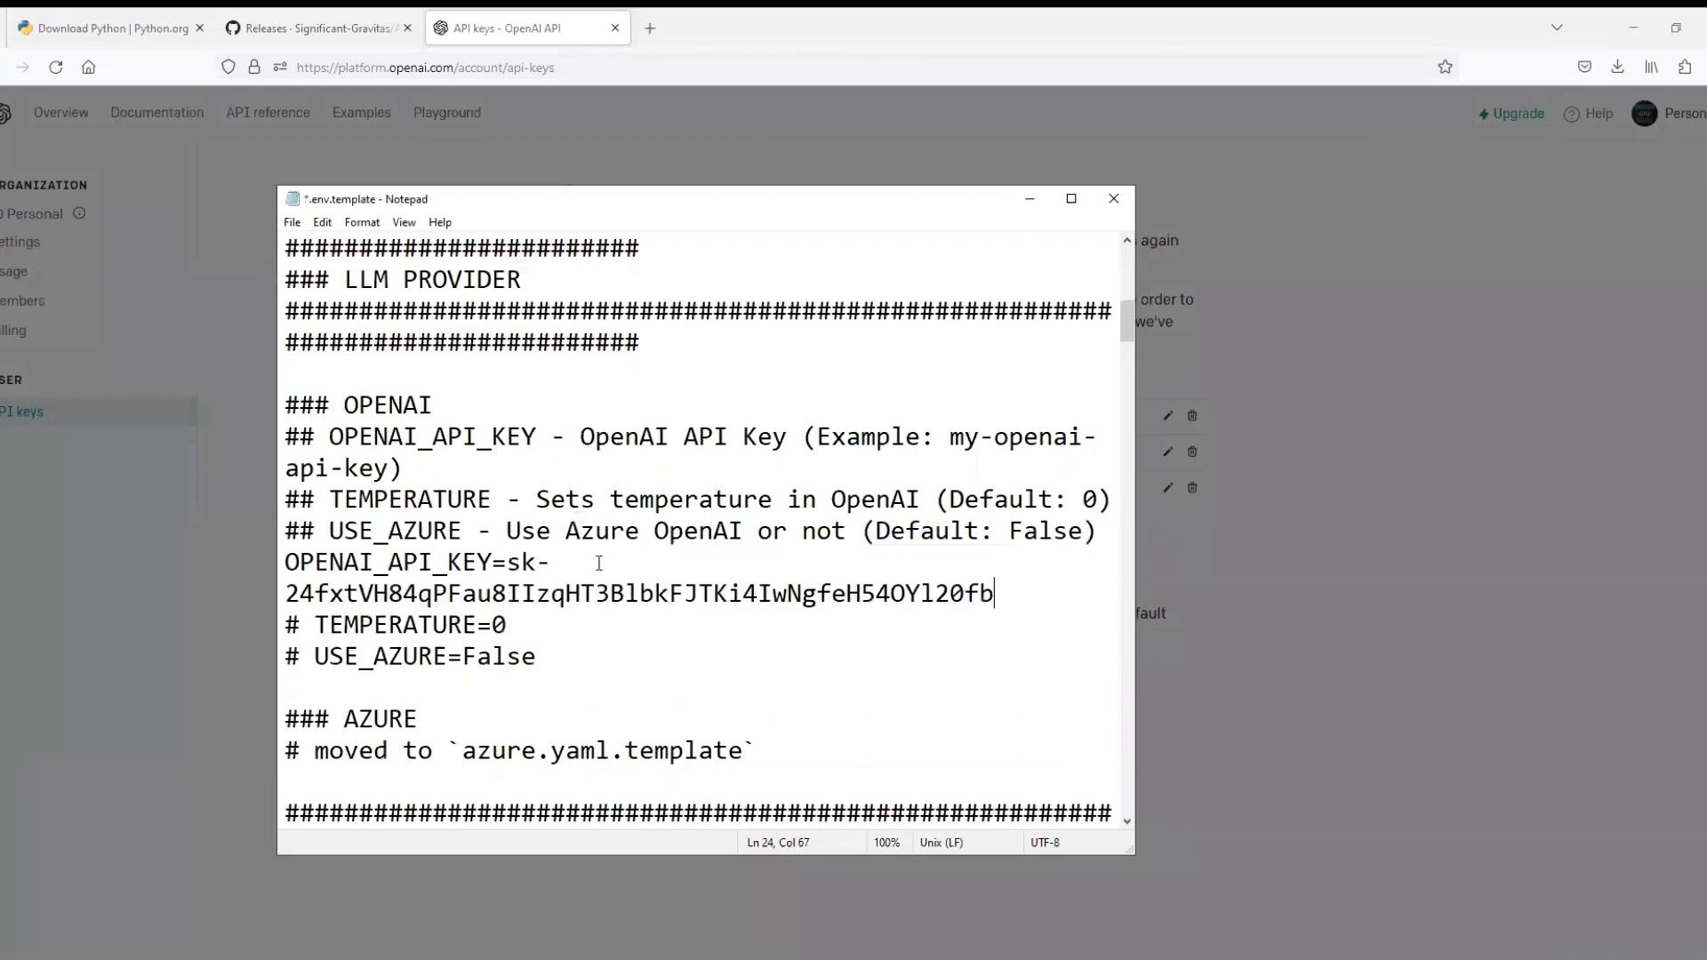
pyautogui.moveTo(1139, 676)
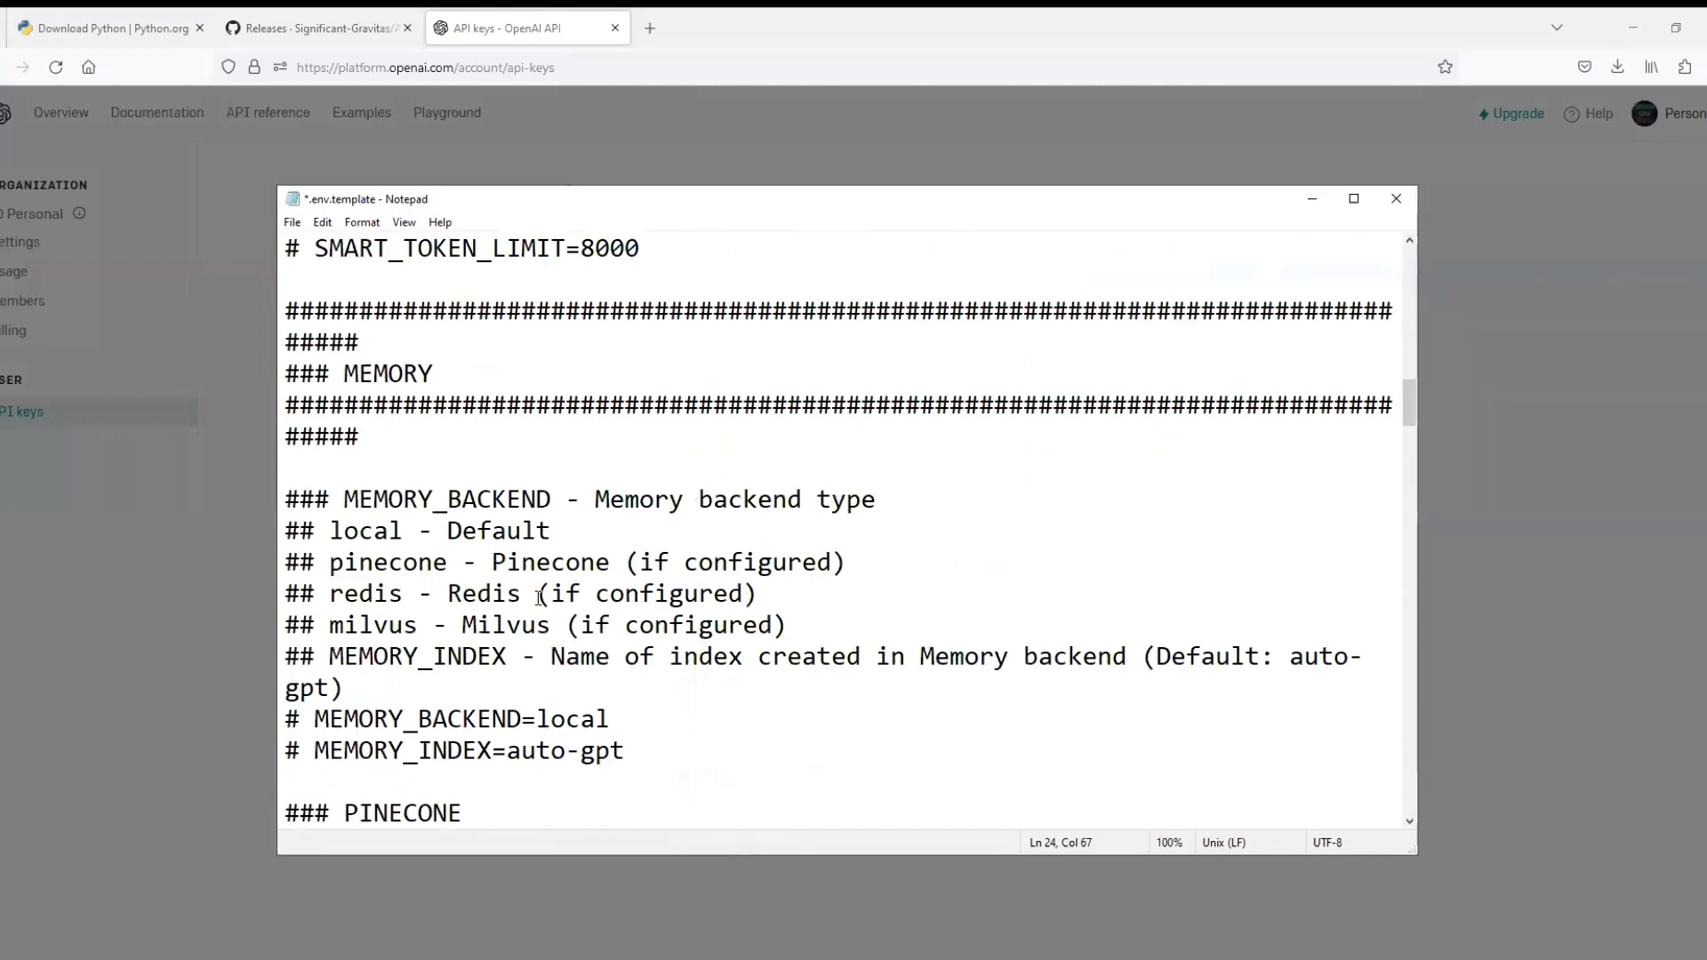
pyautogui.scroll(-3)
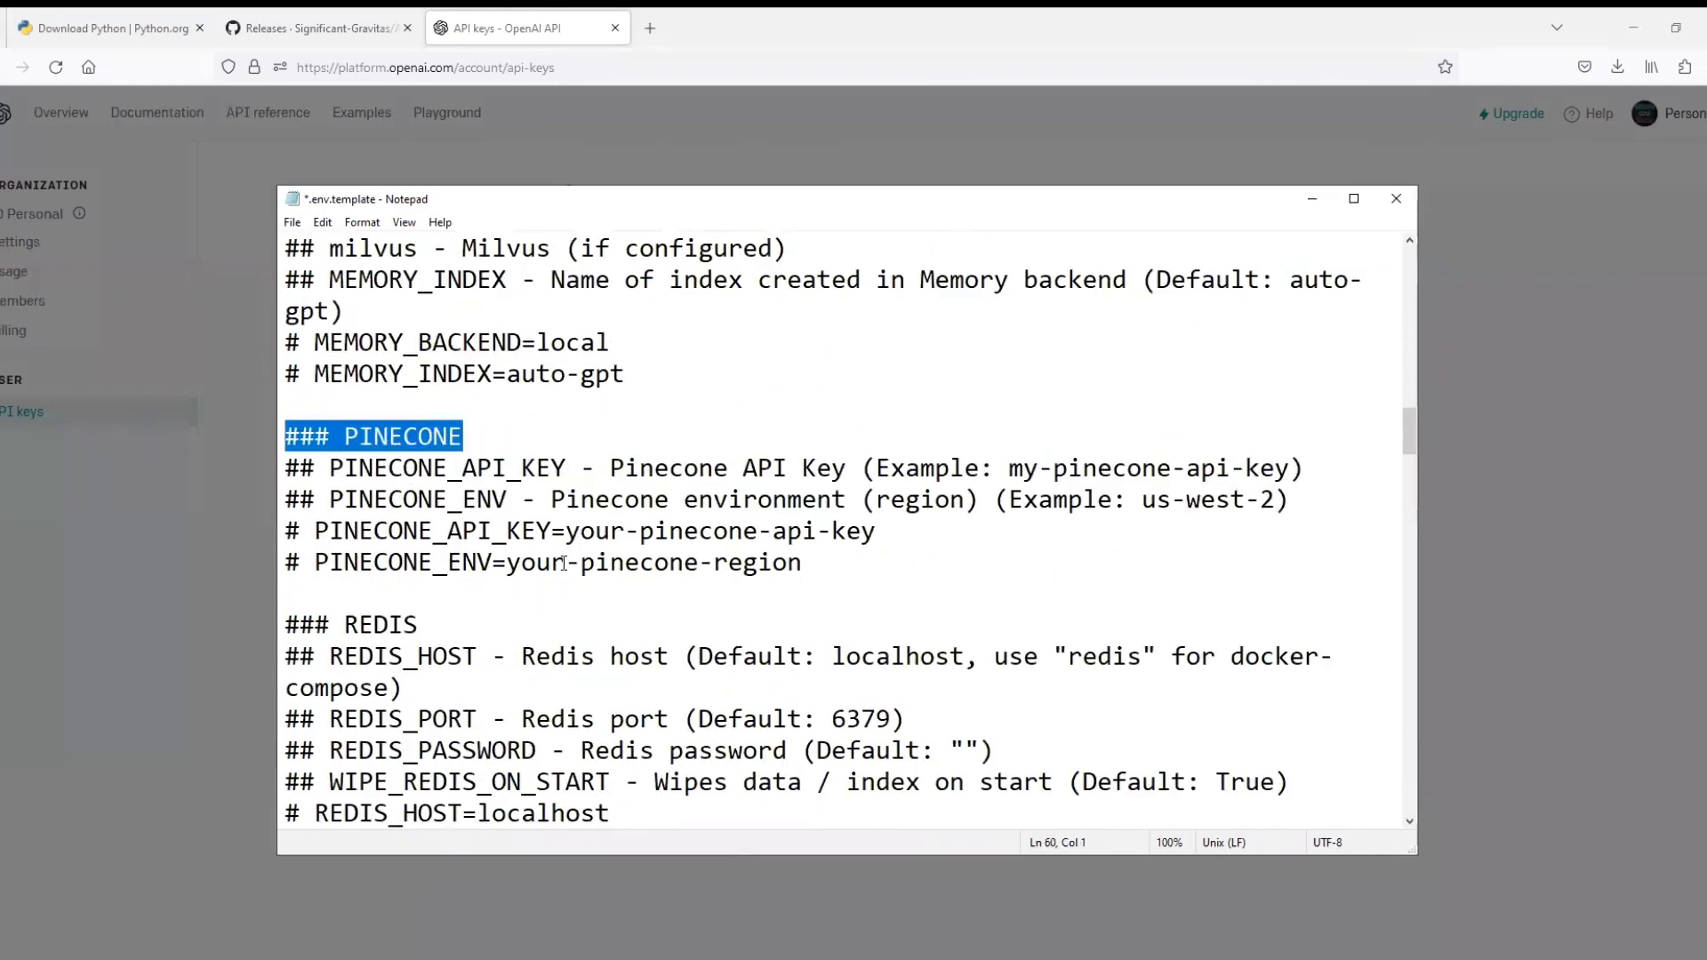
pyautogui.click(508, 562)
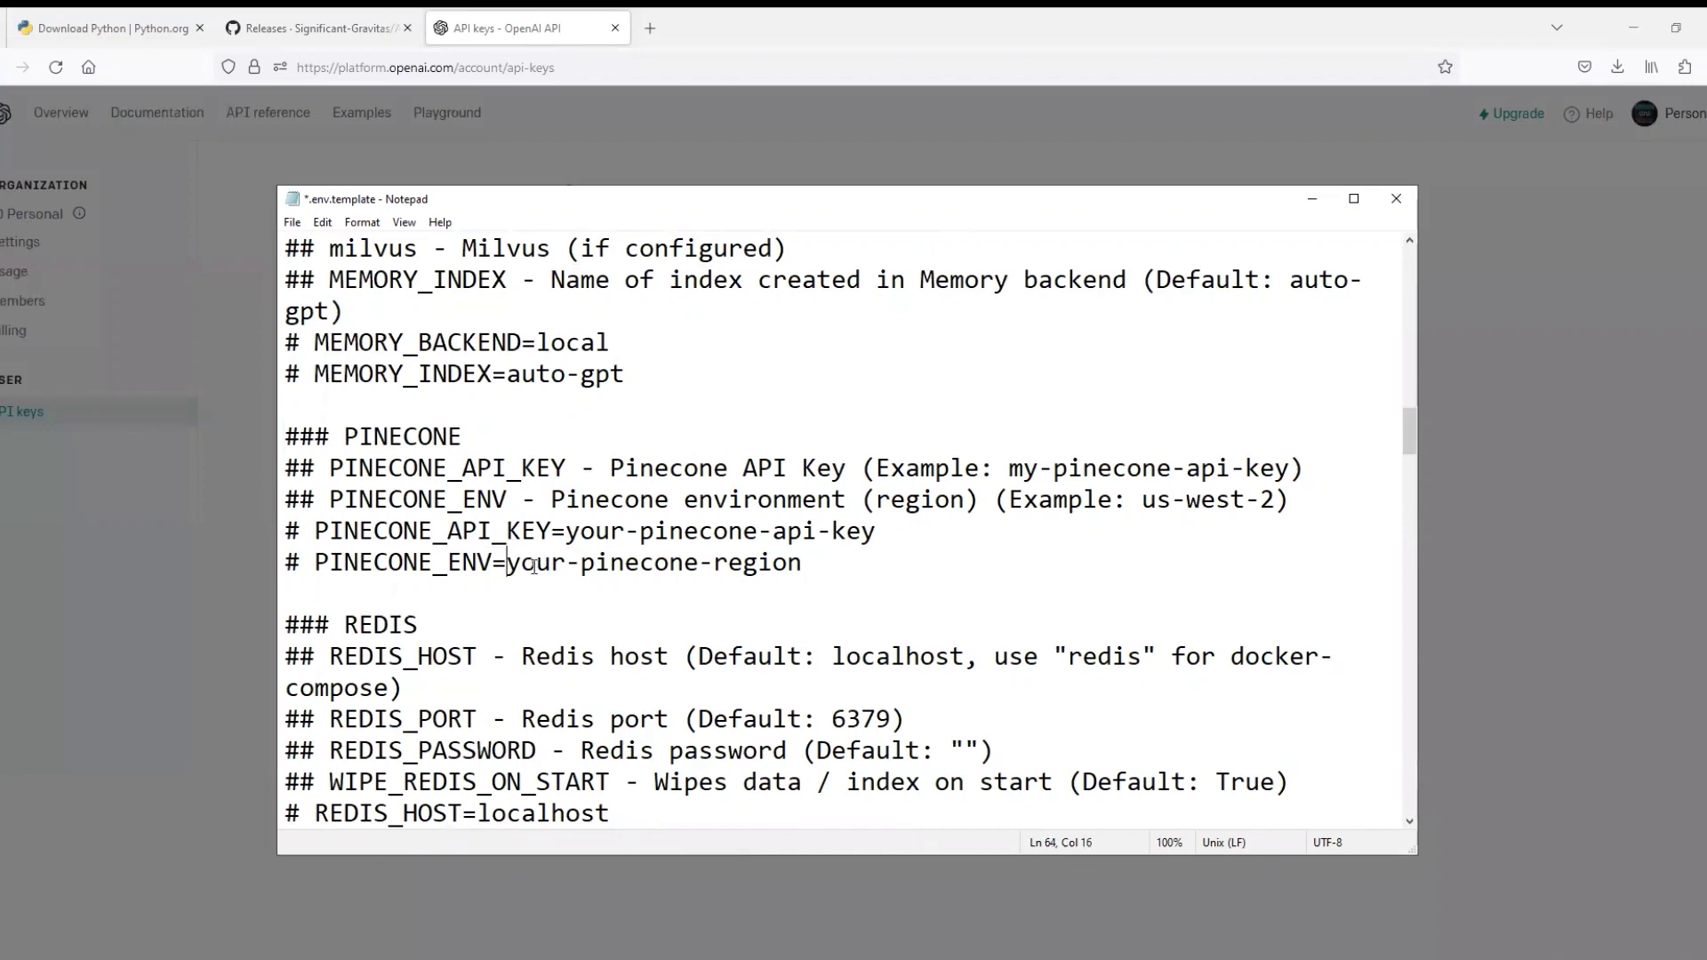
# Head to pinecone.io from Firefox's address bar
pyautogui.doubleClick(352, 530)
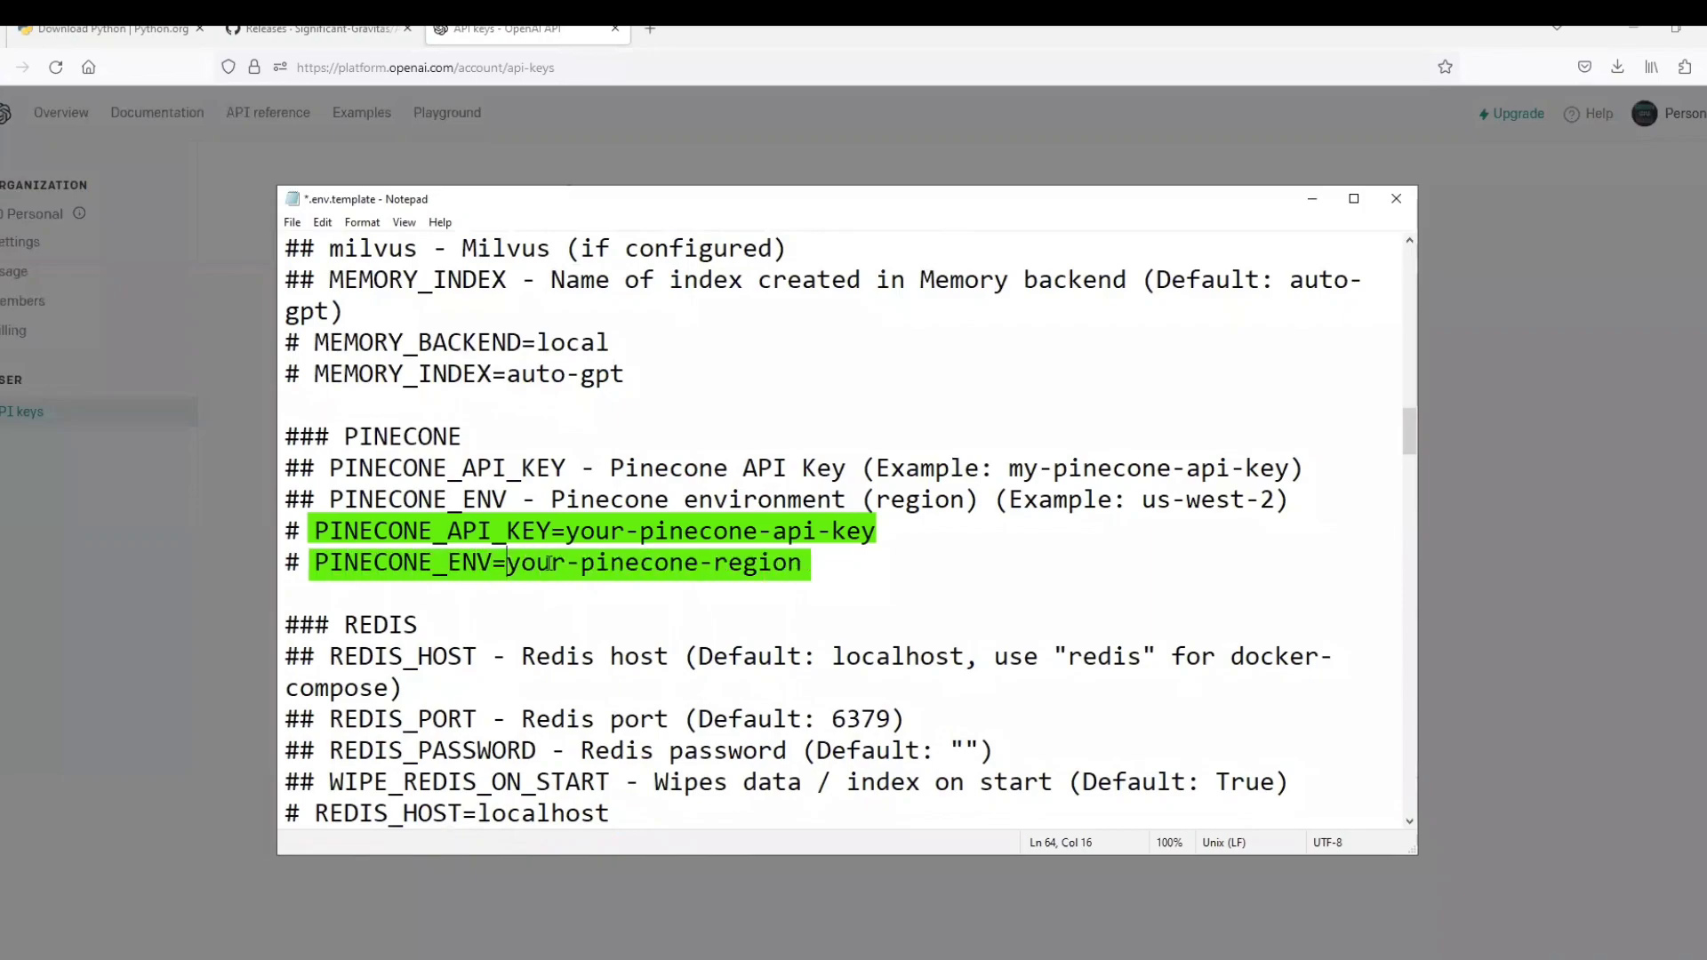
pyautogui.write('pinecone.io')
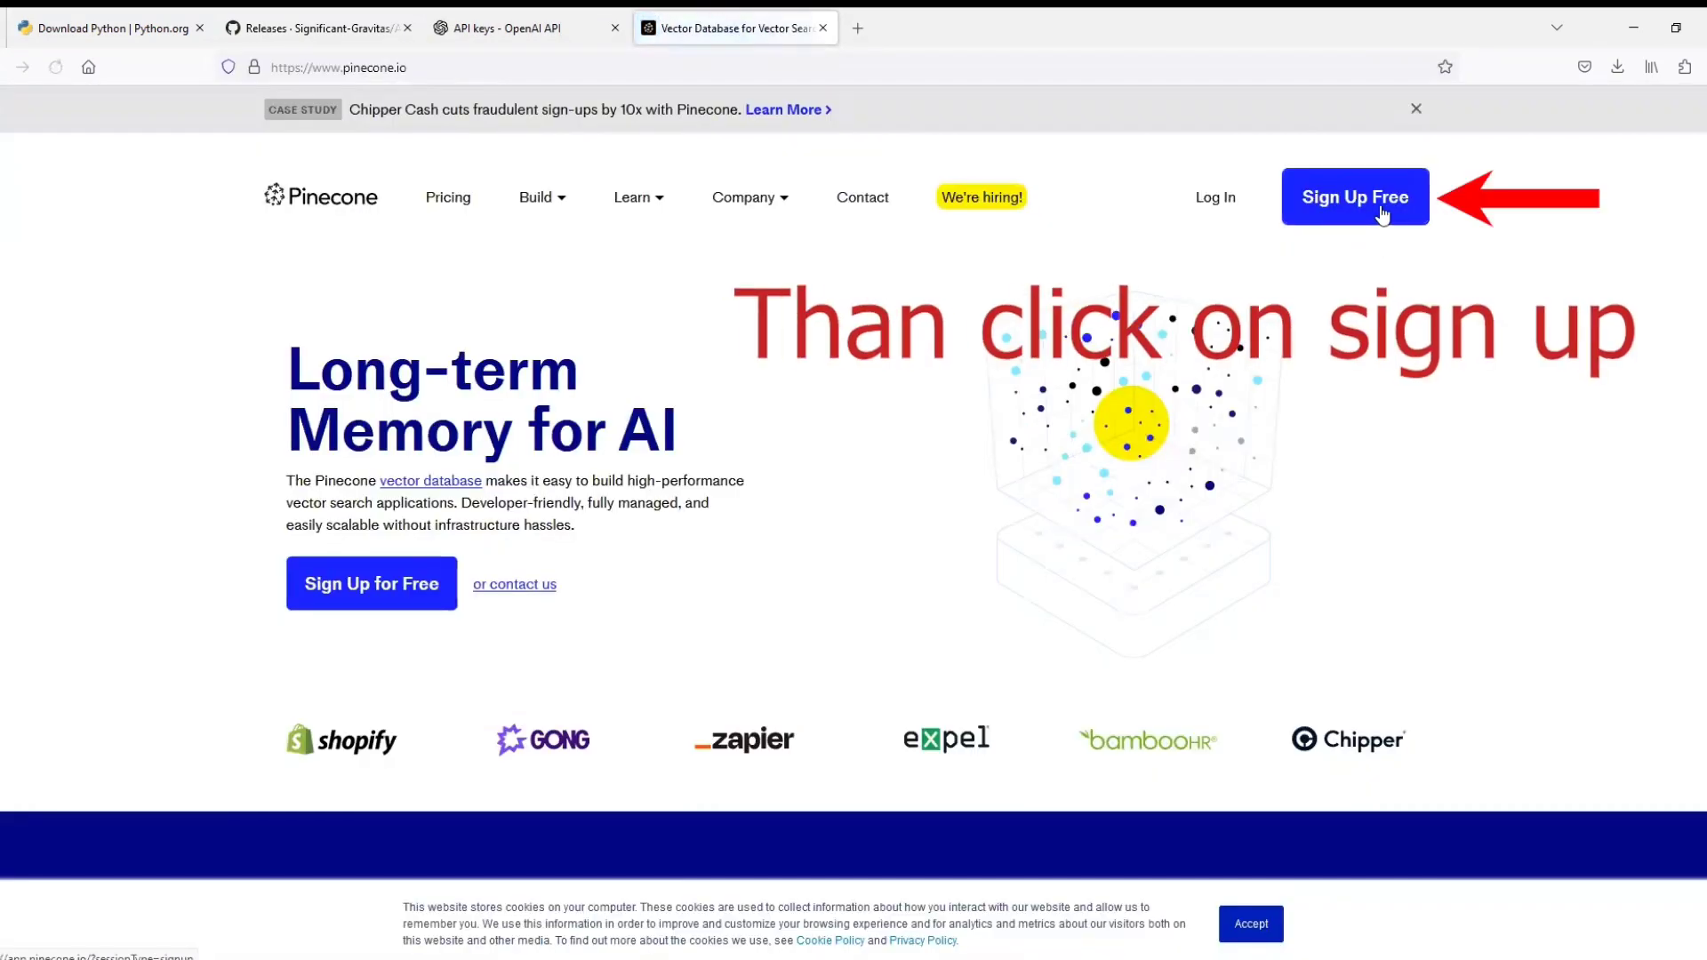
# Sign up free on Pinecone via Continue with Google using the listed Google account
pyautogui.click(1355, 196)
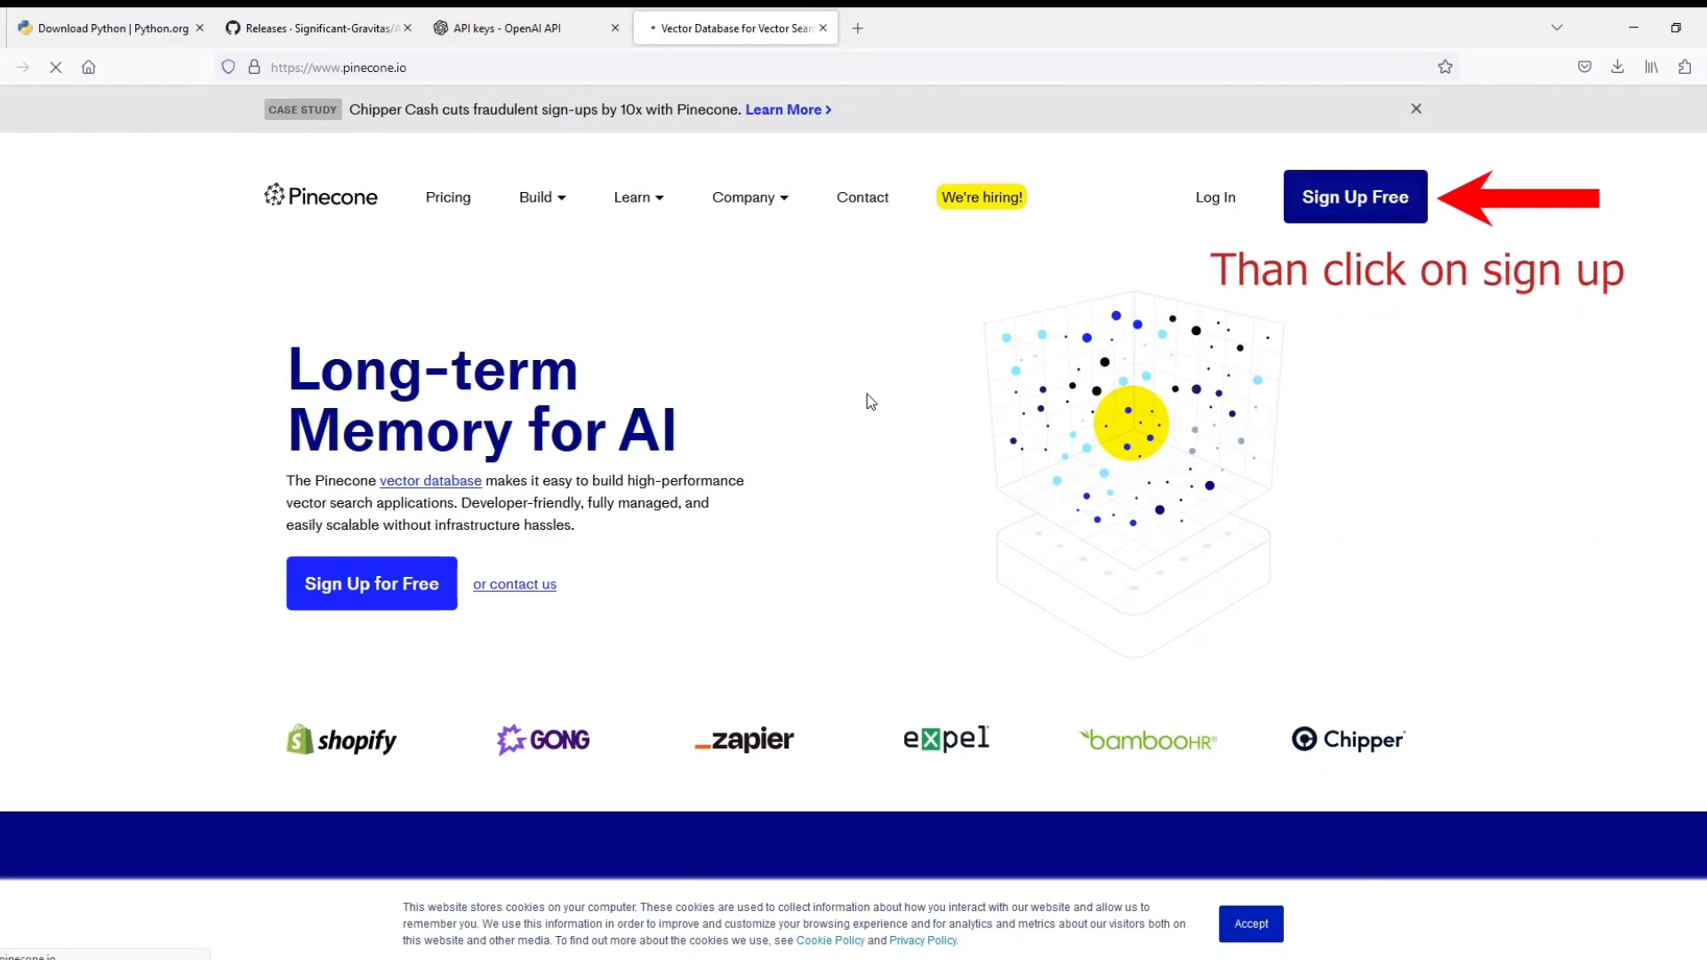
pyautogui.click(1355, 196)
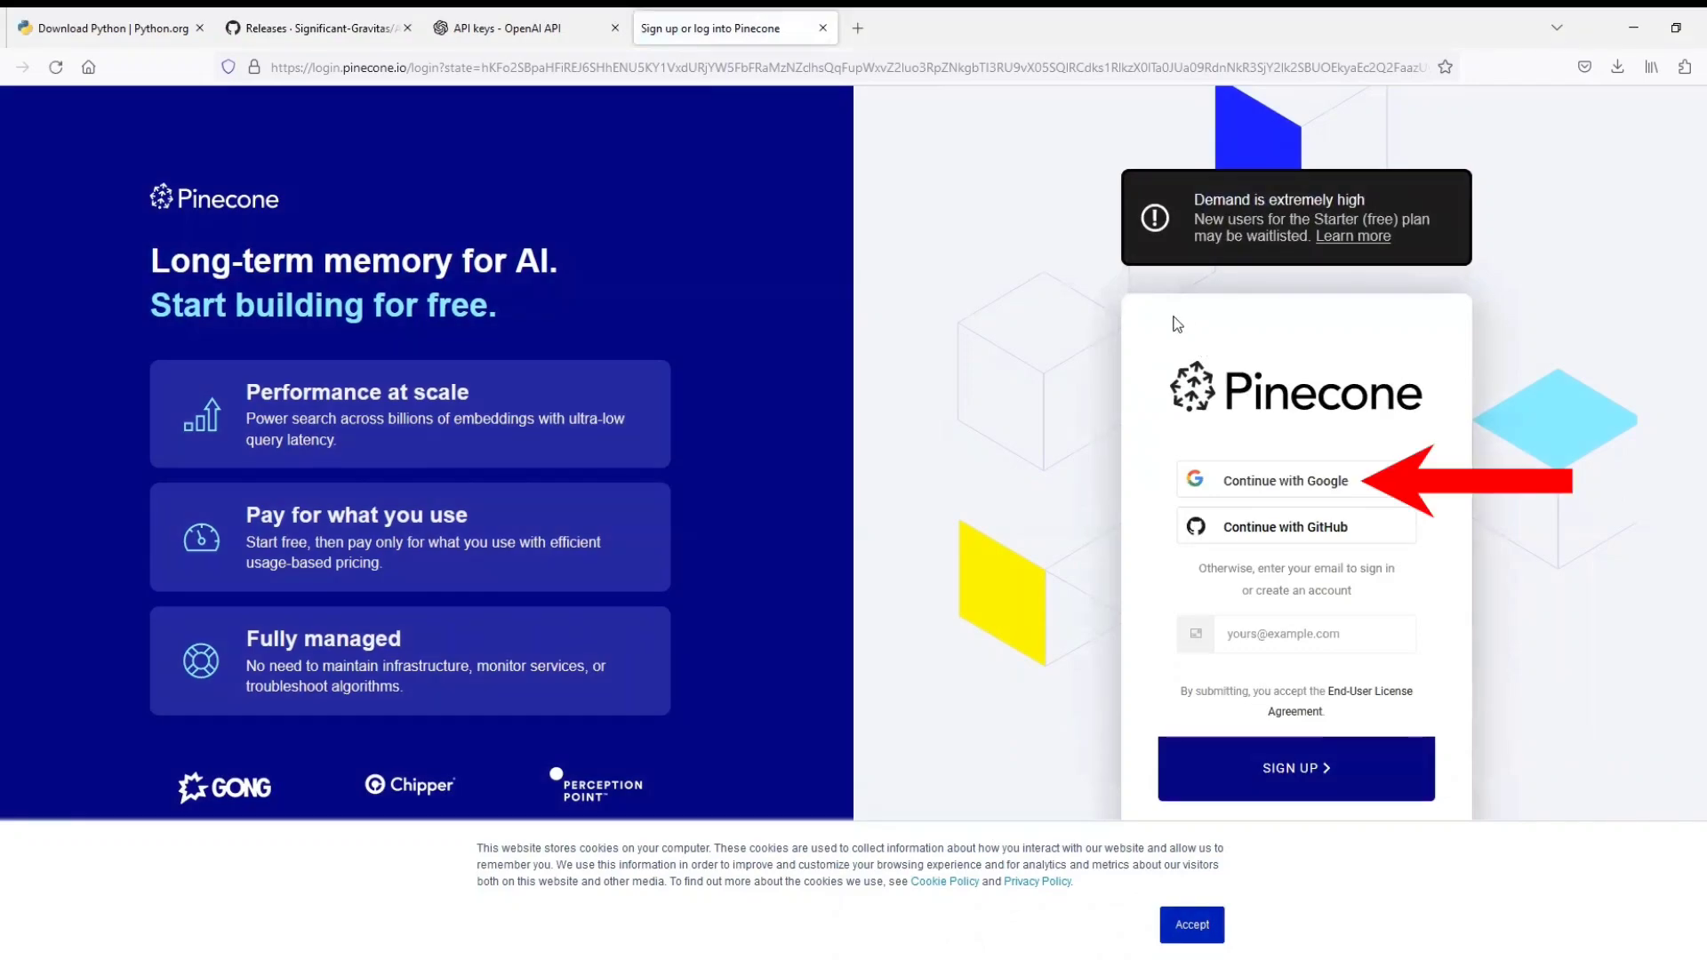
pyautogui.click(1286, 480)
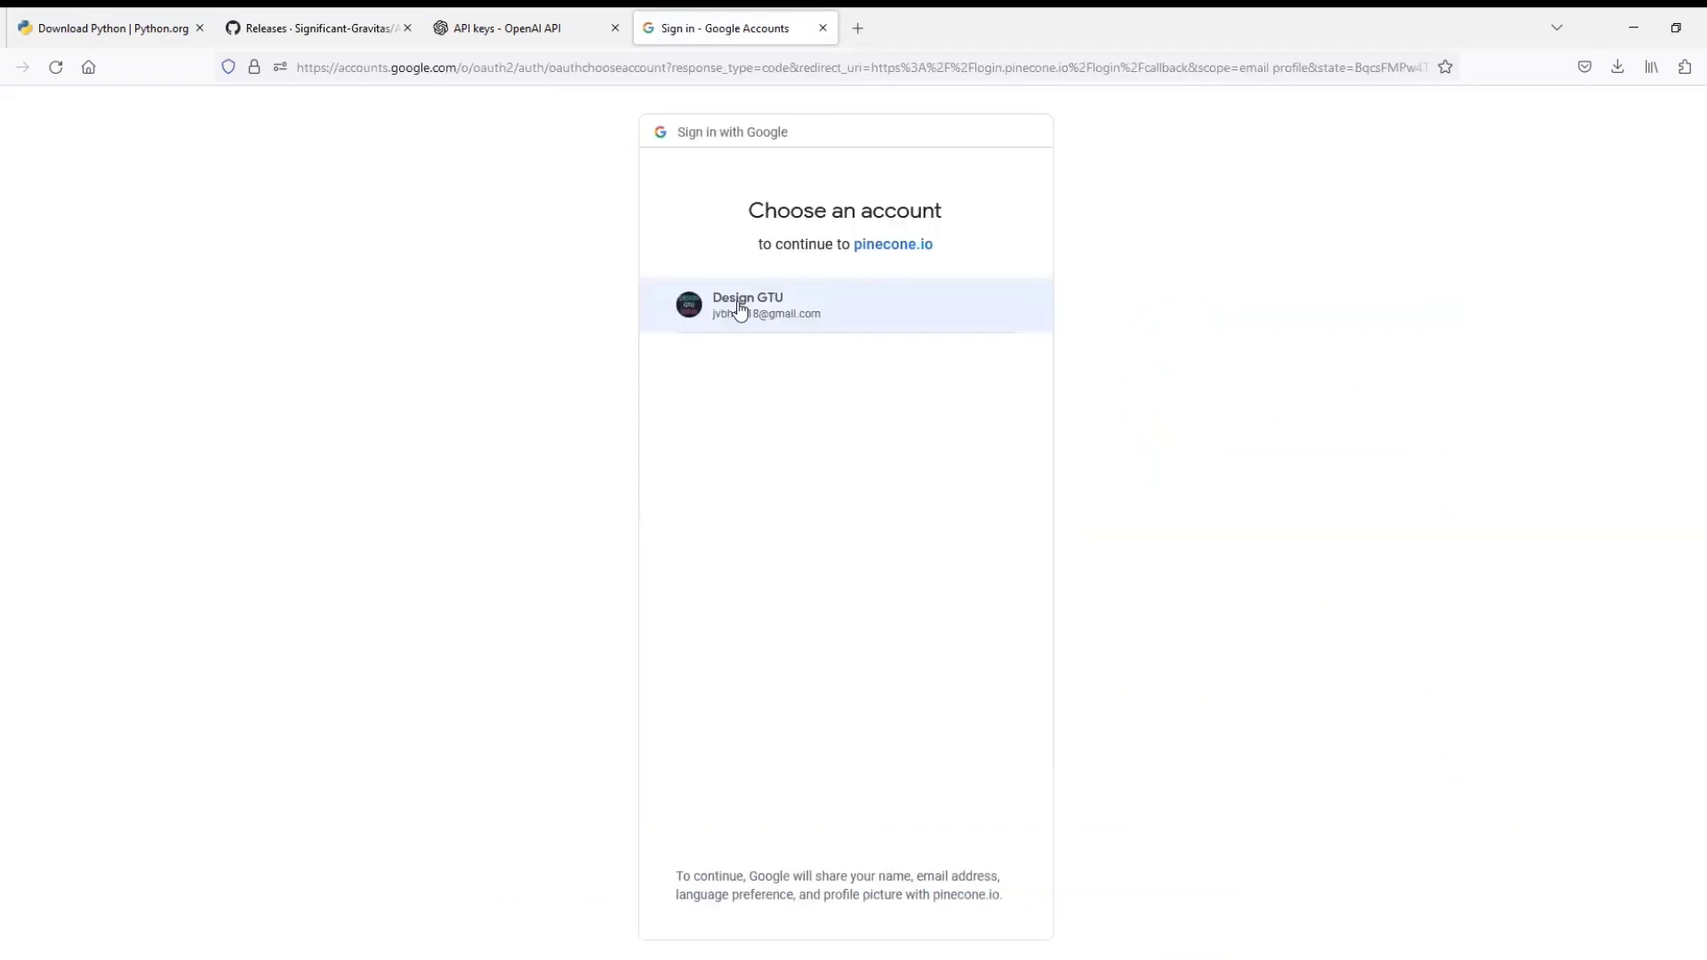
pyautogui.click(747, 306)
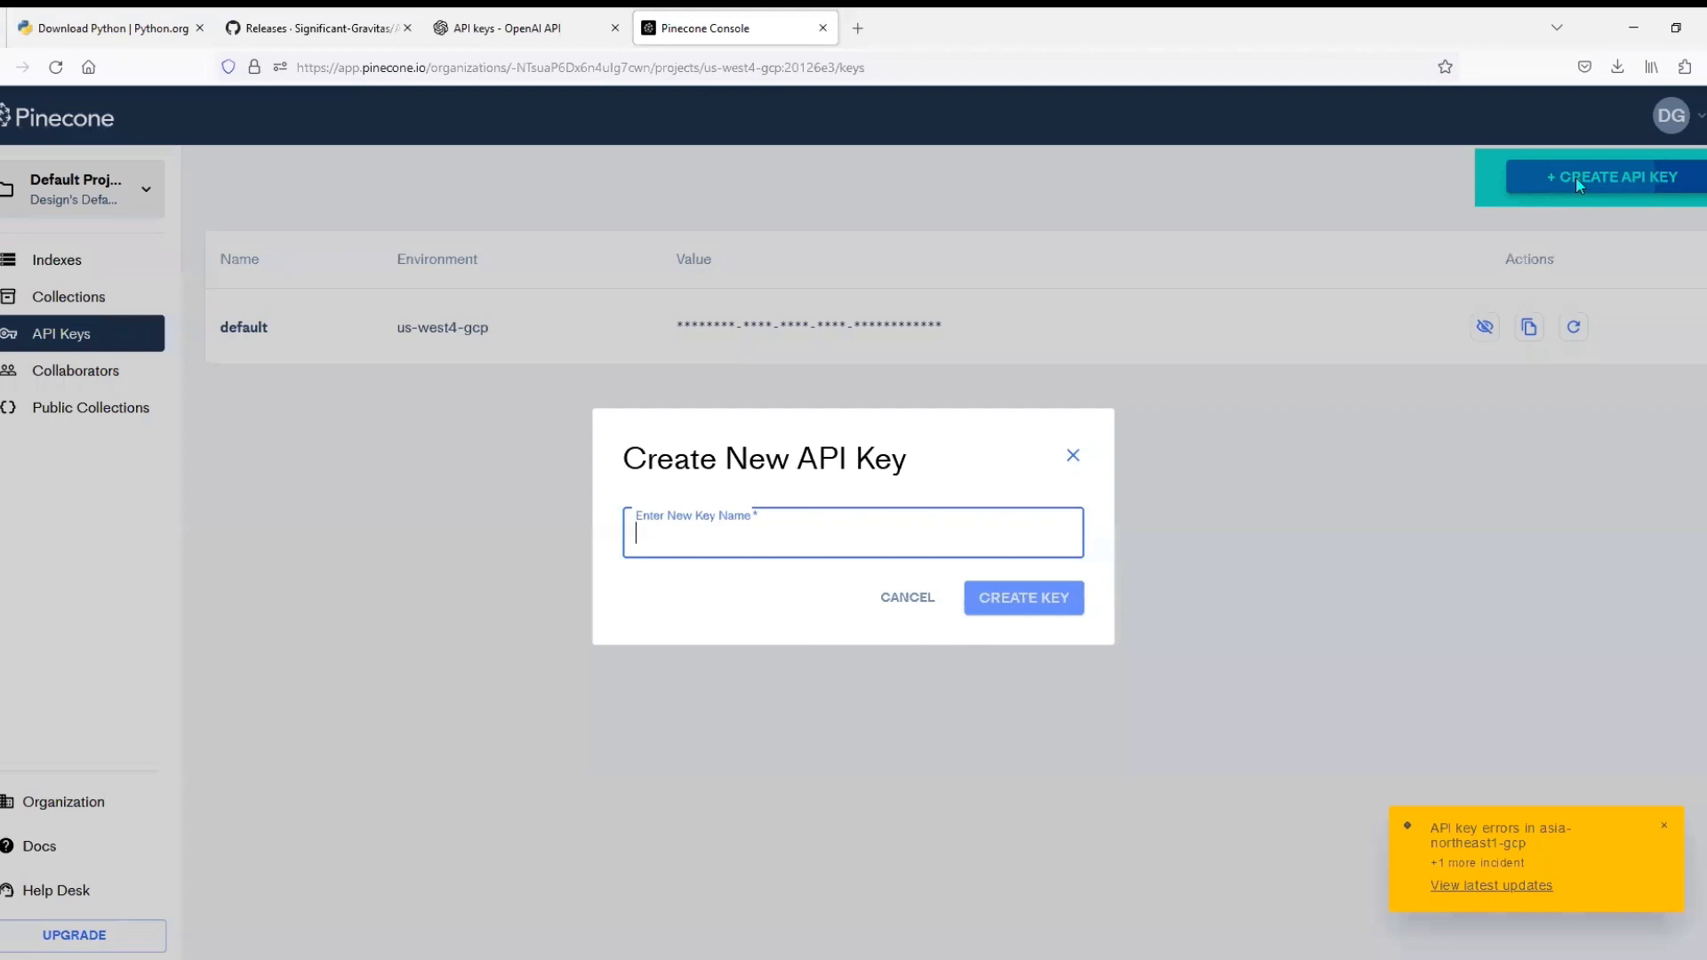
# Create a new Pinecone API key named test02autogpt with no spaces in the name
pyautogui.click(1025, 598)
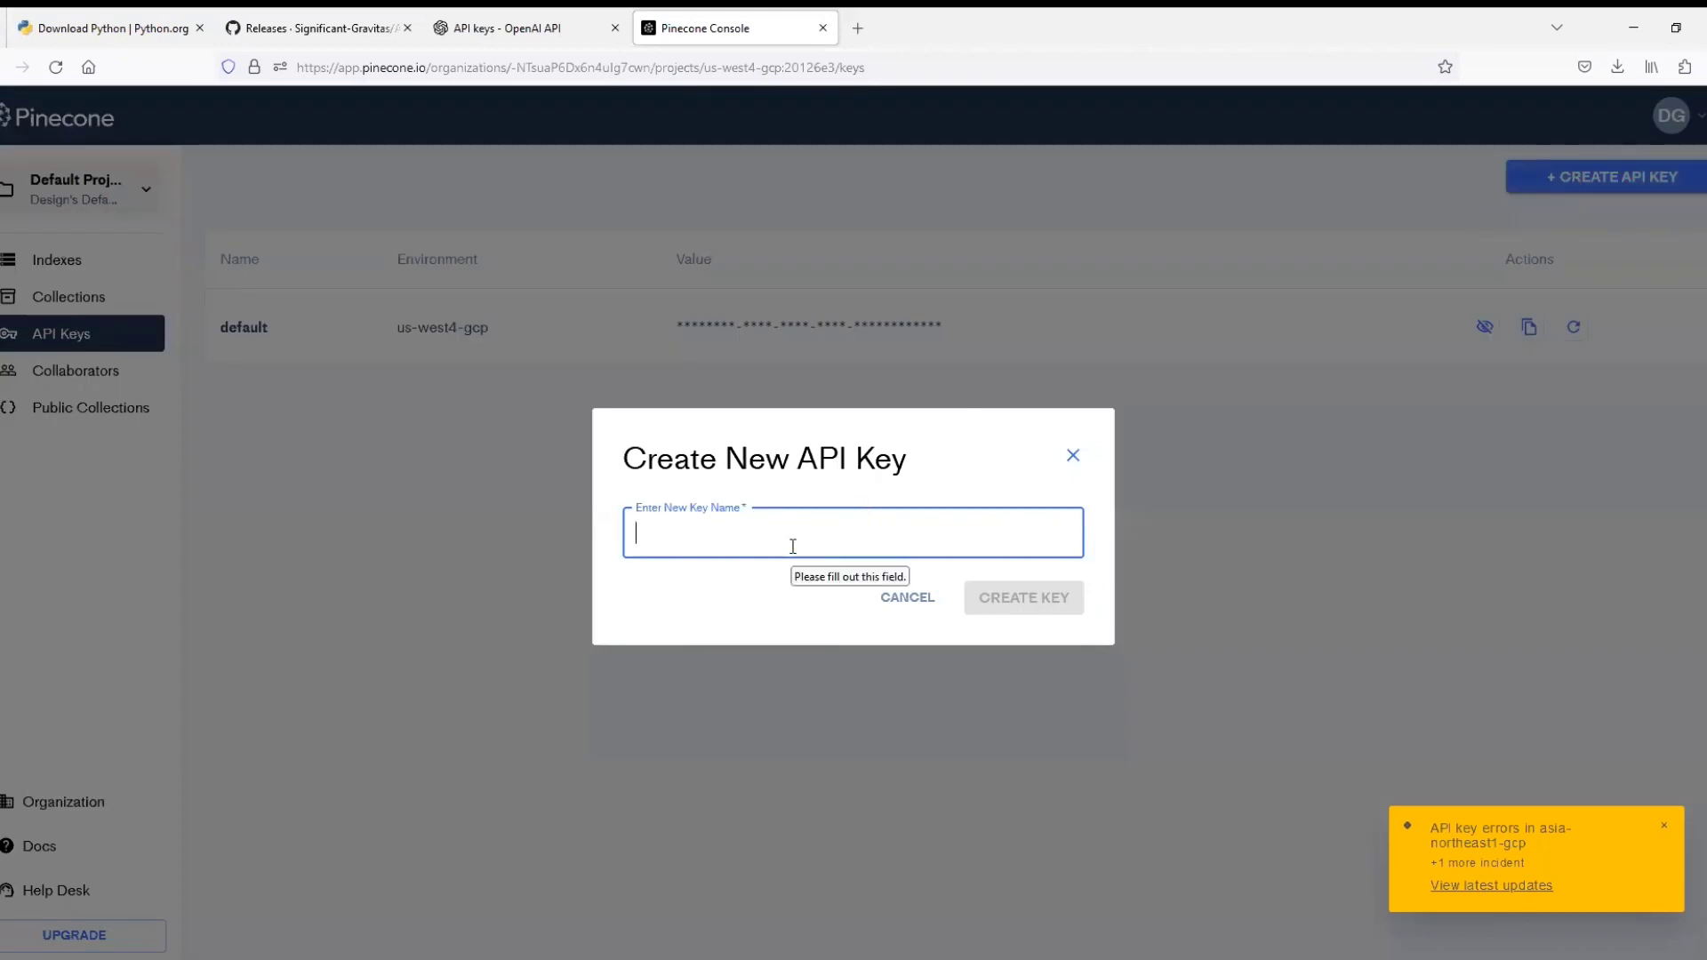
pyautogui.write('test 02')
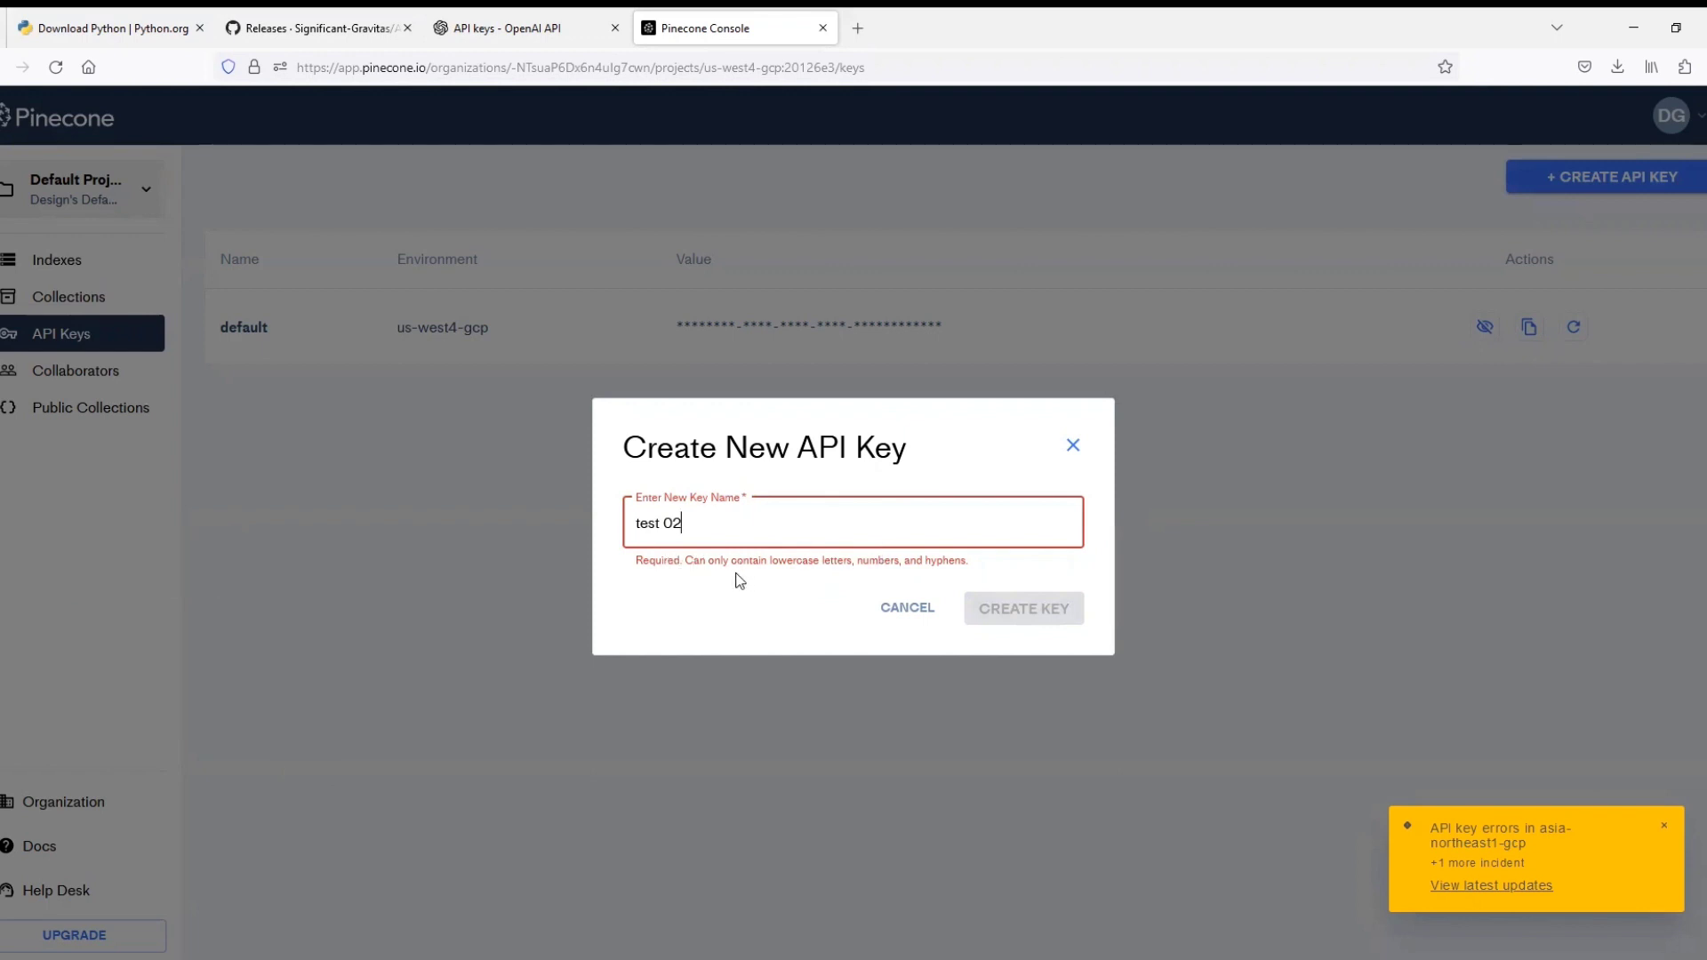
pyautogui.moveTo(882, 576)
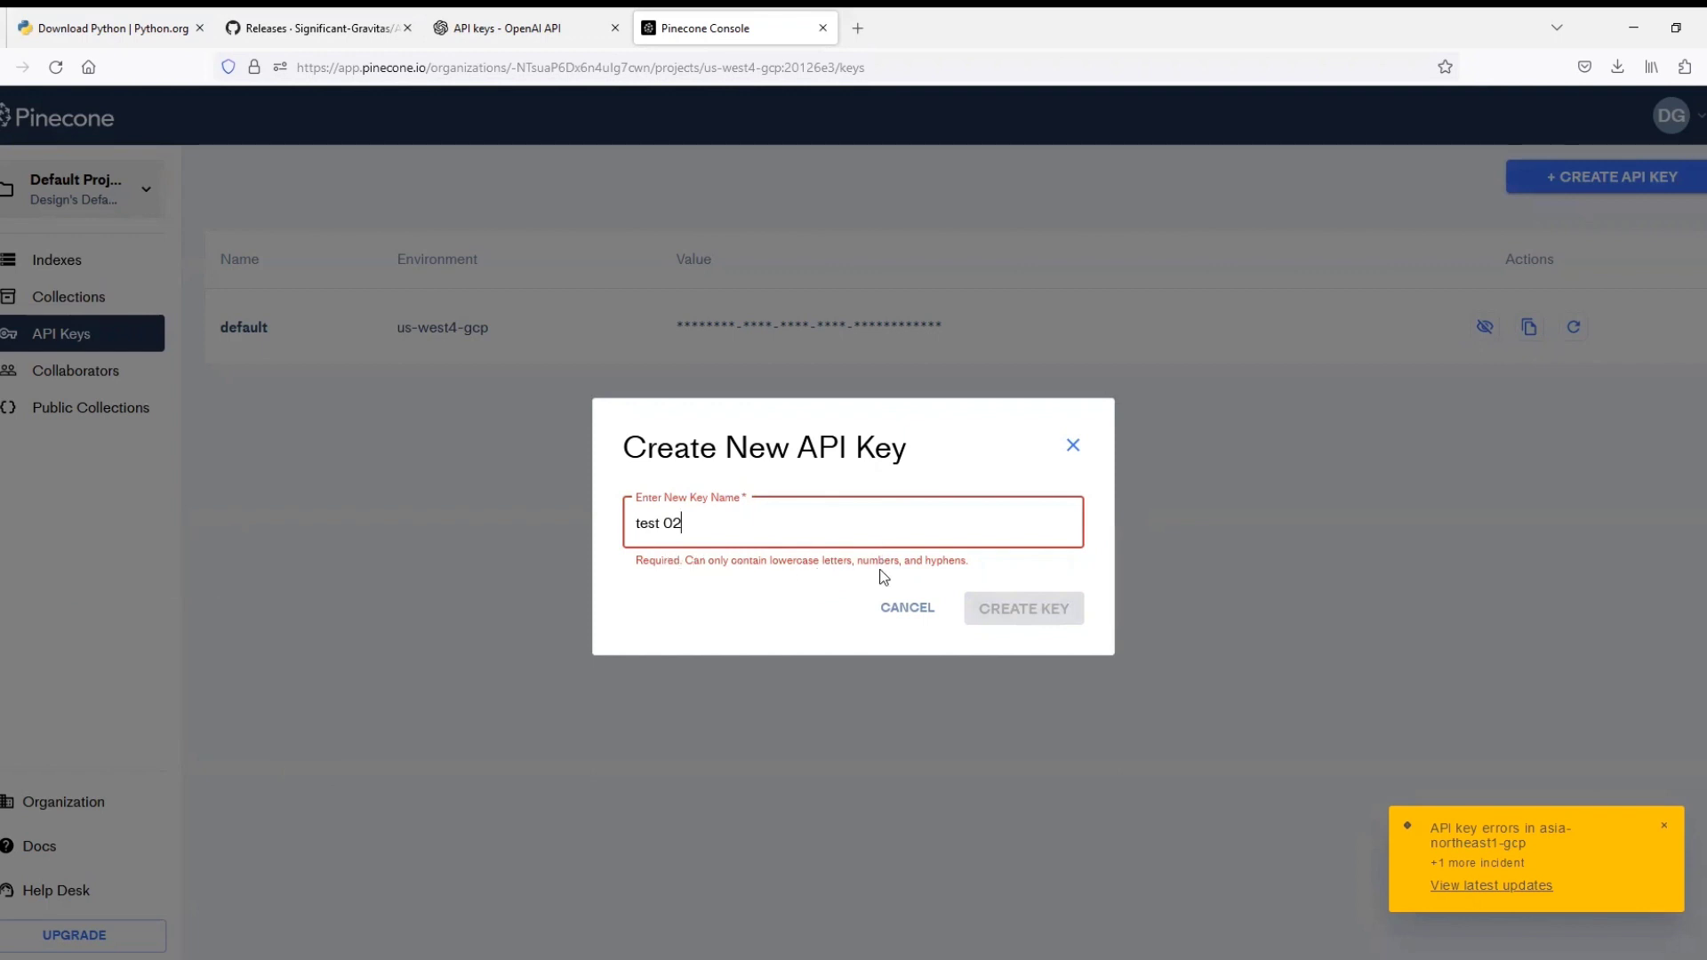
pyautogui.press('Backspace')
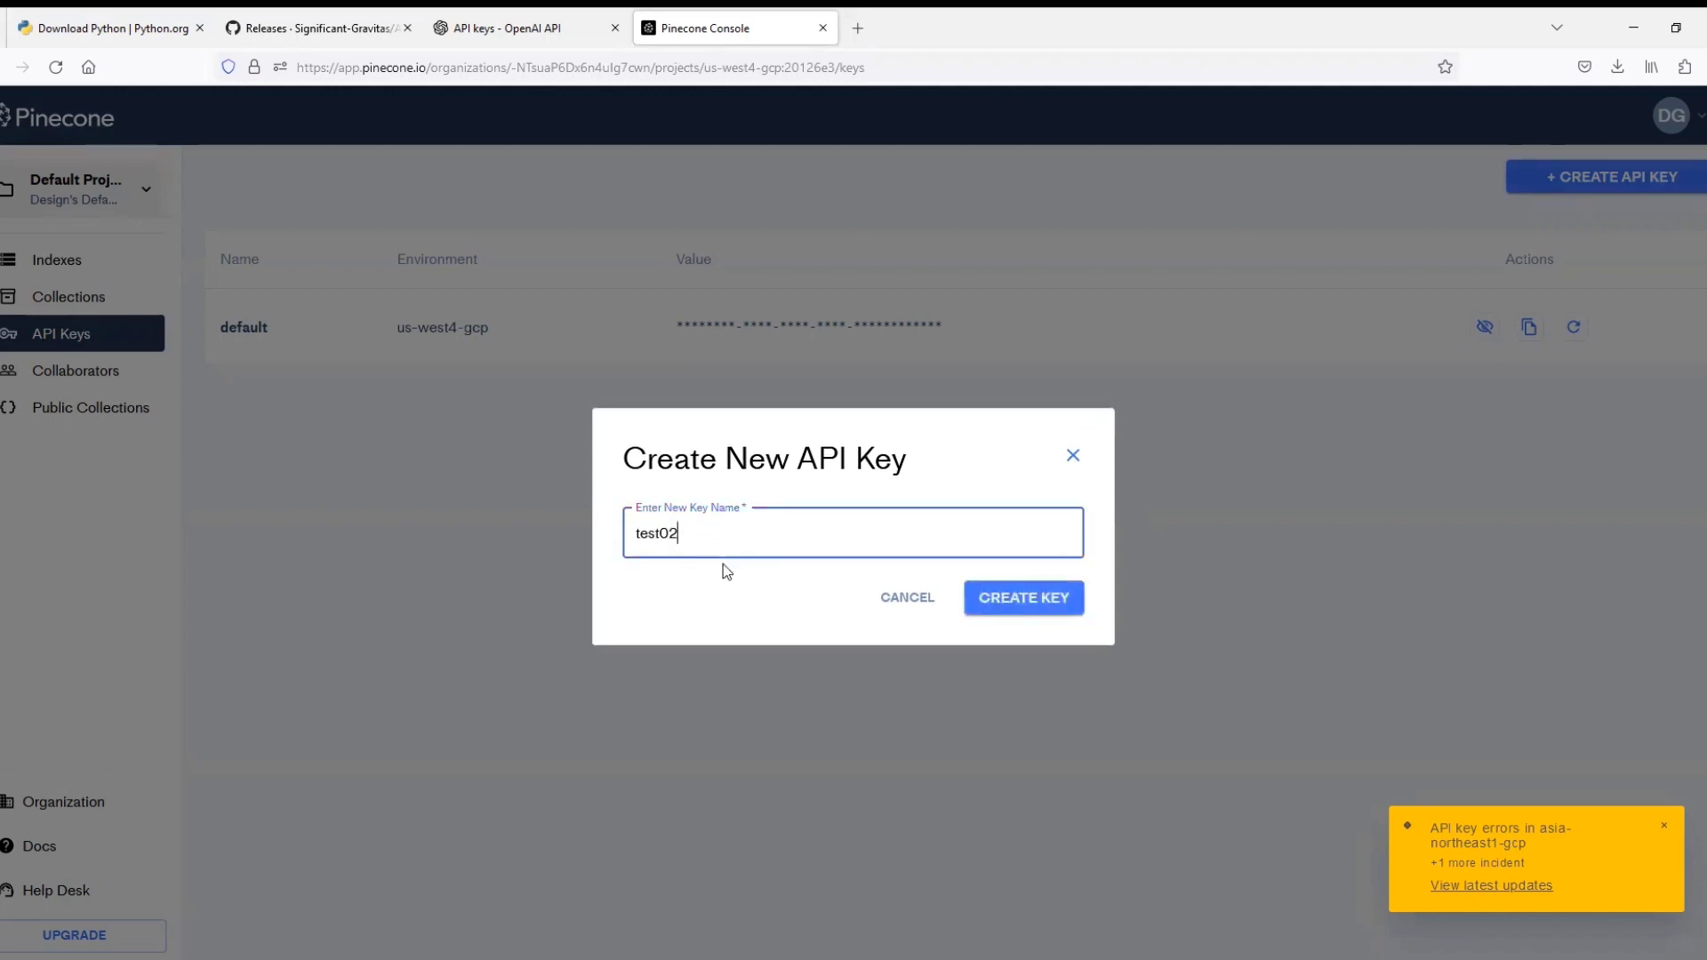
pyautogui.write('autogpt')
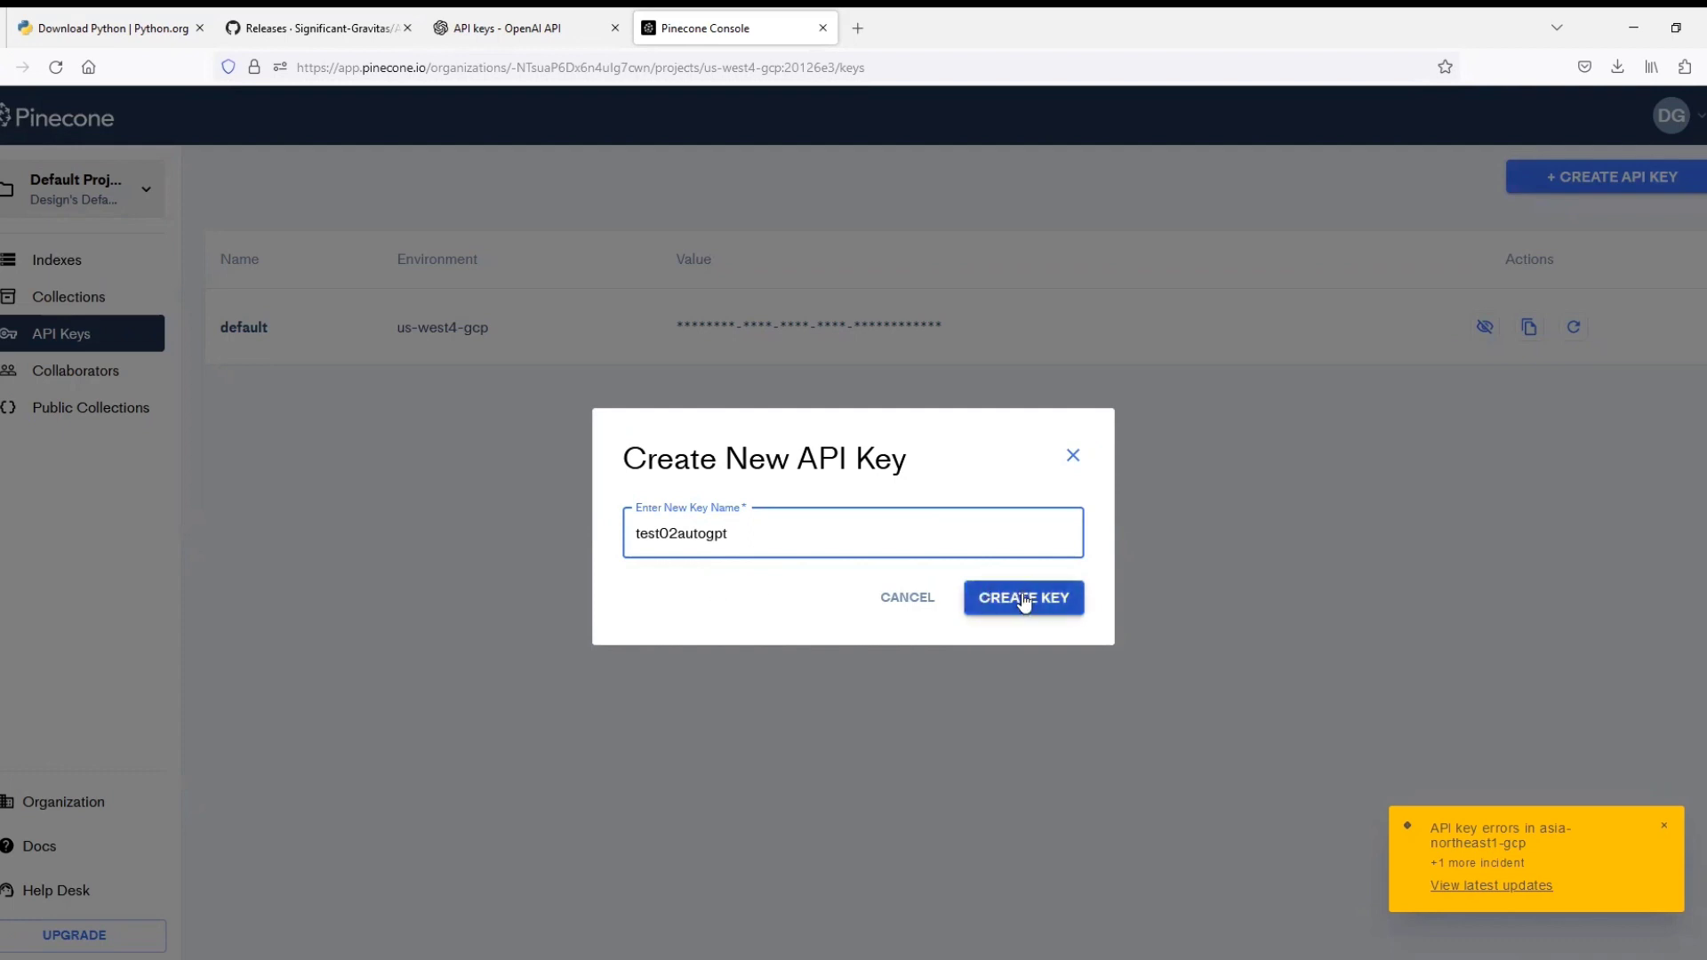
pyautogui.click(1024, 598)
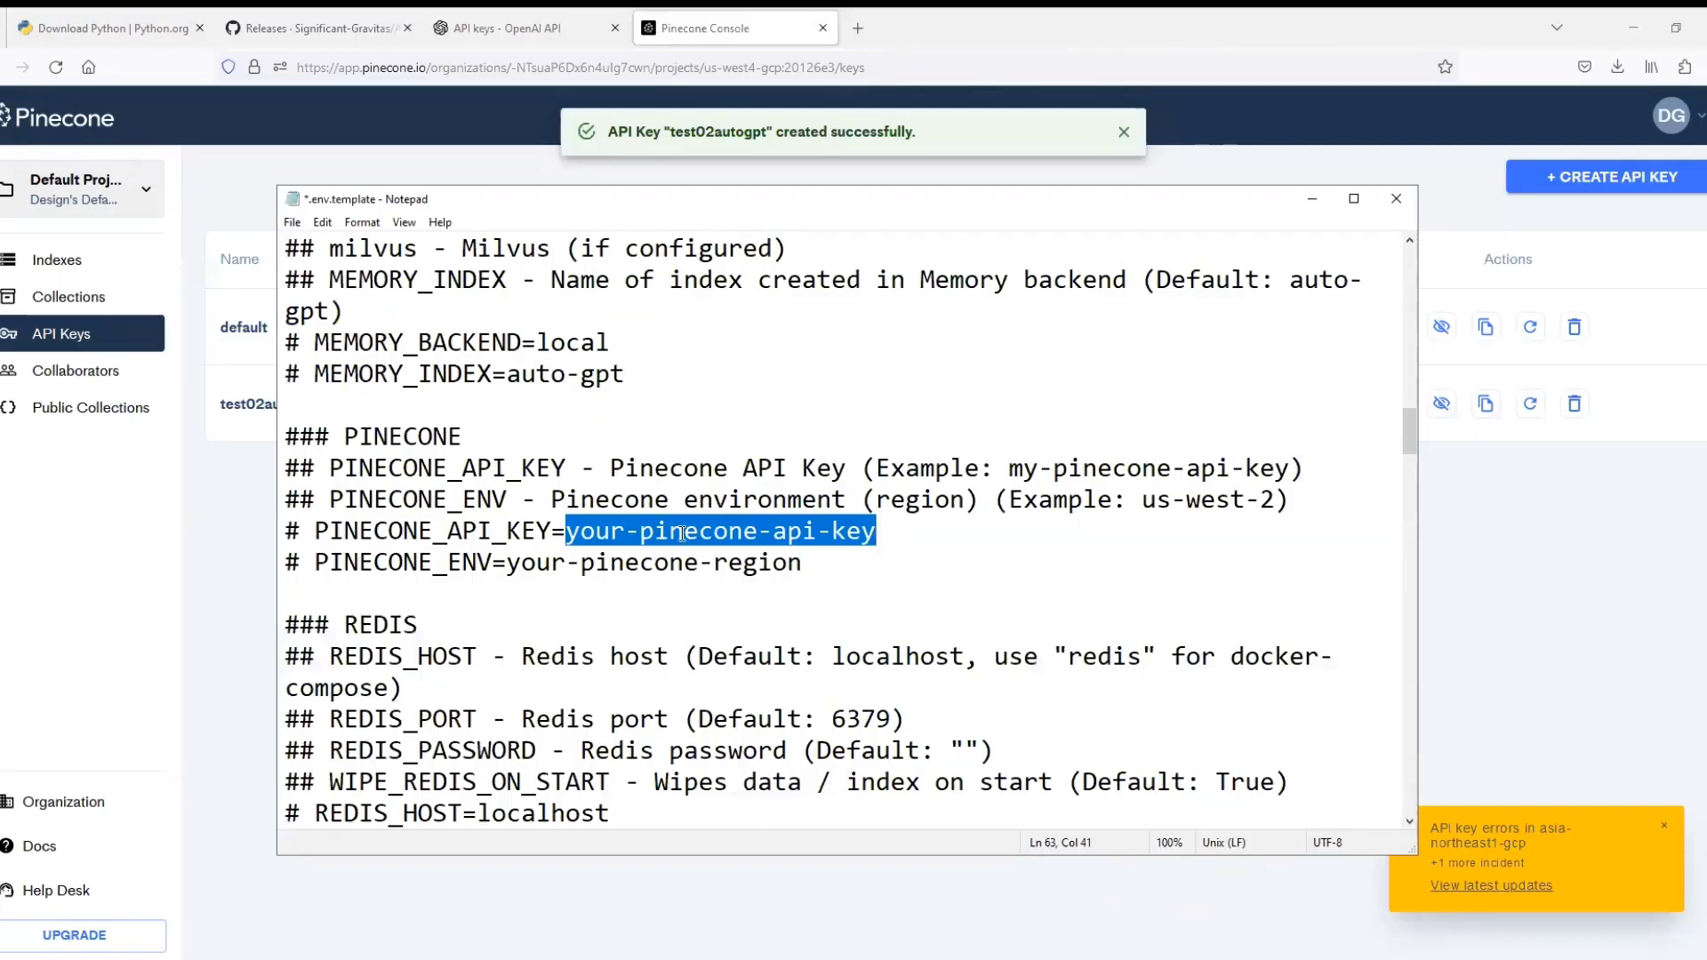
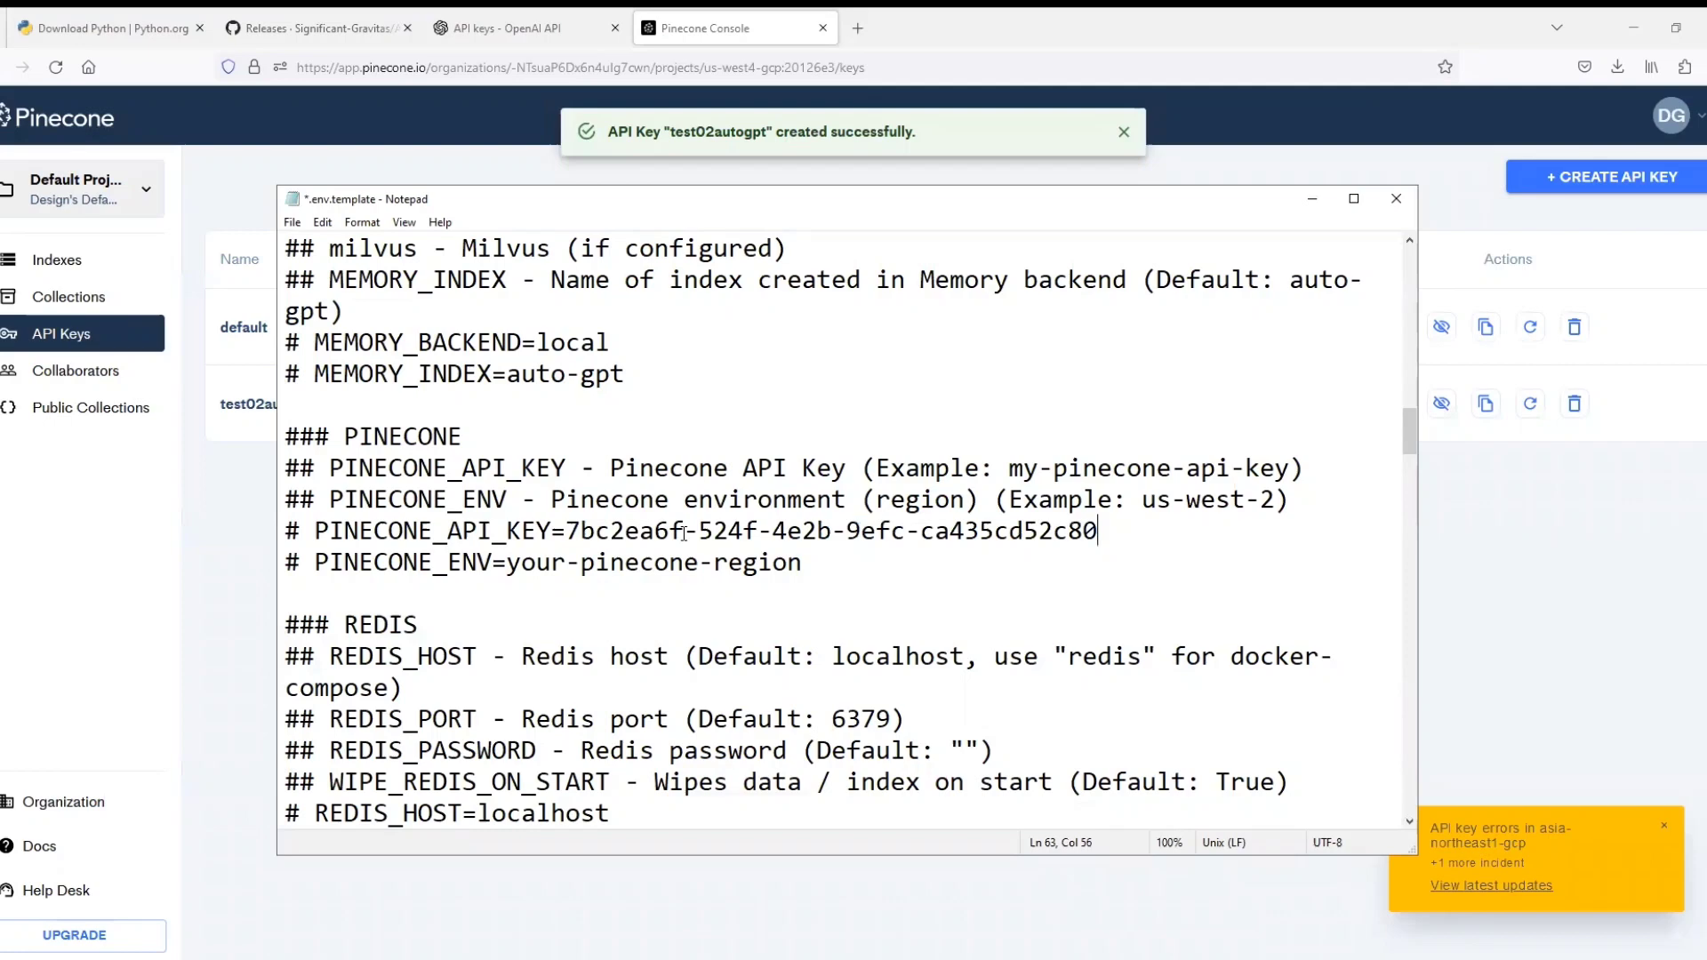
pyautogui.click(1396, 199)
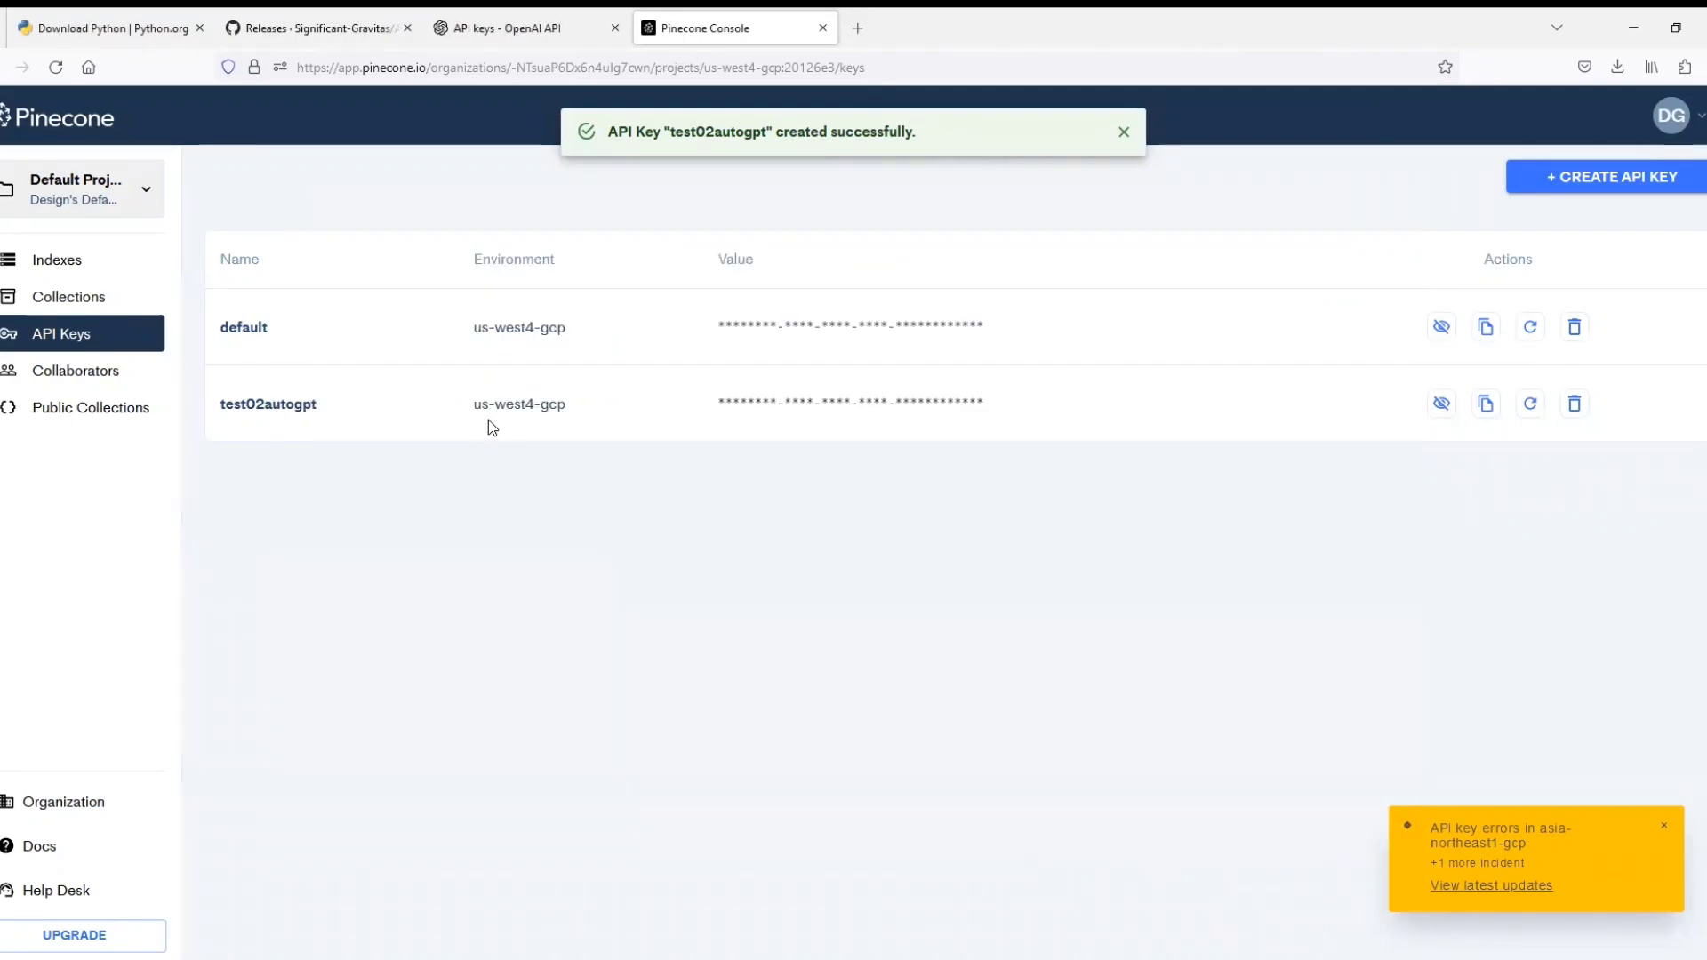
pyautogui.doubleClick(520, 405)
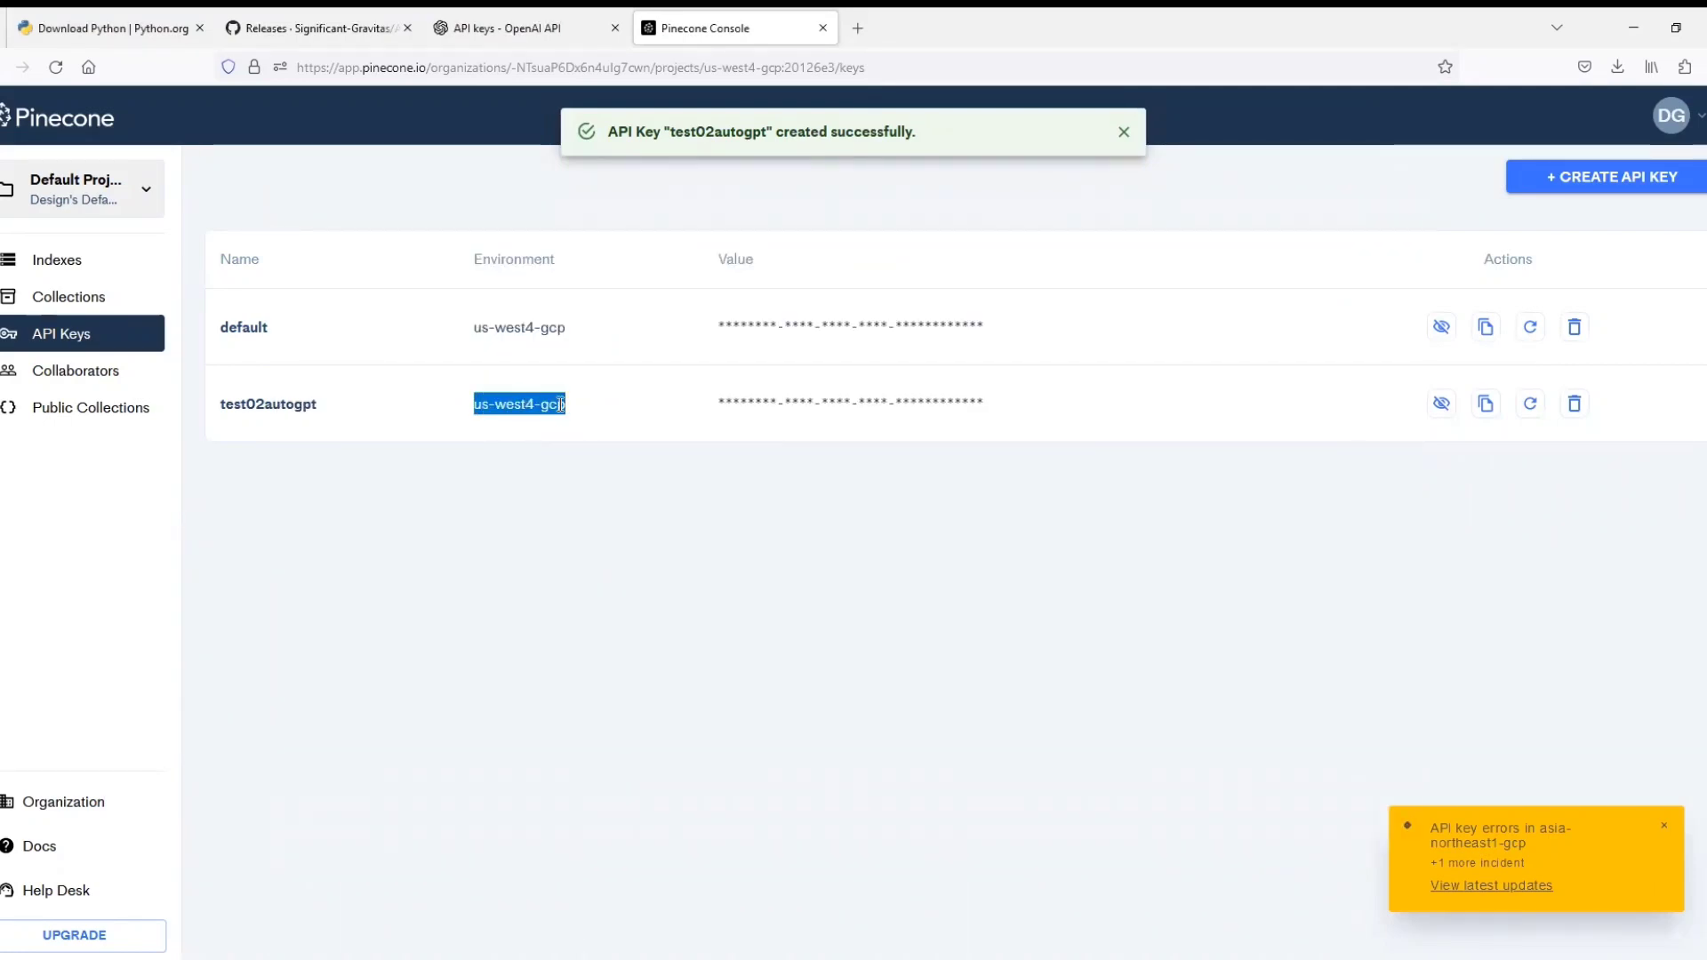
pyautogui.rightClick(528, 405)
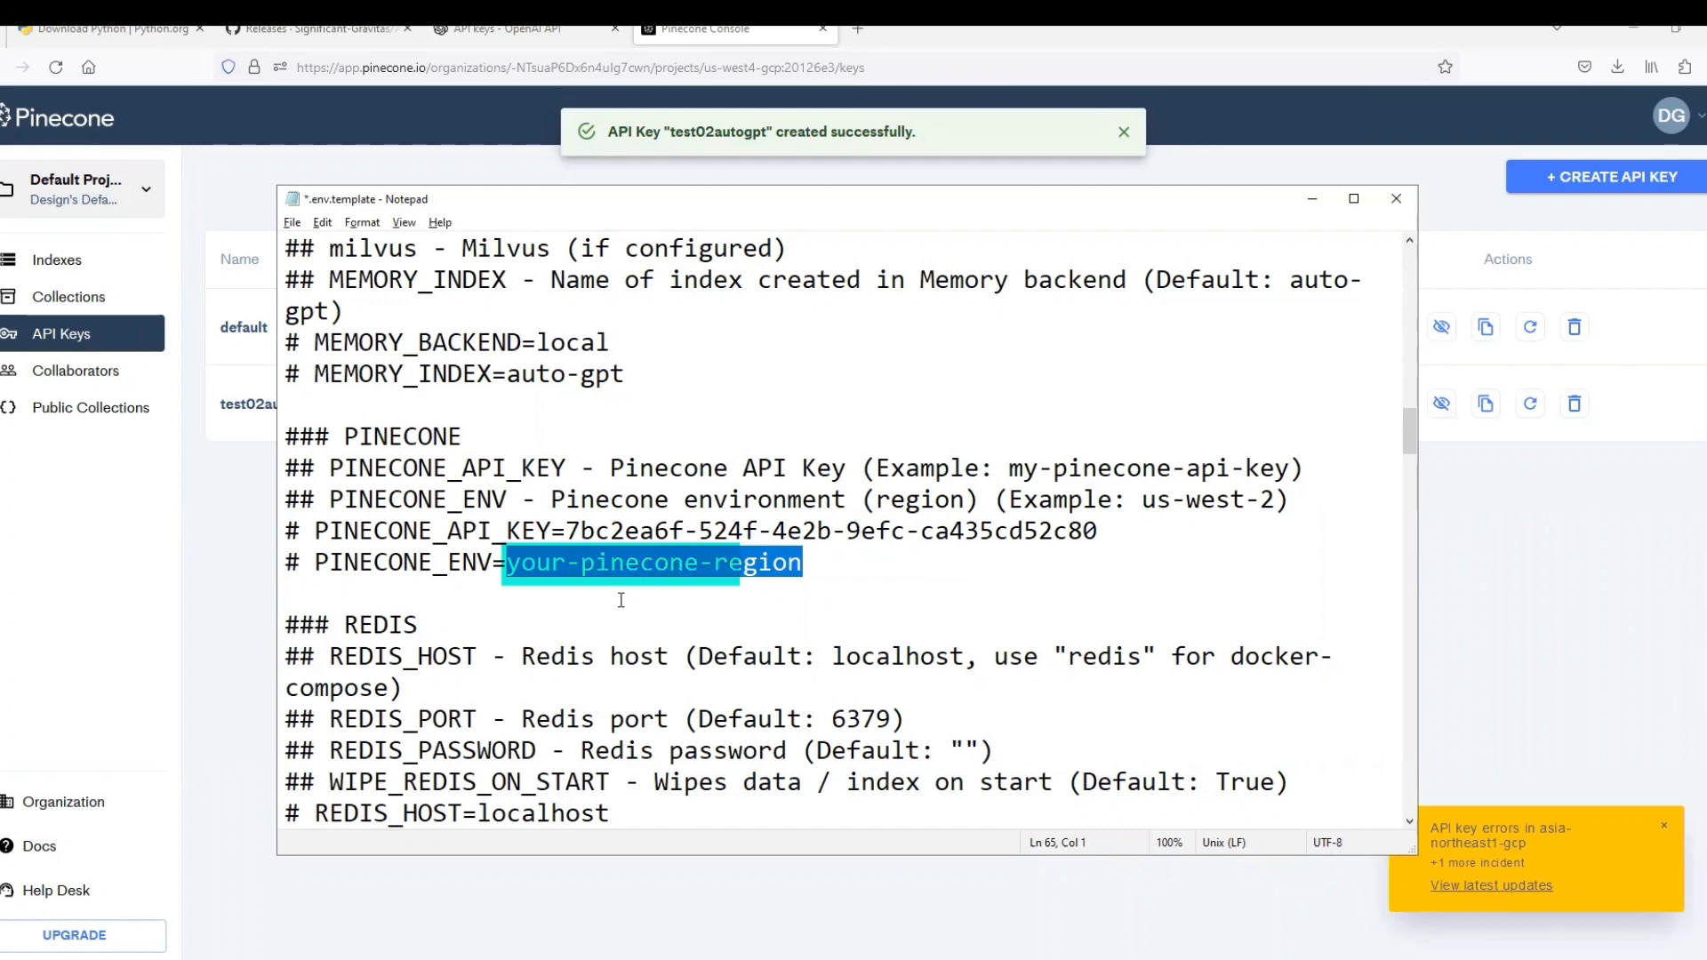
pyautogui.write('us-west4-gcp')
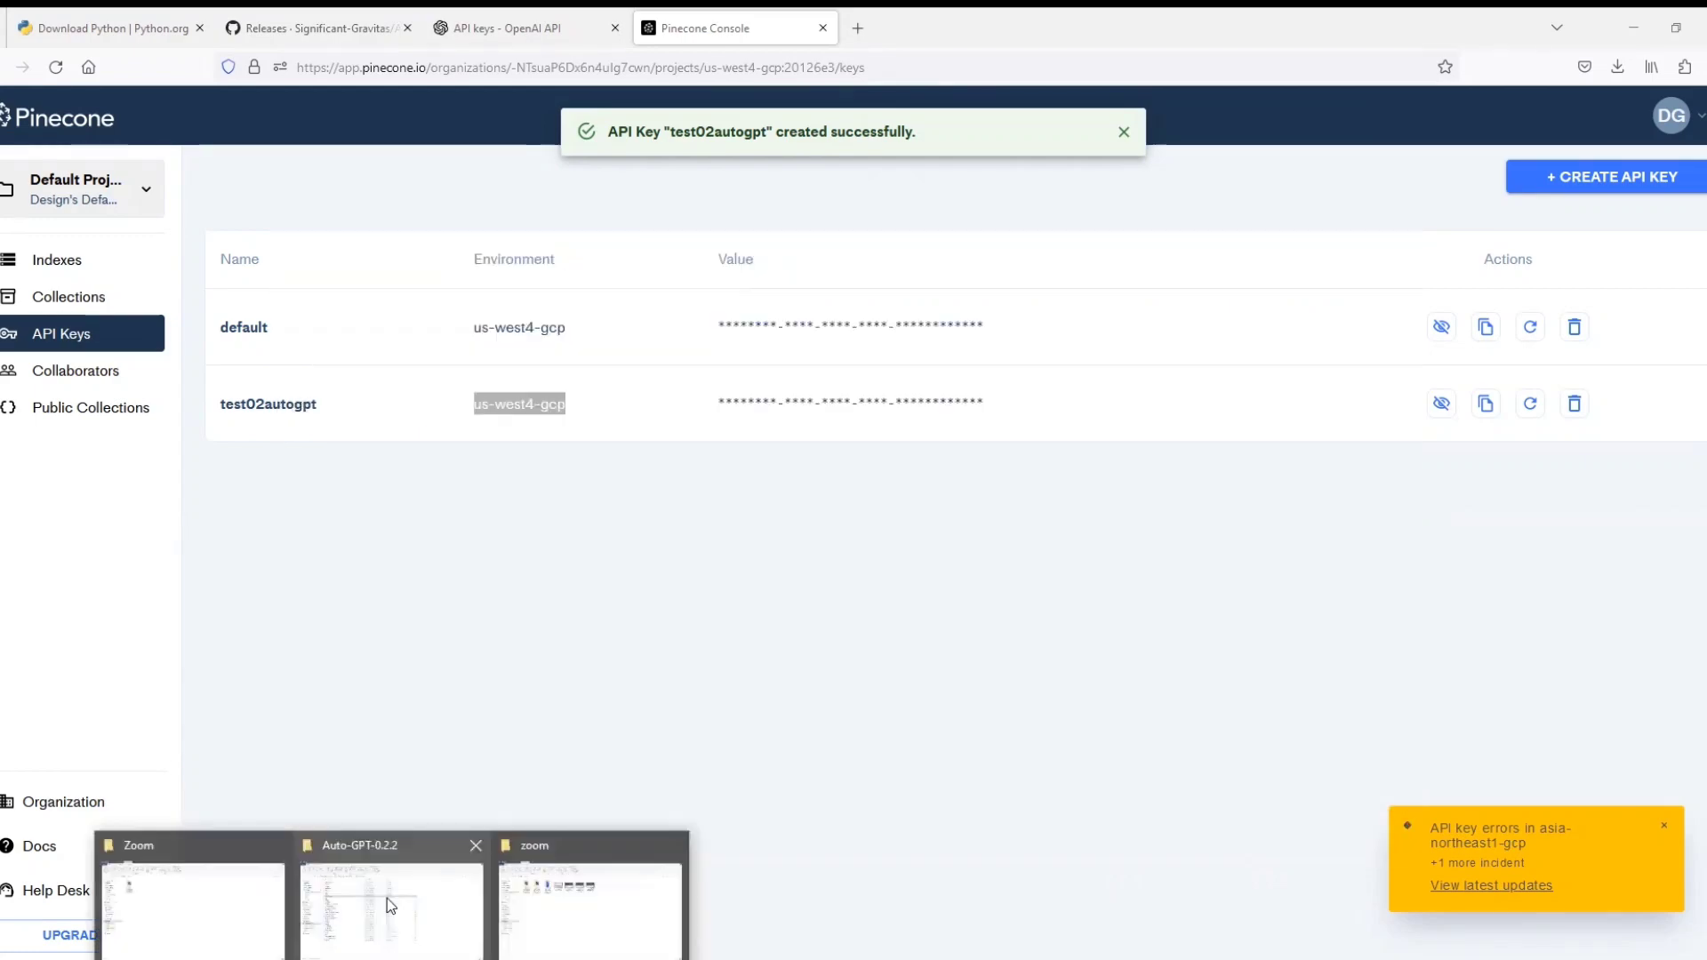
# Rename .env.template to .env in Auto-GPT-0.2.2, confirming the extension change warning
pyautogui.click(391, 907)
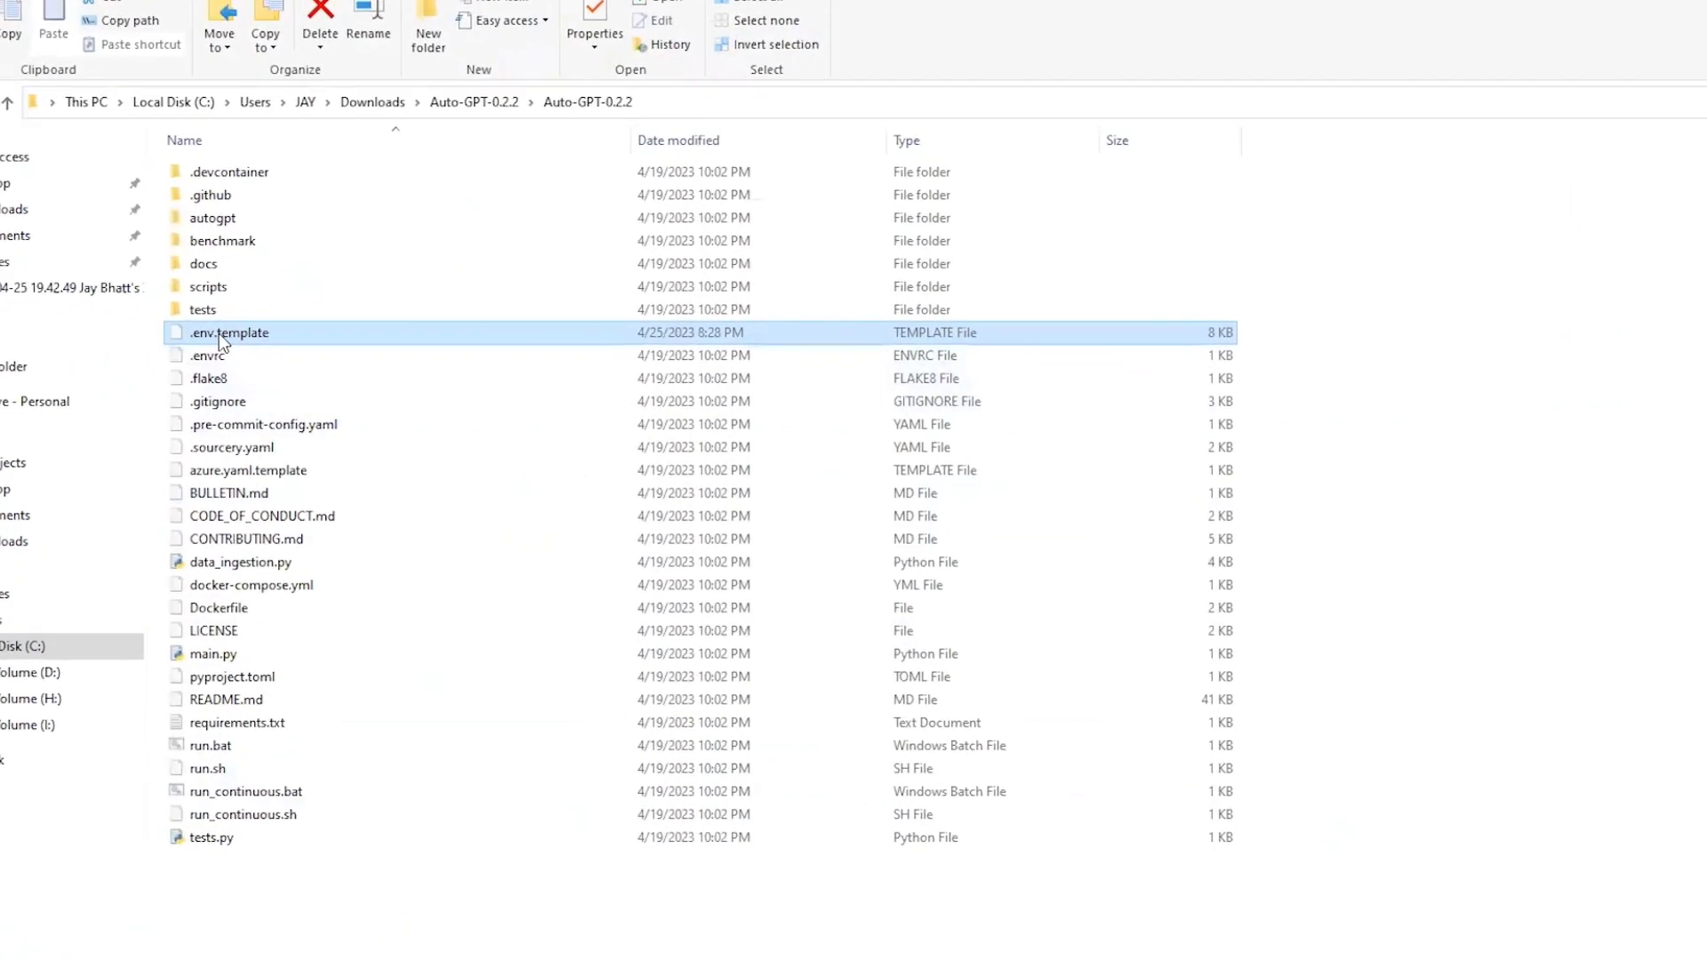
pyautogui.rightClick(229, 332)
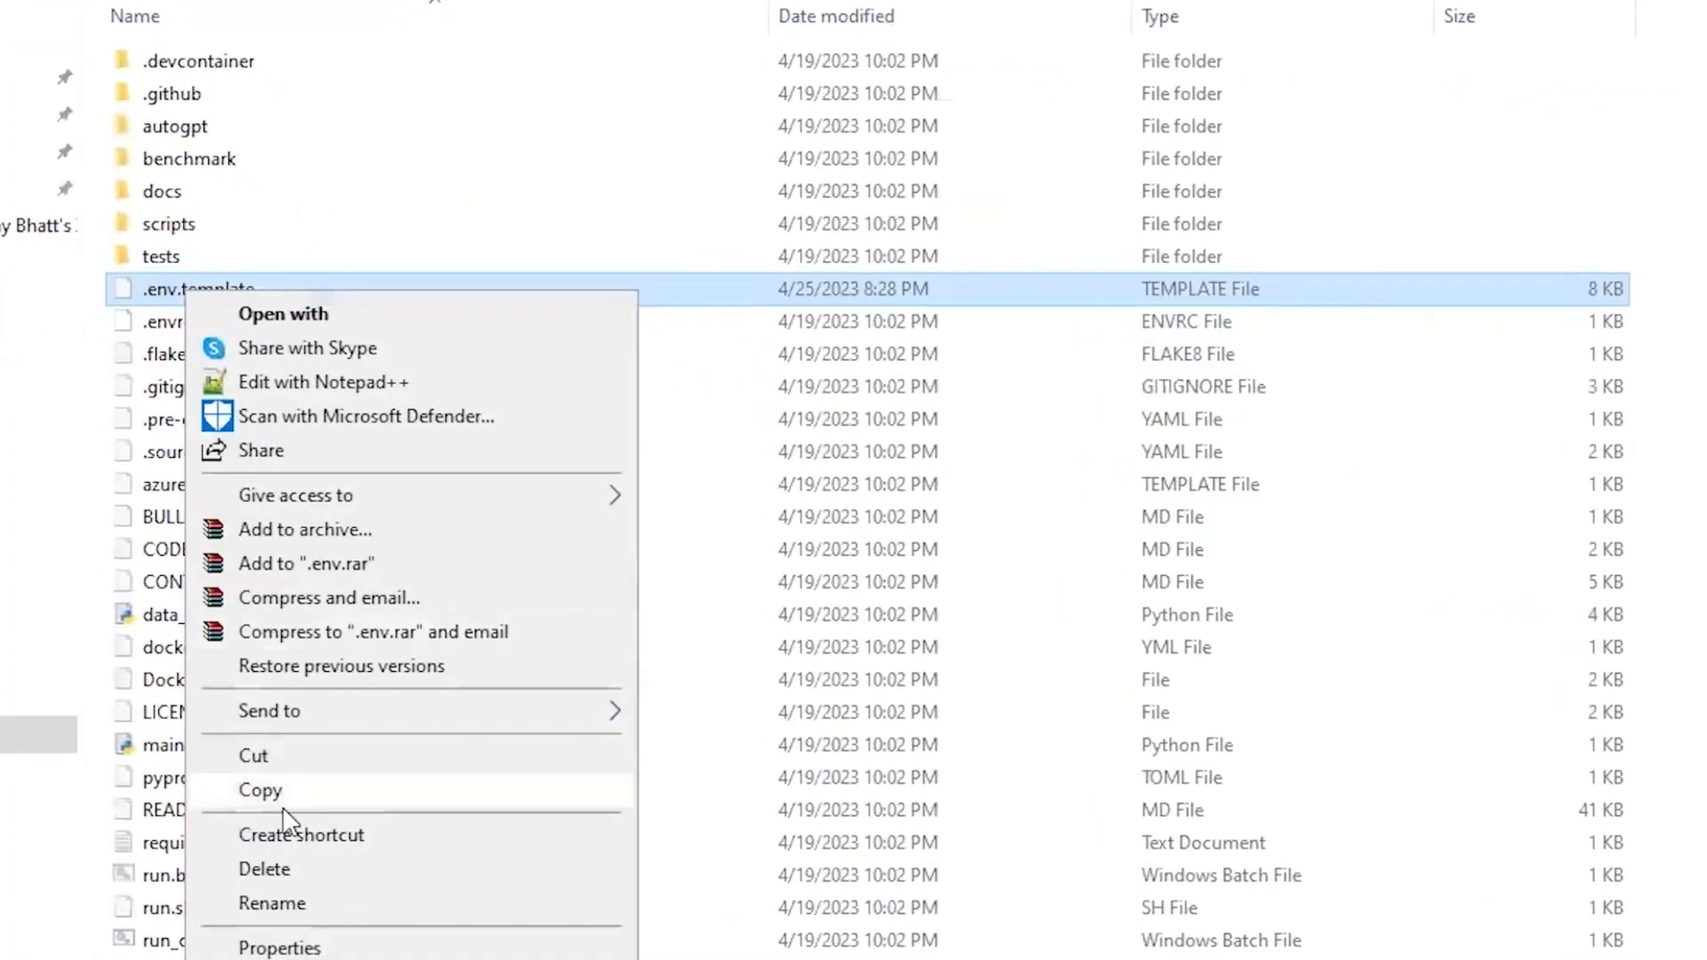
pyautogui.click(272, 903)
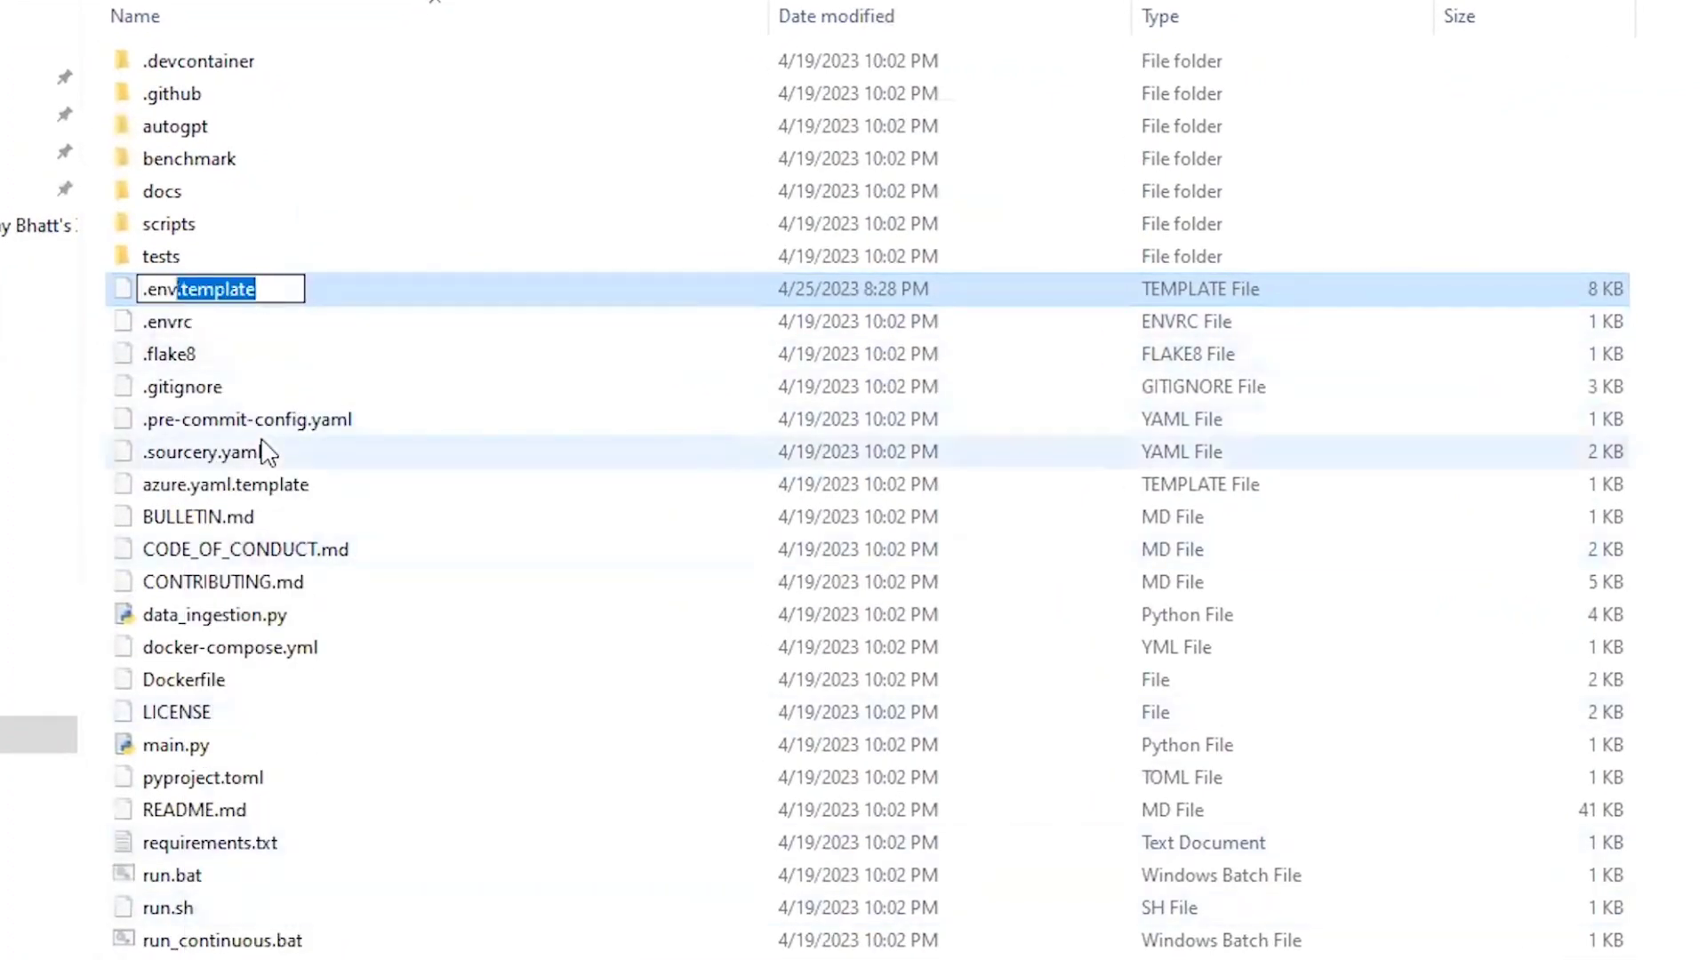
pyautogui.press('Enter')
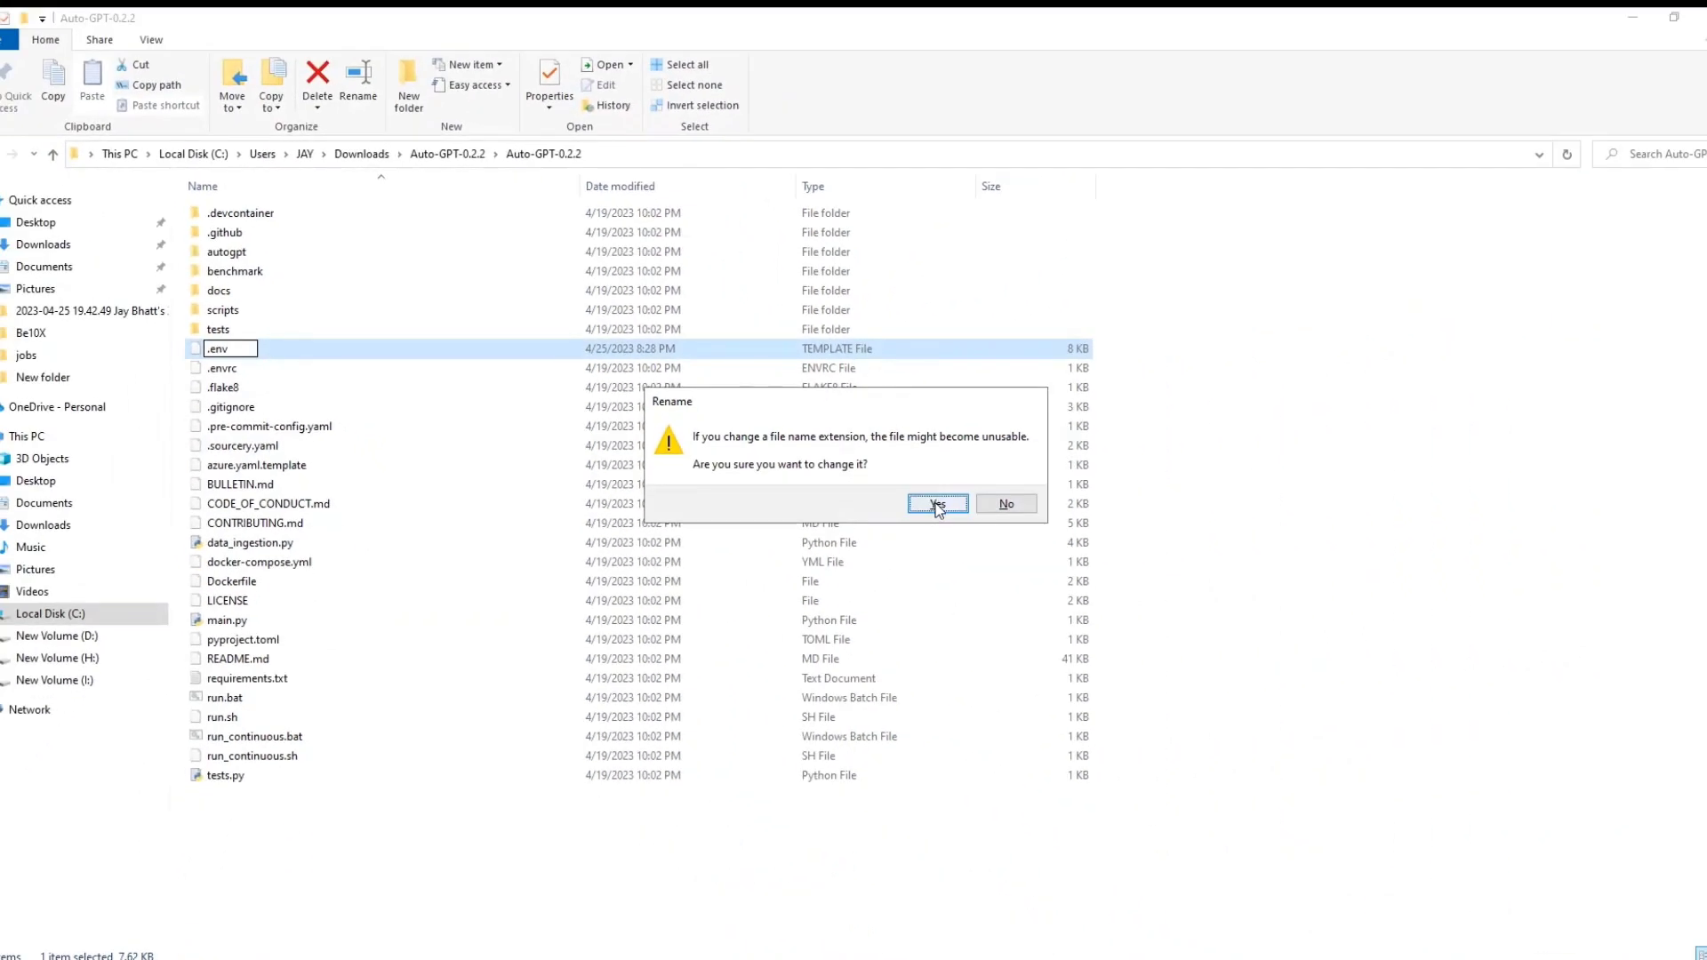
pyautogui.click(935, 505)
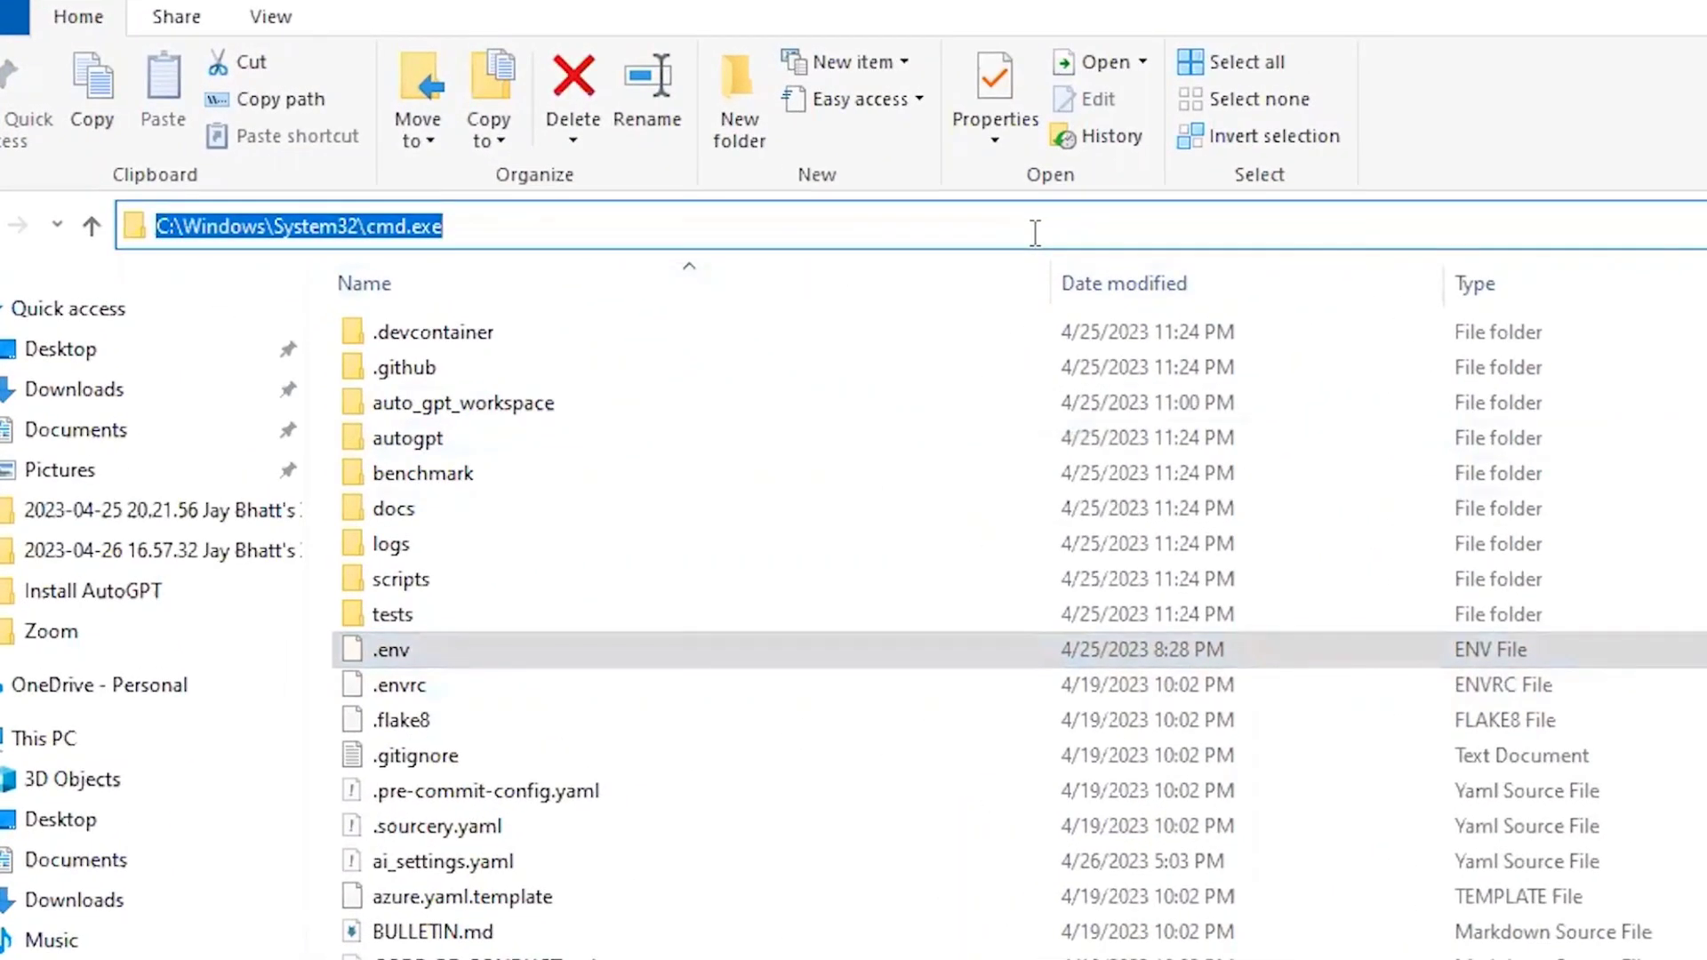
# Launch a Command Prompt for the Auto-GPT-0.2.2 folder from Explorer's address bar
pyautogui.press('Enter')
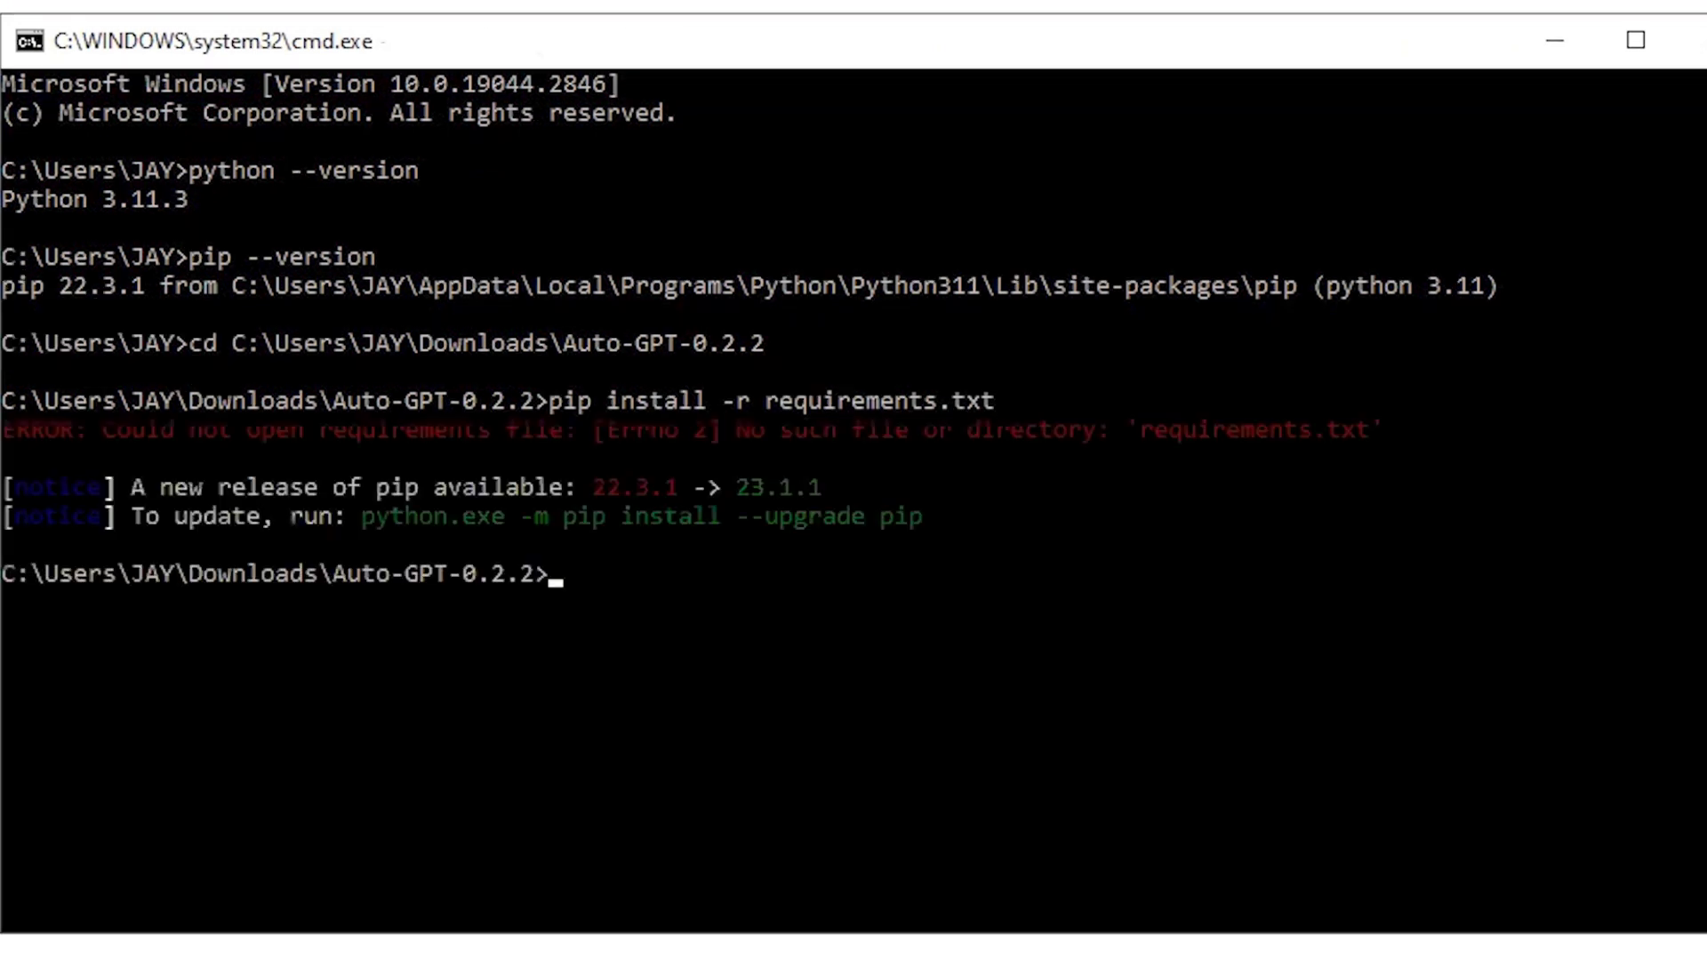
pyautogui.moveTo(577, 783)
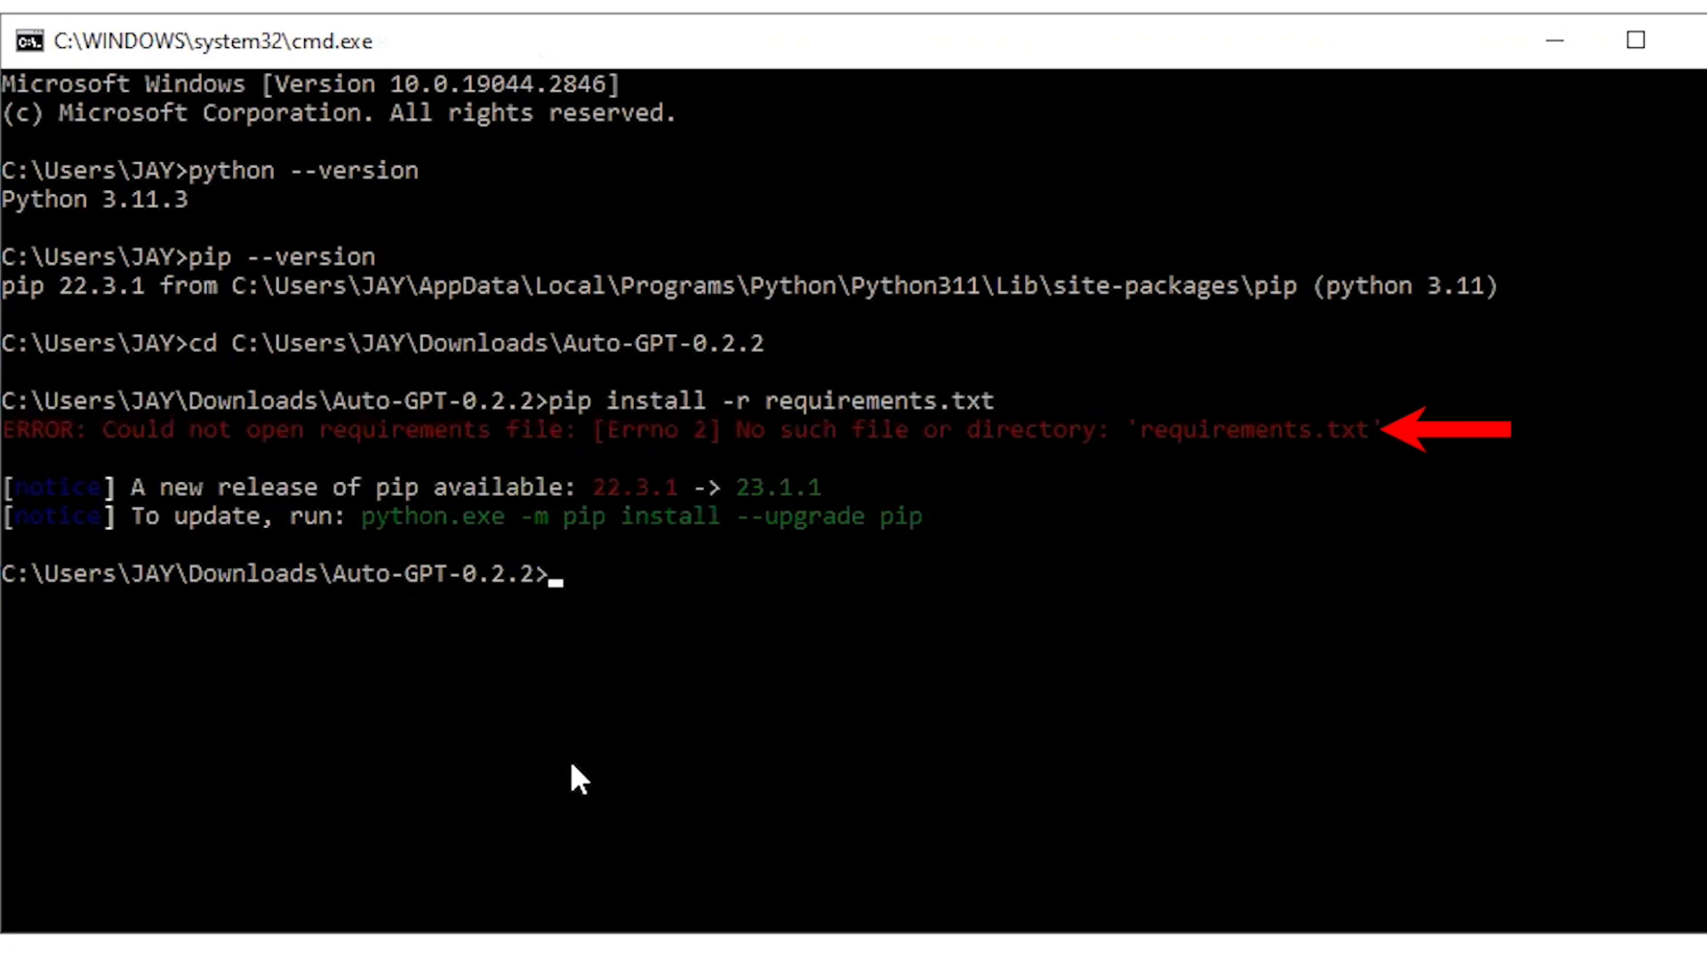
pyautogui.moveTo(748, 634)
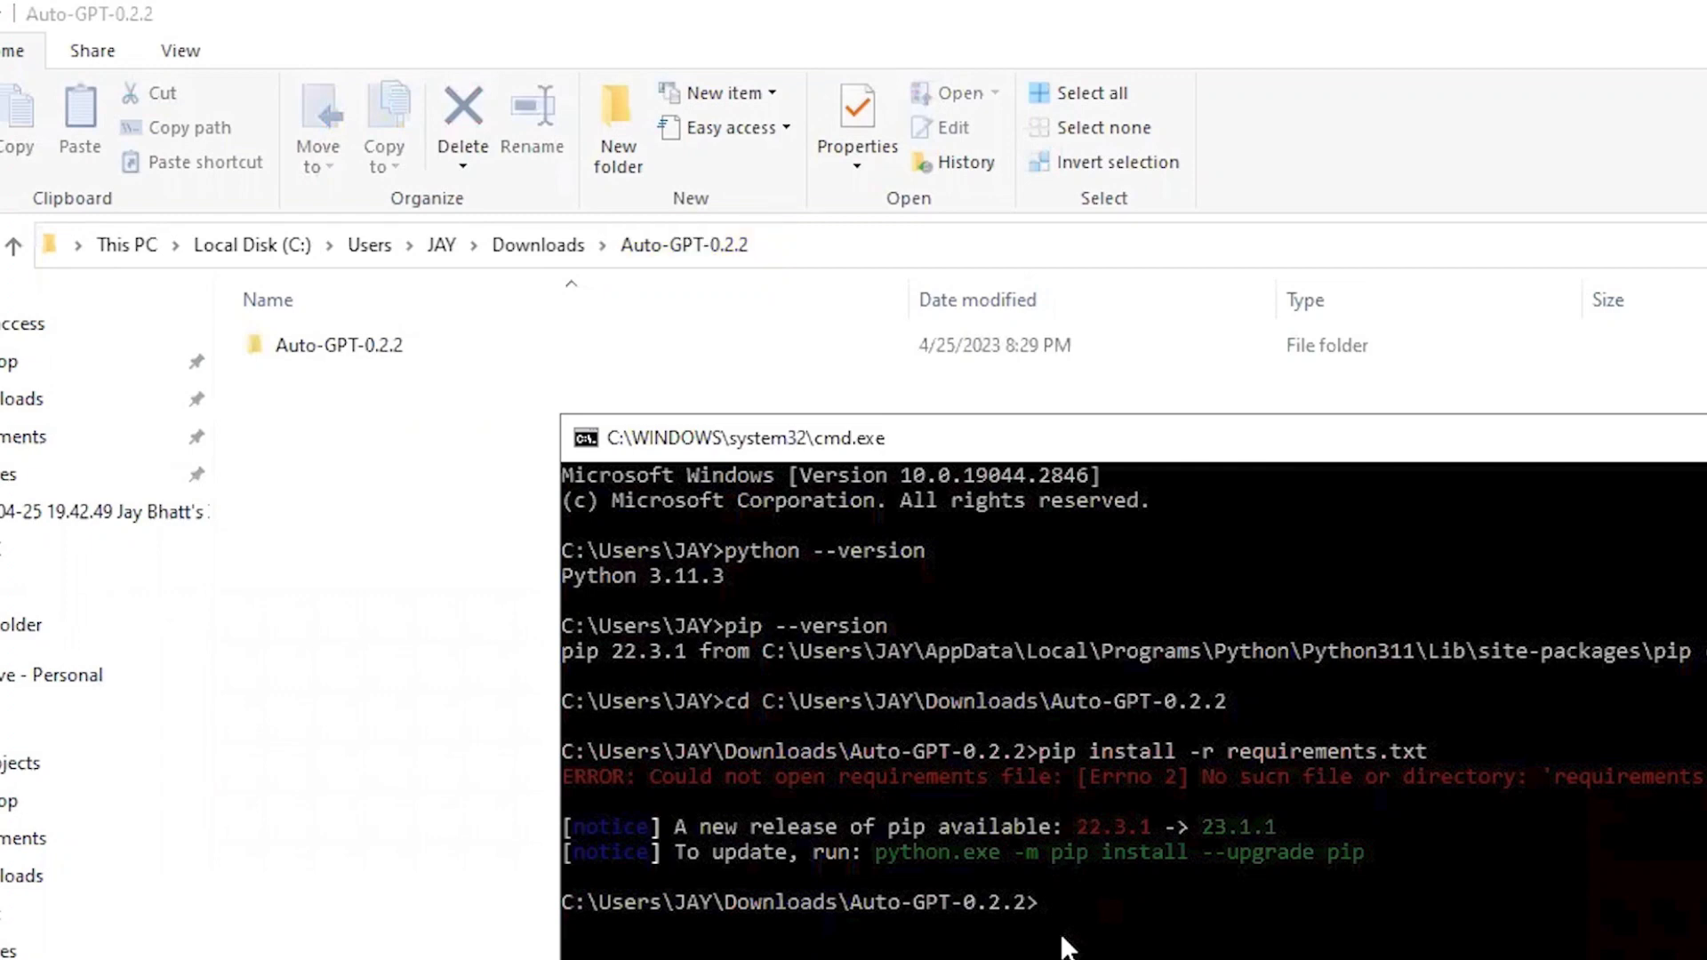
# Run python.exe -m pip install --upgrade pip, upgrading pip from 22.3.1 to 23.1.1
pyautogui.click(327, 345)
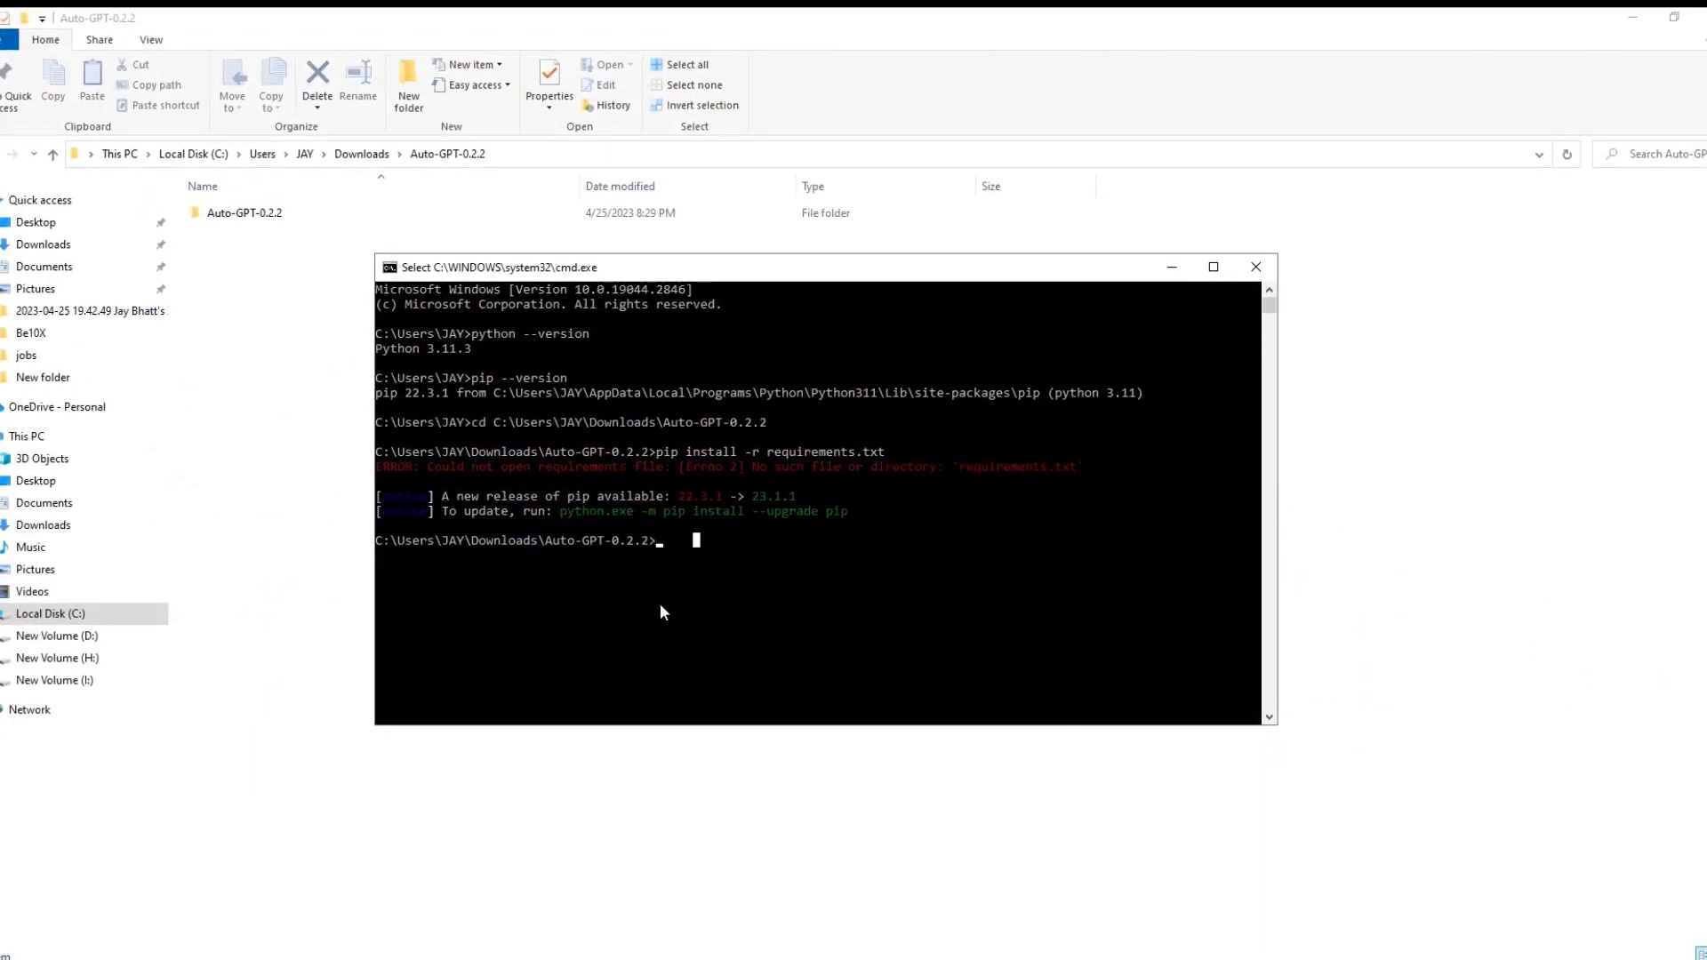
pyautogui.write('python.exe -m pip install --upgrade pip')
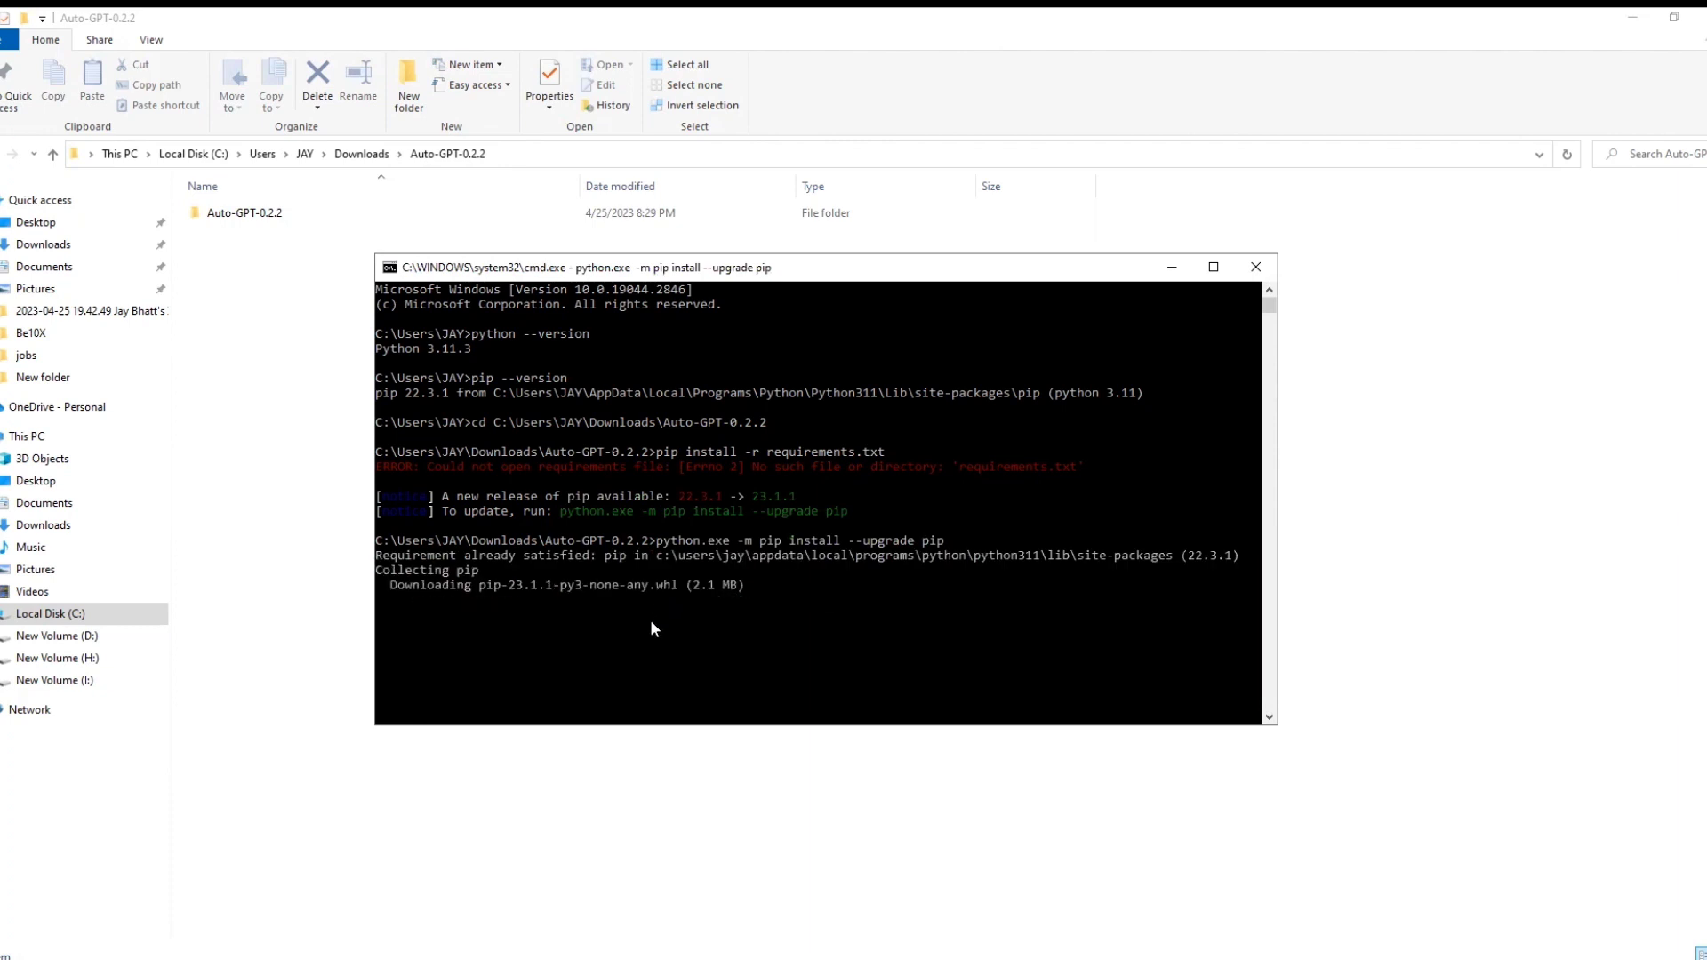
pyautogui.moveTo(687, 717)
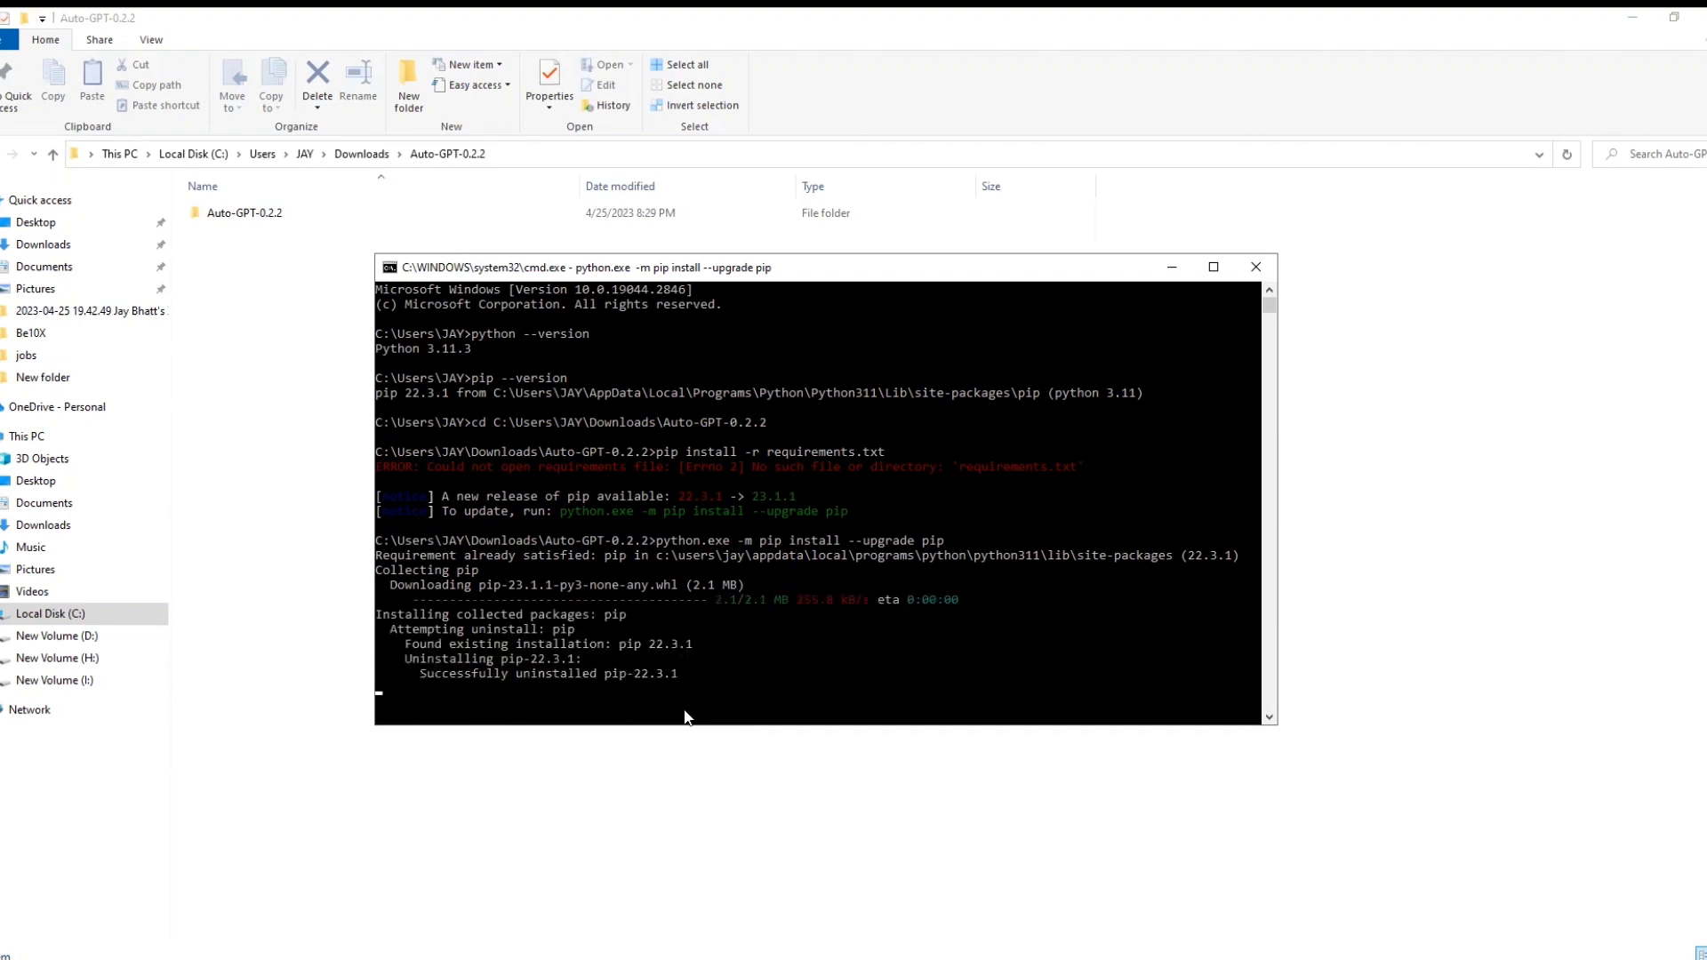
pyautogui.moveTo(736, 722)
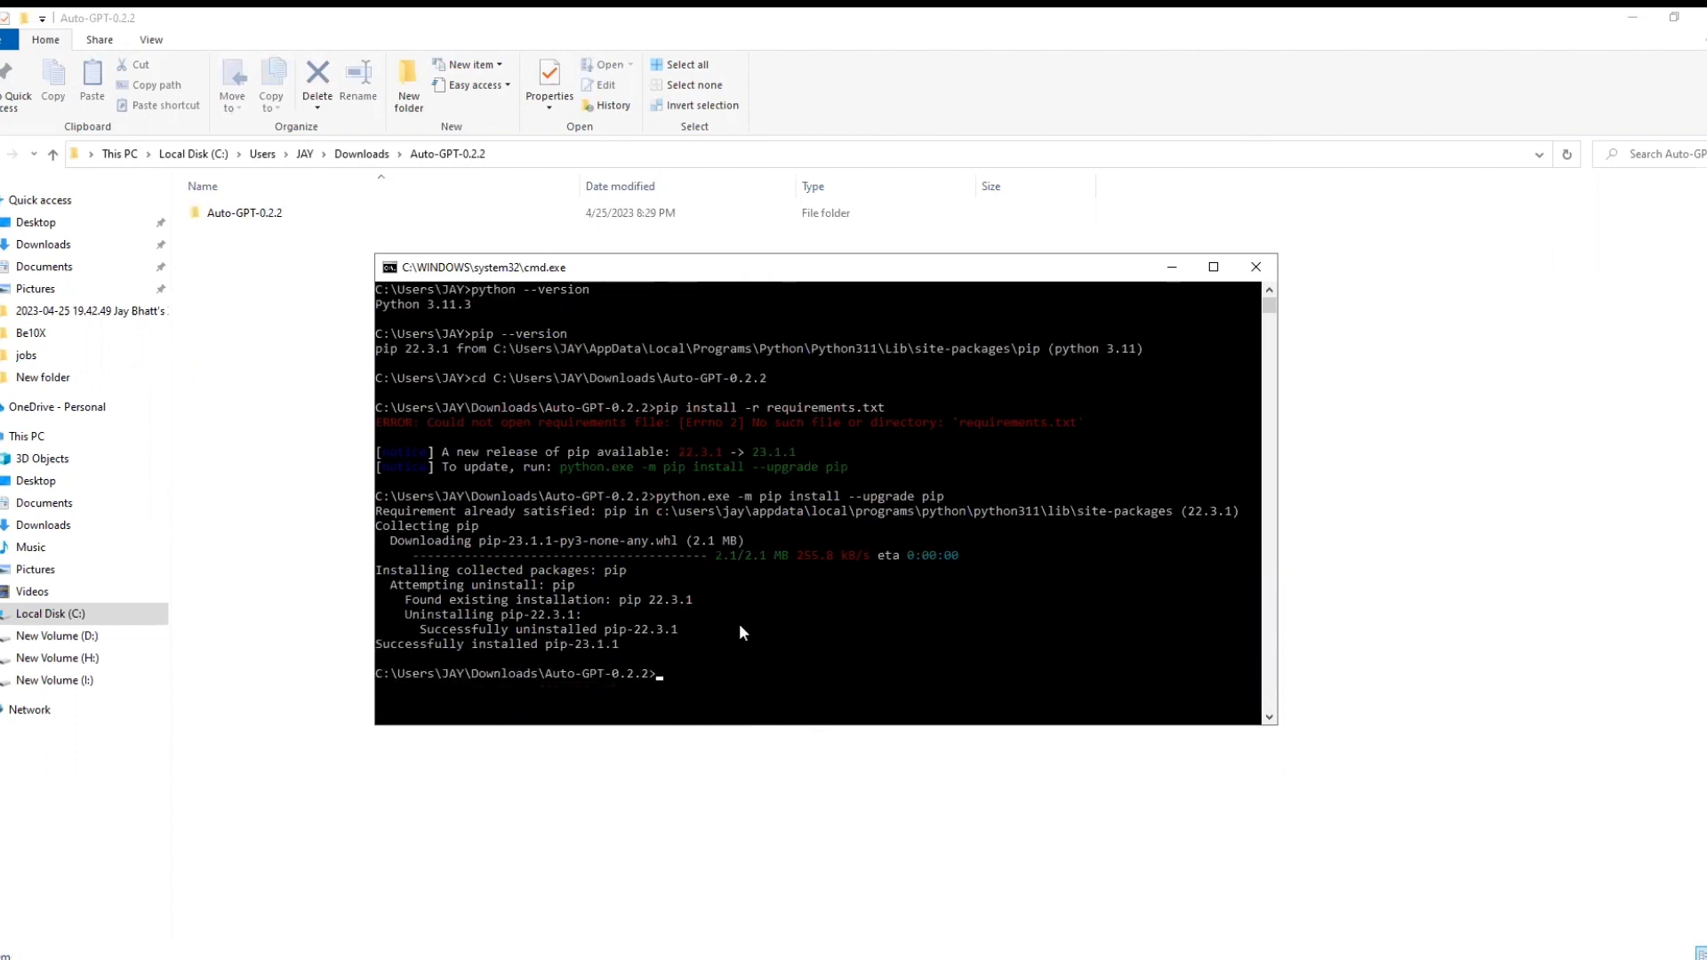
pyautogui.doubleClick(246, 213)
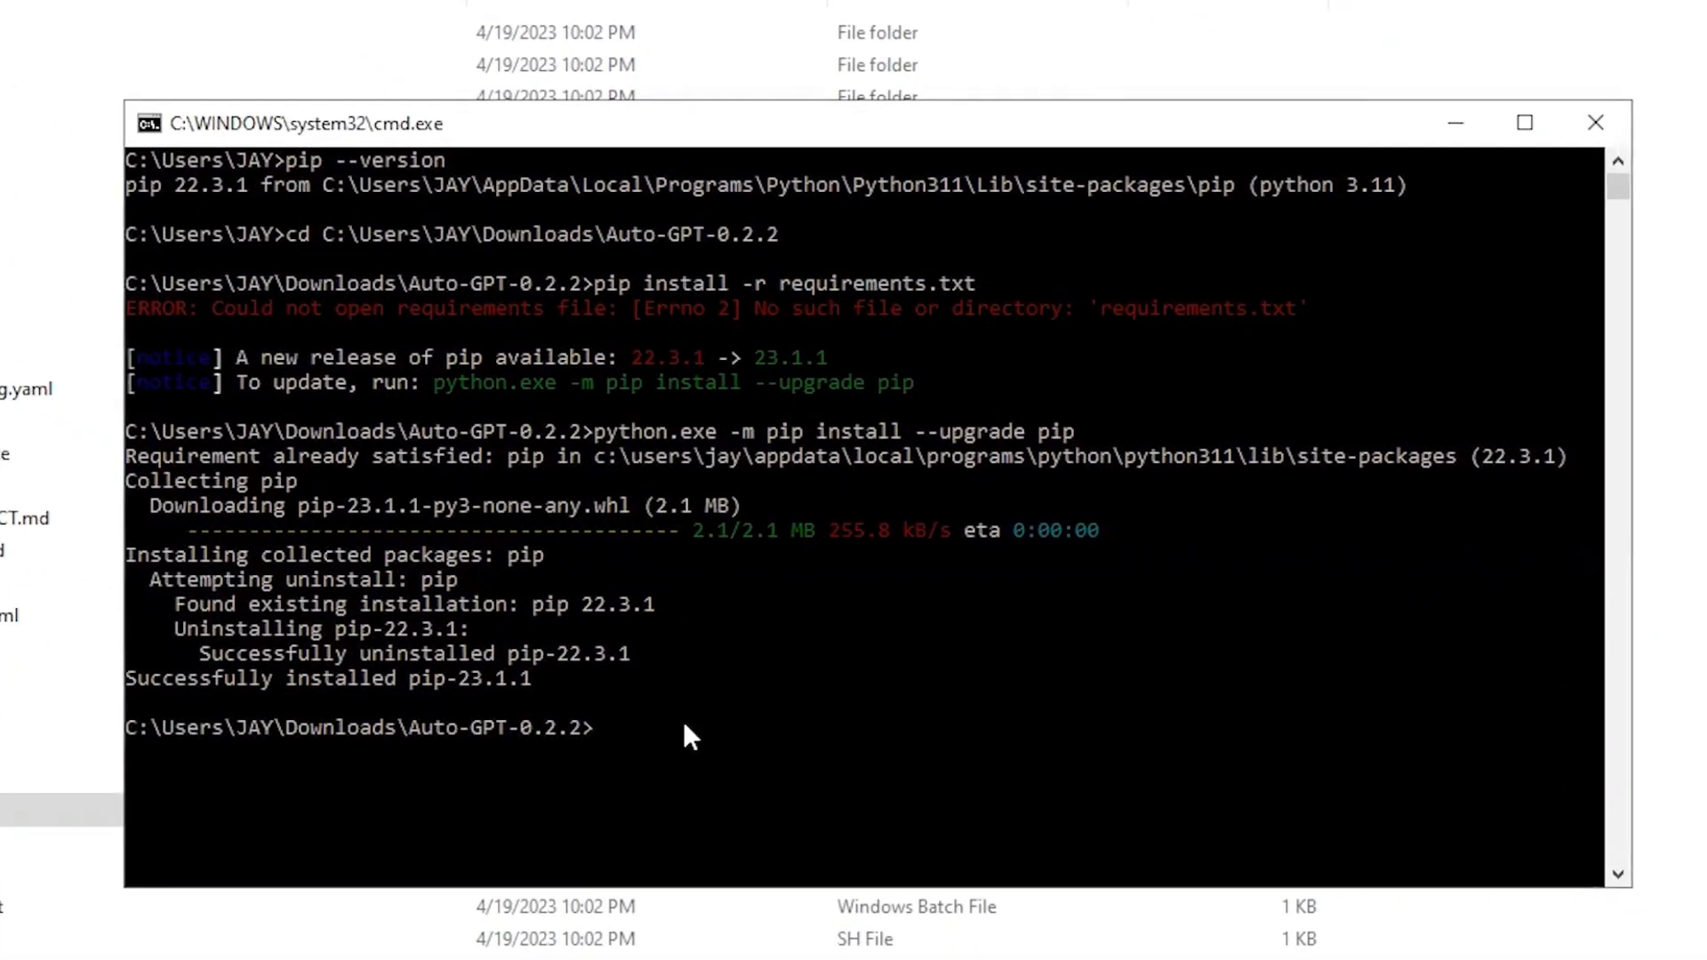
# cd into C:\Users\JAY\Downloads\Auto-GPT-0.2.2\Auto-GPT-0.2.2 and run pip install -r requirements.txt
pyautogui.write('cd')
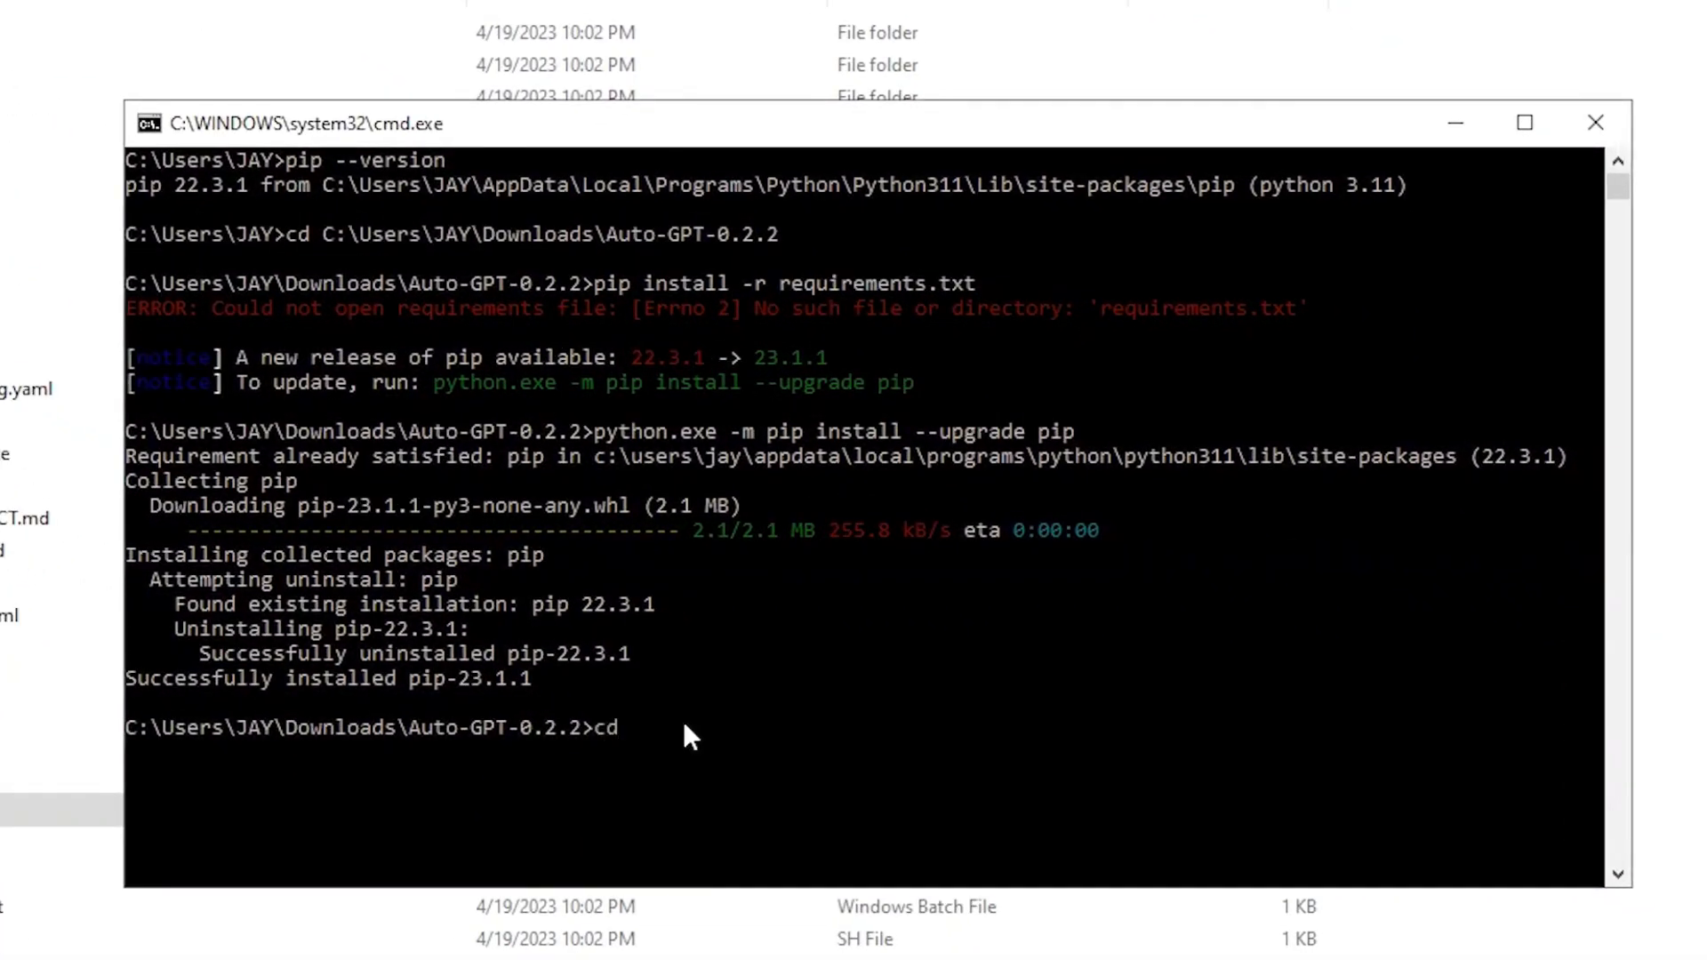
pyautogui.write('C:\\Users\\JAY\\Downloads\\Auto-GPT-0.2.2\\Auto-GPT-0.2.2')
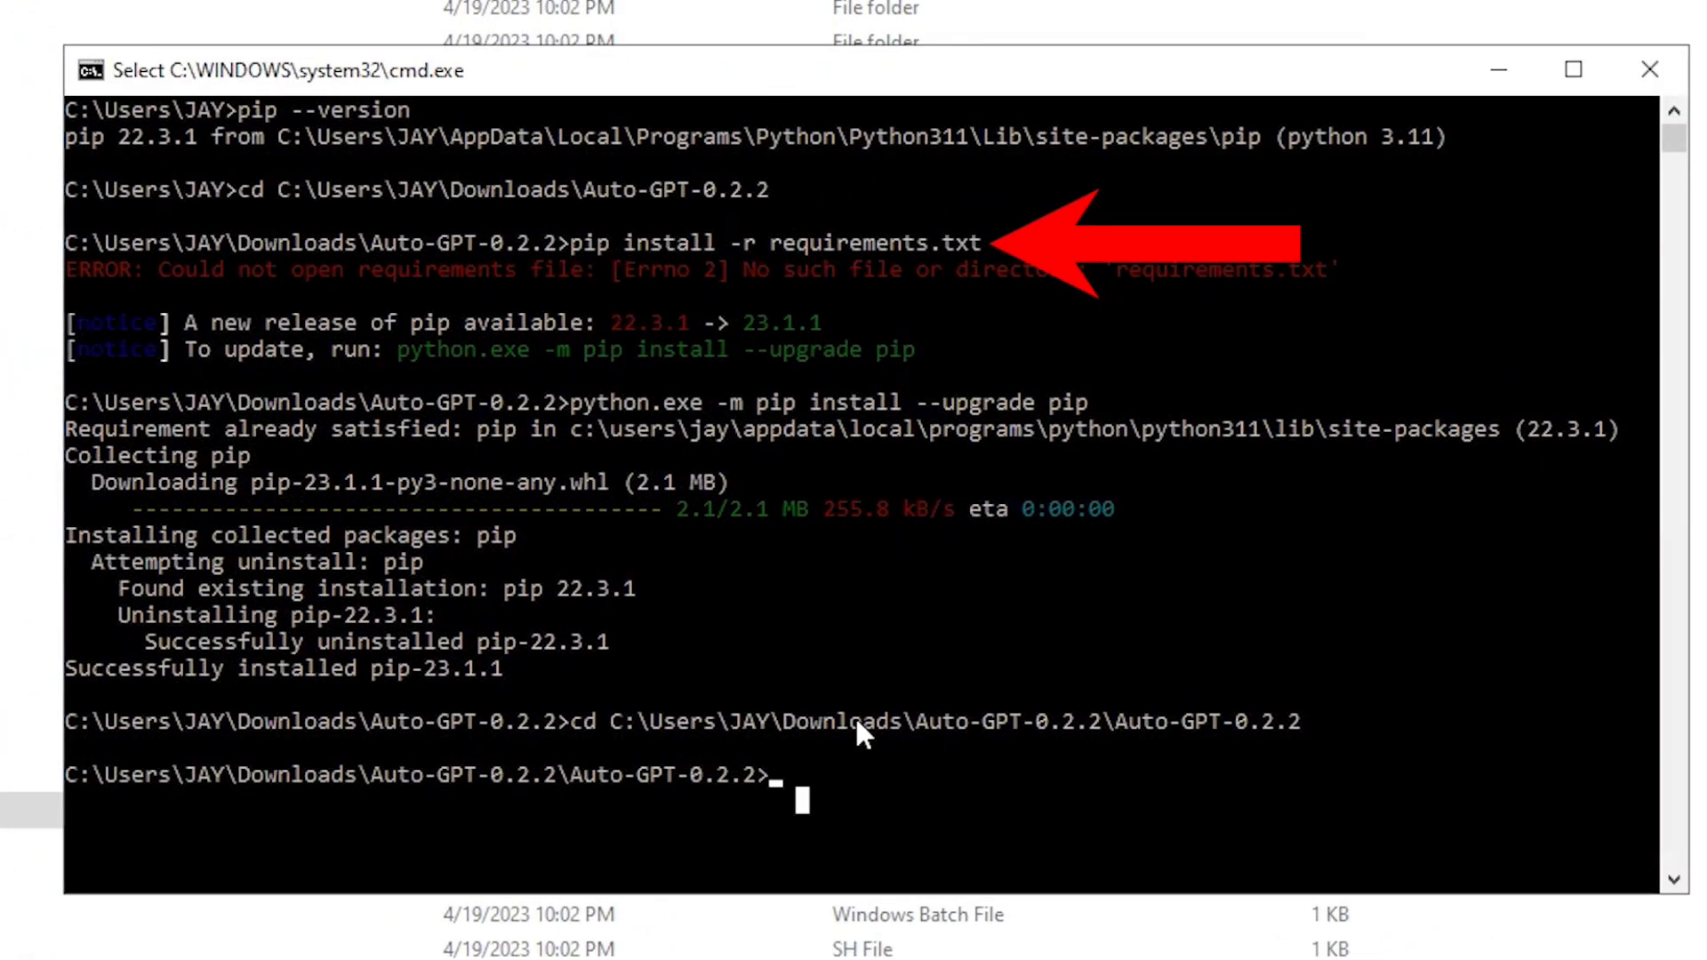
pyautogui.write('pip install -r requirements.txt')
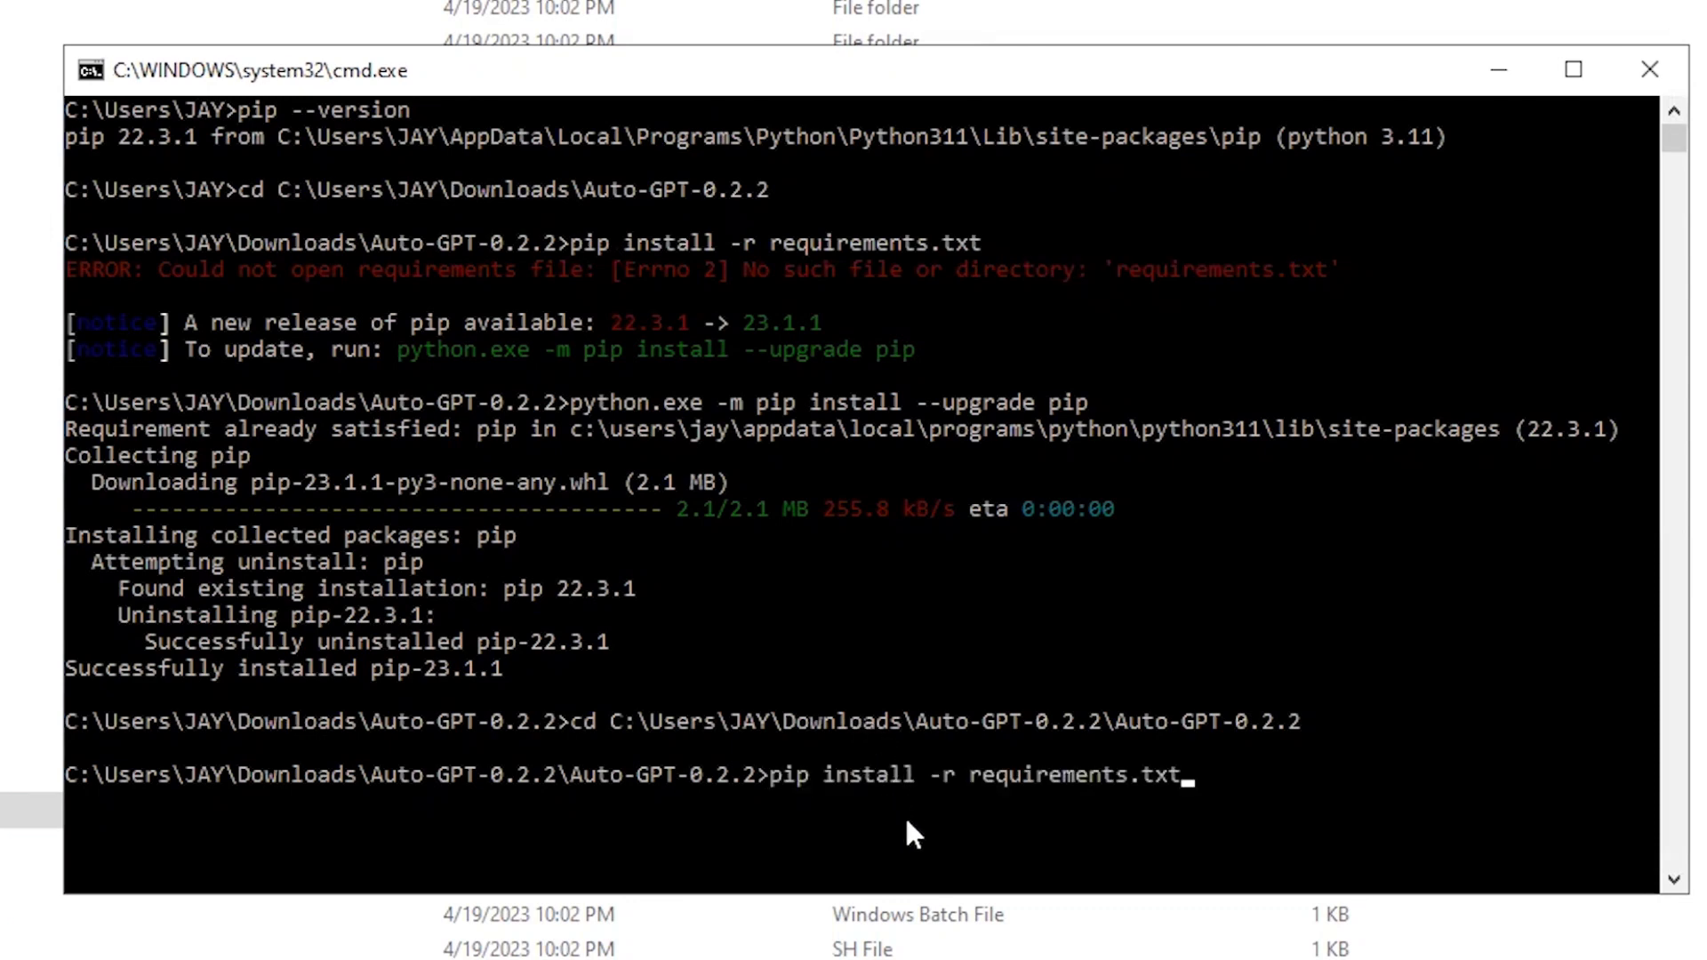
pyautogui.press('Enter')
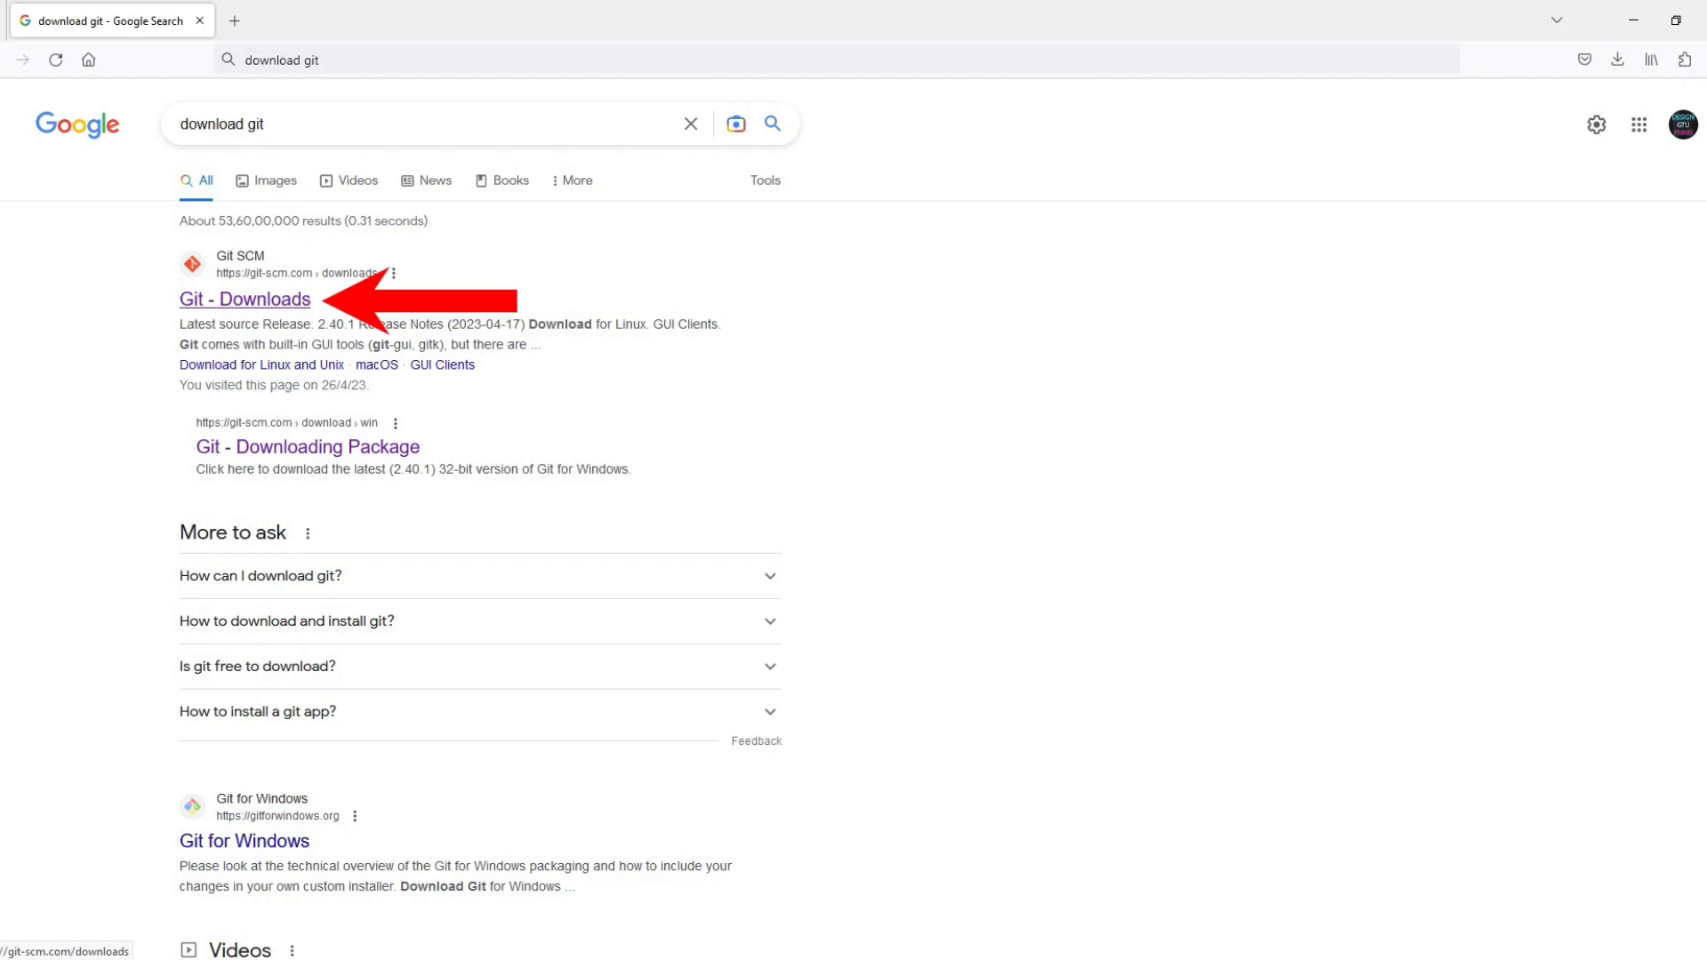
# Download Git for Windows from the Git Downloads page and run the Git 2.40.1 installer
pyautogui.click(244, 299)
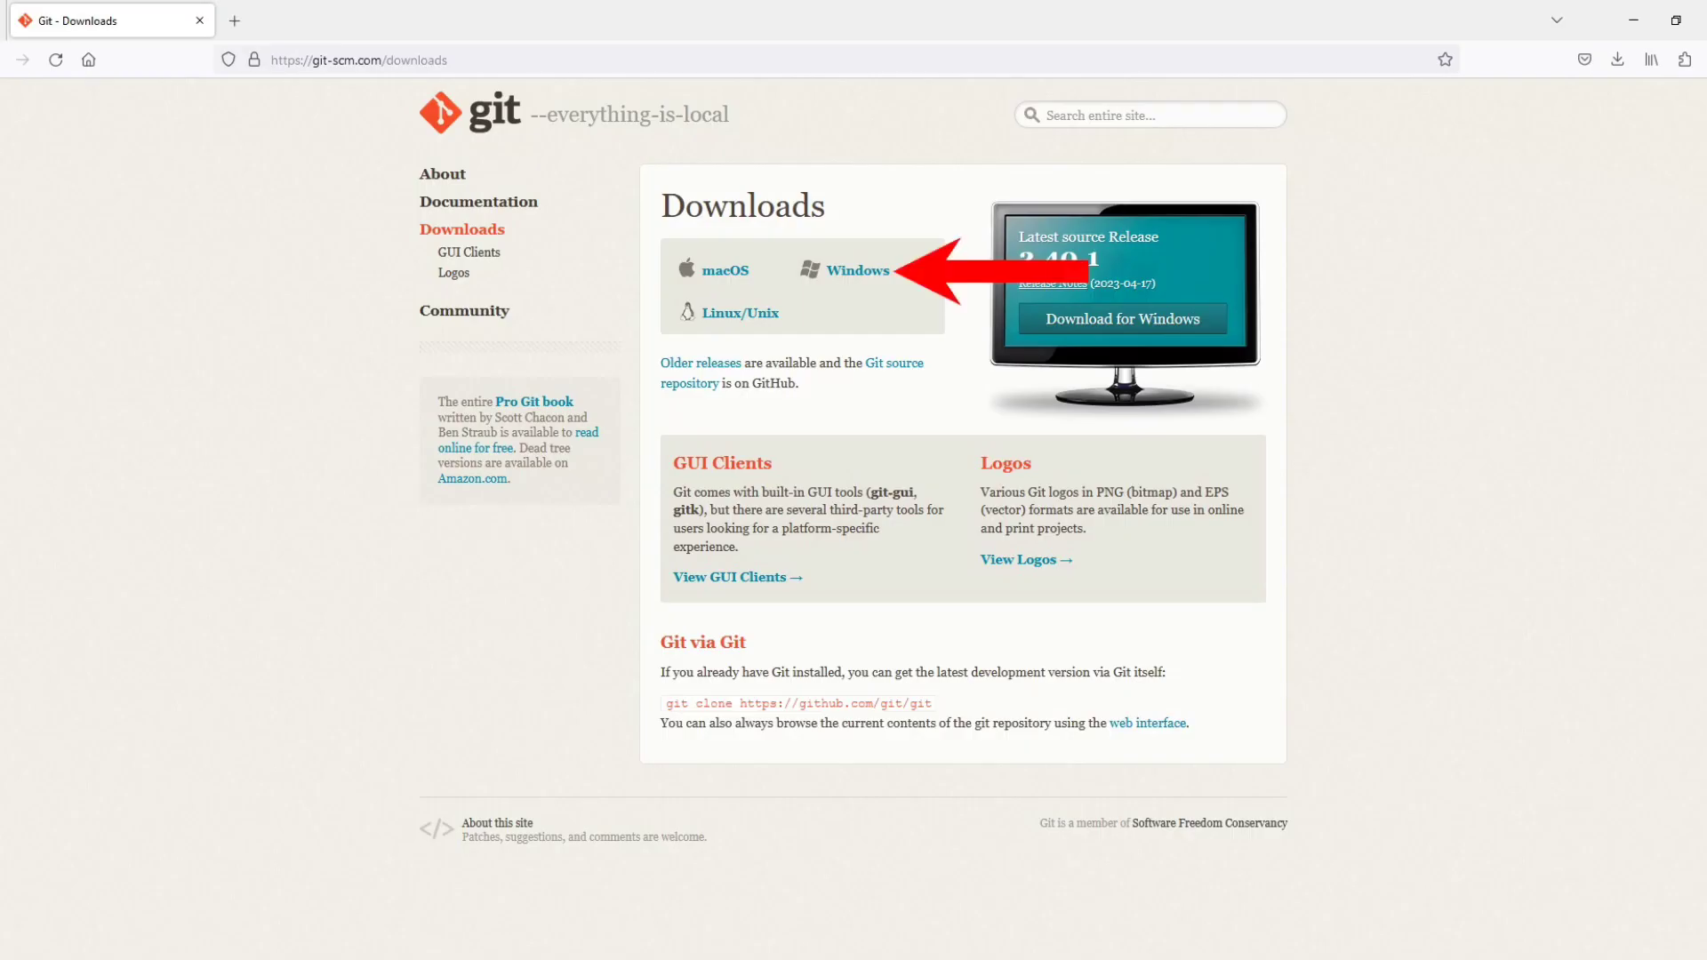
pyautogui.click(857, 271)
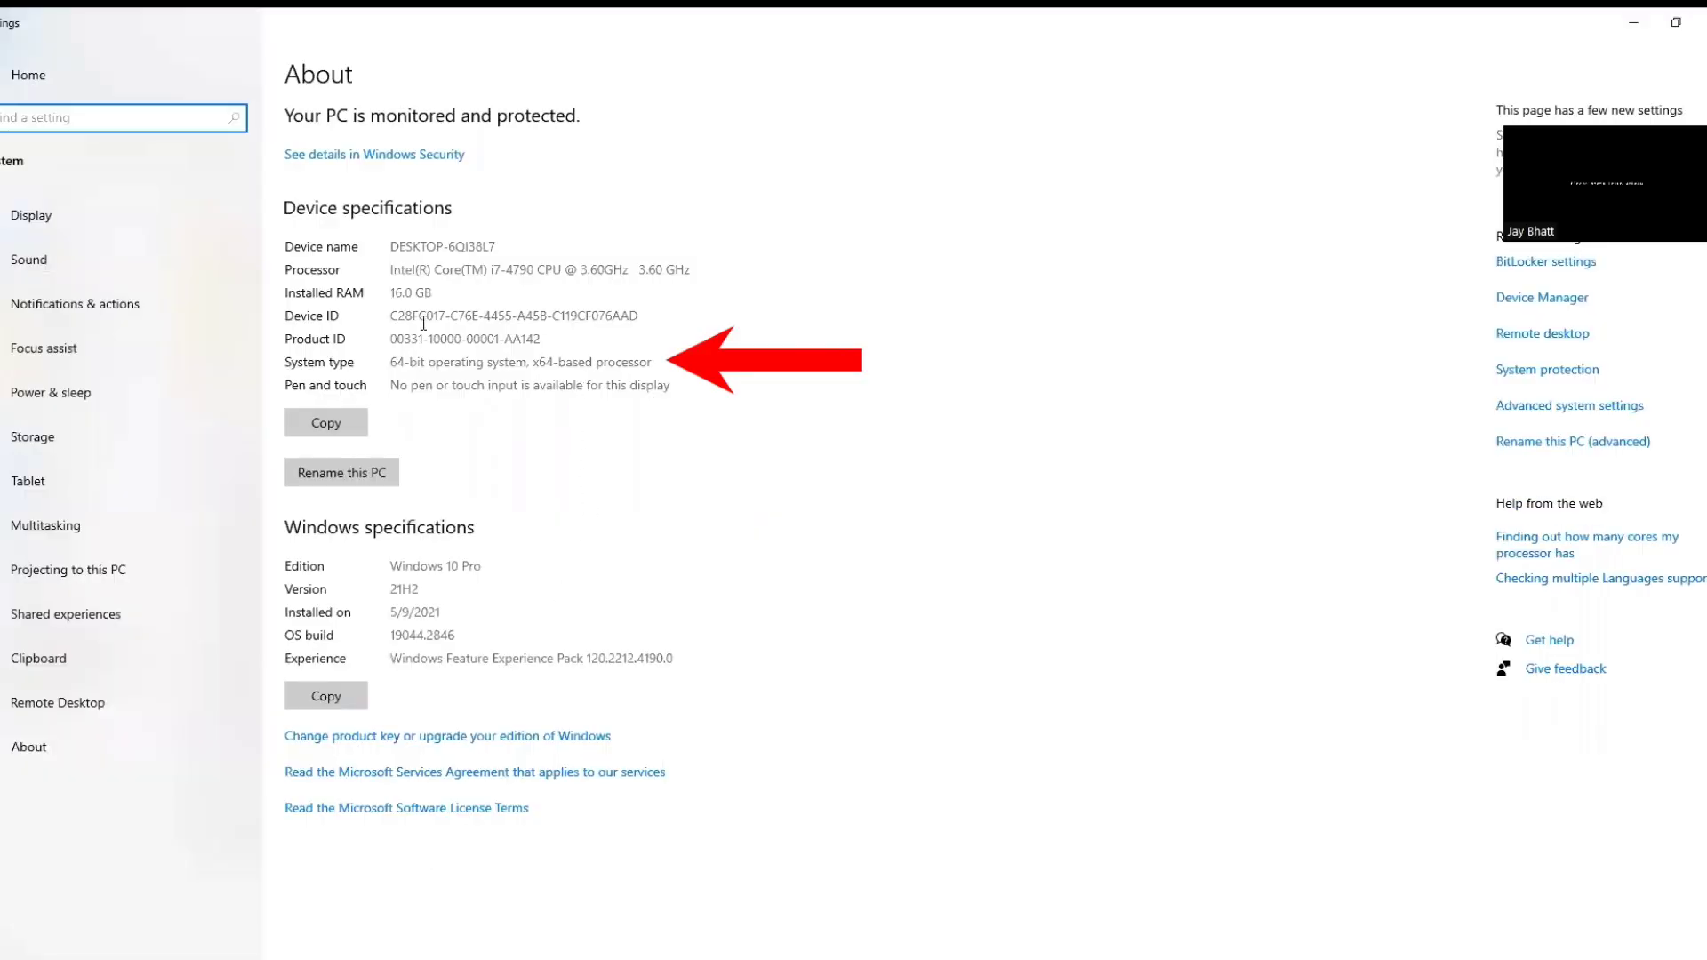
pyautogui.doubleClick(448, 363)
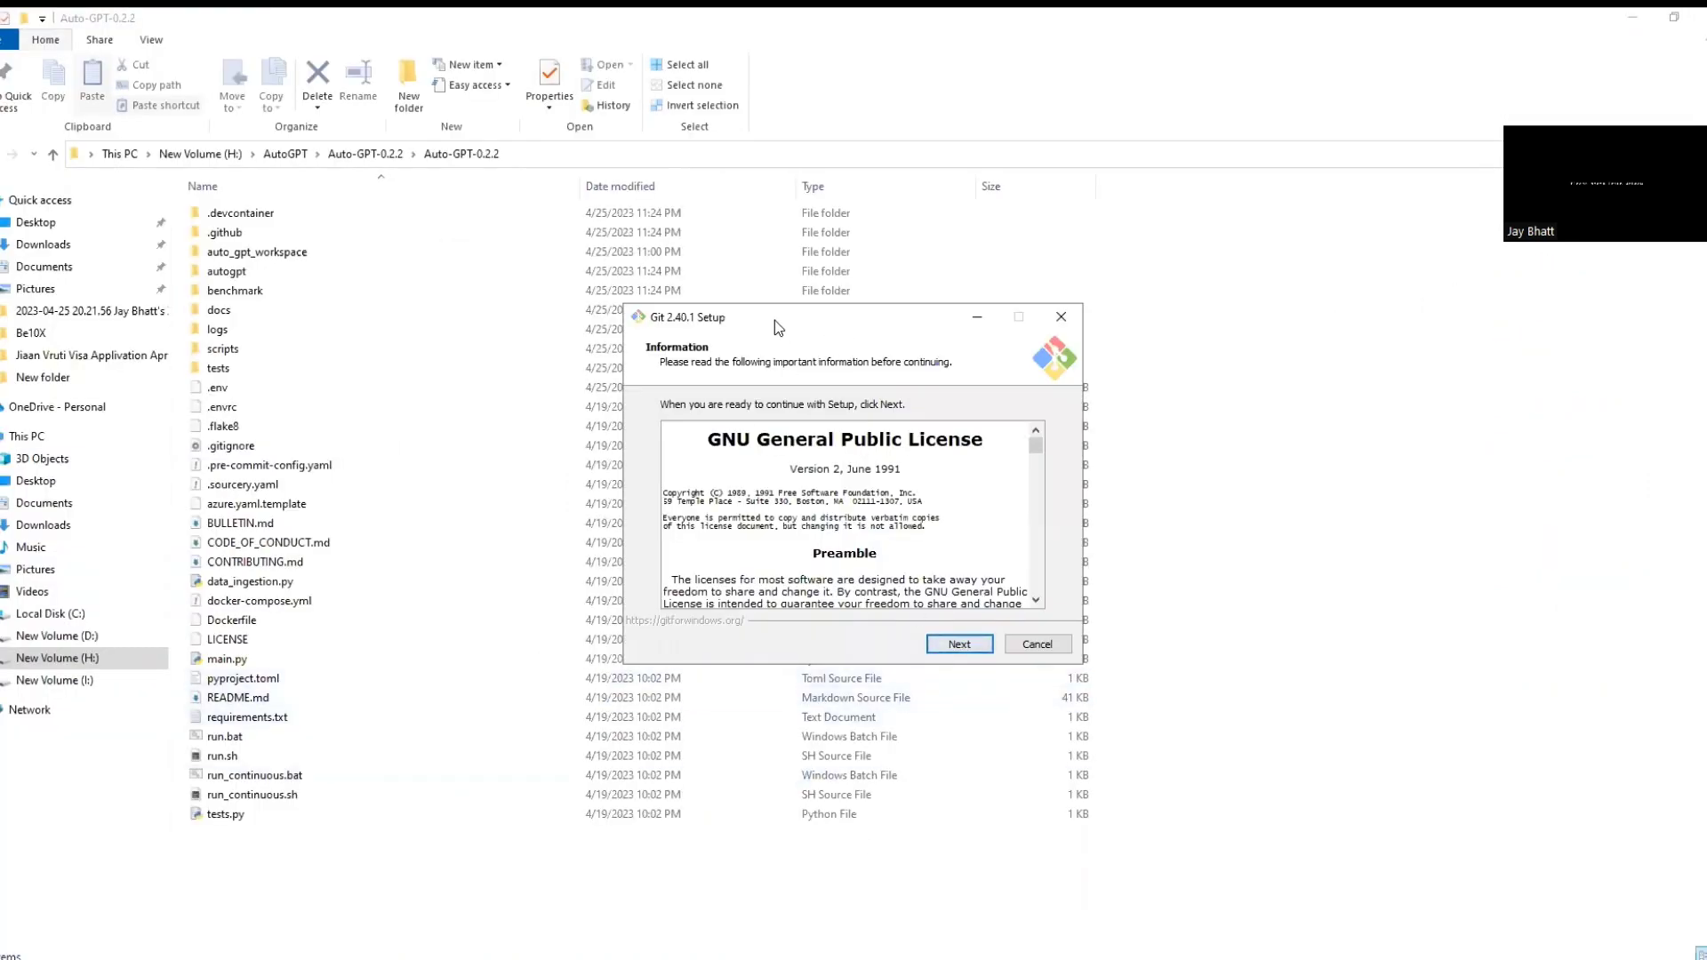
# Accept the license and keep defaults for folder, components, Vim editor, branch name, PATH and OpenSSH
pyautogui.click(958, 643)
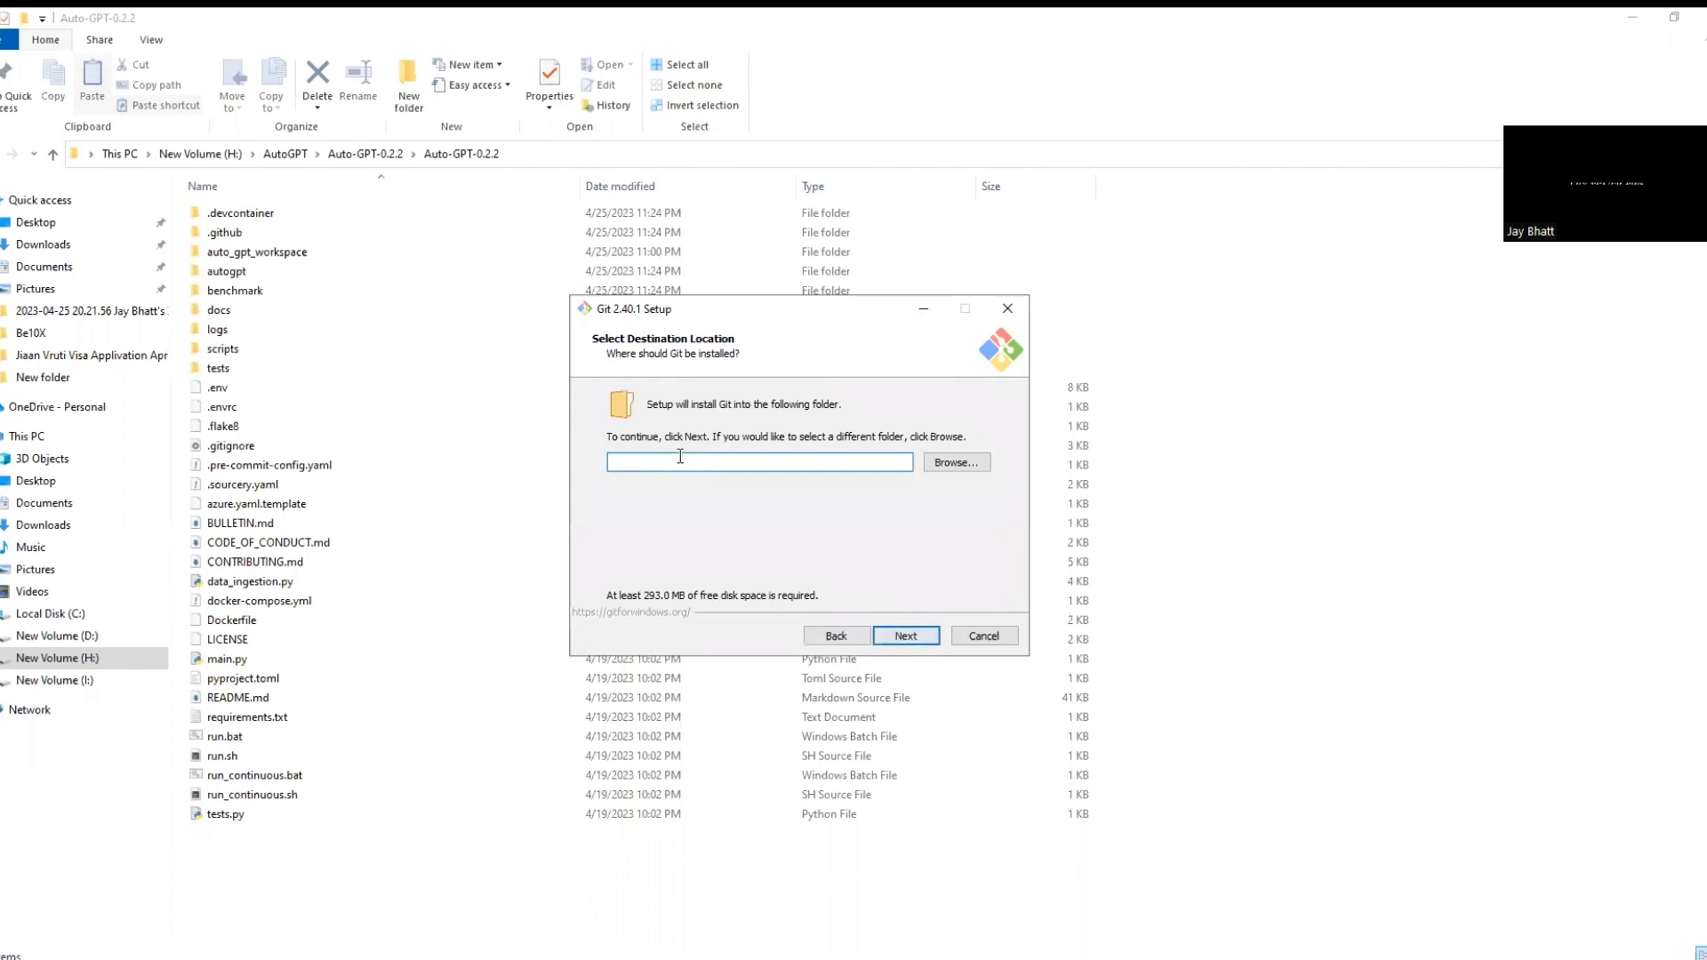
pyautogui.click(906, 635)
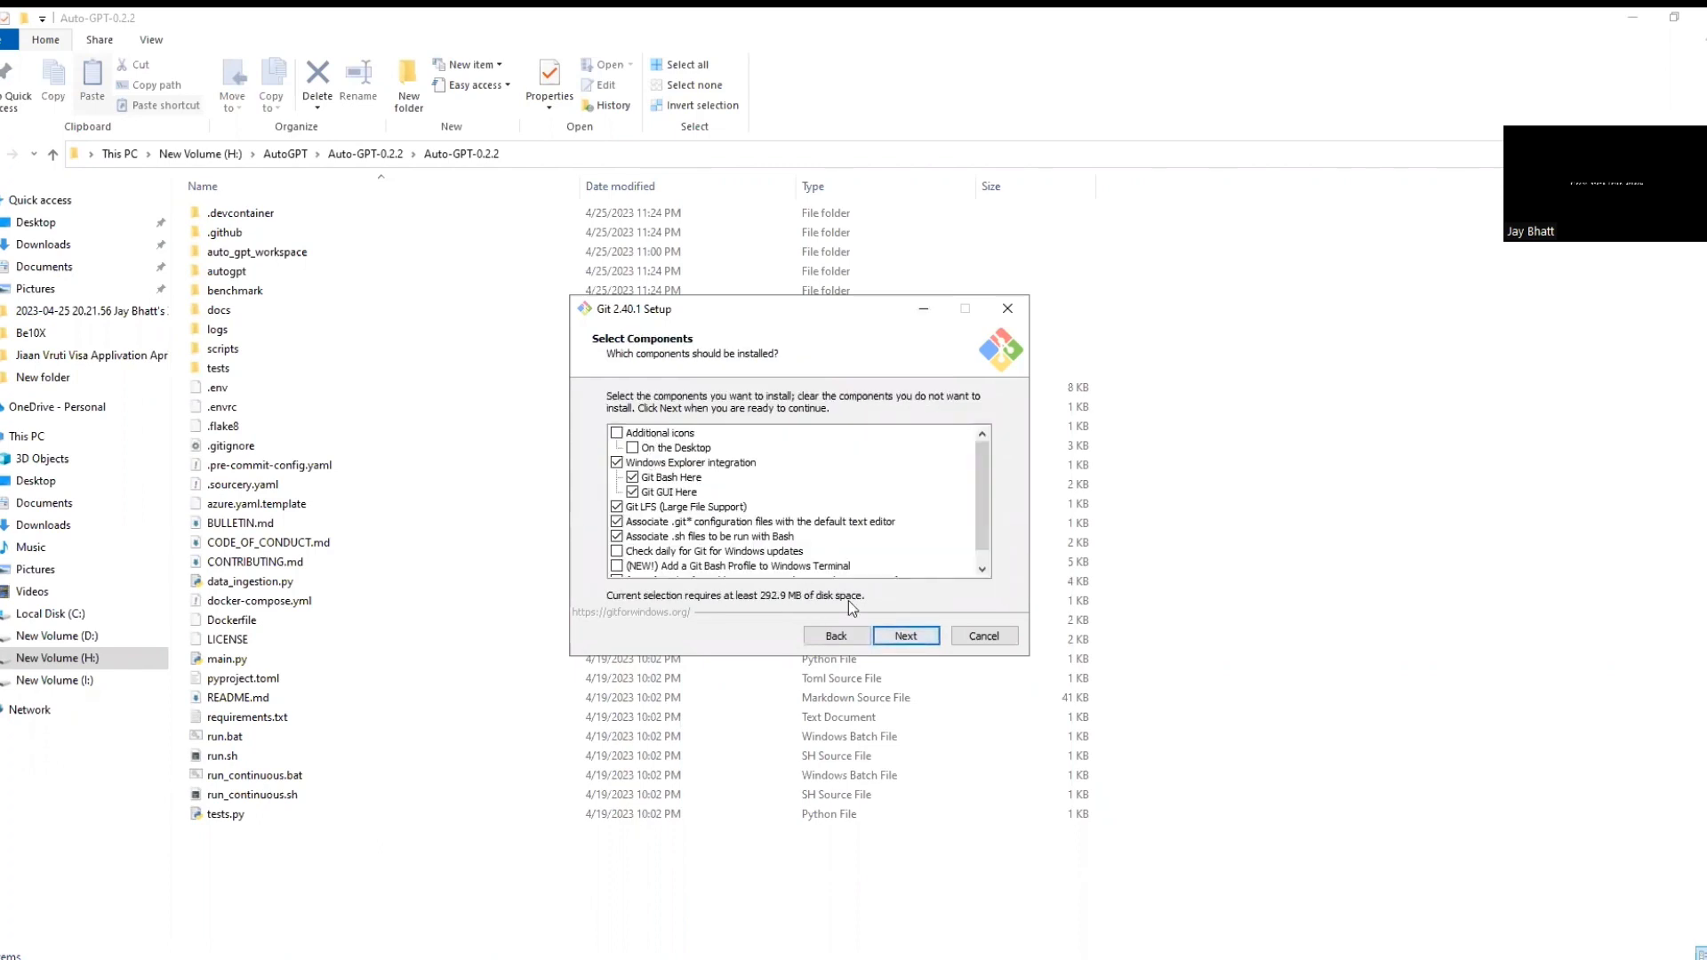
pyautogui.click(906, 635)
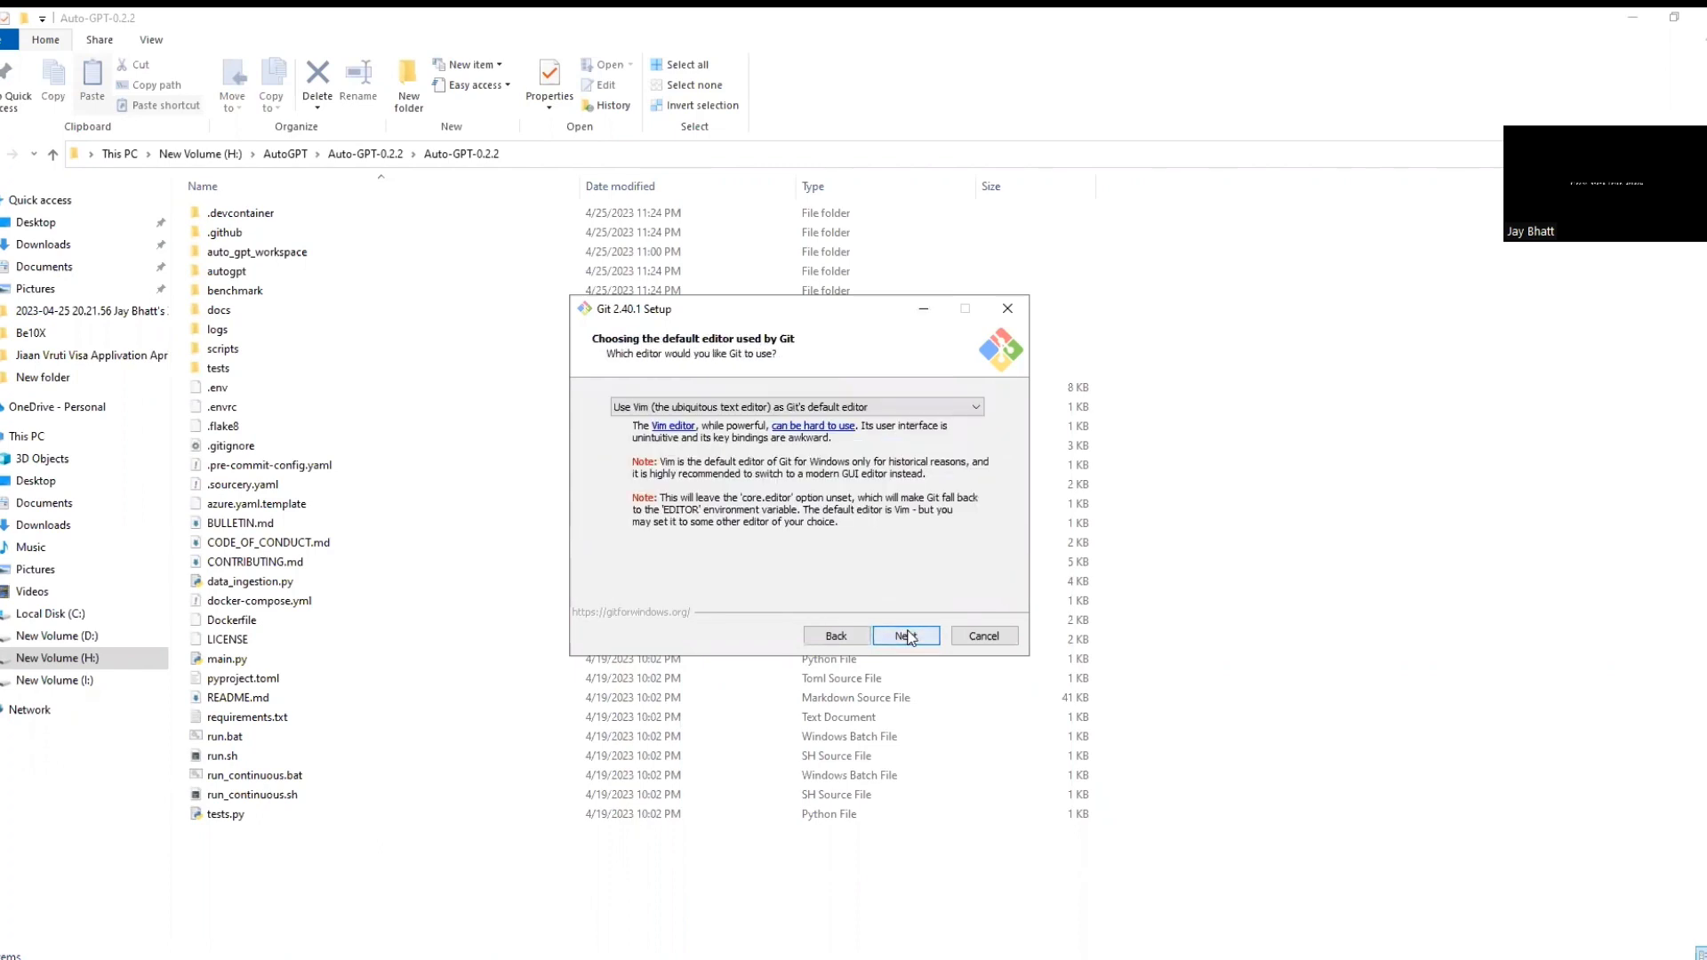
pyautogui.click(906, 635)
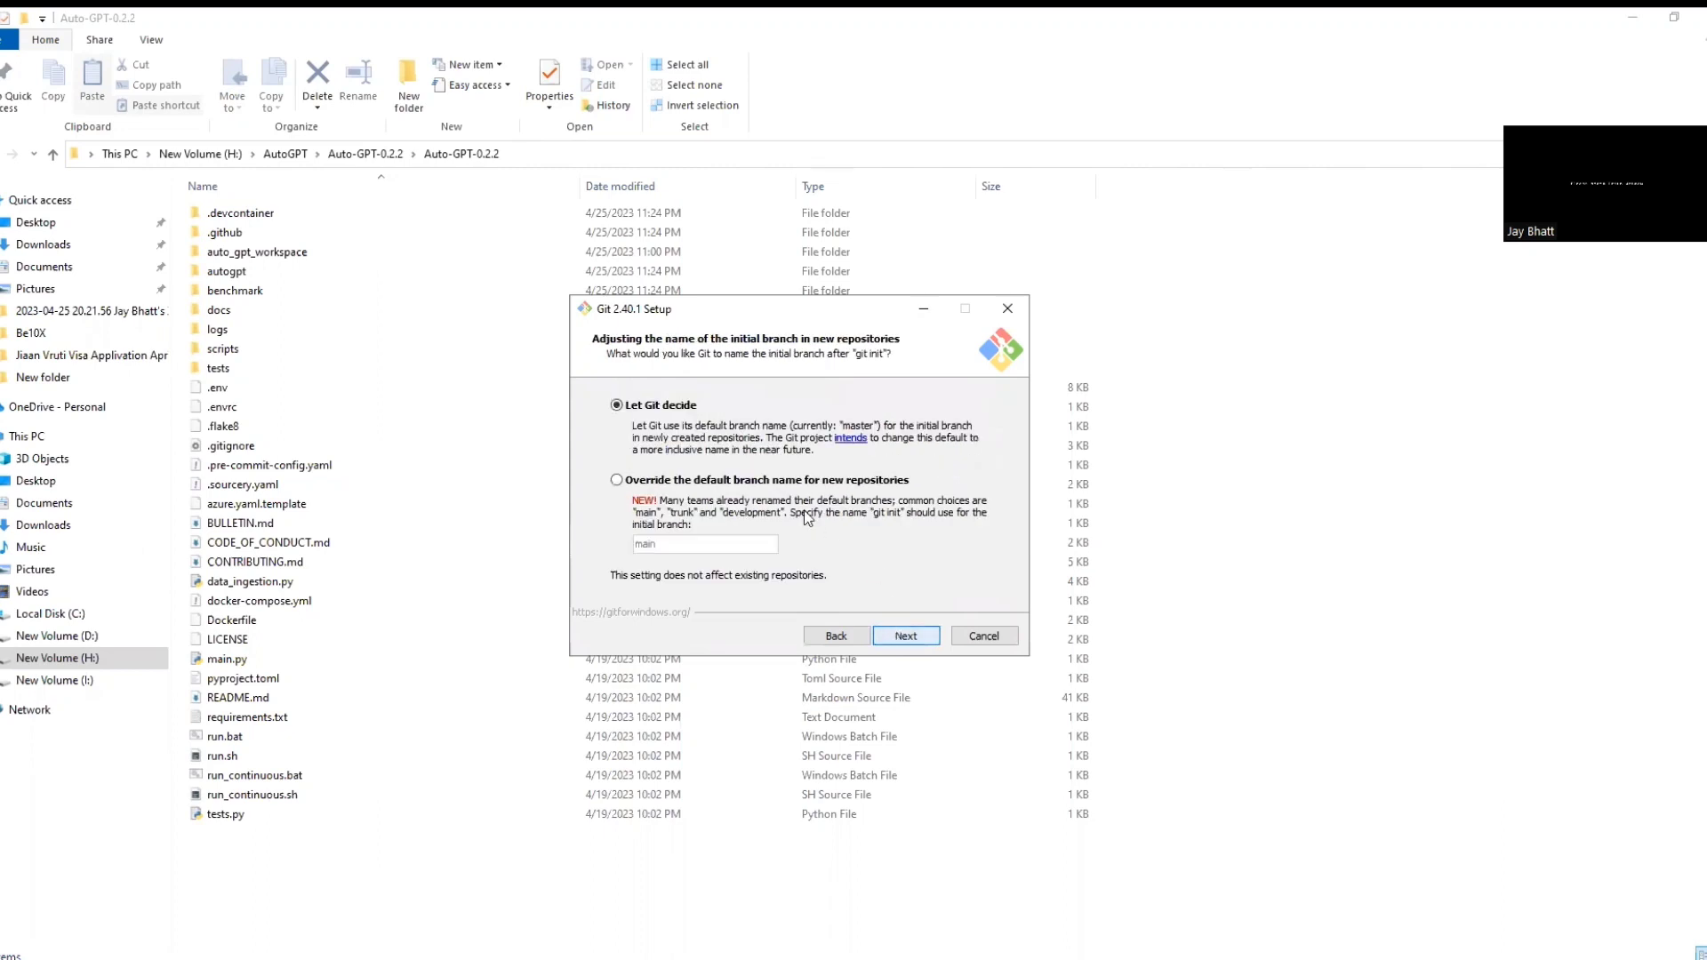
pyautogui.click(905, 635)
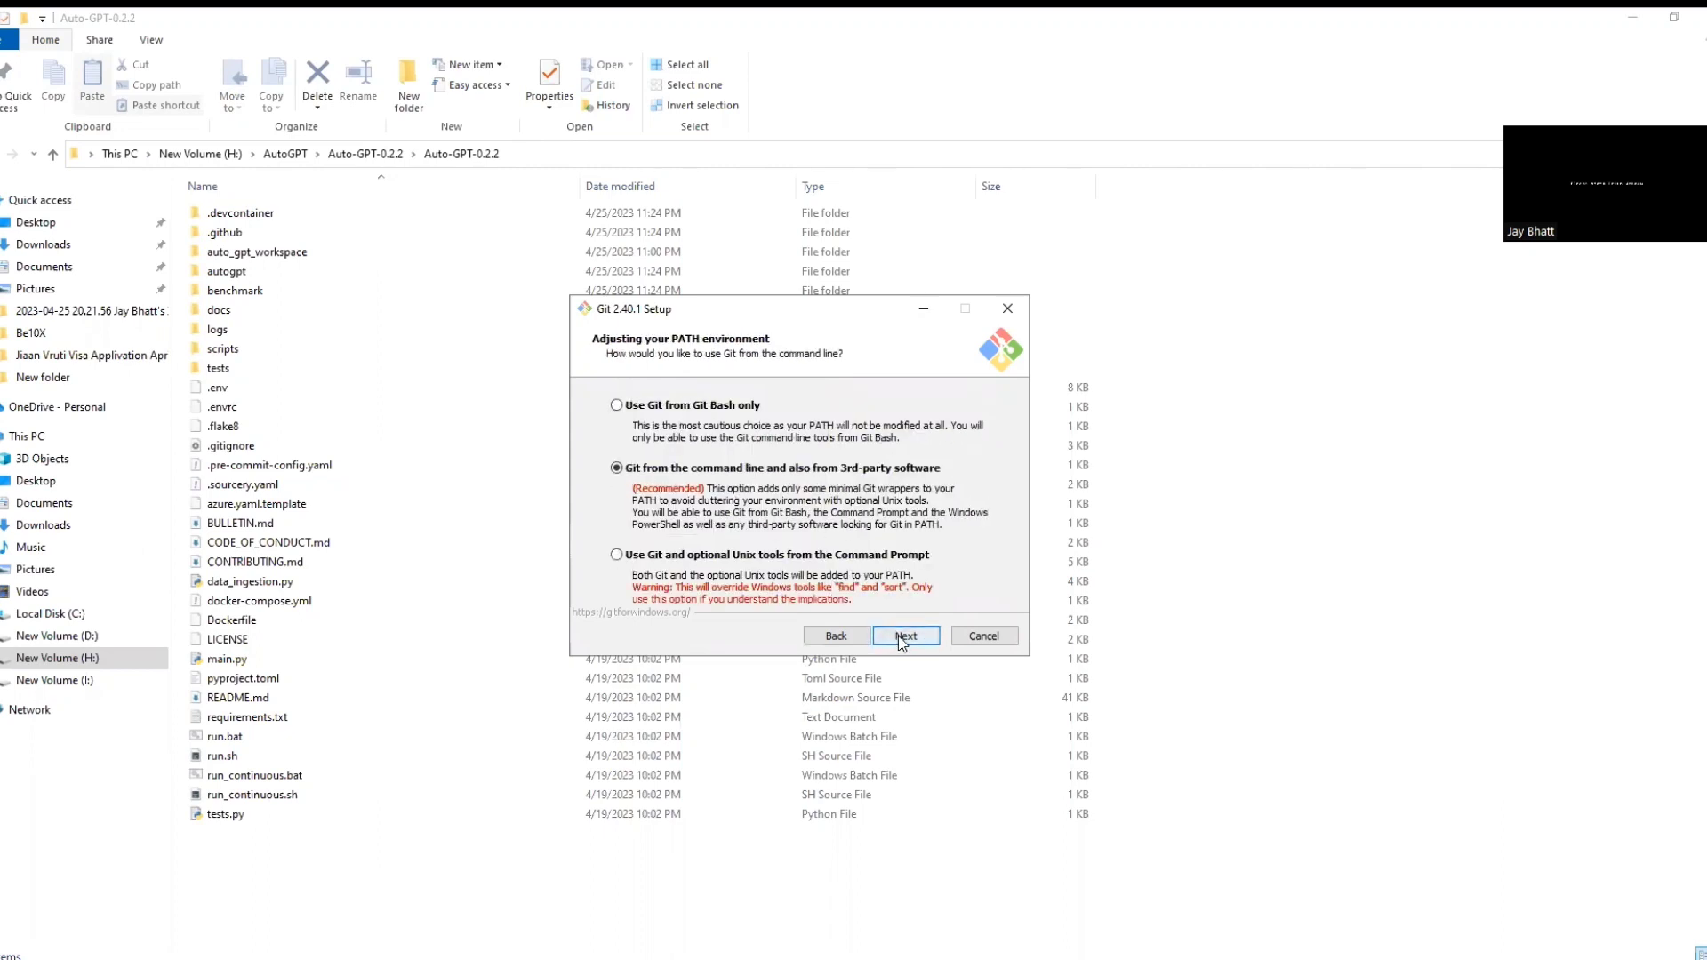
pyautogui.click(905, 635)
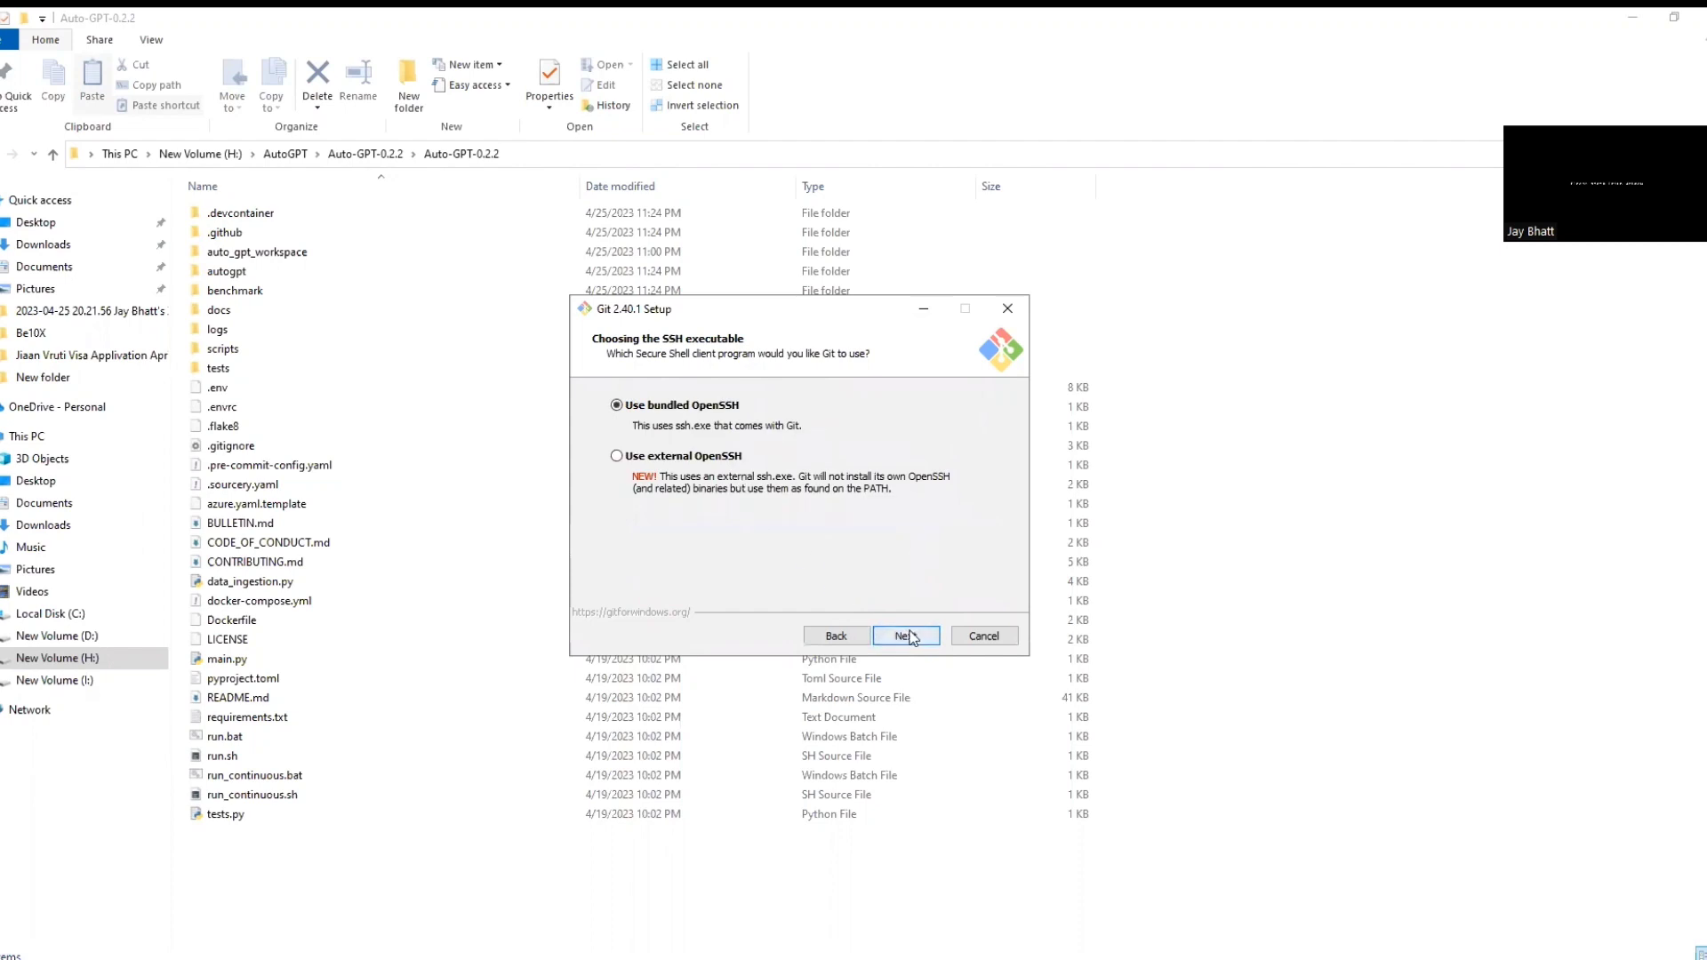
pyautogui.click(905, 635)
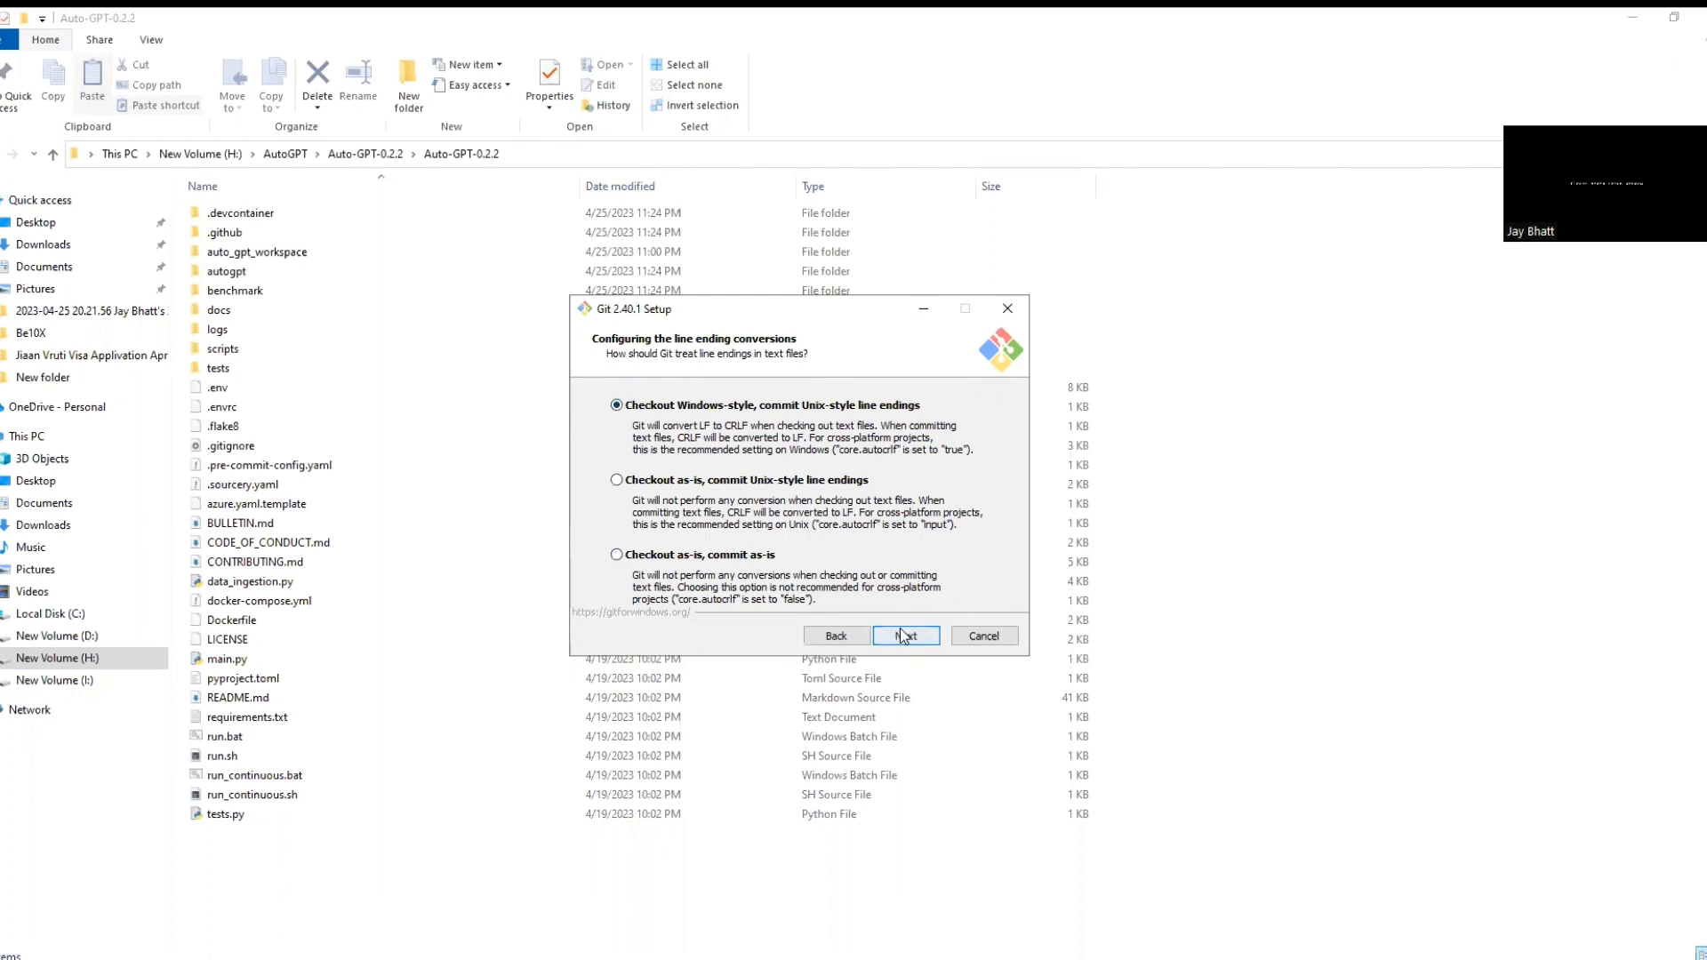
# Keep defaults for line endings, MinTTY, git pull, credentials and caching, install, and finish without release notes
pyautogui.click(905, 635)
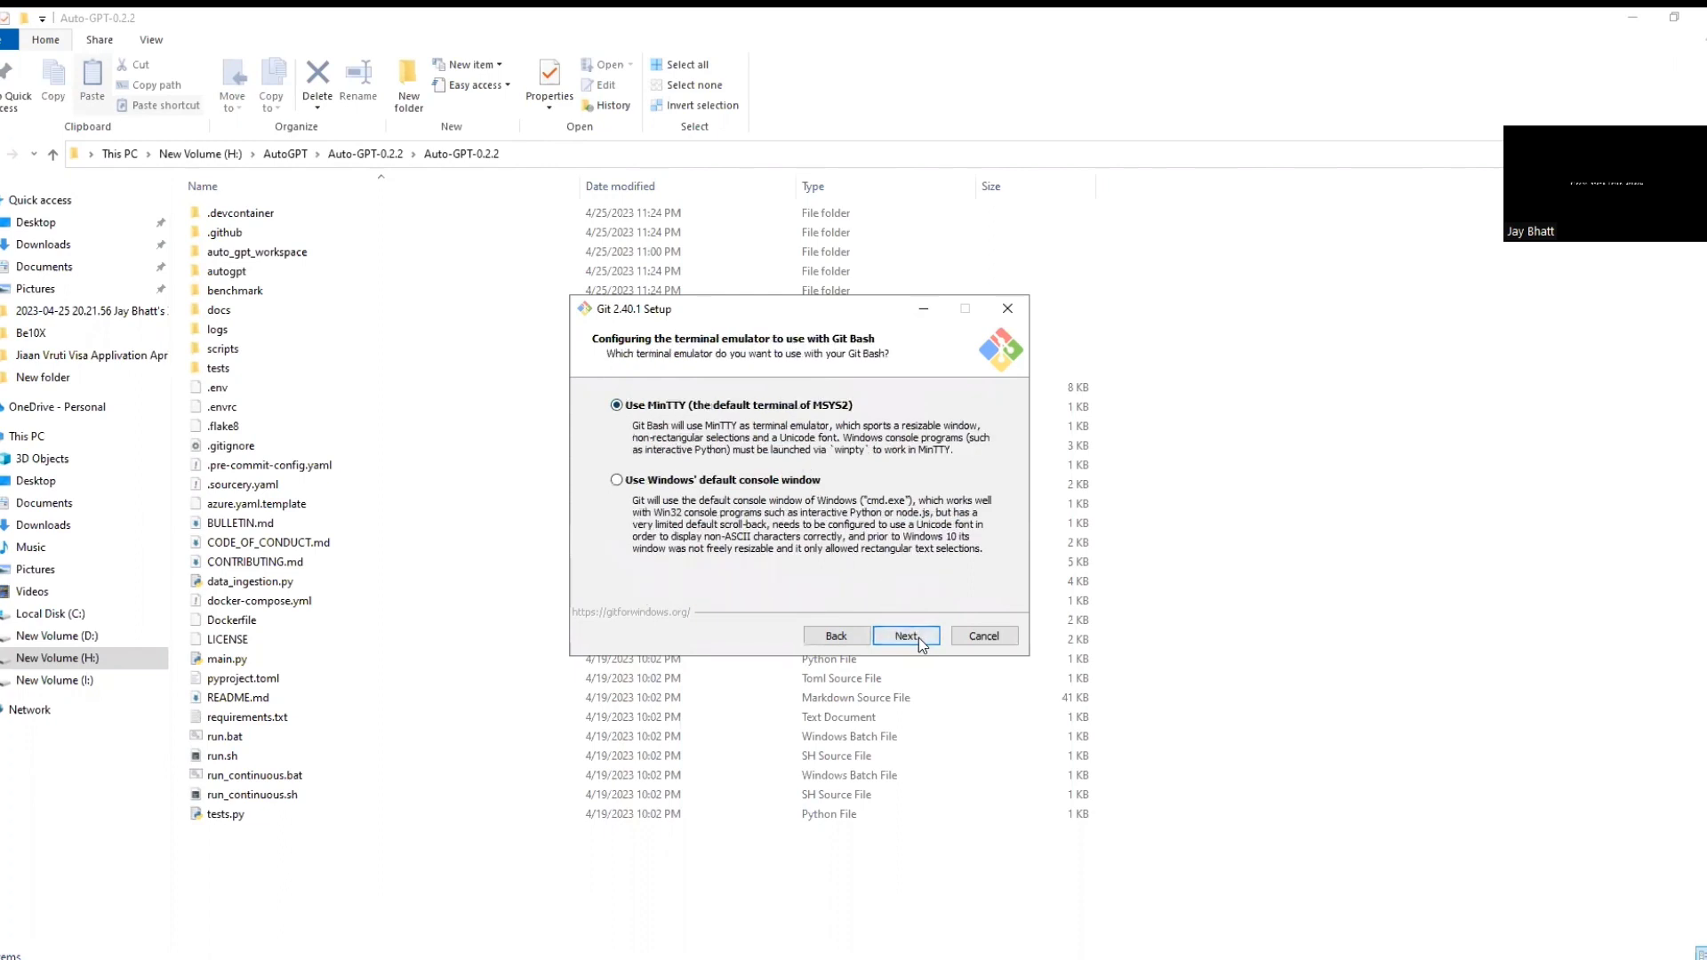
pyautogui.click(905, 635)
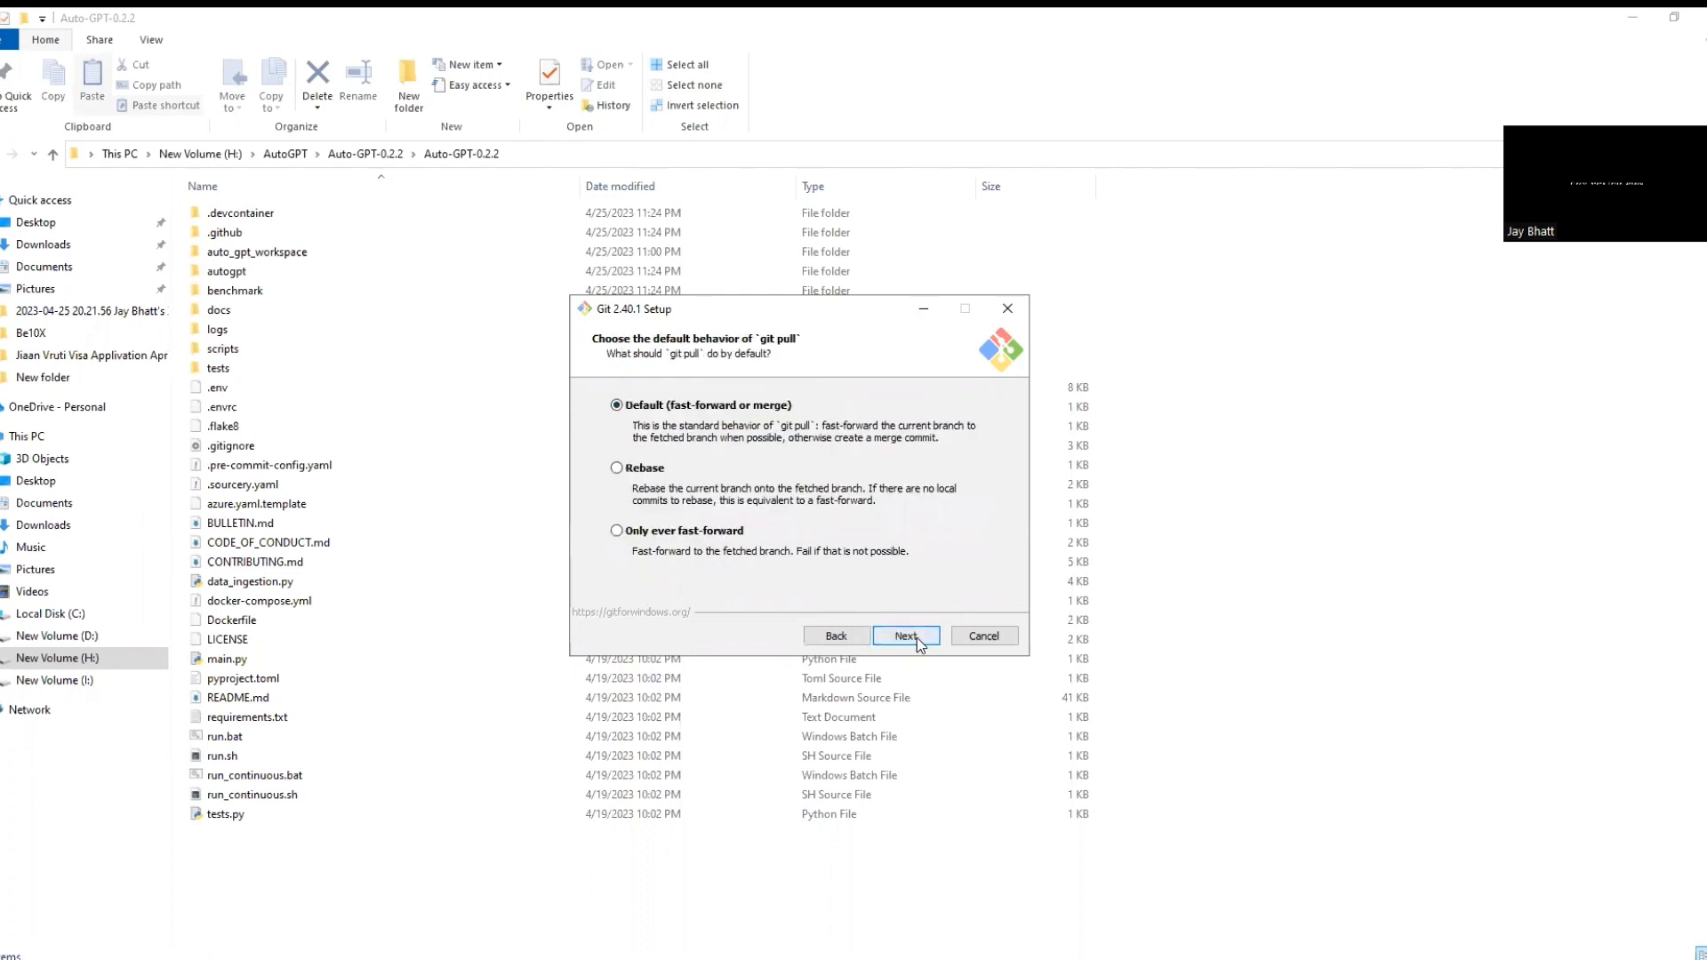
pyautogui.click(905, 634)
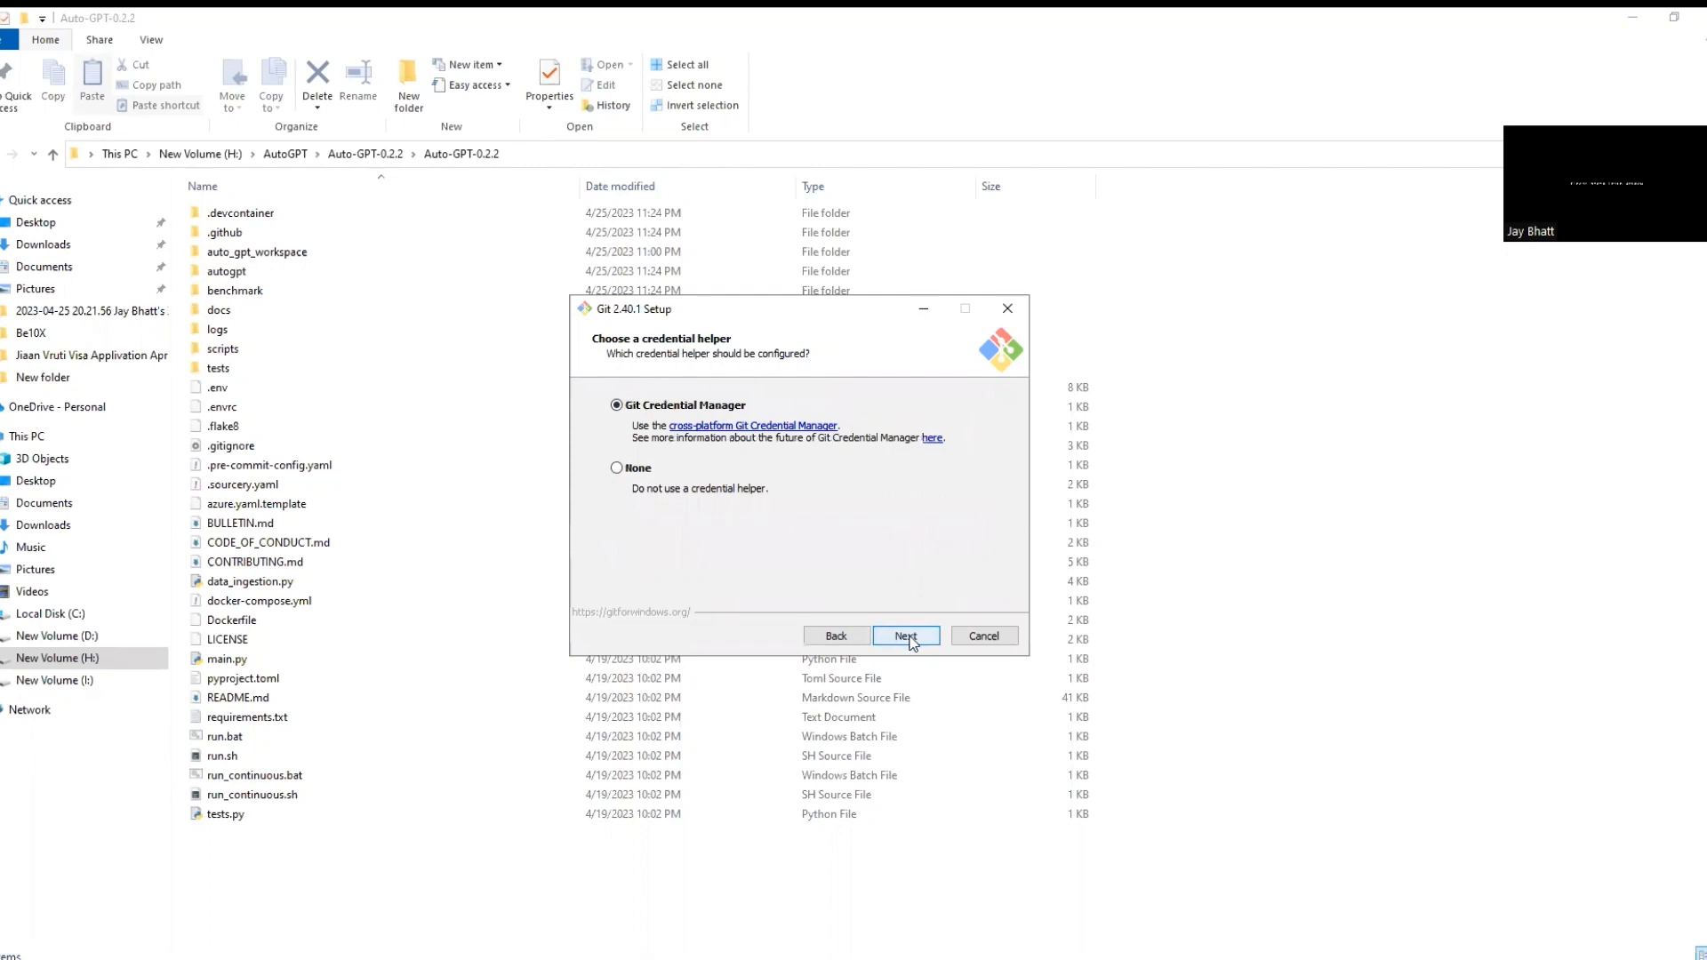
pyautogui.click(906, 634)
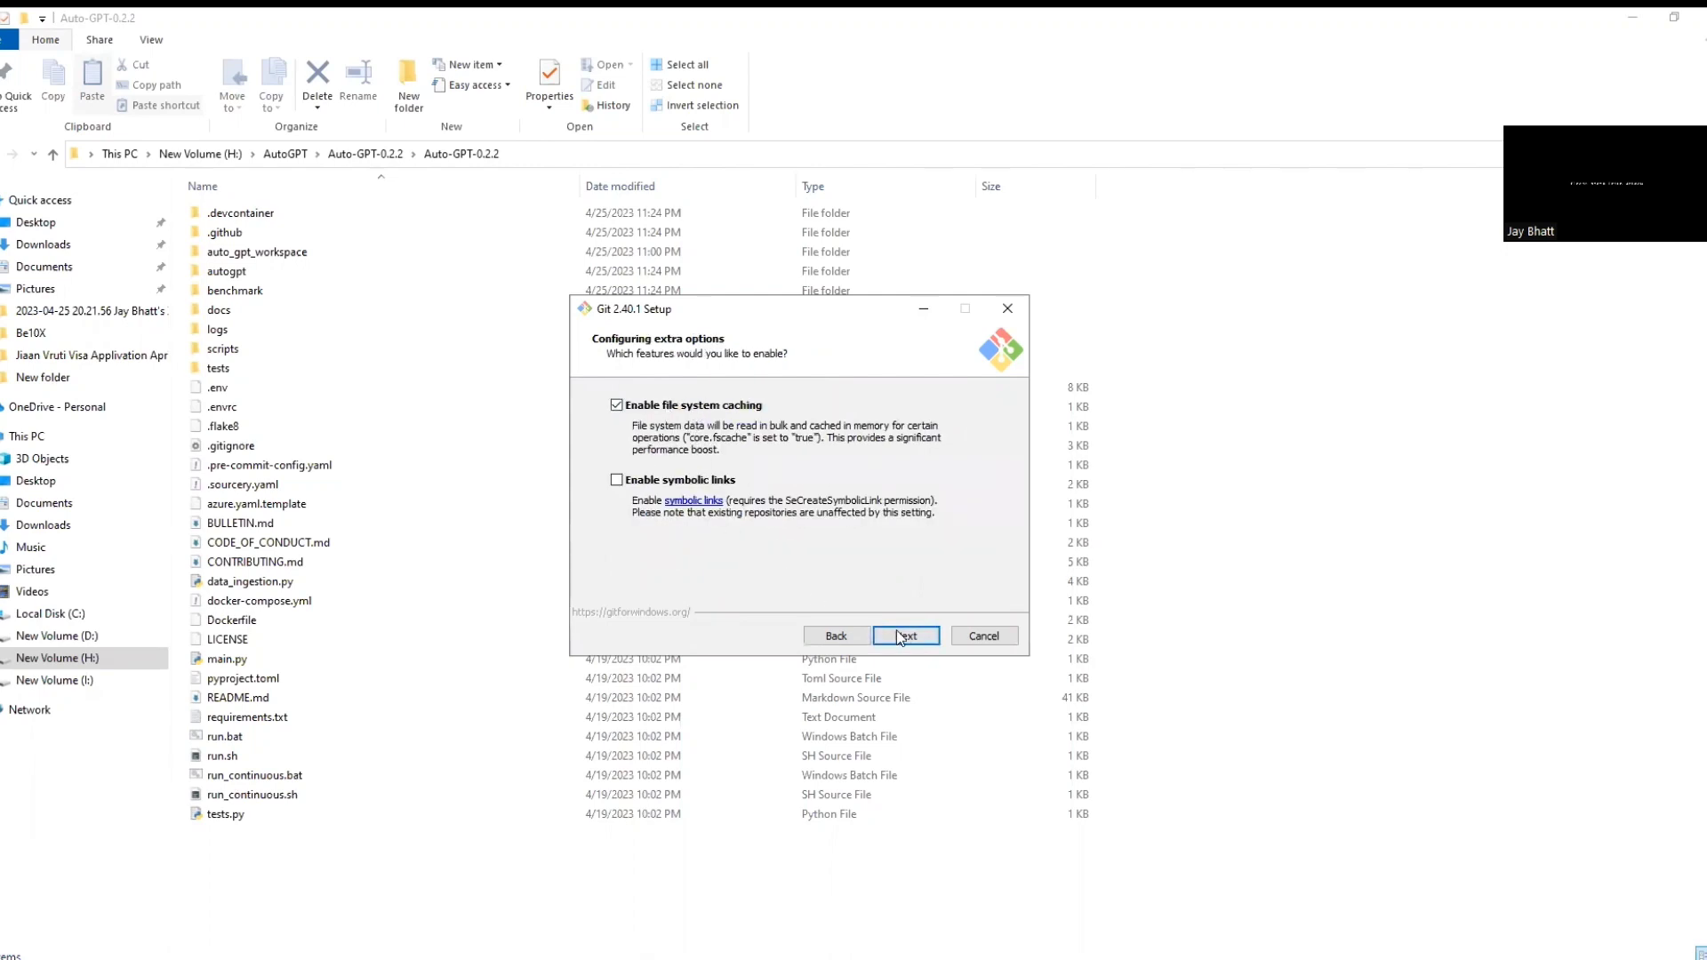
pyautogui.click(905, 635)
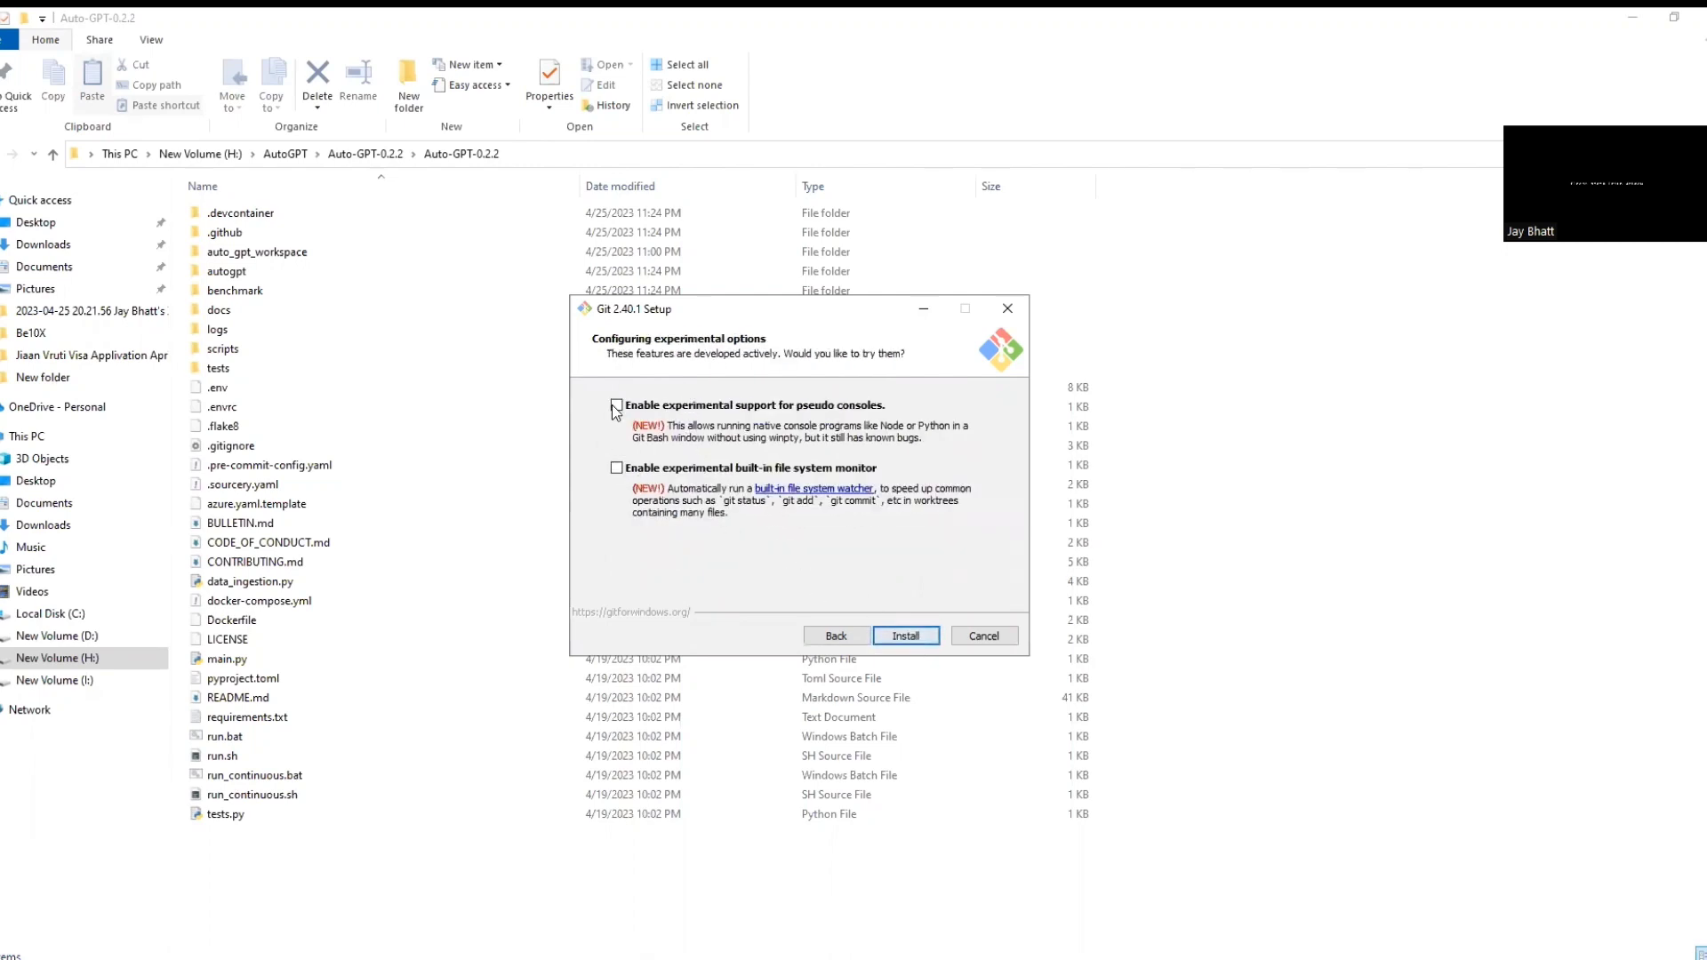
pyautogui.click(905, 635)
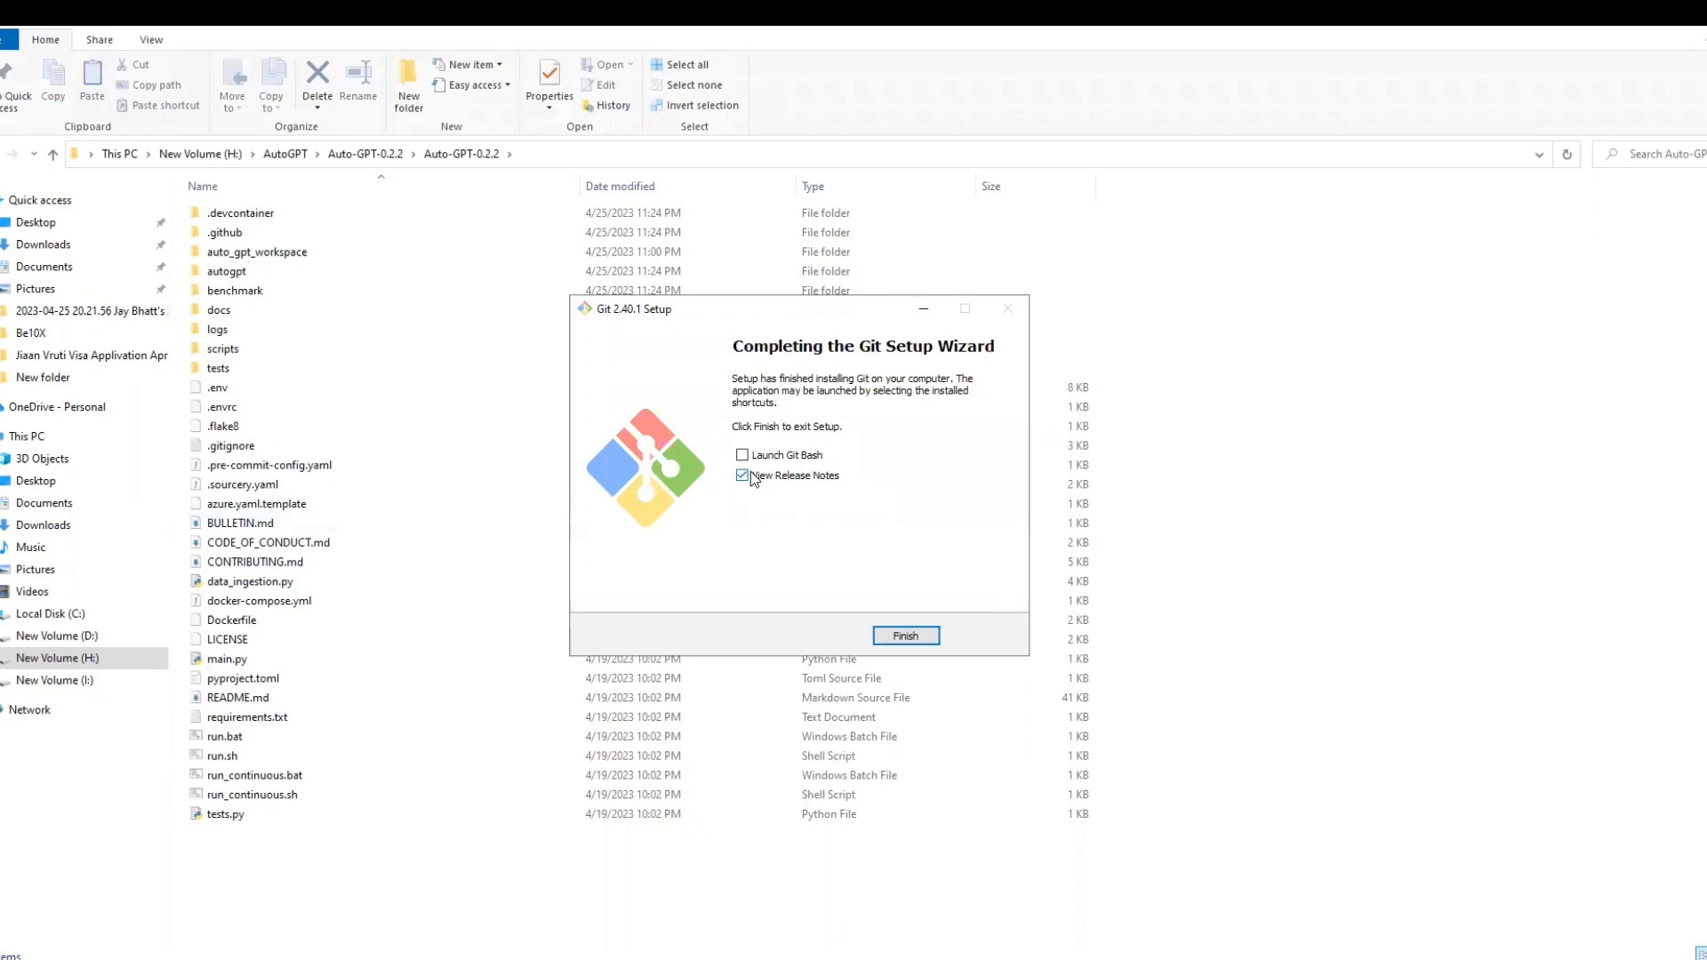
pyautogui.click(741, 476)
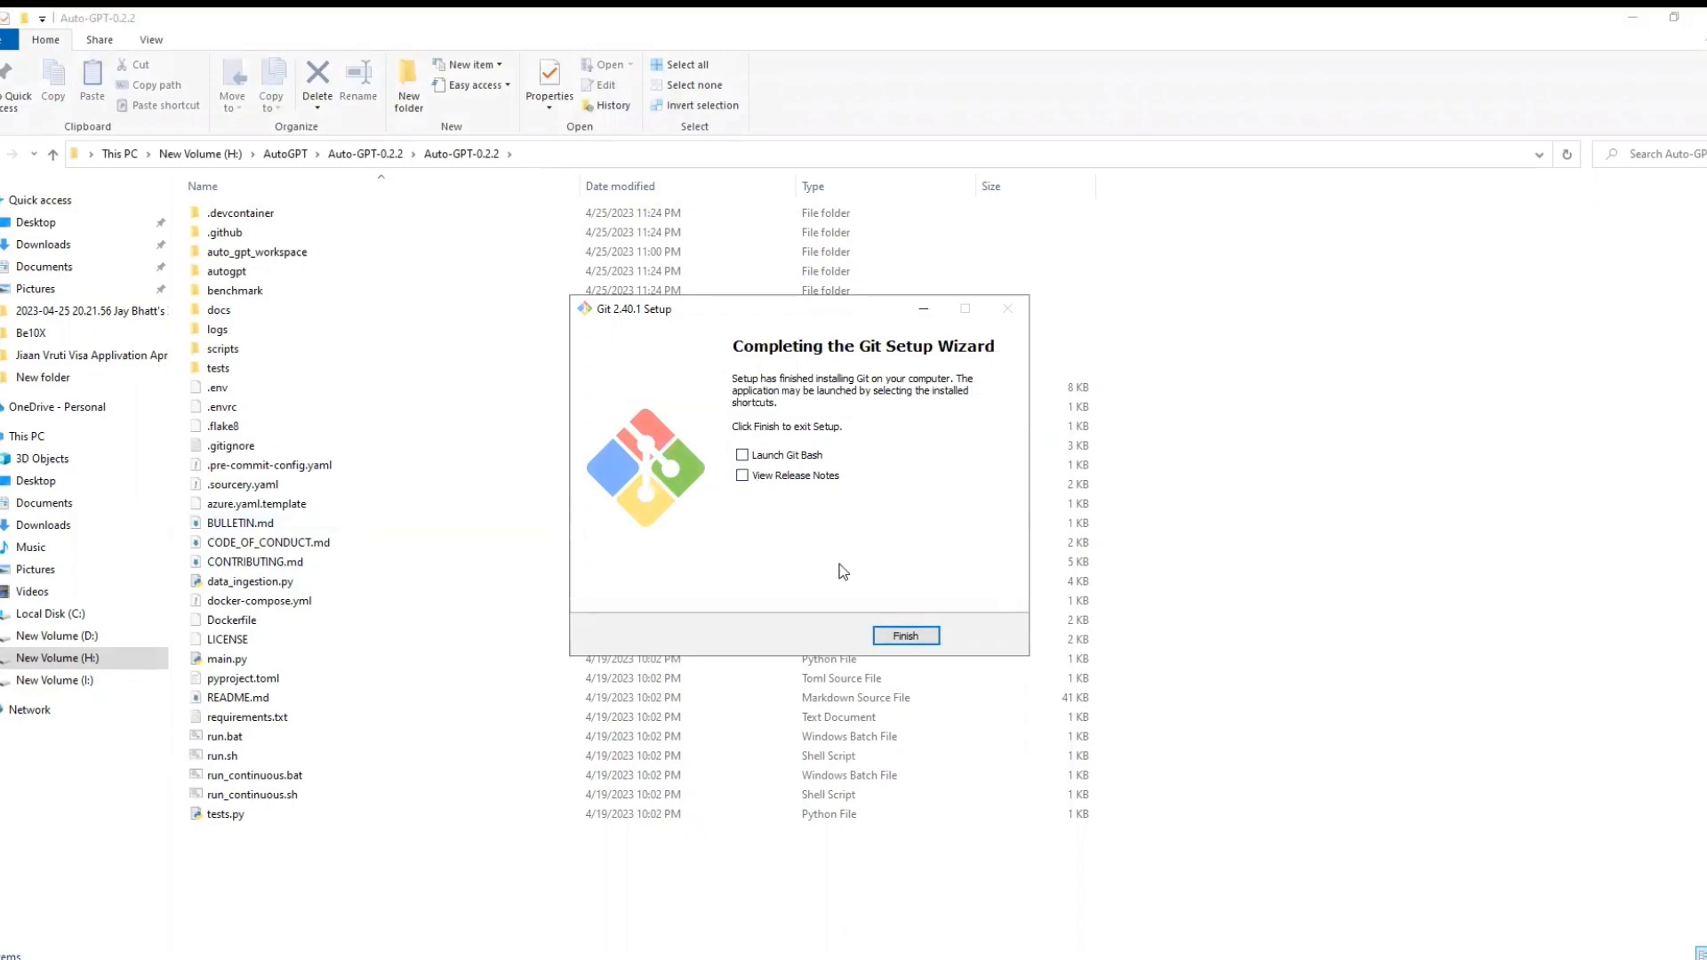
pyautogui.click(905, 635)
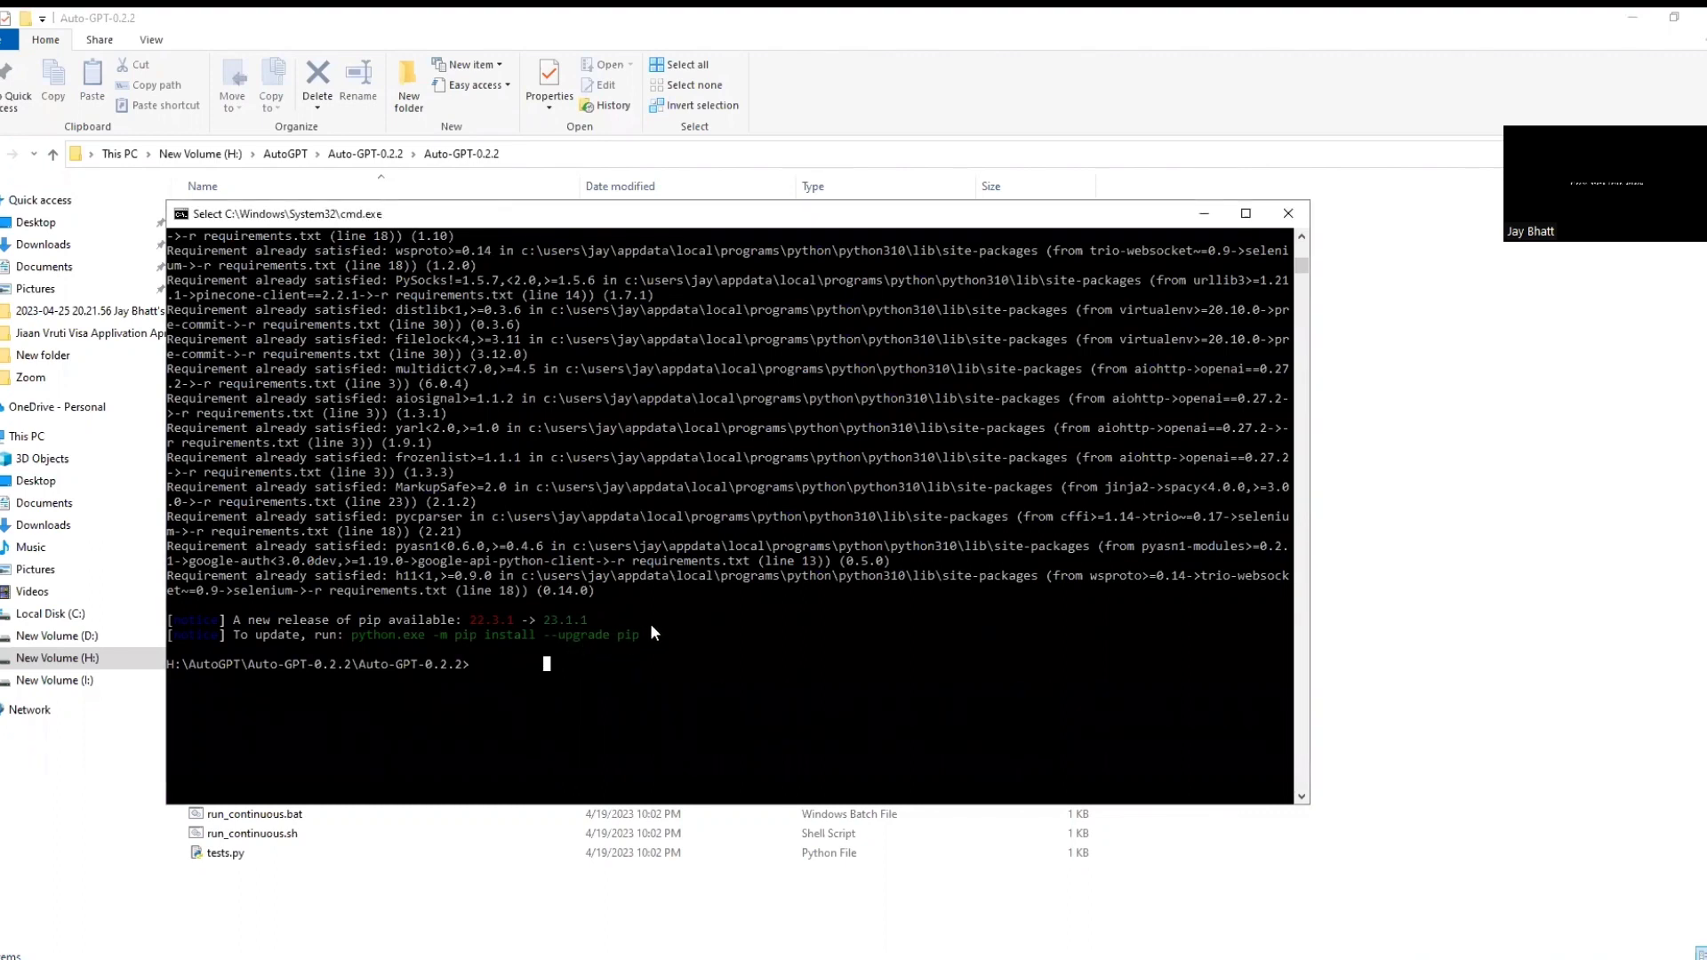
pyautogui.moveTo(668, 626)
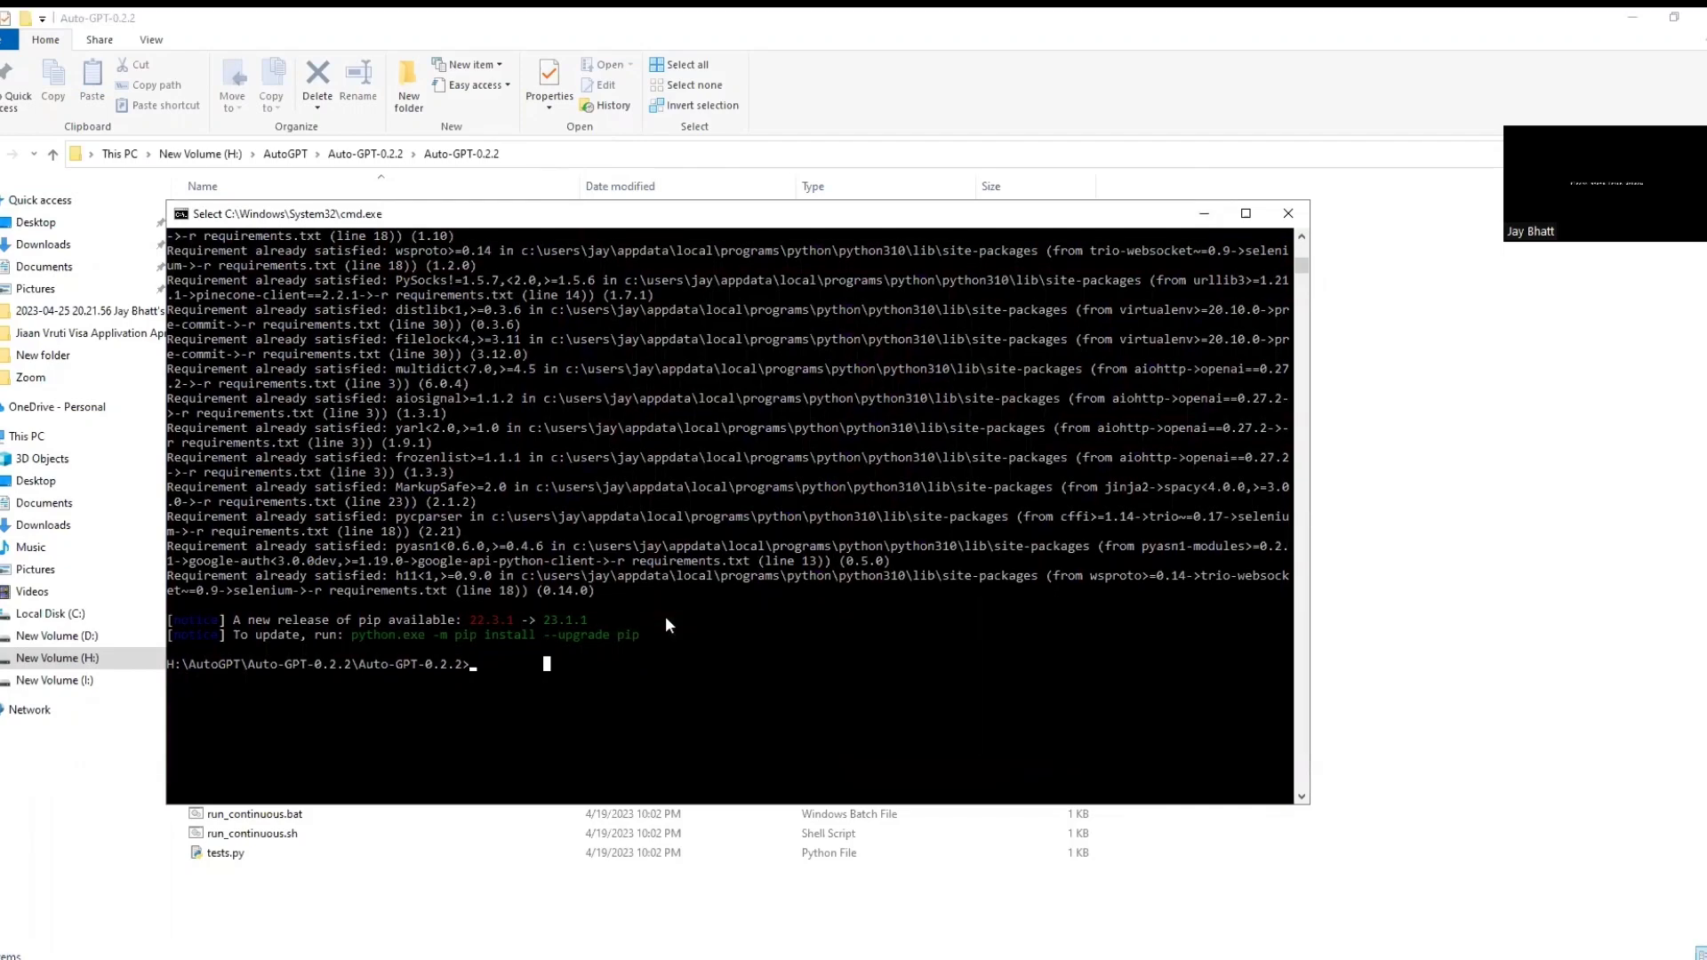
# Enter the launch command python -m autogpt at the Auto-GPT-0.2.2 project prompt
pyautogui.write('python')
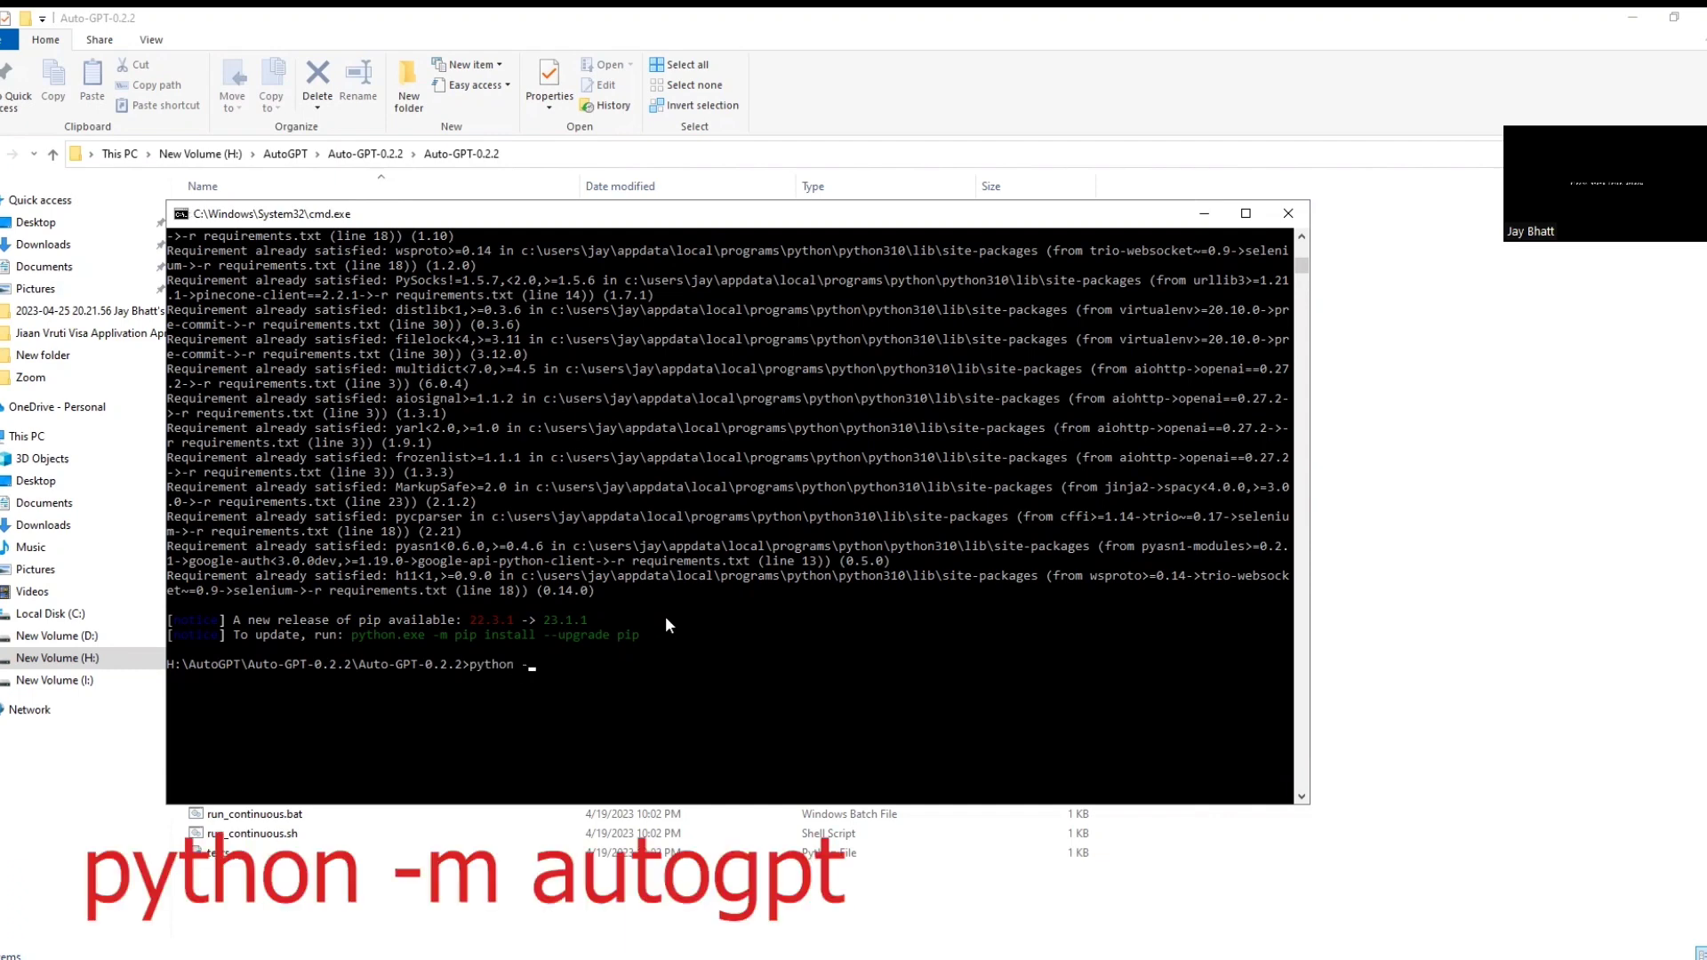
pyautogui.write('-m auto')
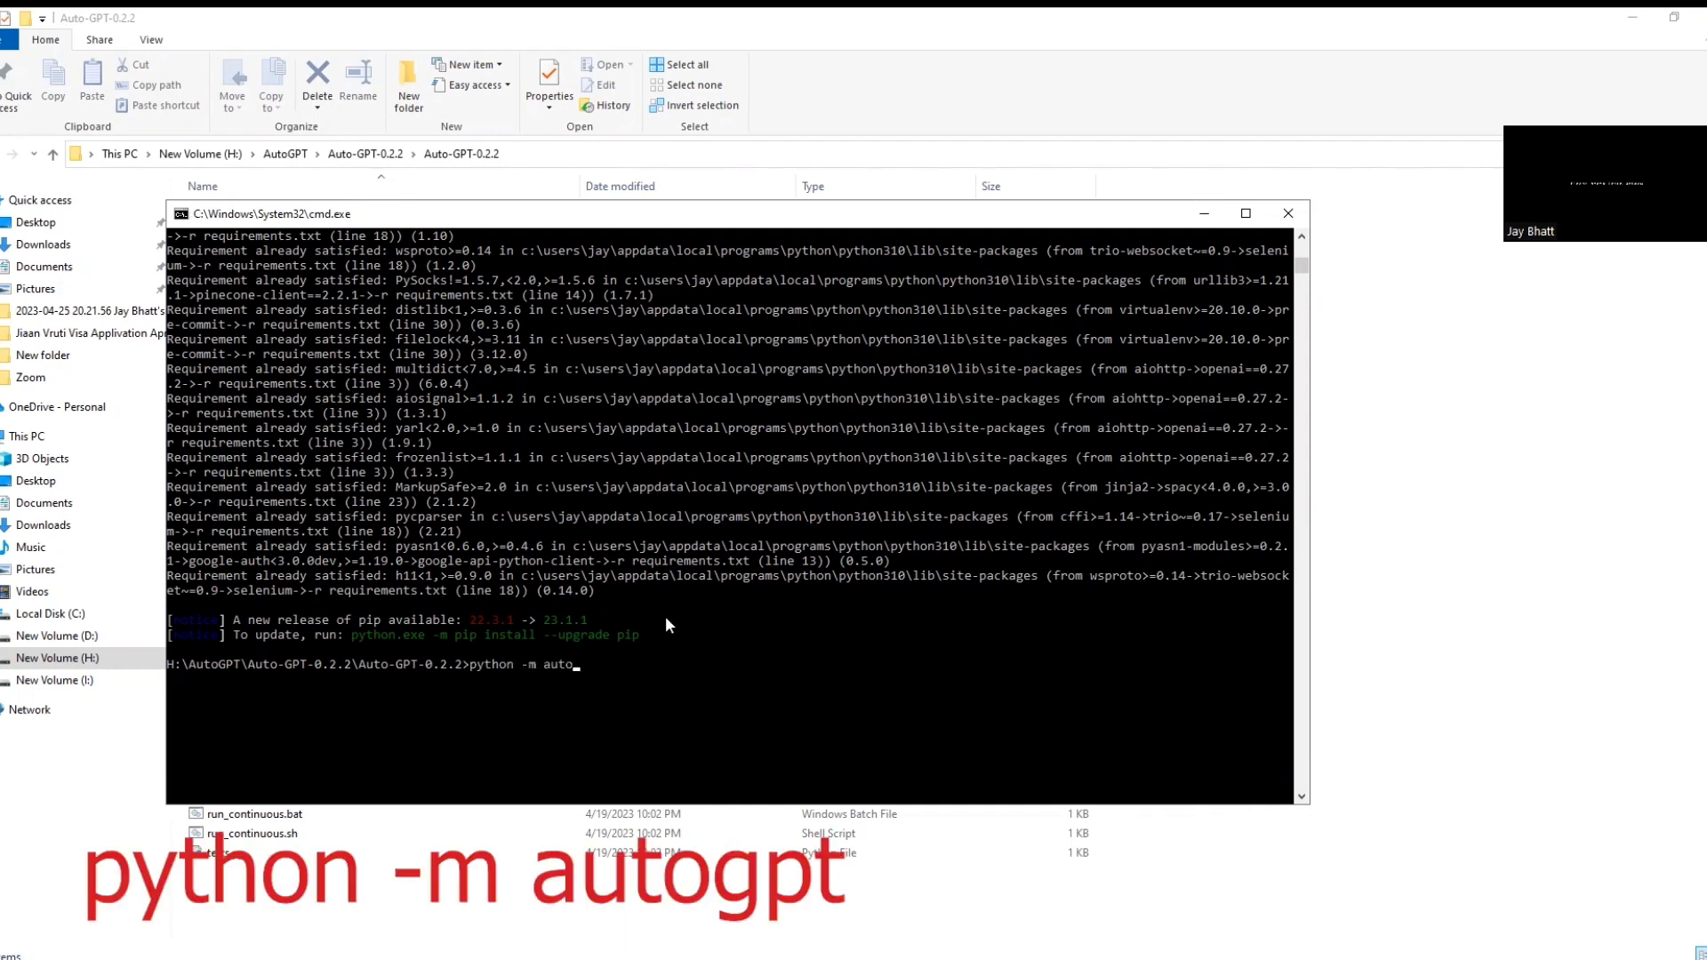
pyautogui.write('gpt')
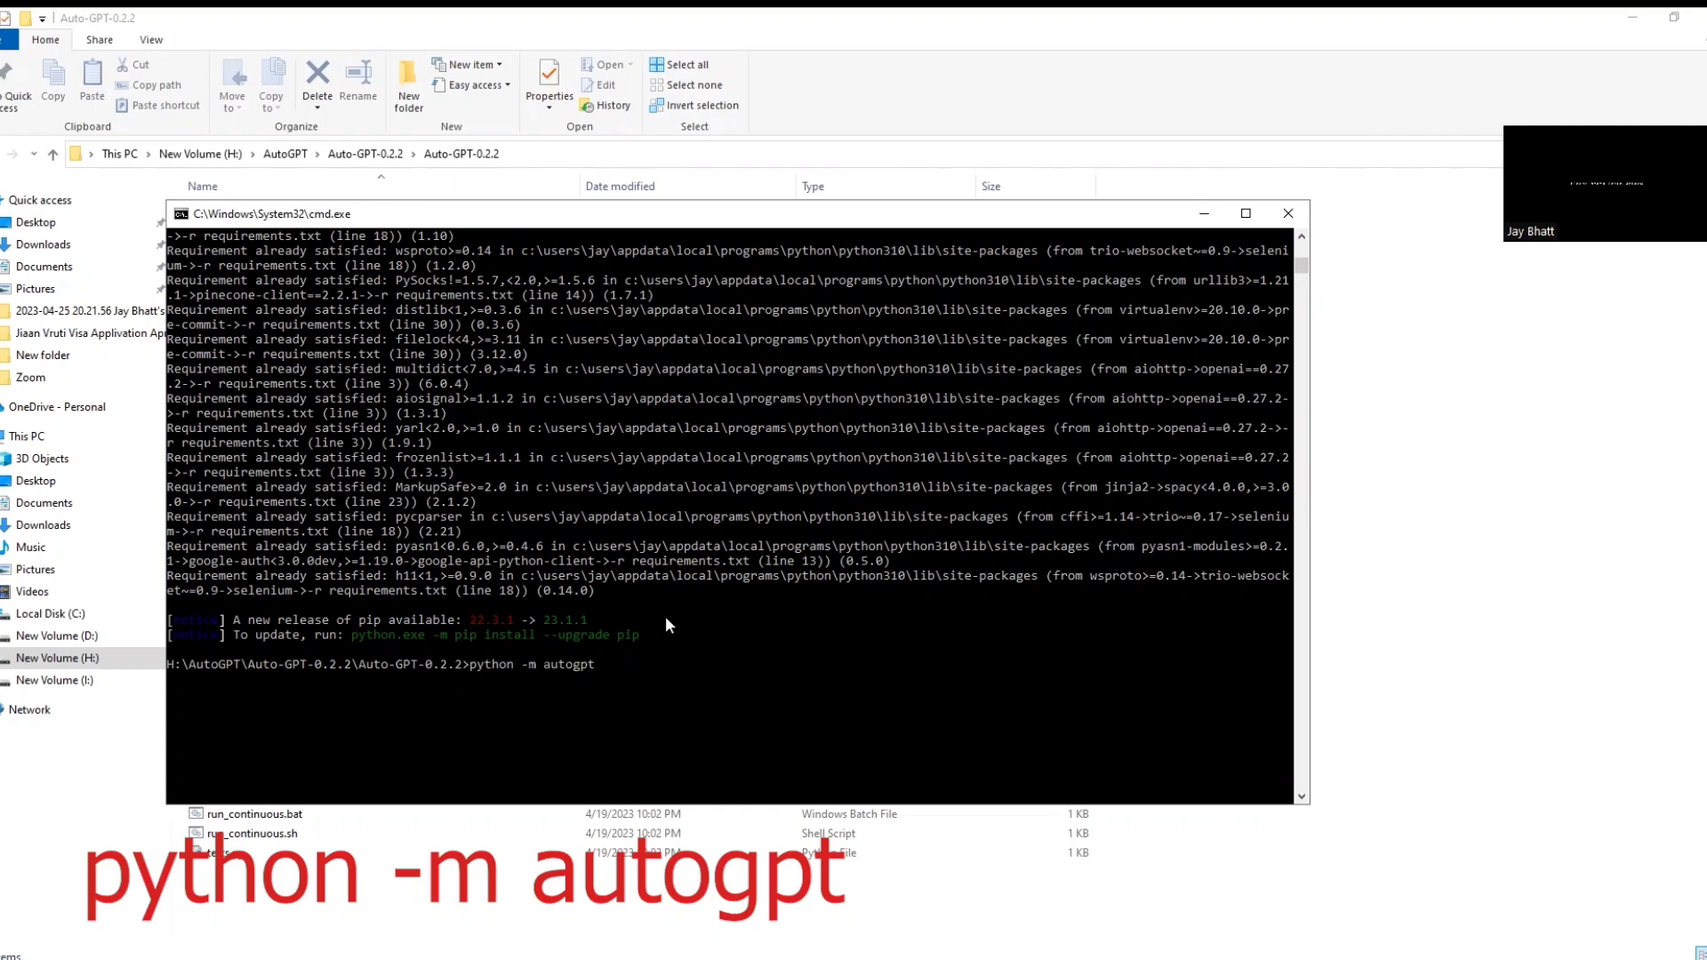